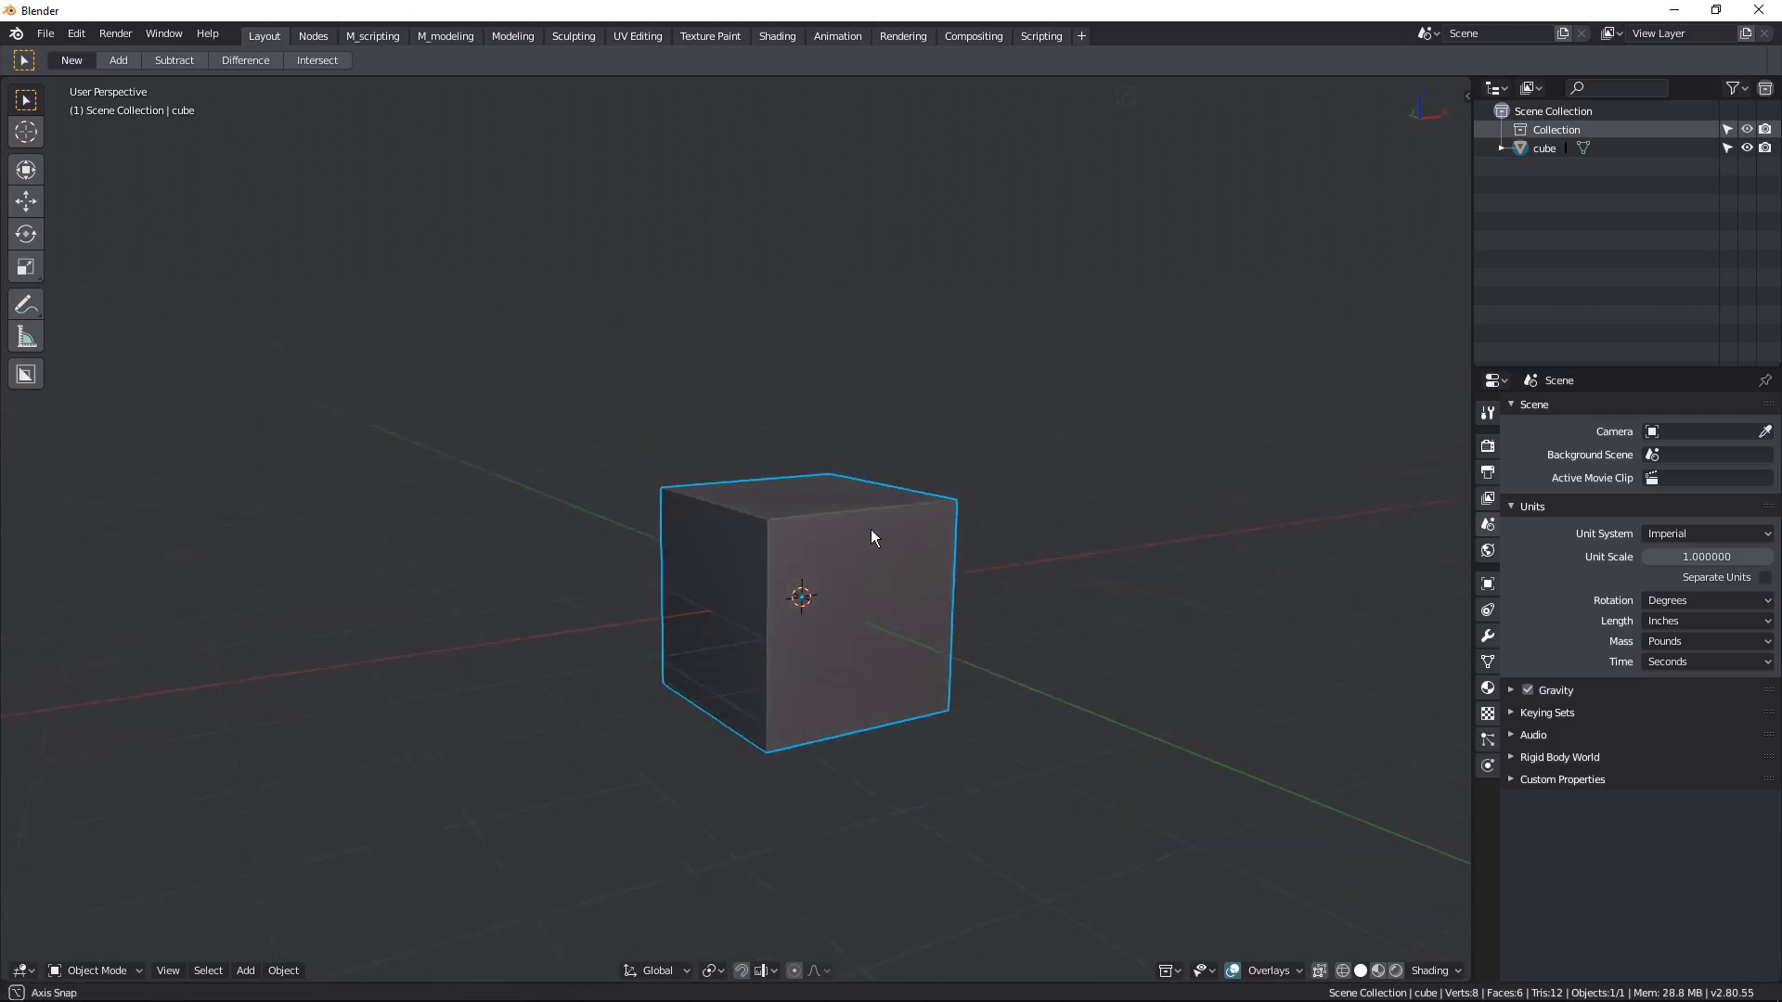
# - Subdivide the cube into a smooth rounded ball and scale it down to a smaller size
pyautogui.moveTo(872, 538); pyautogui.dragTo(782, 577)
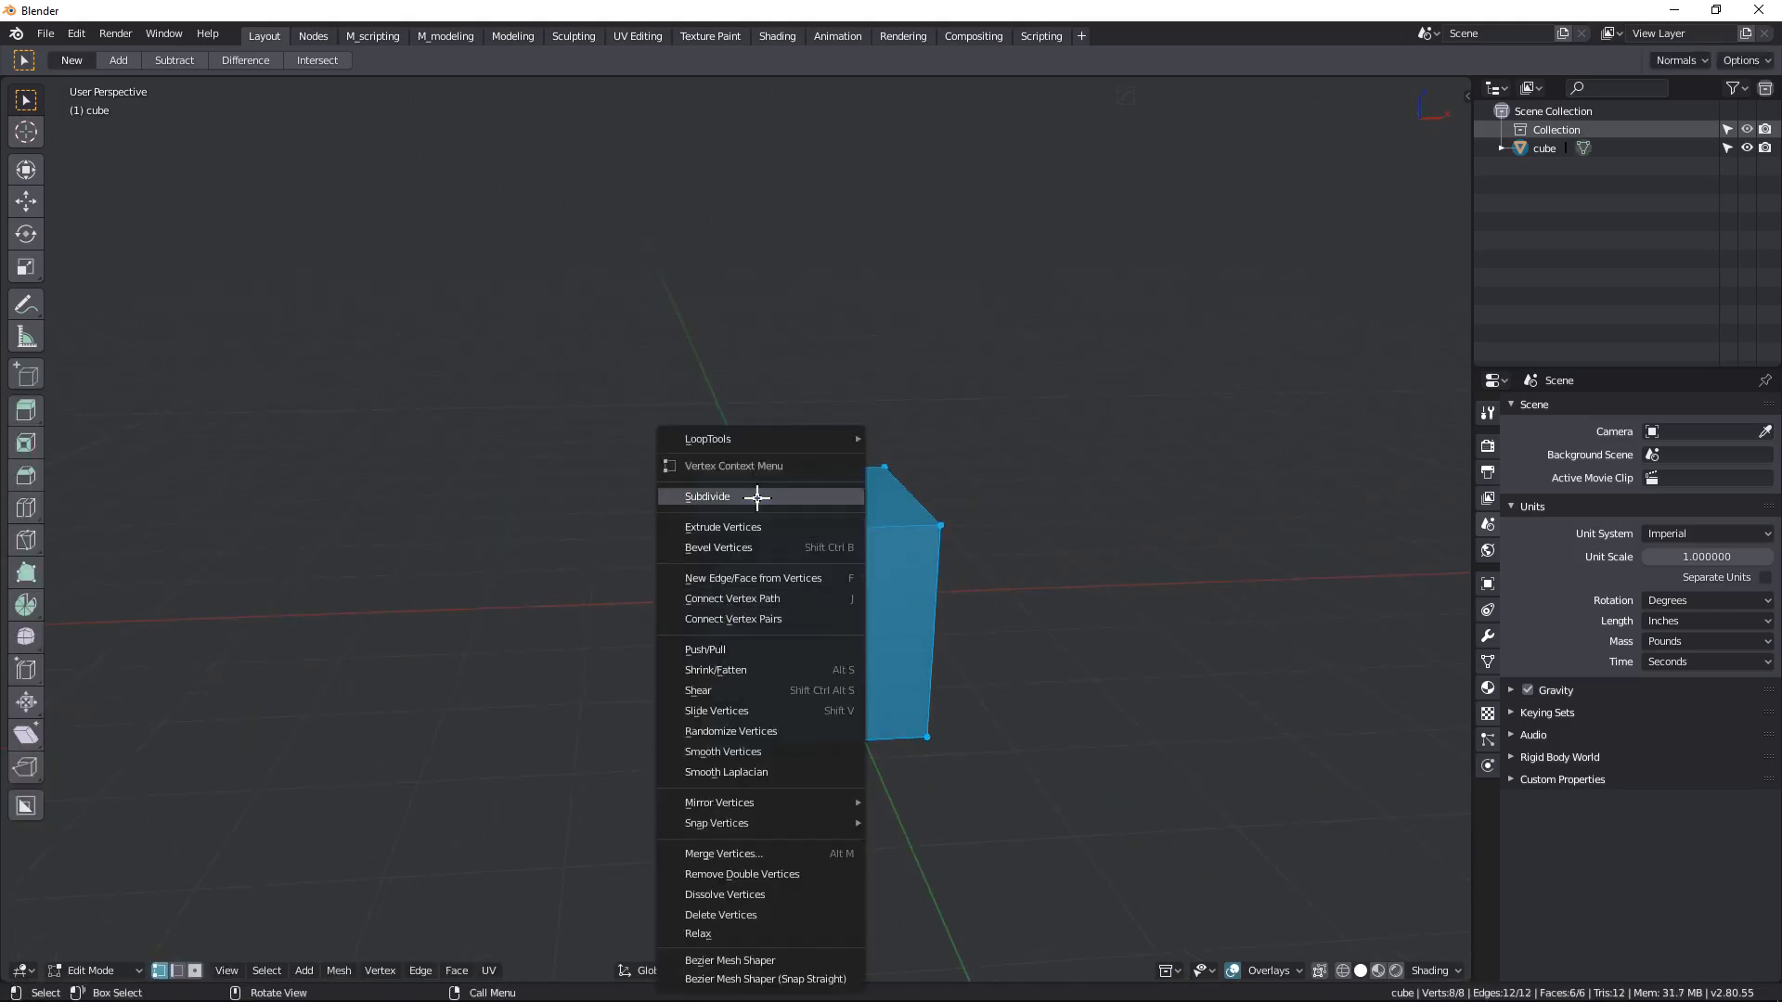
pyautogui.click(705, 497)
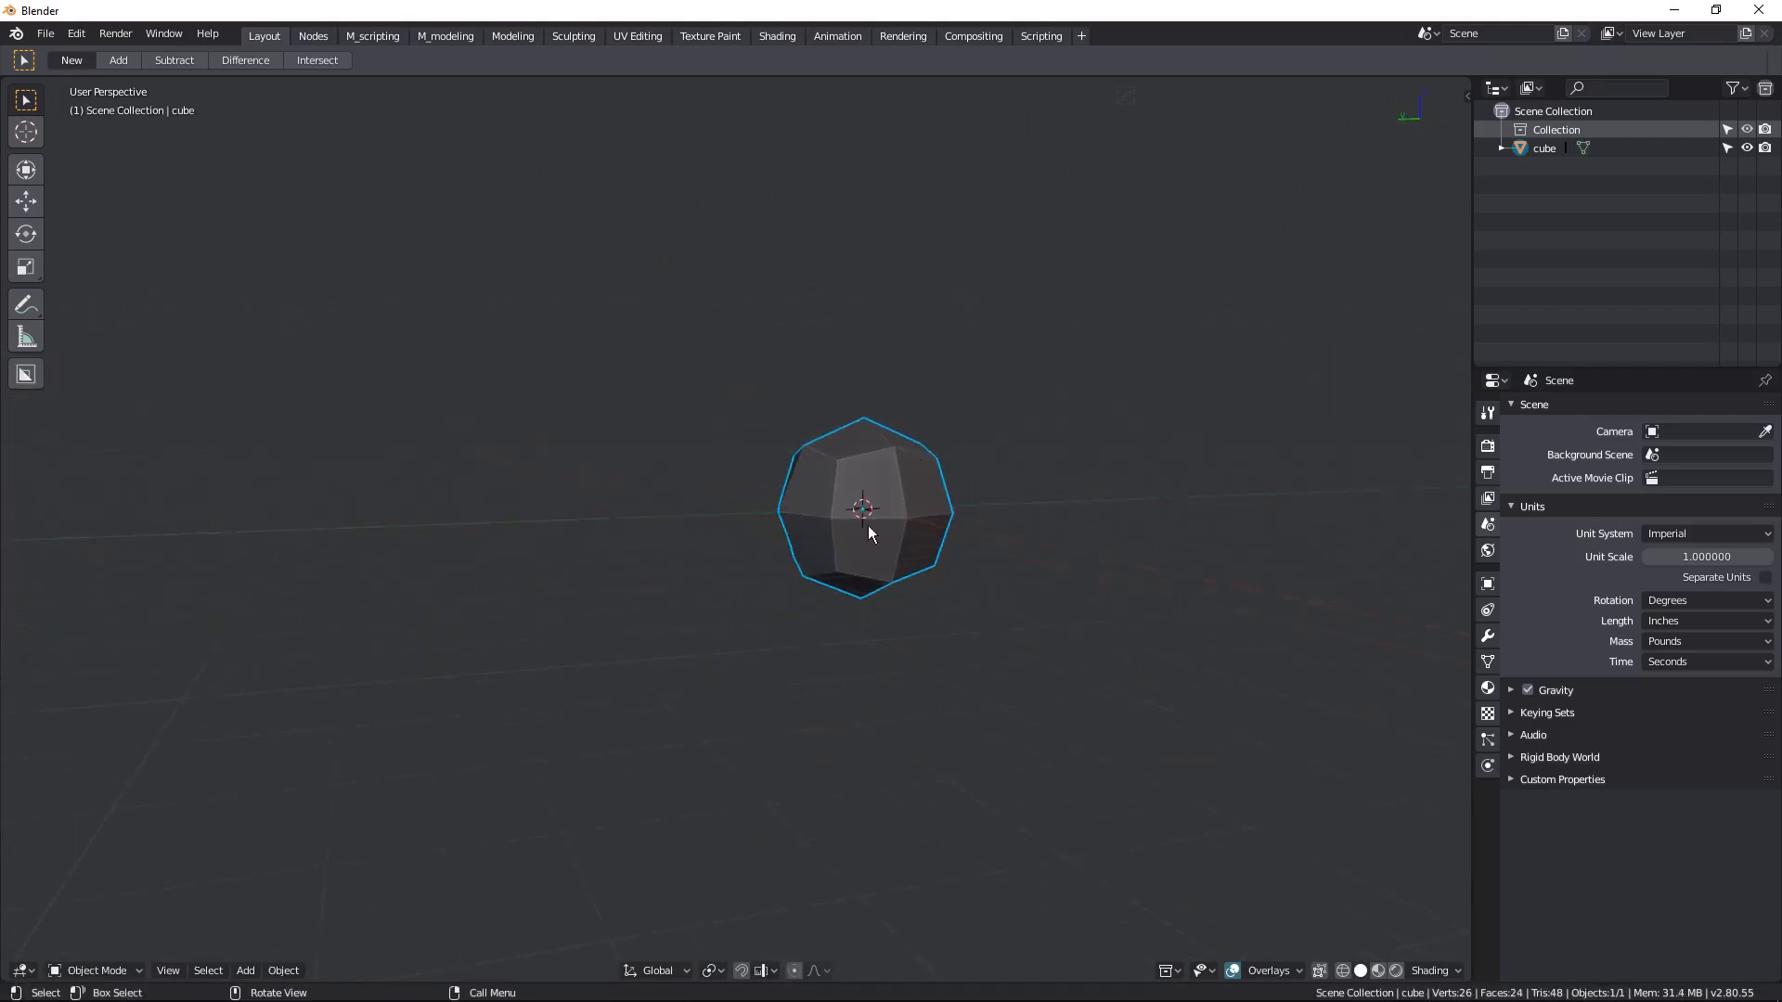
pyautogui.moveTo(868, 534); pyautogui.dragTo(971, 490)
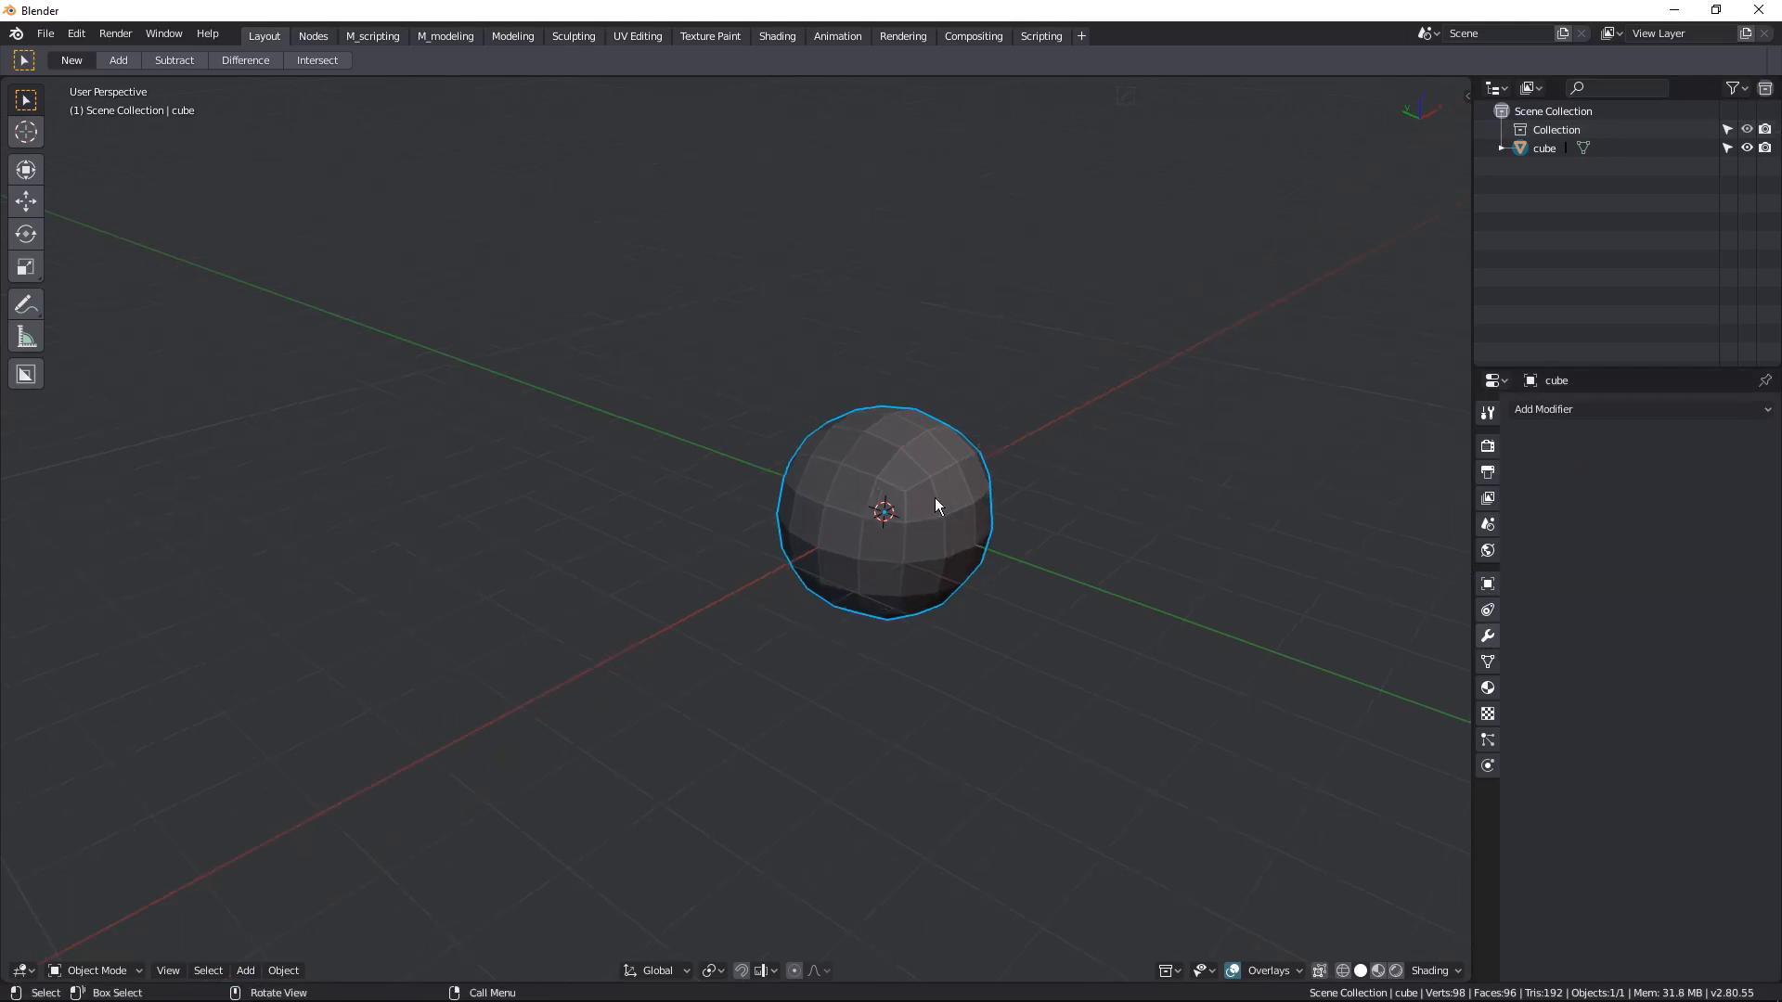
pyautogui.press('s')
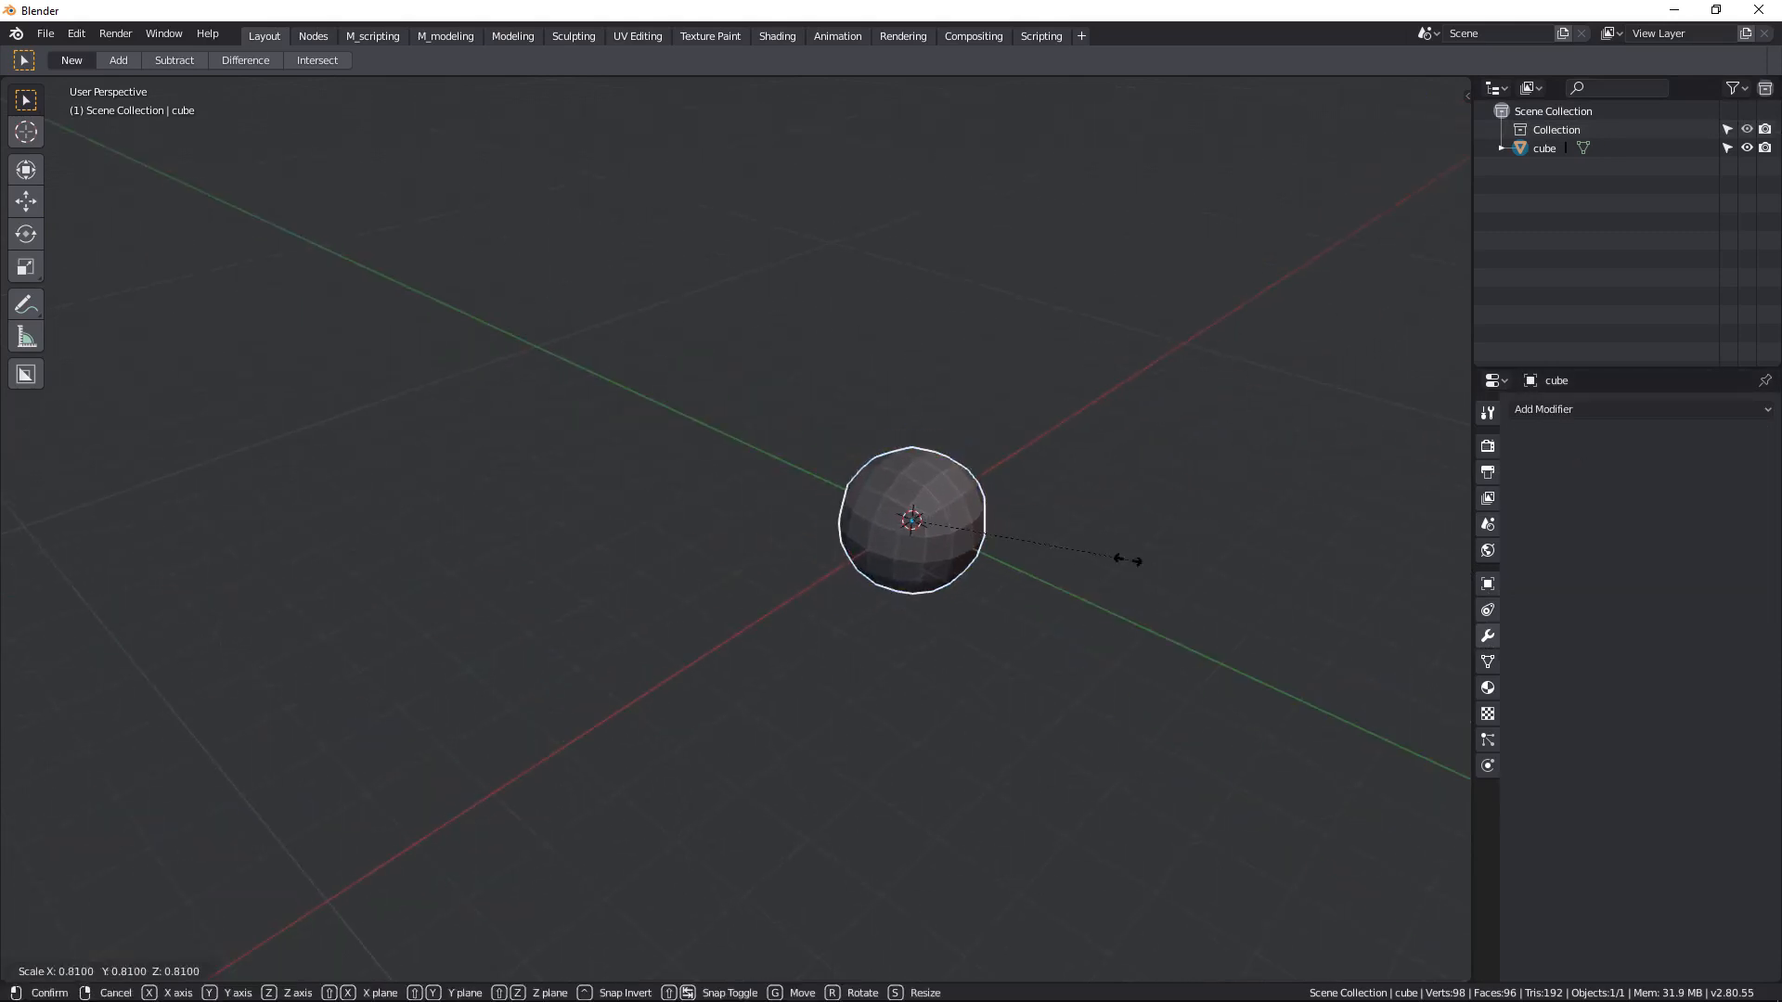
pyautogui.click(1073, 670)
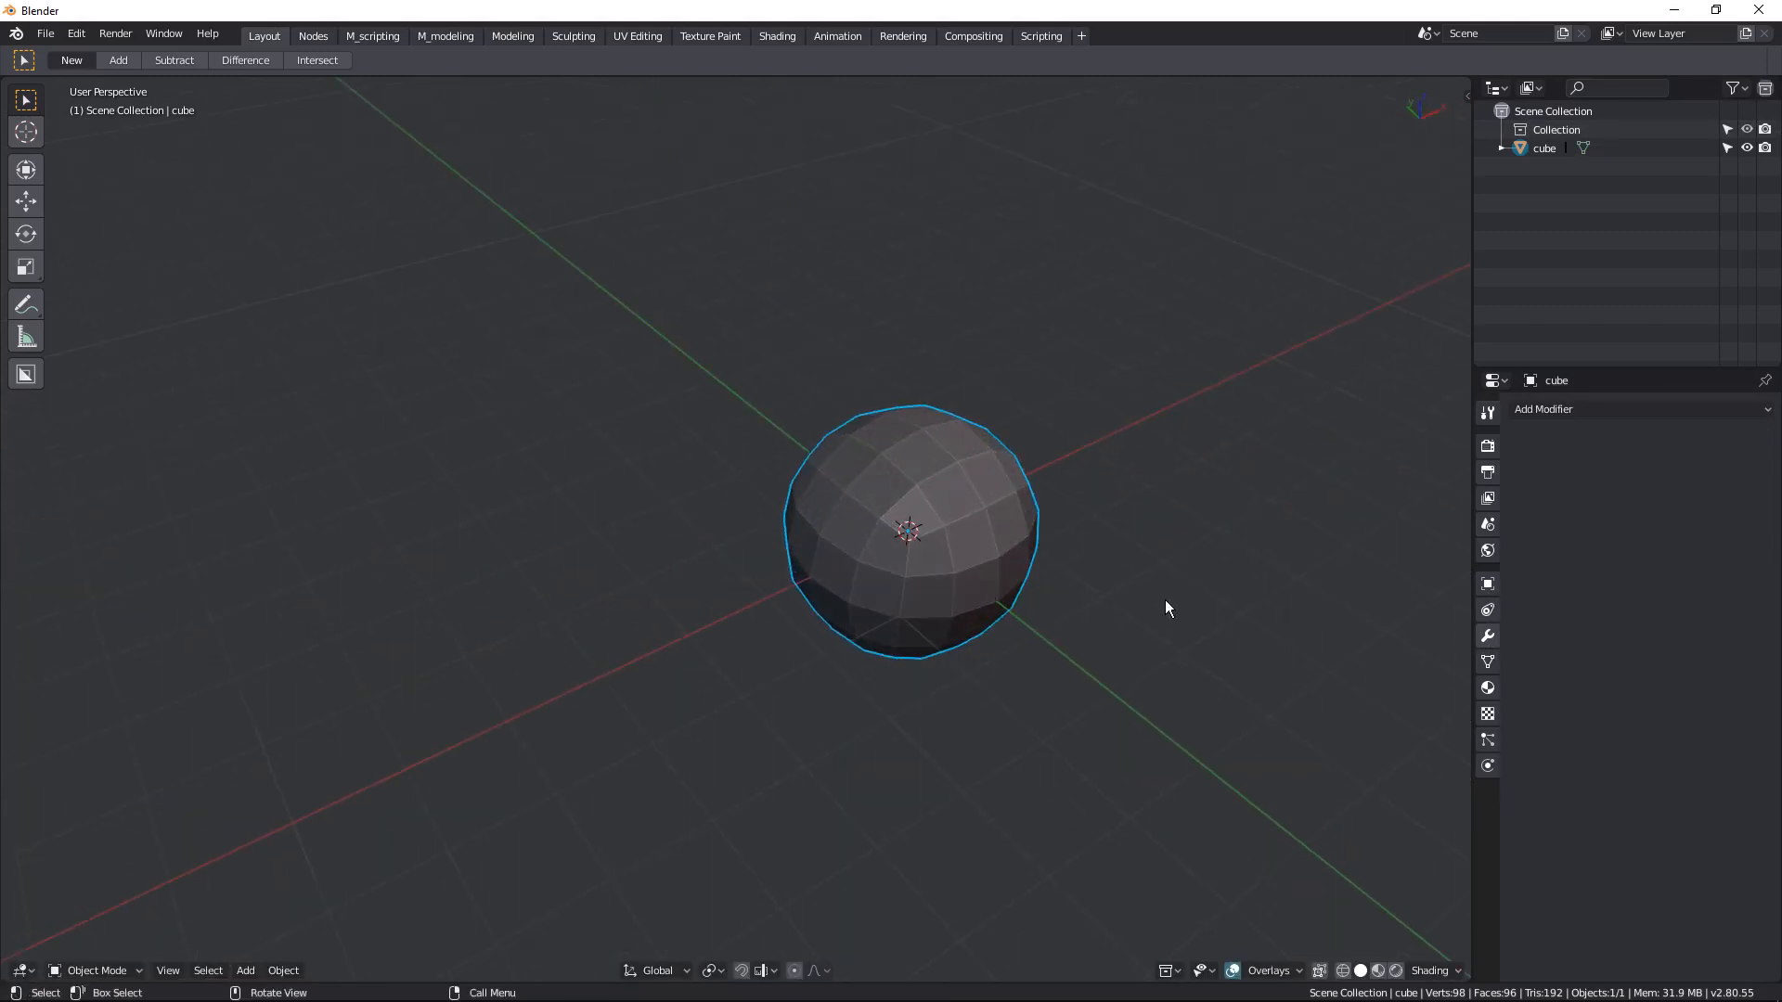
pyautogui.press('s')
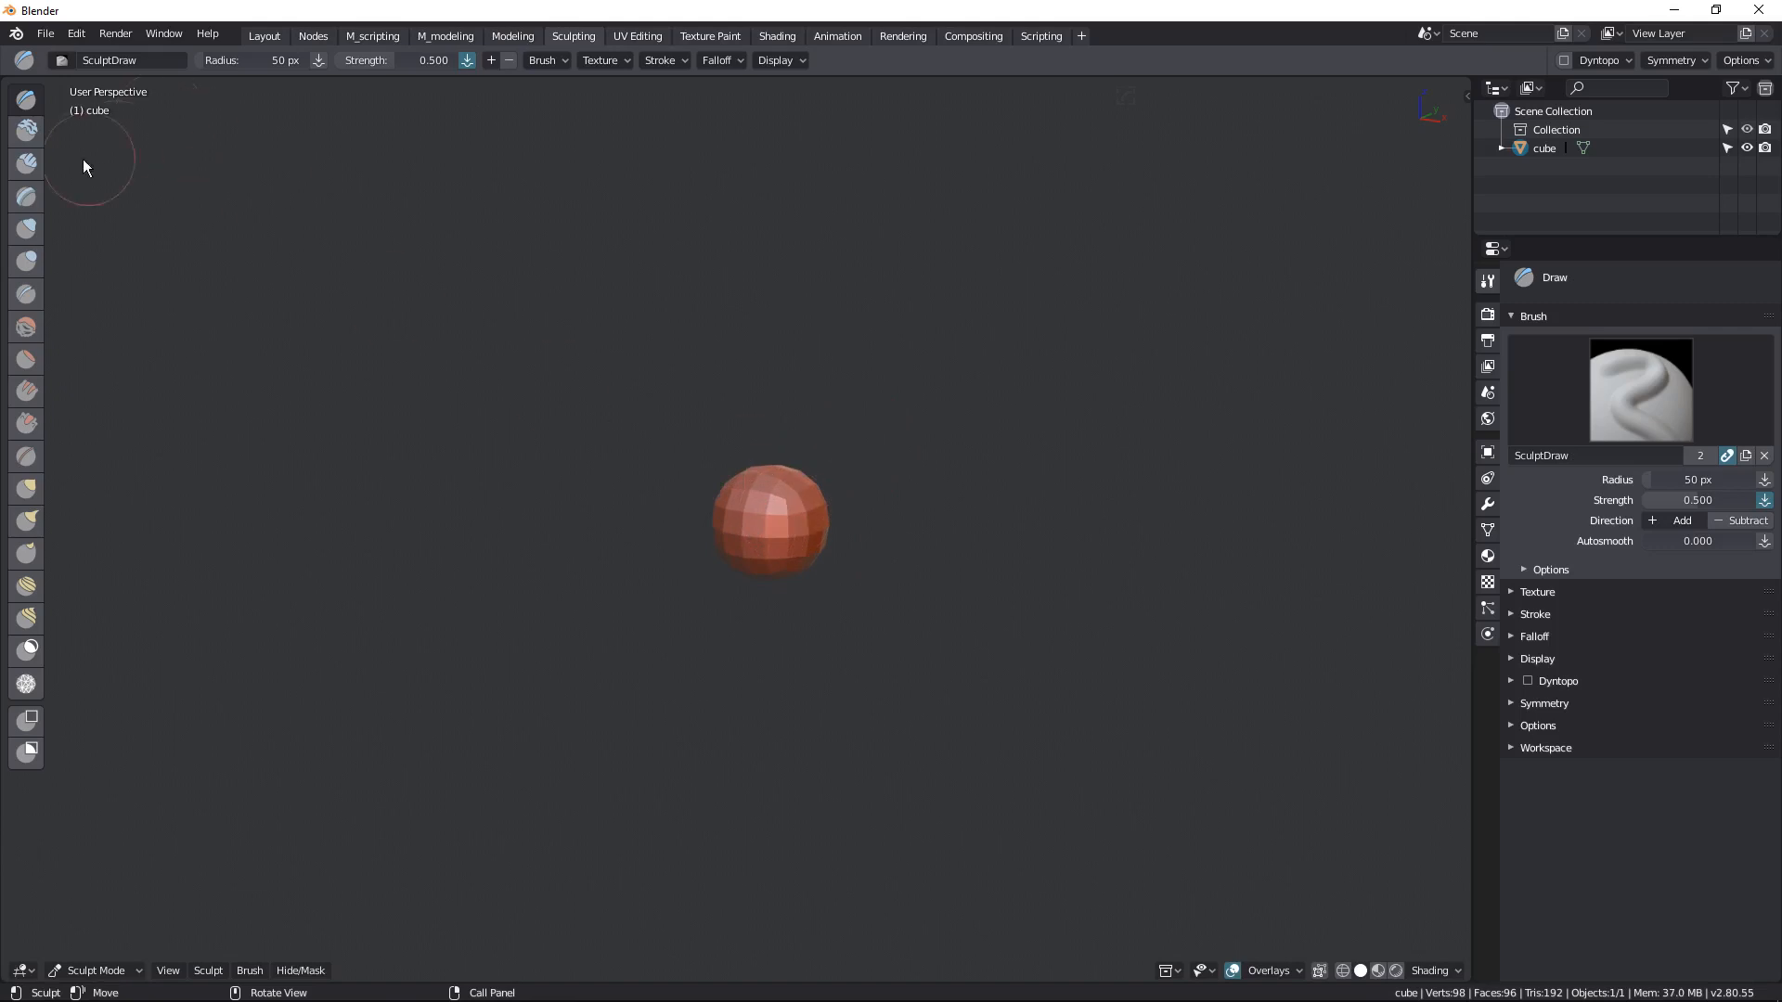
# - Select the Grab brush and tune its radius and lower its strength for sculpting
pyautogui.click(26, 489)
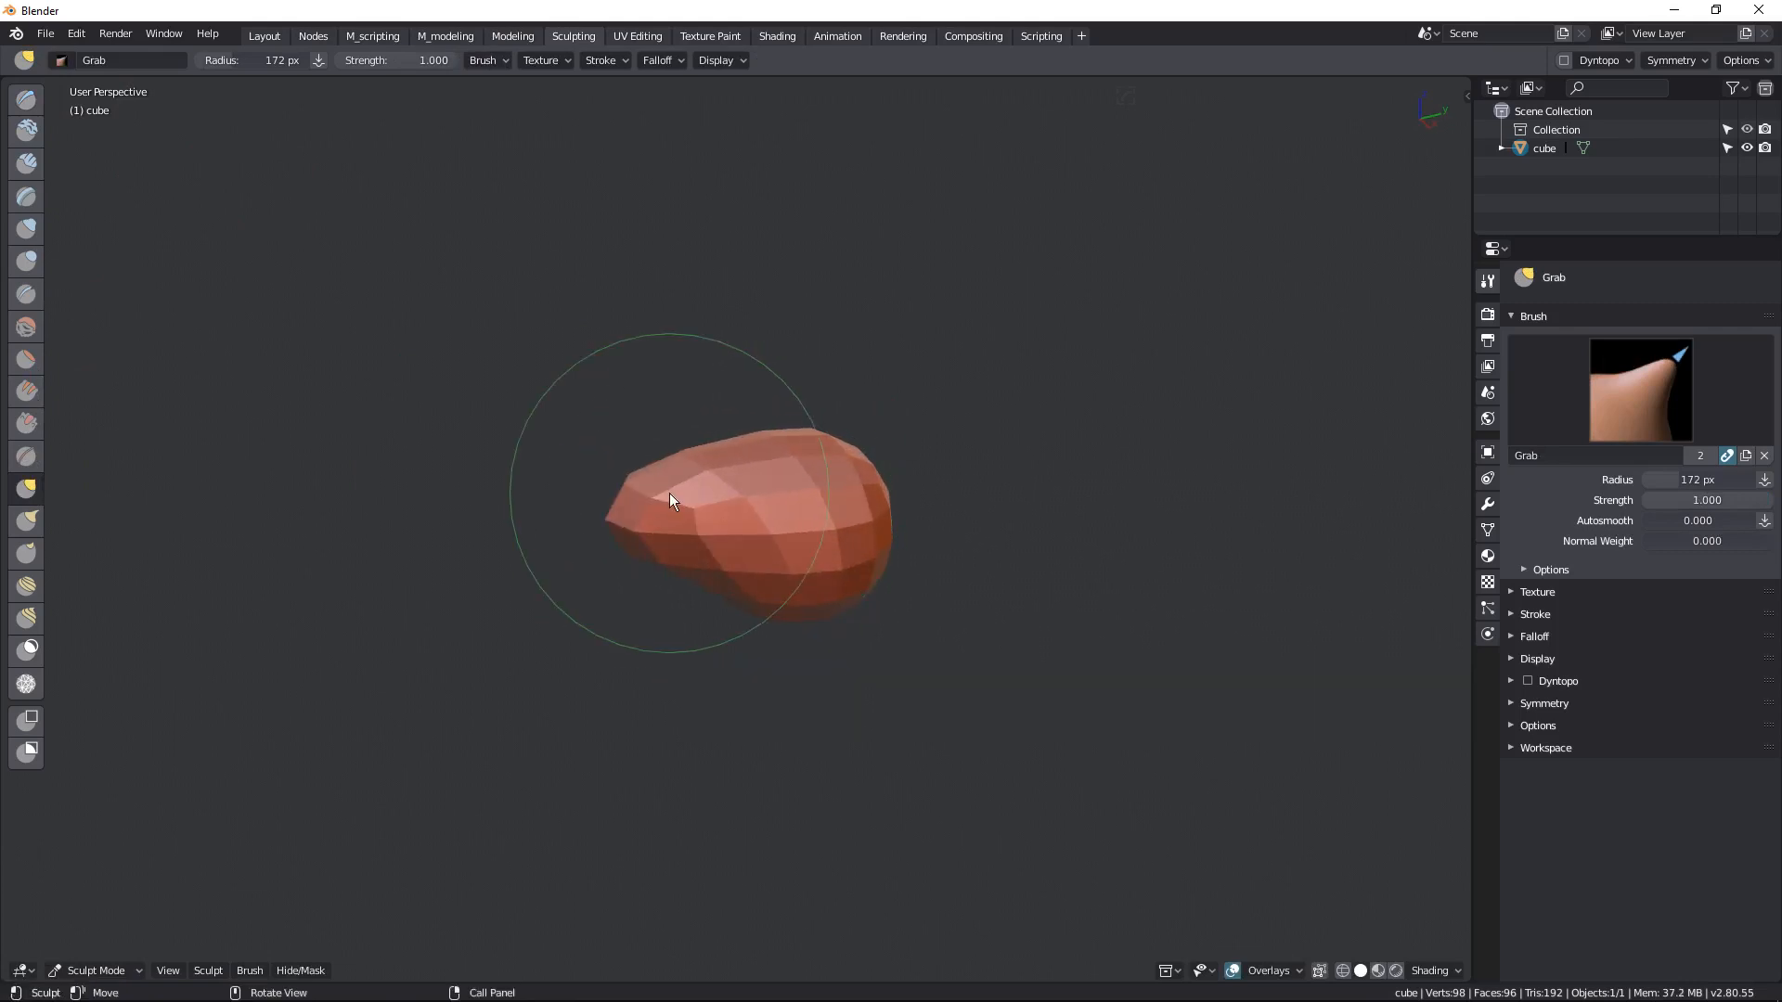
pyautogui.moveTo(670, 499); pyautogui.dragTo(739, 512)
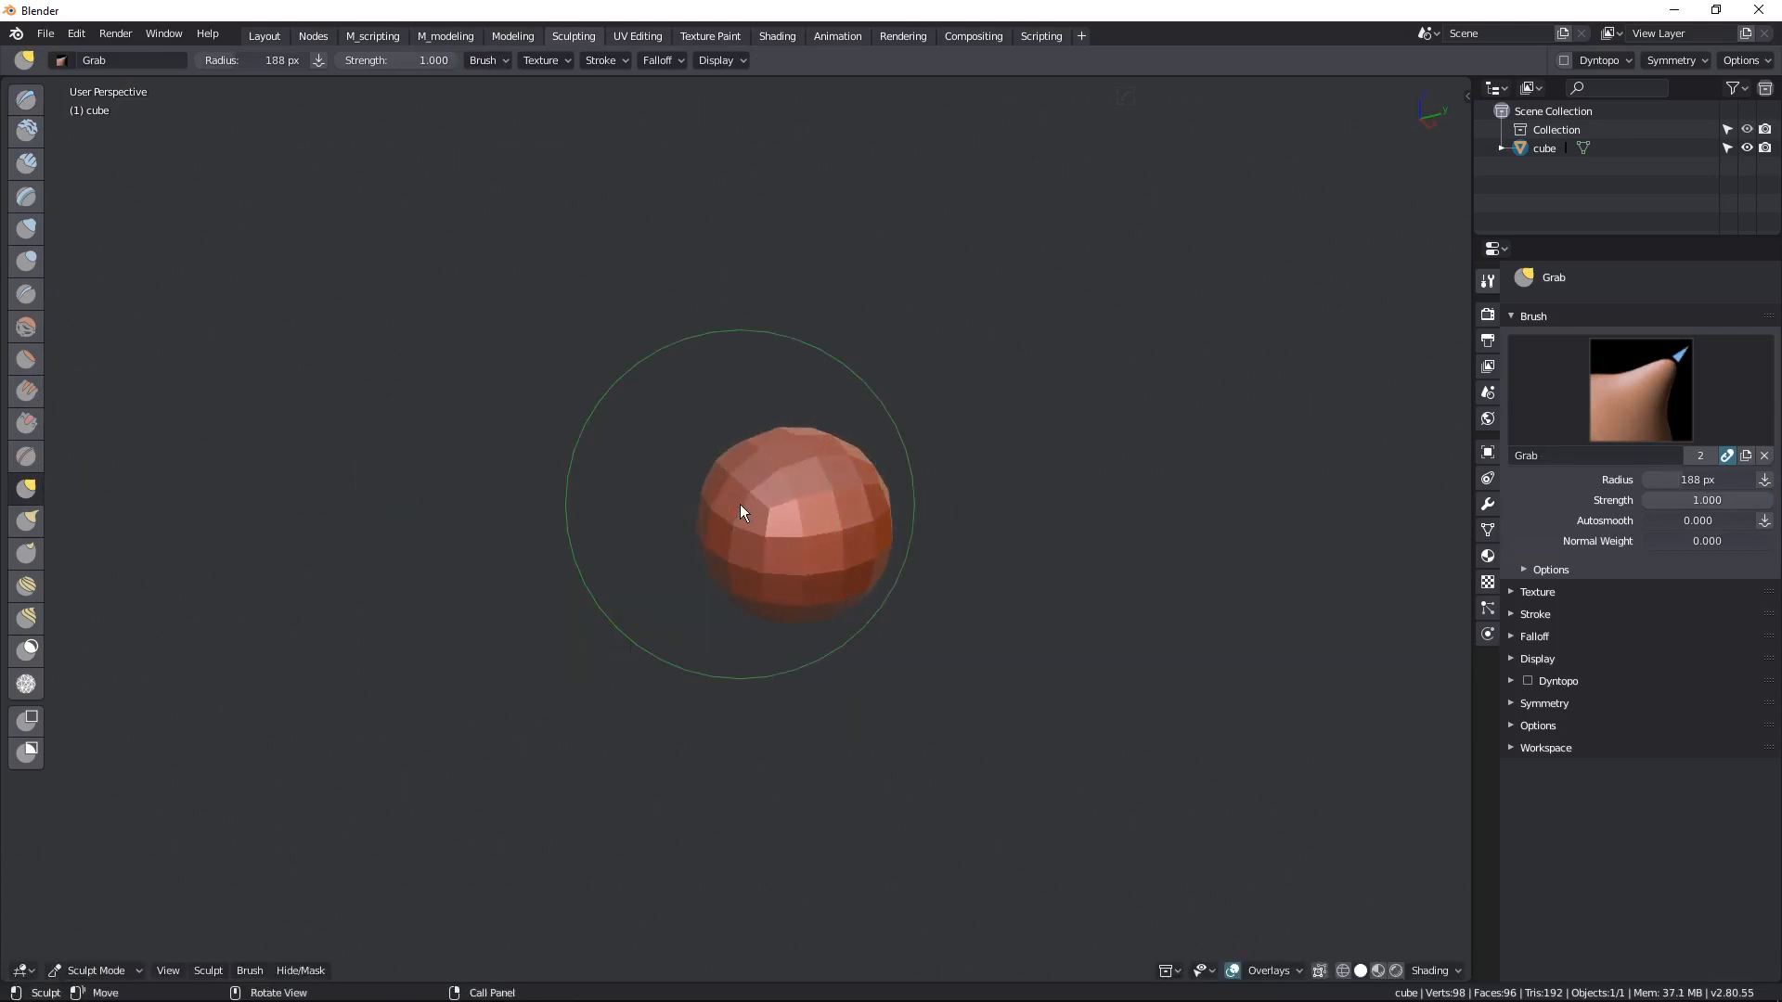
pyautogui.moveTo(739, 513); pyautogui.dragTo(807, 535)
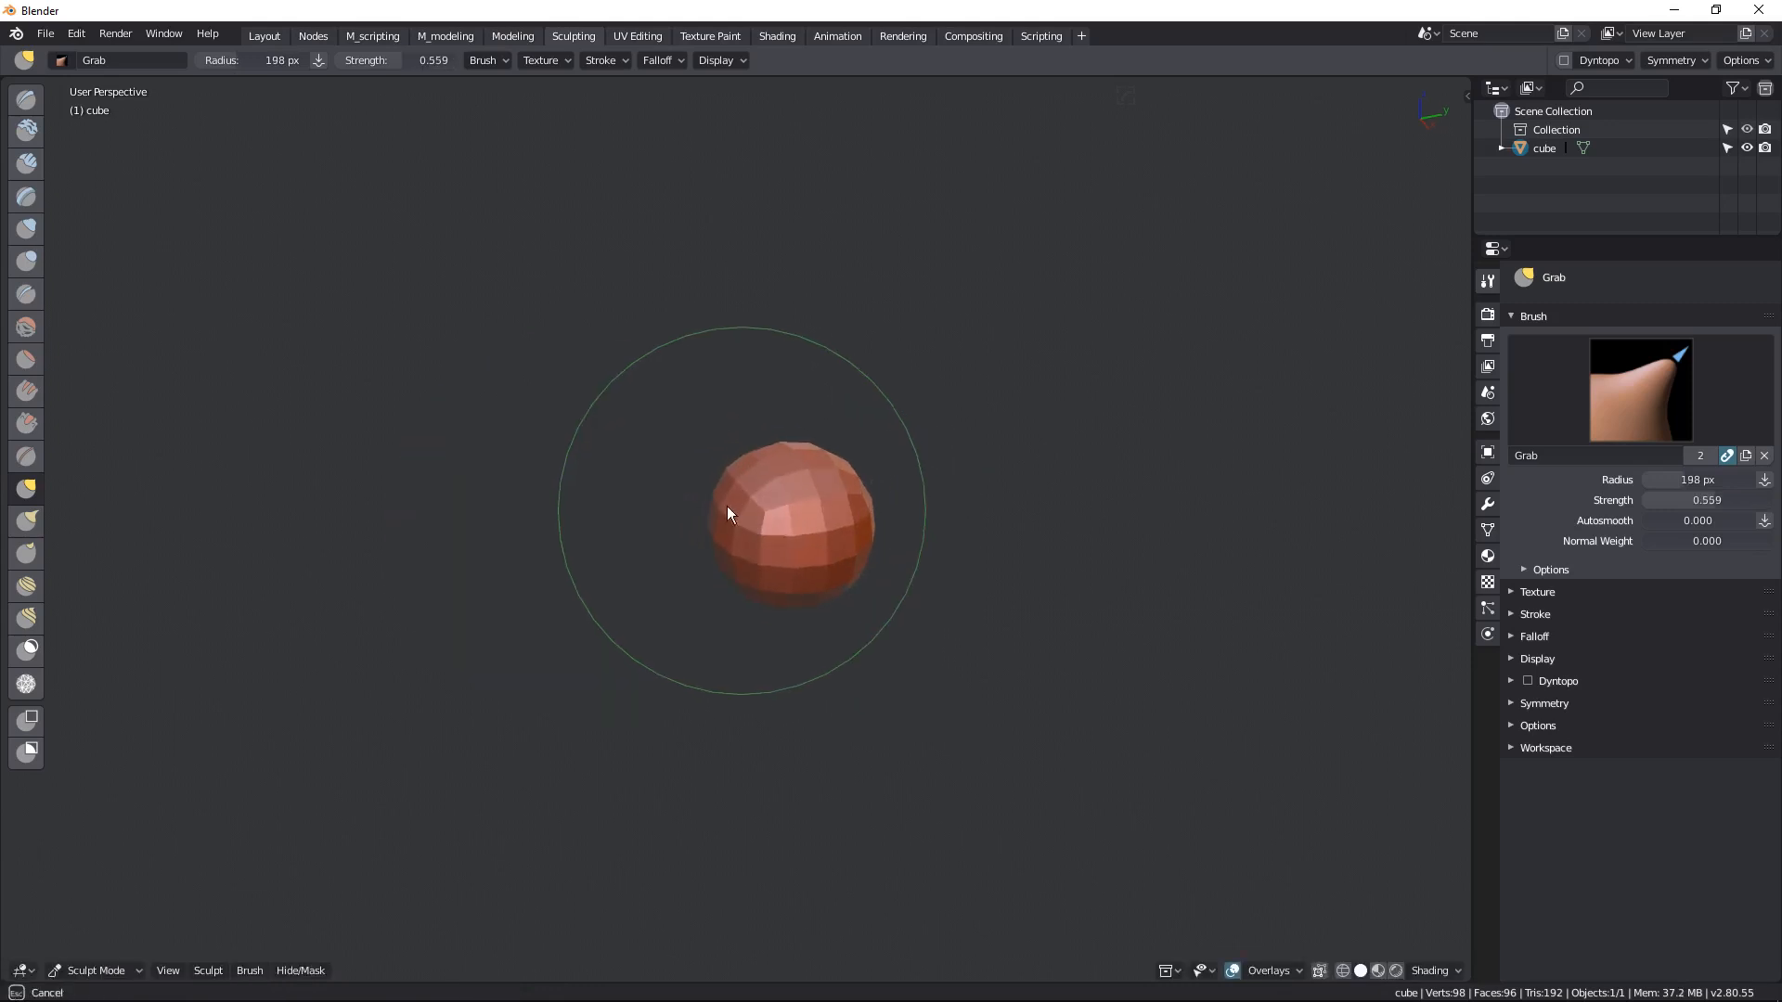
pyautogui.moveTo(728, 514); pyautogui.dragTo(760, 631)
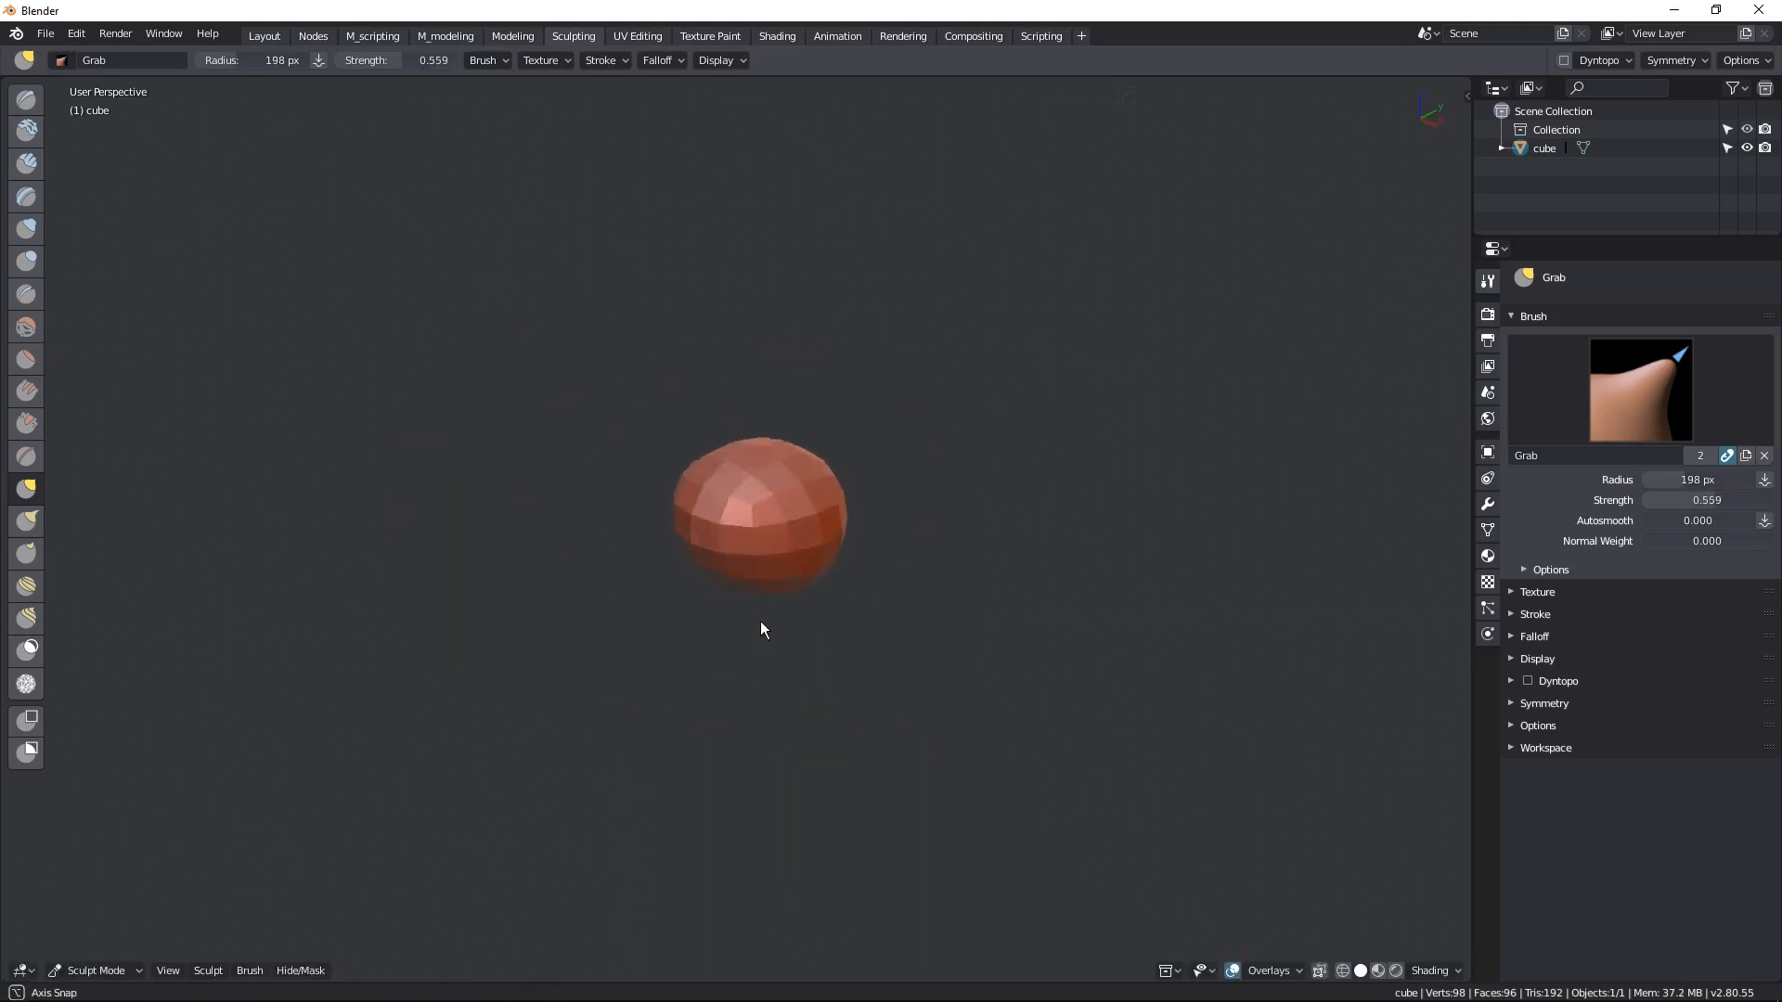
pyautogui.moveTo(831, 614)
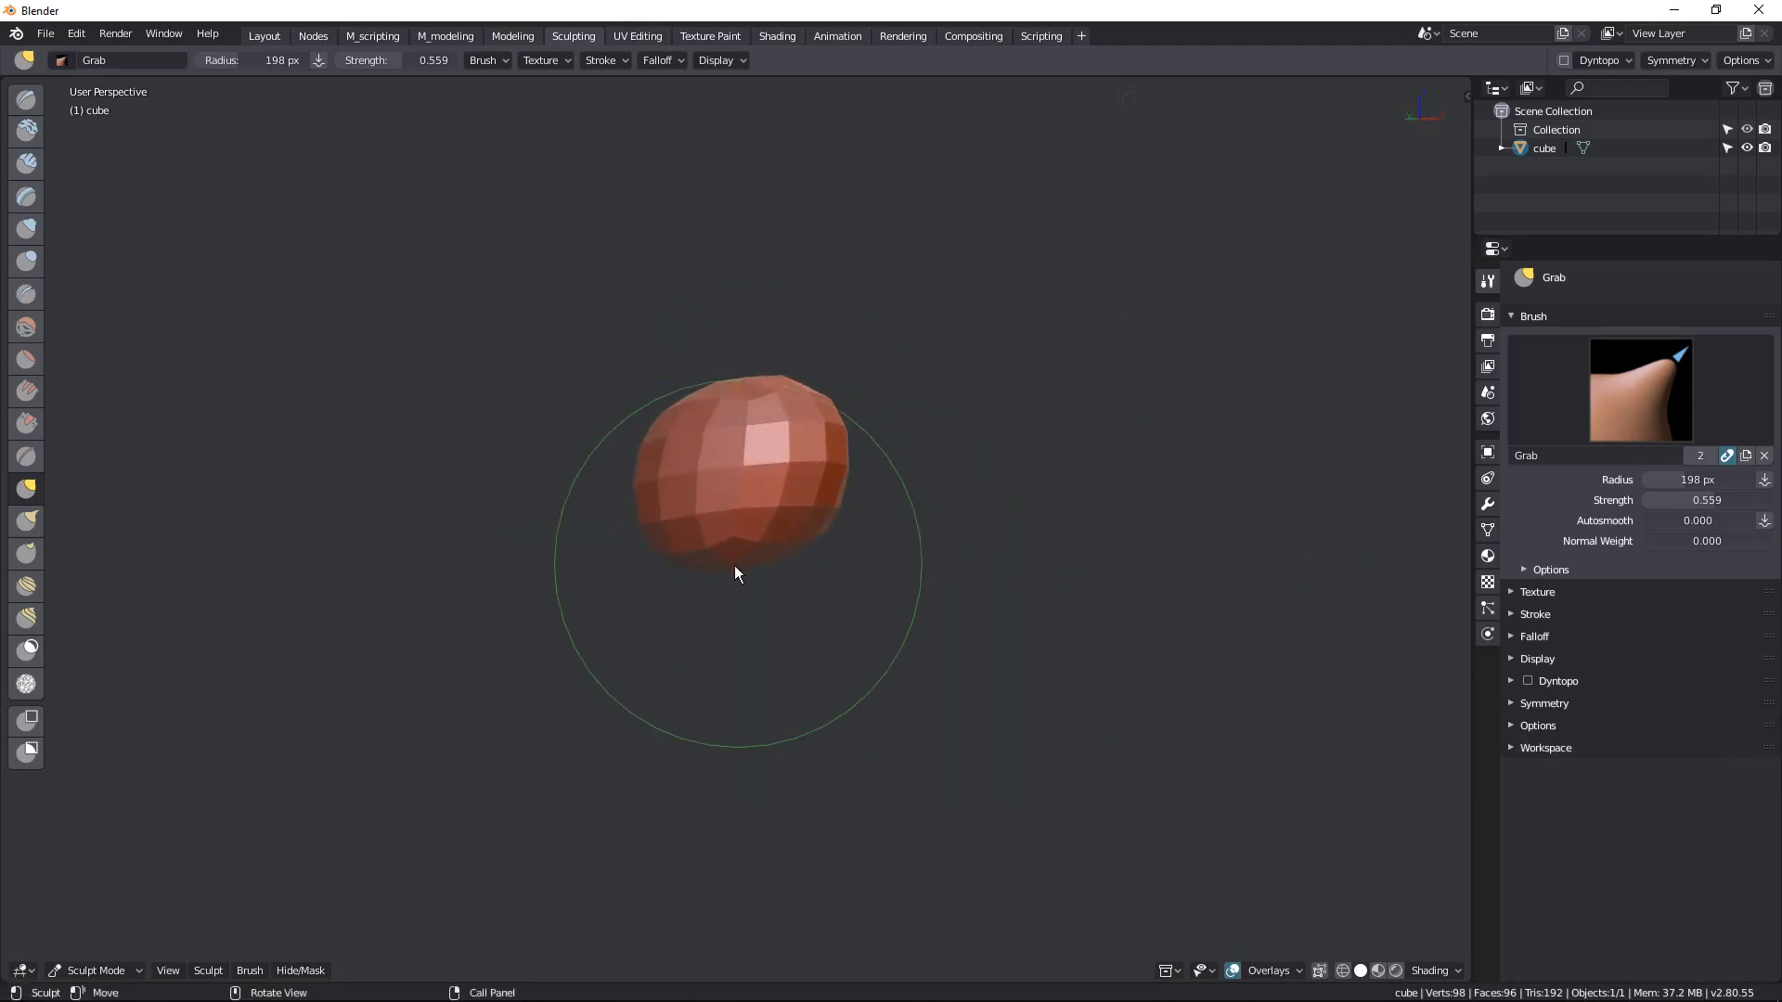
pyautogui.moveTo(735, 574); pyautogui.dragTo(665, 565)
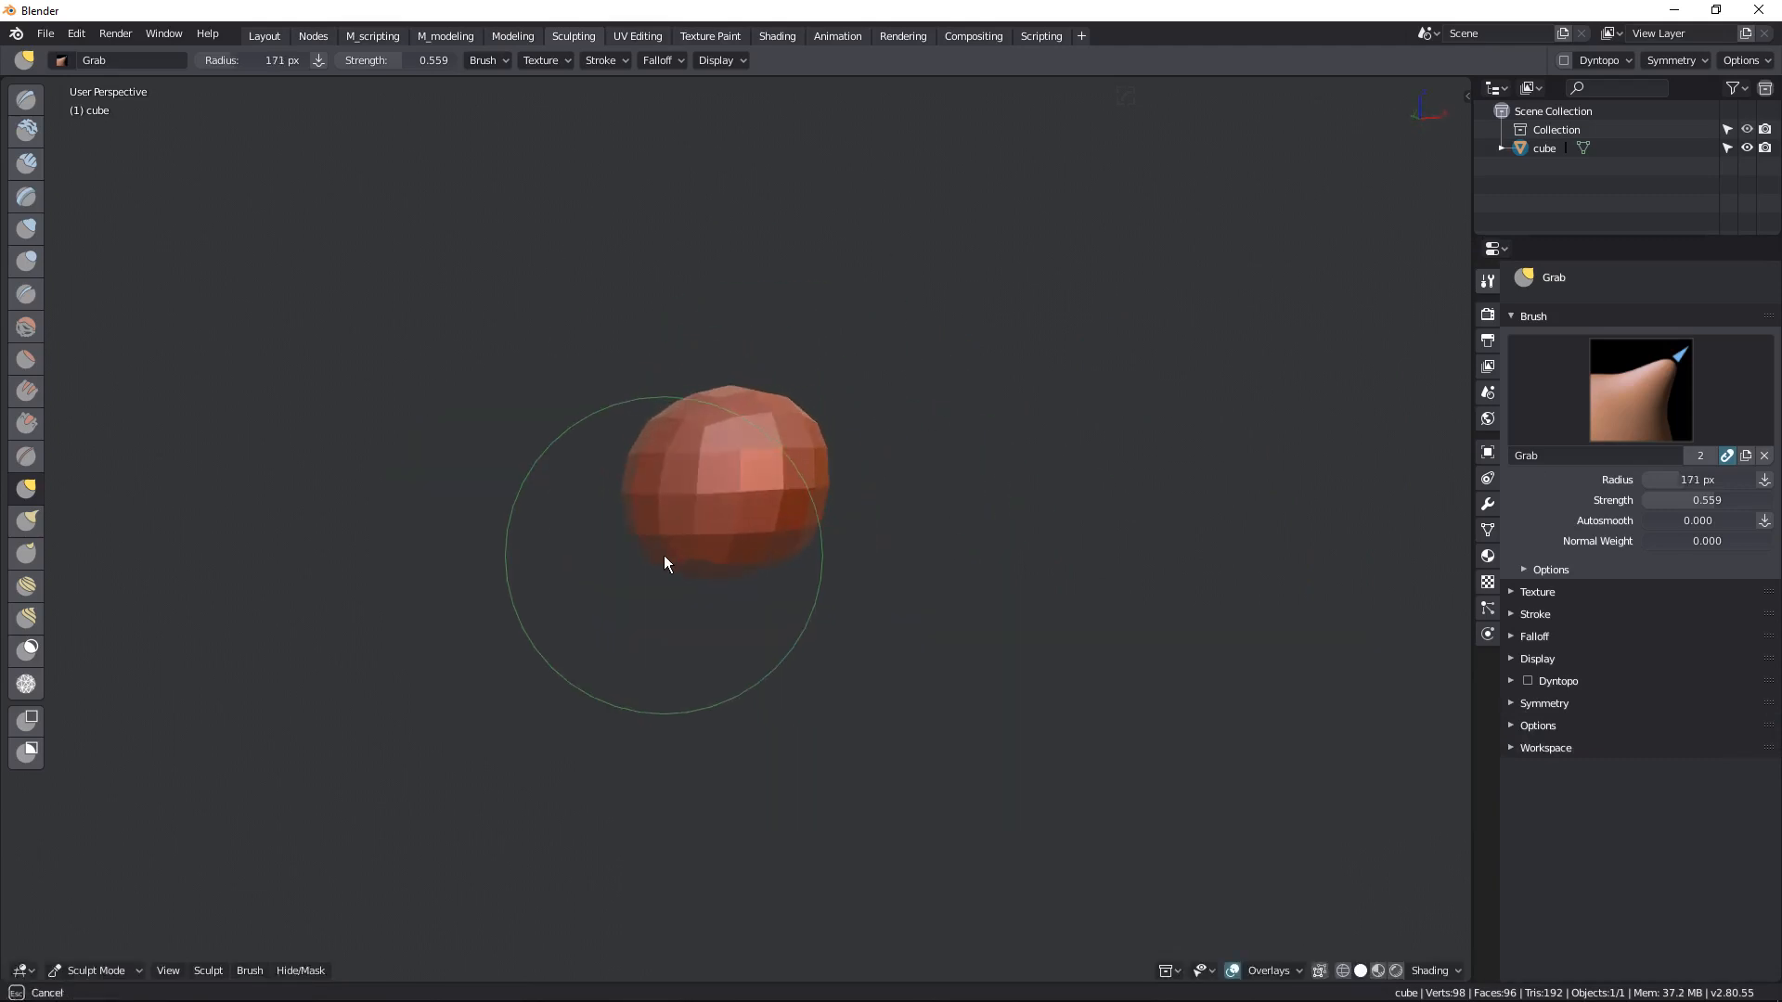
# - Pull the ball taller and push its outline into an irregular, lumpy rock
pyautogui.moveTo(664, 564); pyautogui.dragTo(921, 540)
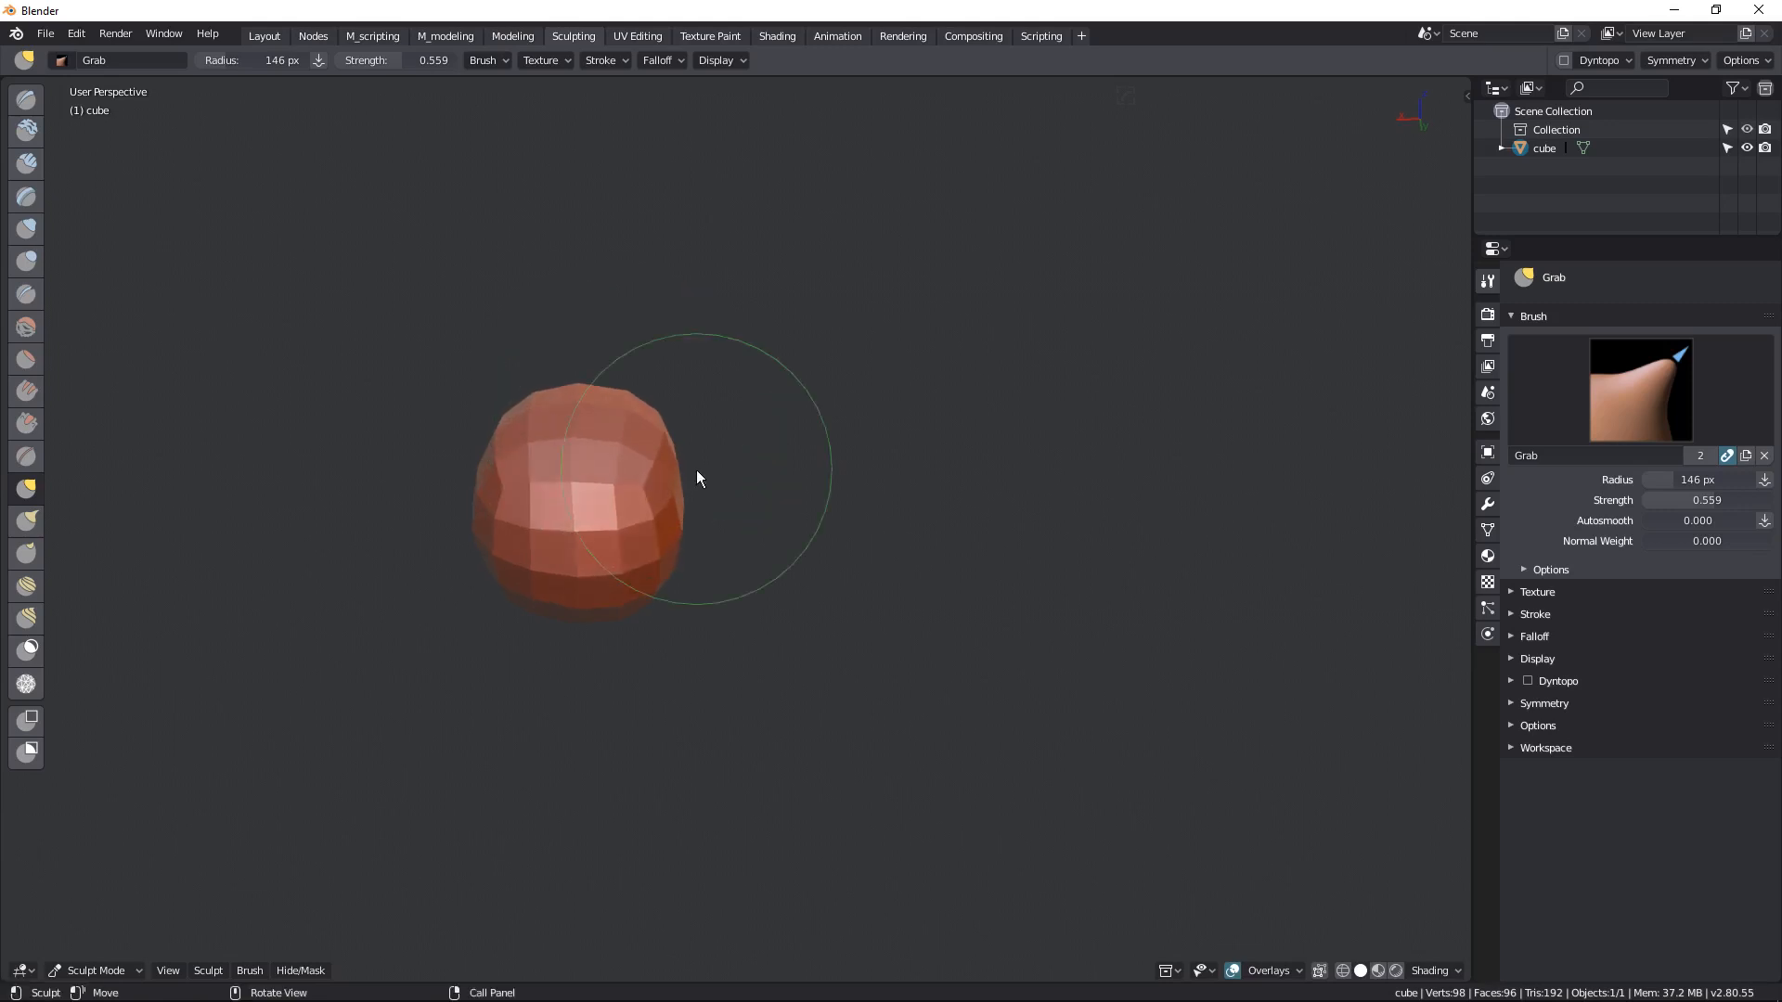
pyautogui.moveTo(696, 477); pyautogui.dragTo(599, 369)
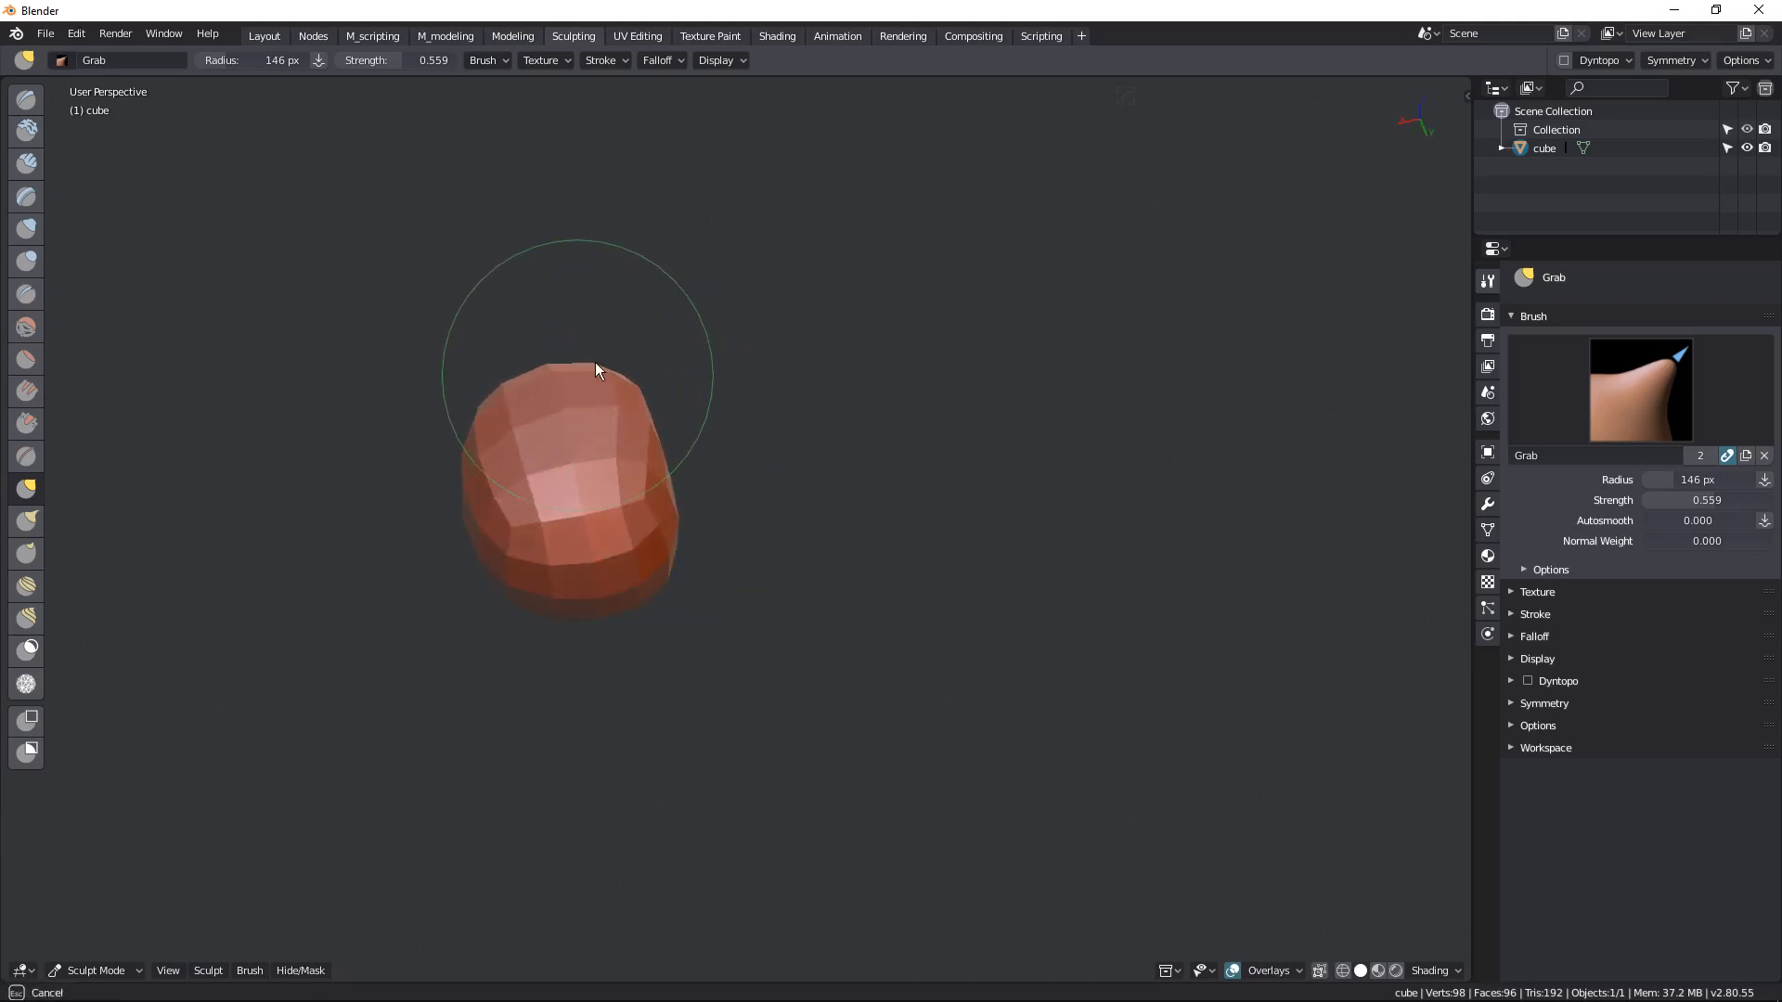
pyautogui.moveTo(599, 370); pyautogui.dragTo(700, 505)
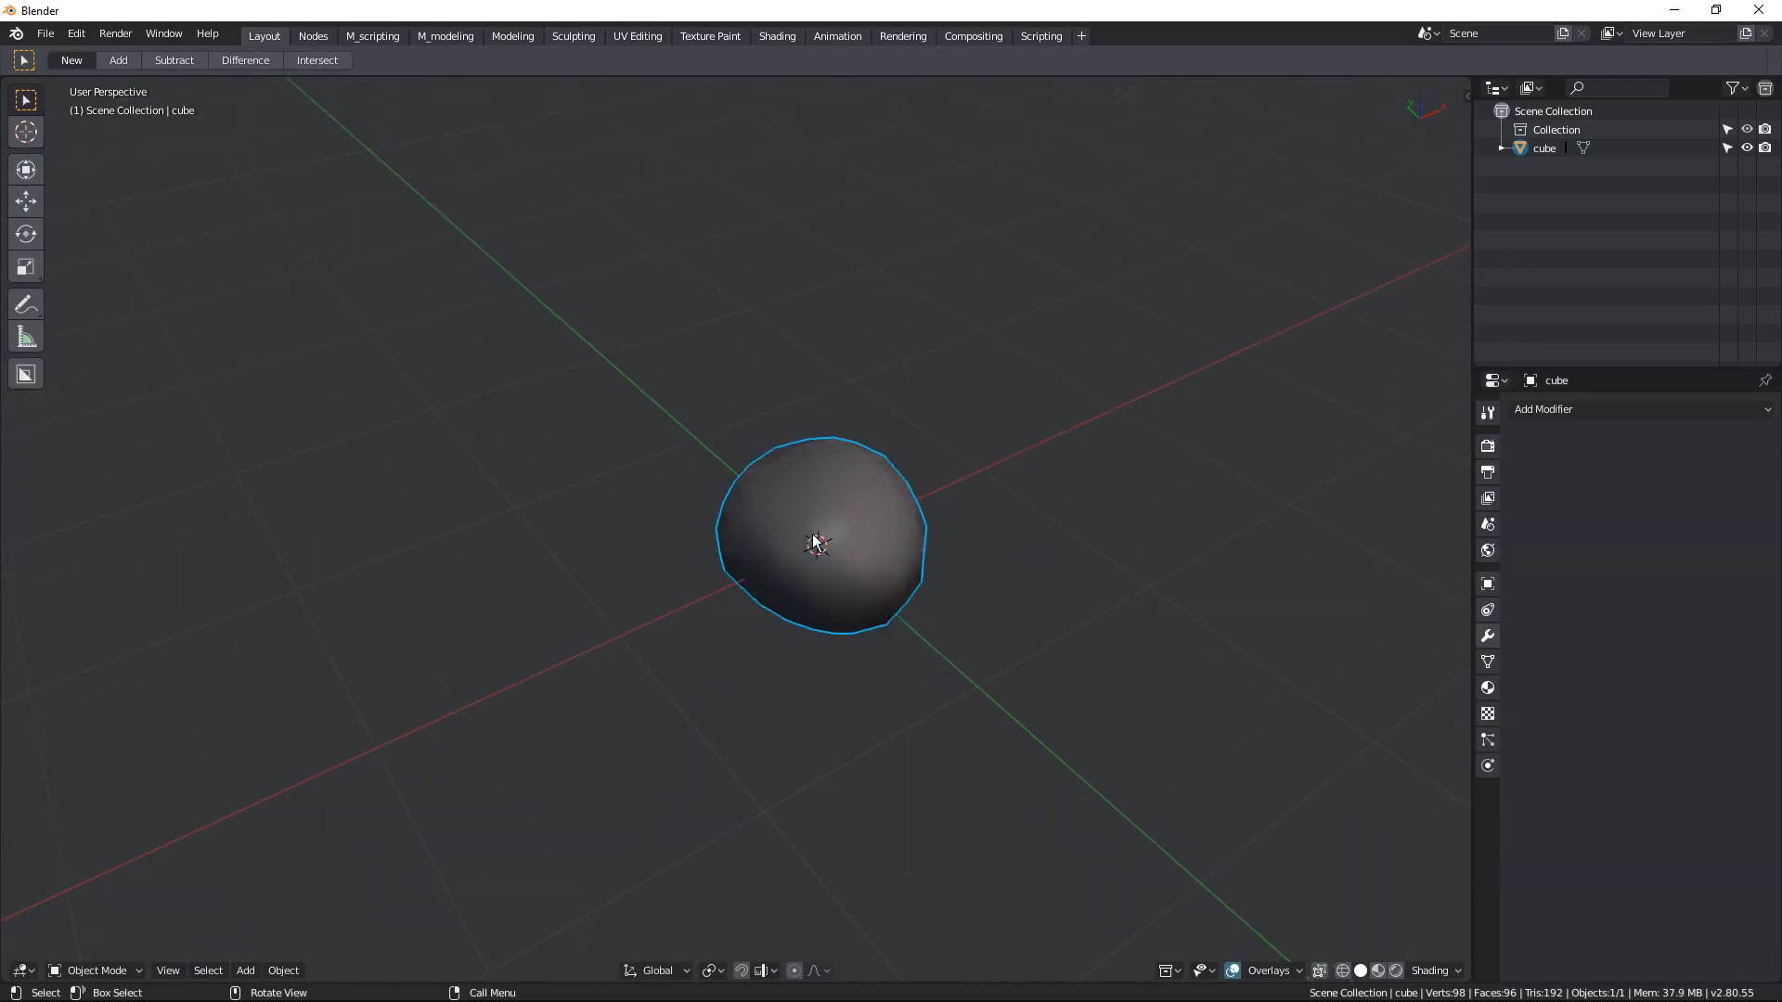
# - Enter Edit Mode on the rock with everything selected and switch to the UV Editing workspace
pyautogui.moveTo(813, 546); pyautogui.dragTo(711, 544)
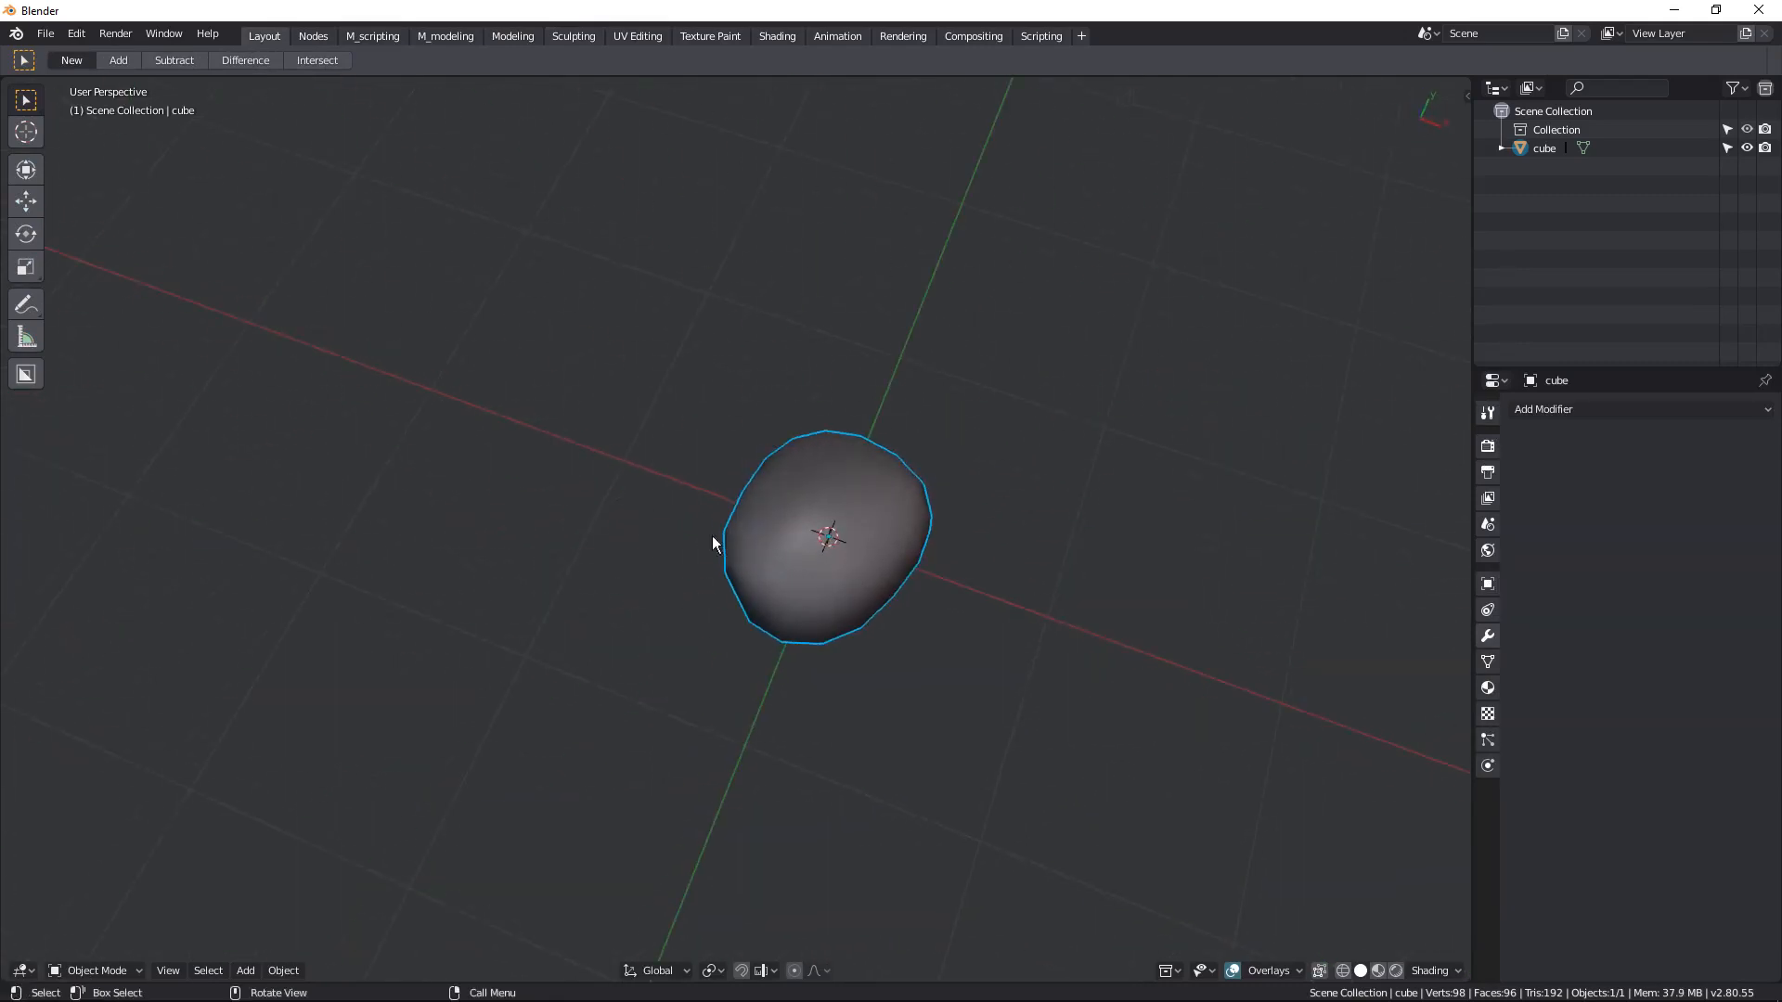
pyautogui.press('Tab')
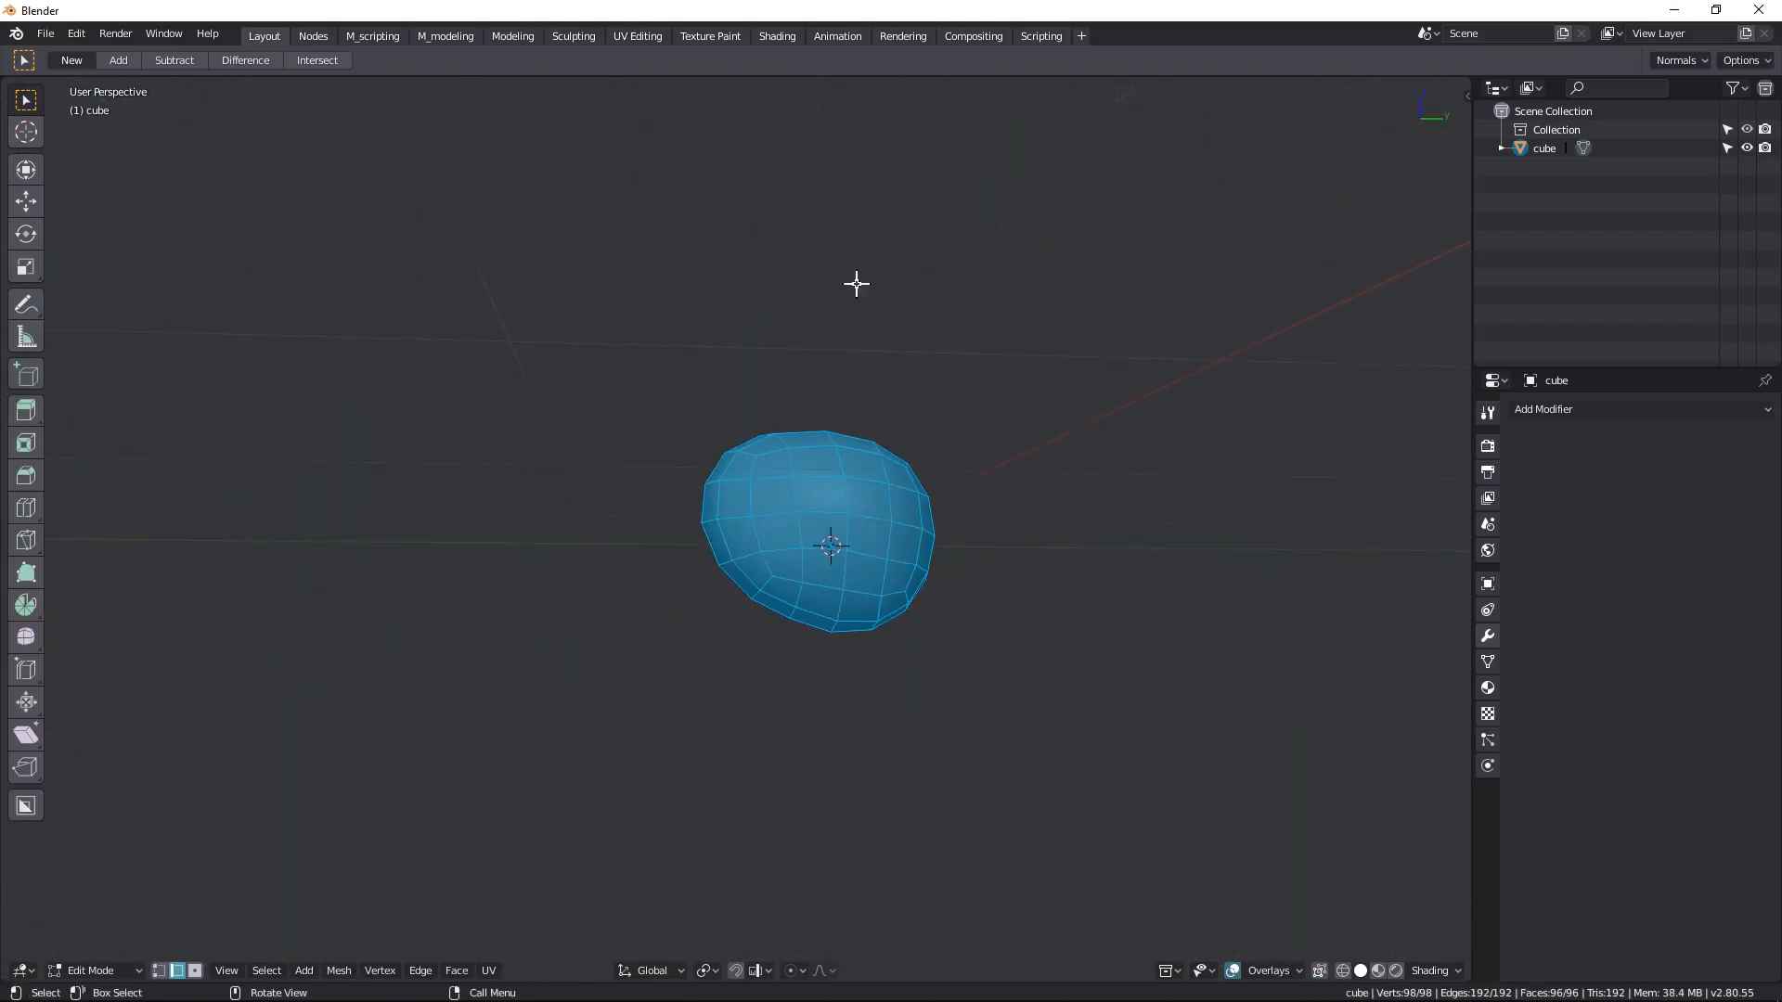
pyautogui.moveTo(572, 35)
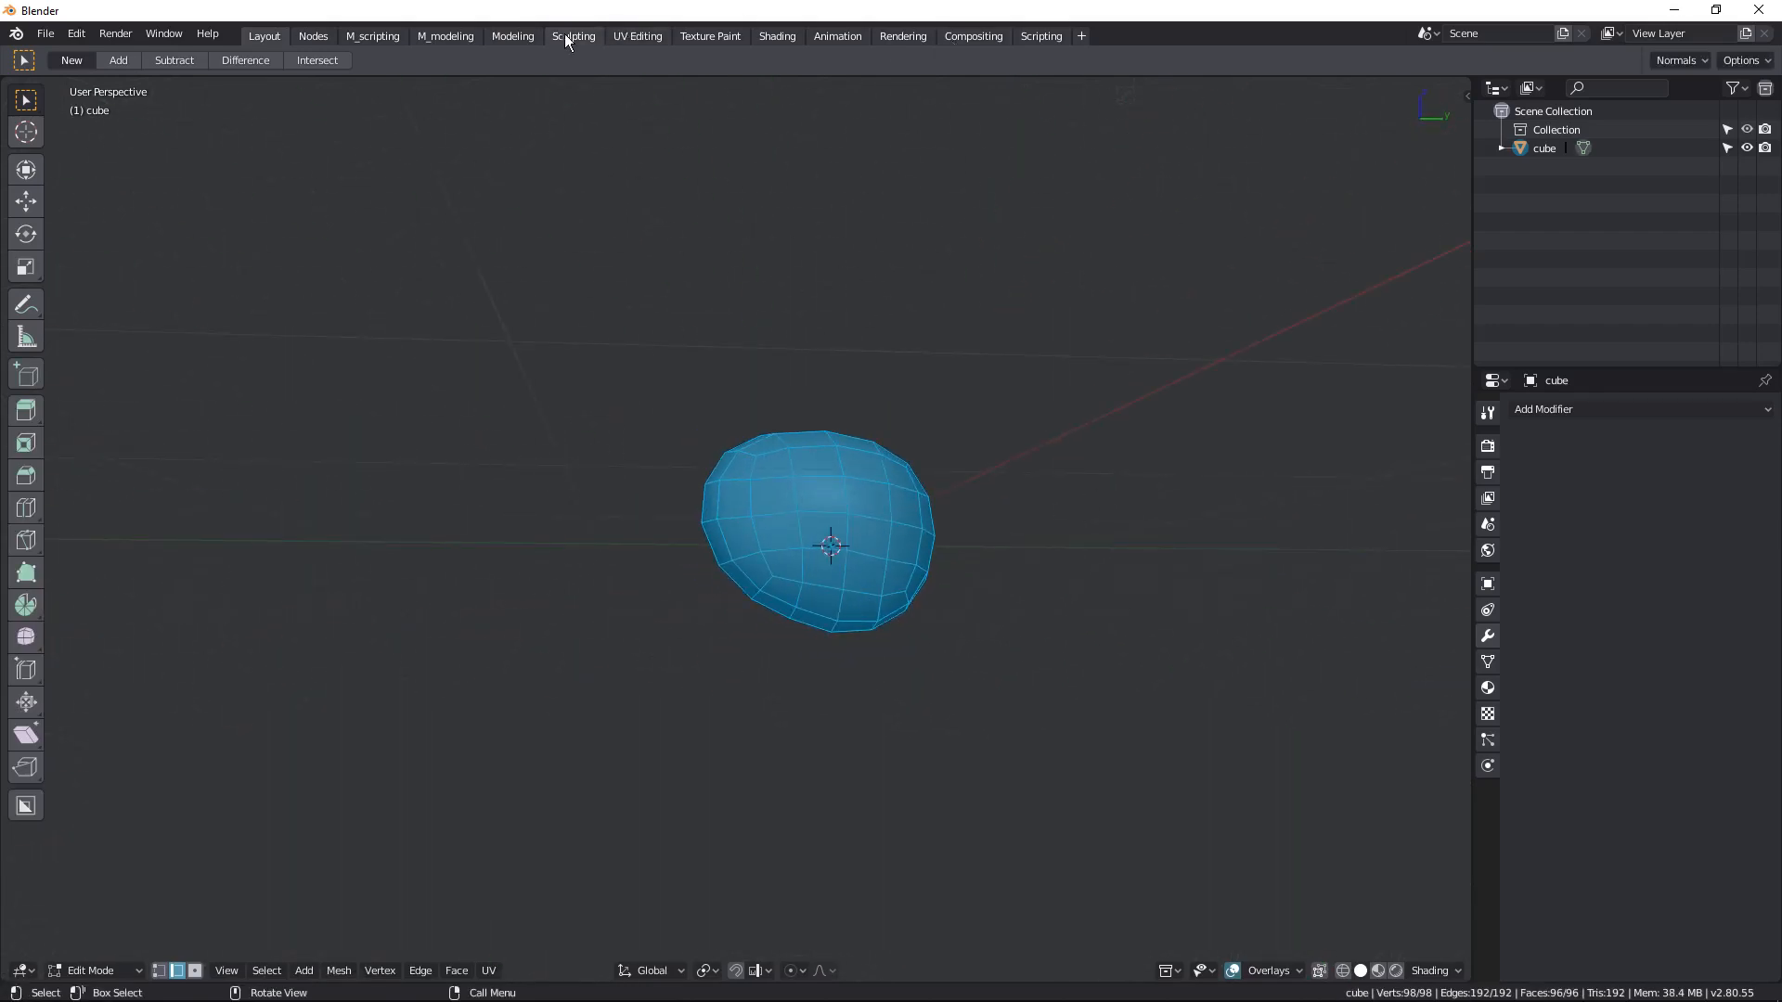
pyautogui.click(638, 35)
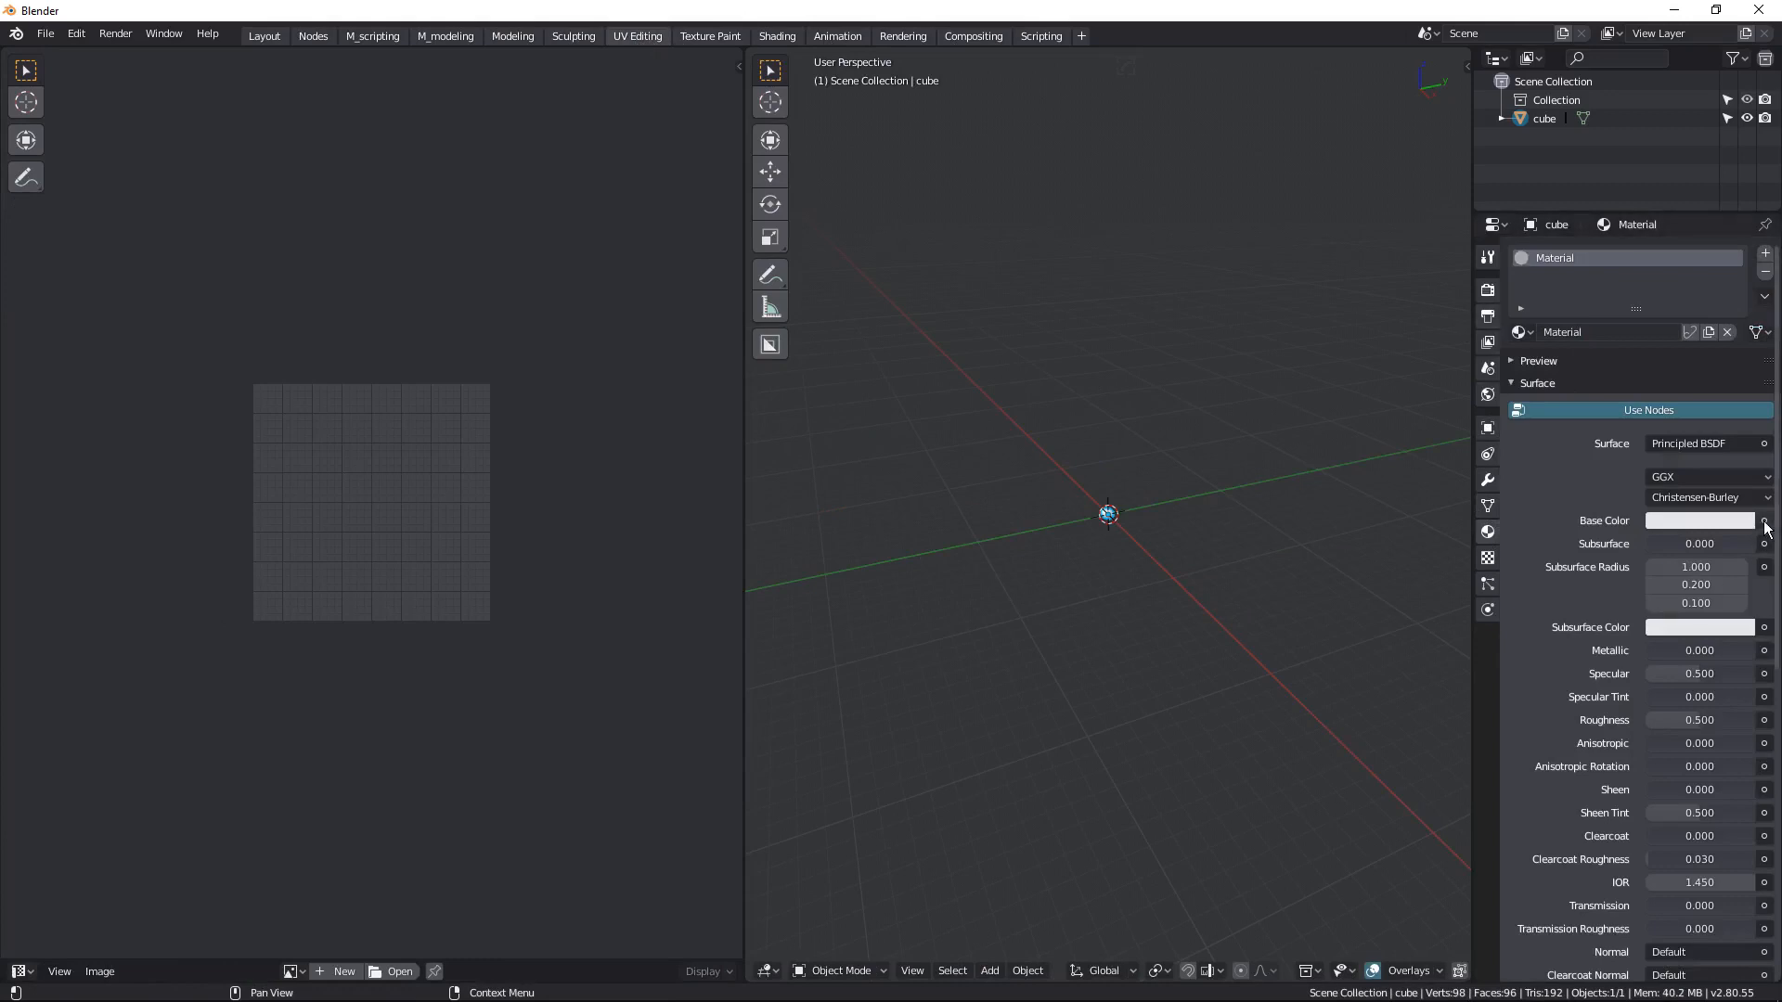
# - Create a new generated Color Grid test image in the Image Editor
pyautogui.click(292, 970)
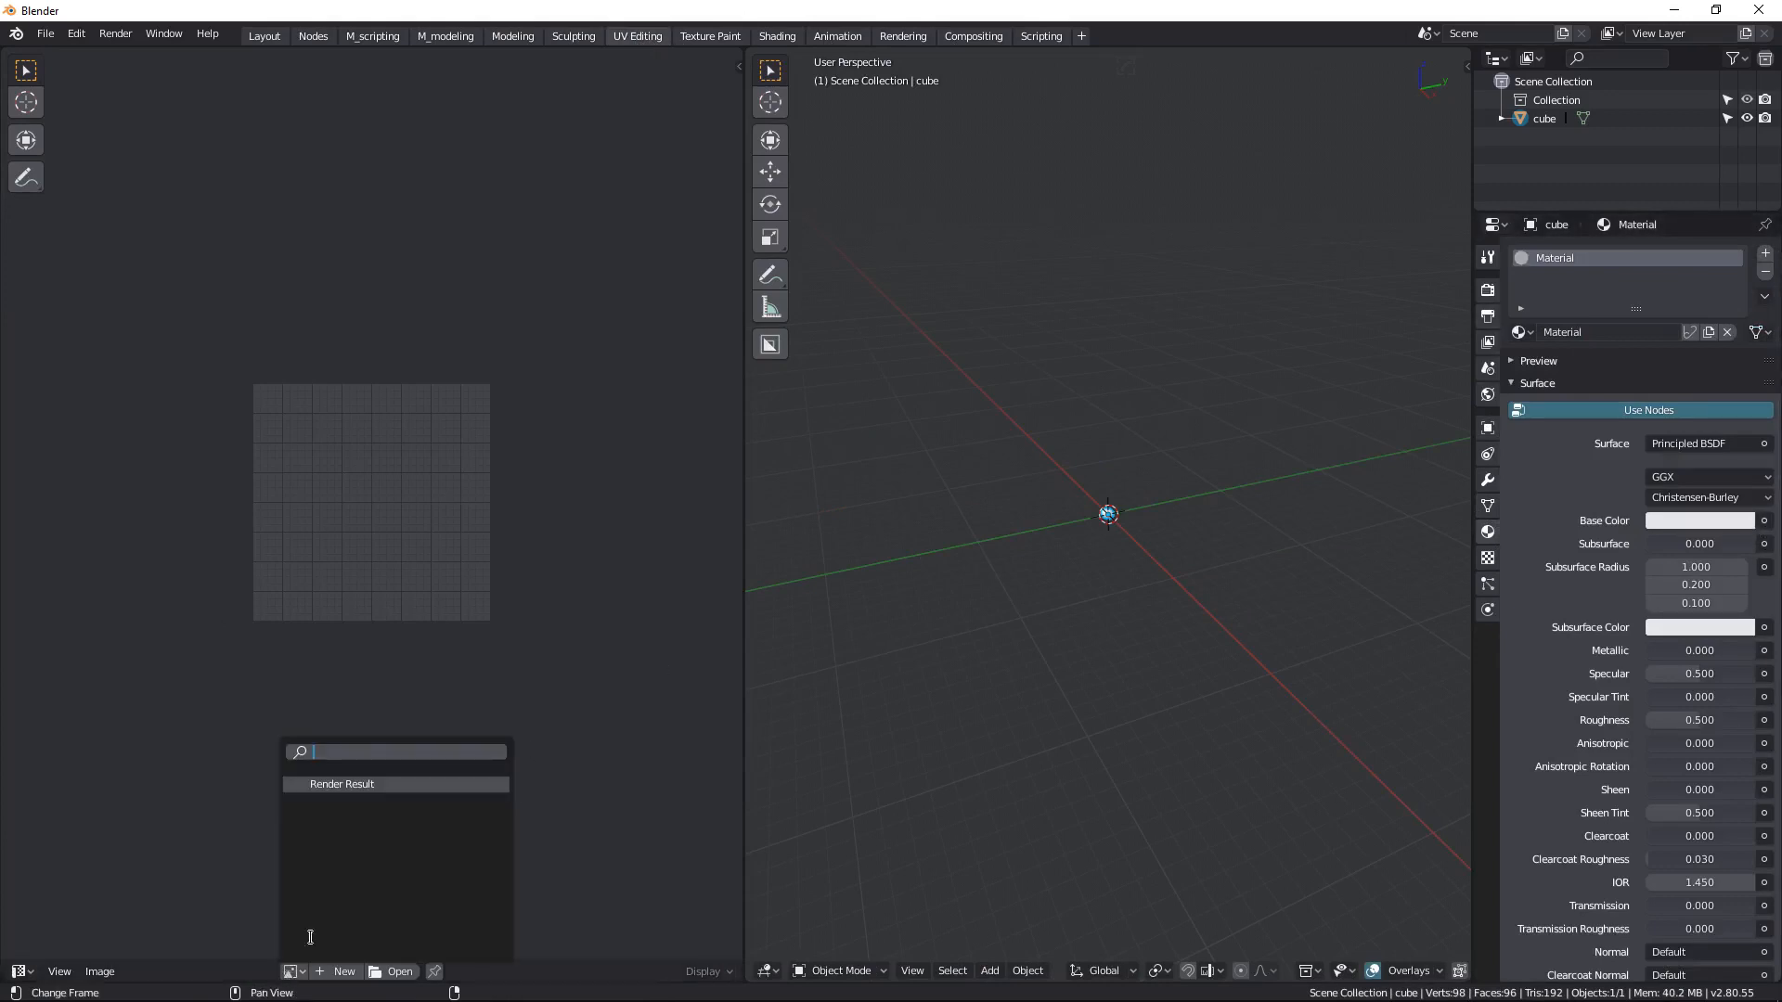
pyautogui.click(337, 972)
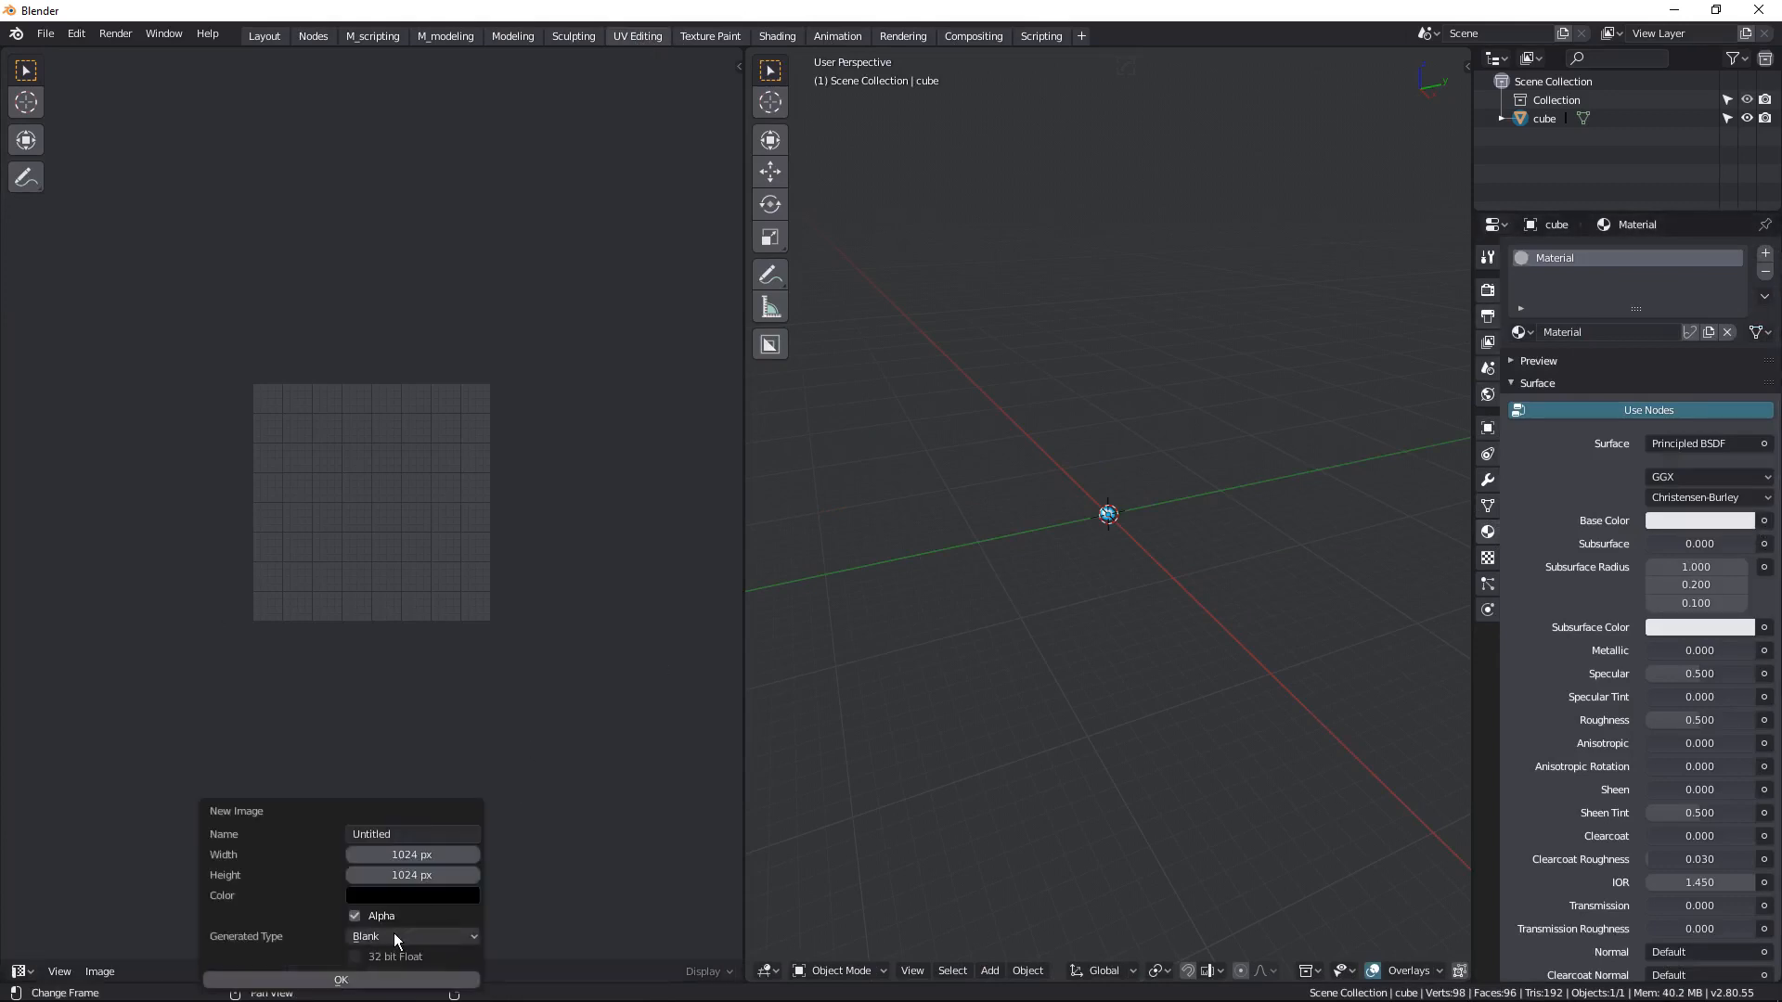
pyautogui.click(412, 936)
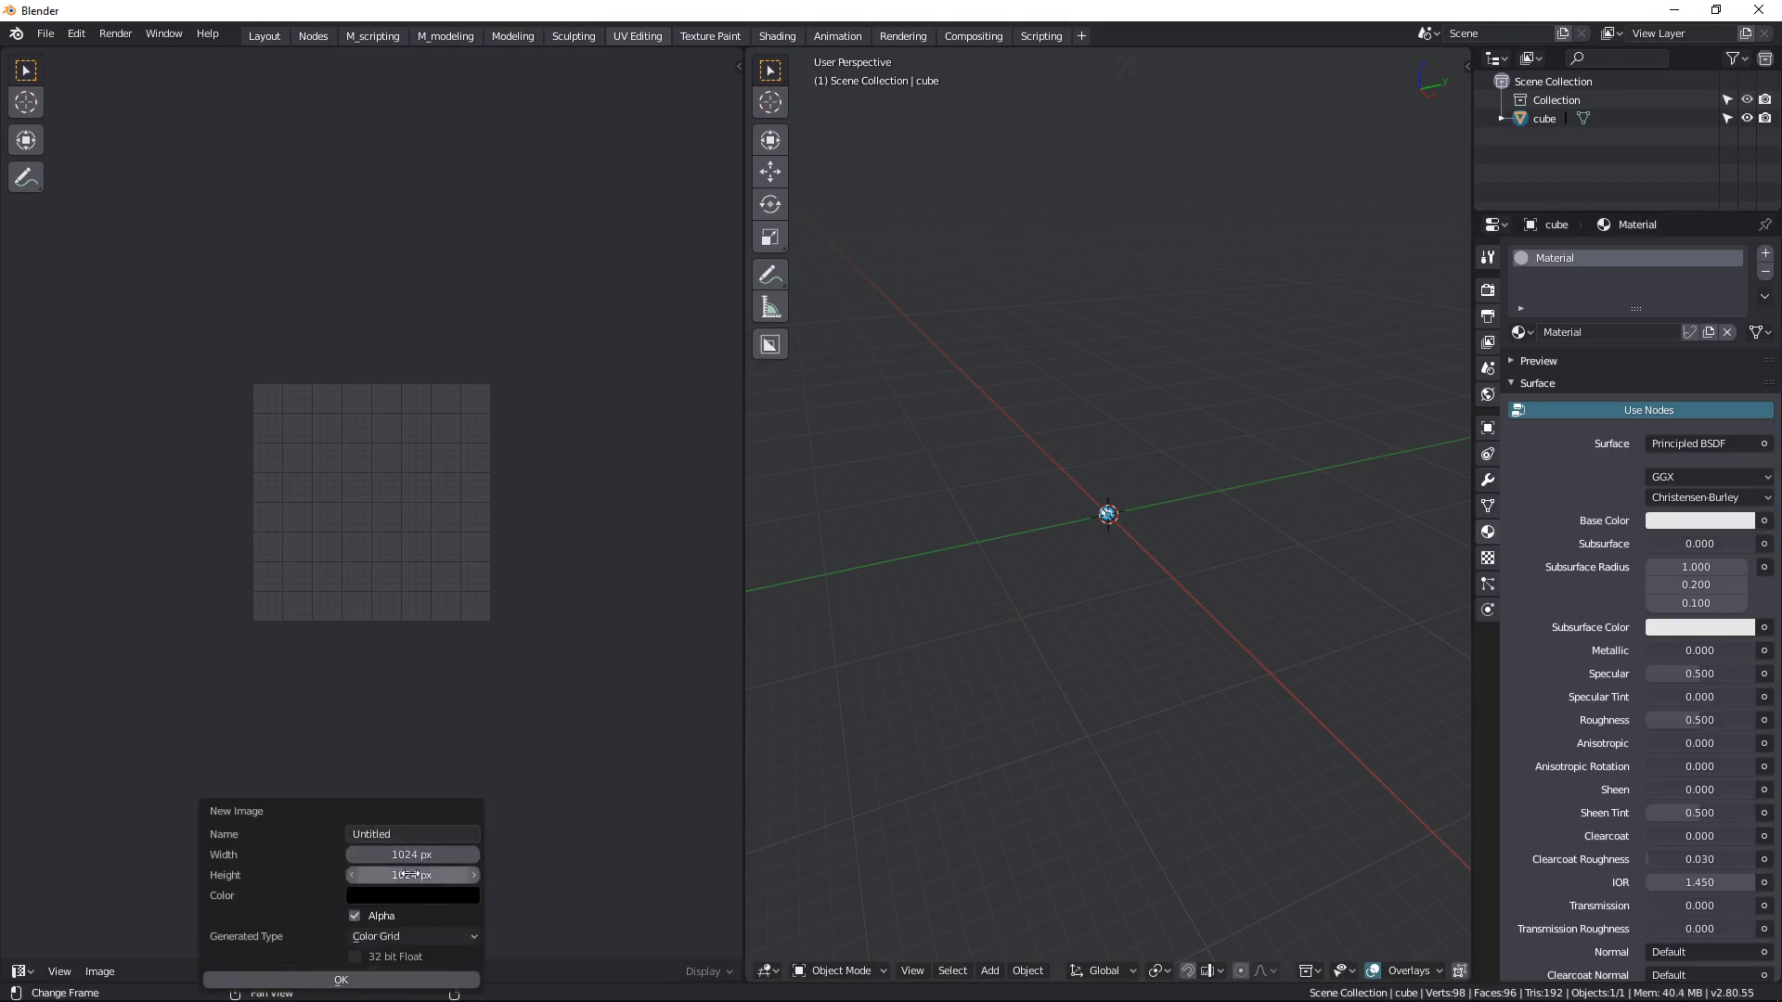
pyautogui.click(340, 980)
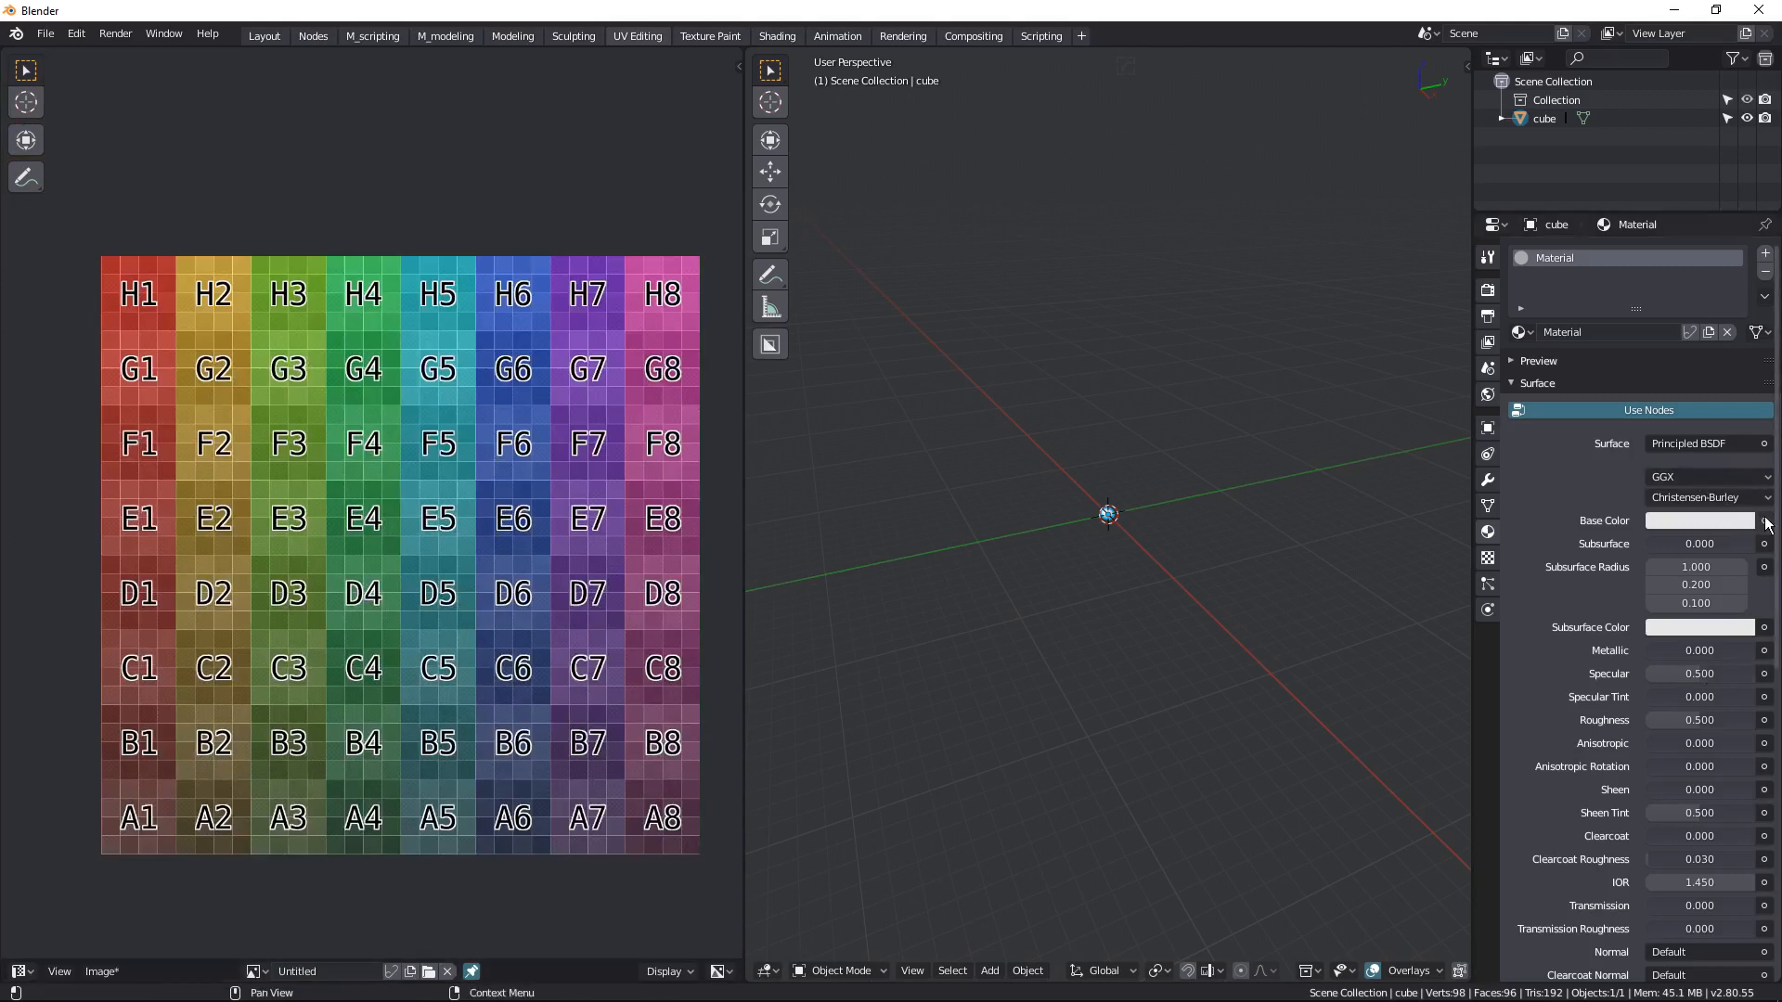
# - Feed that image as an Image Texture into the rock material's Base Color
pyautogui.click(1764, 519)
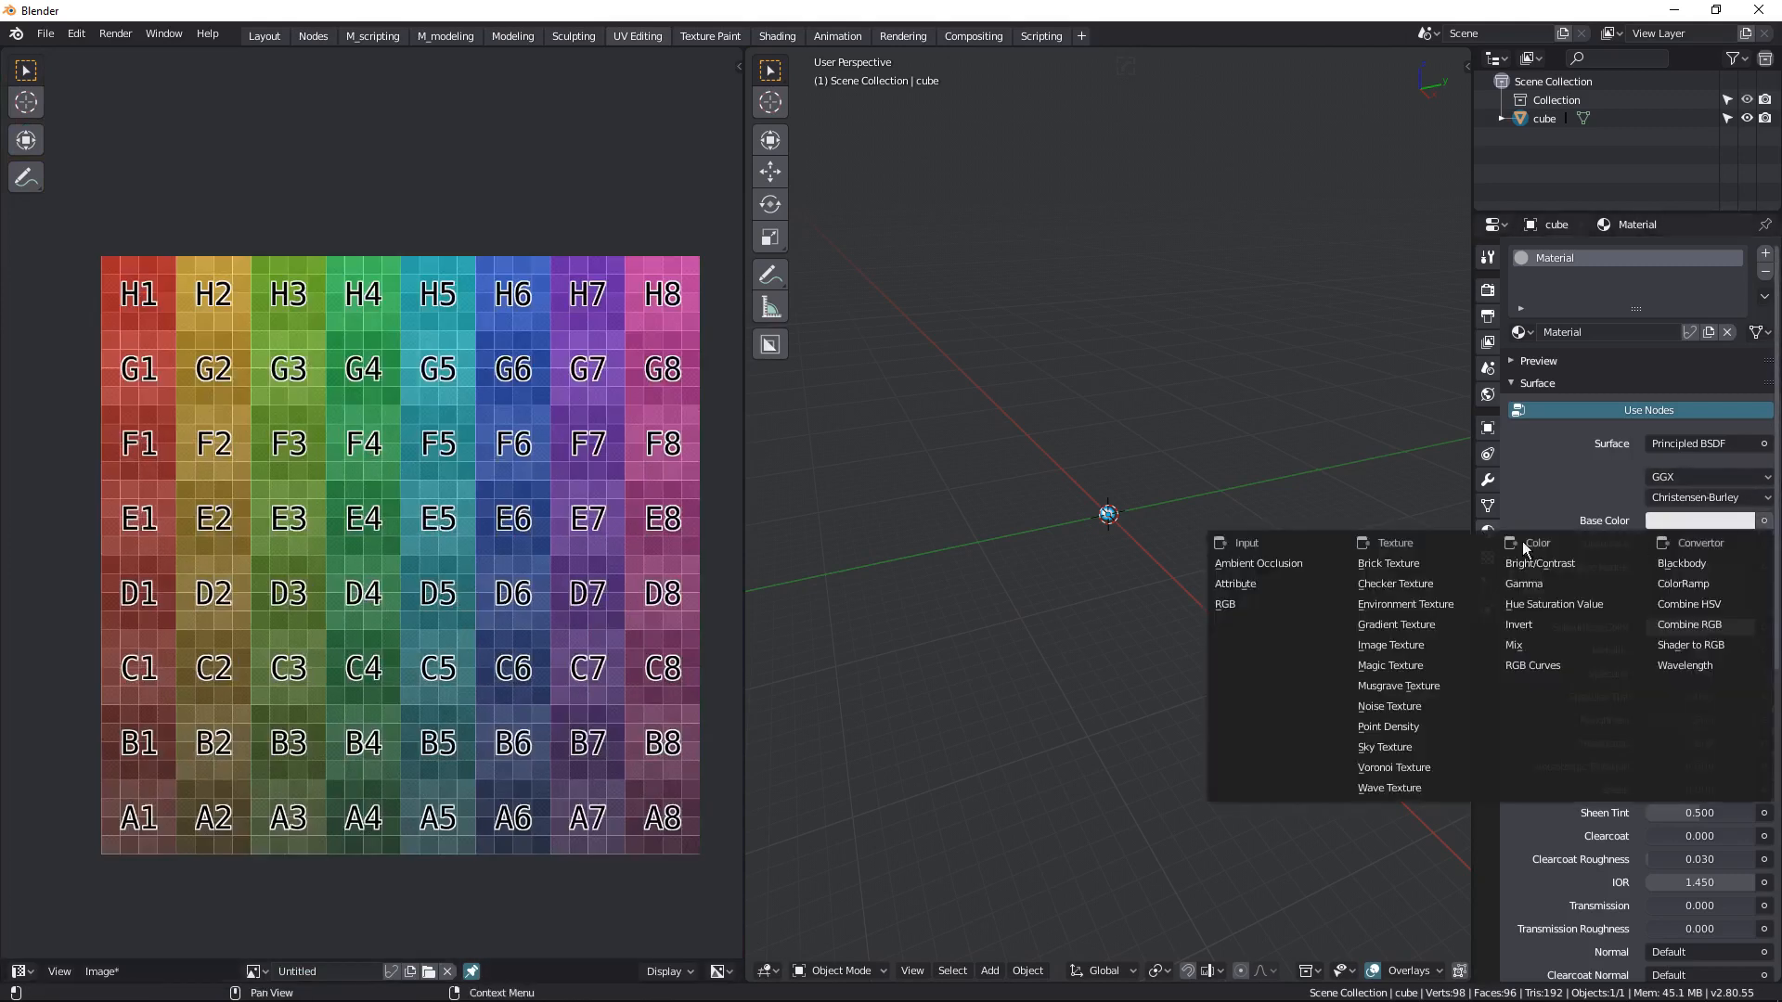
pyautogui.click(1390, 646)
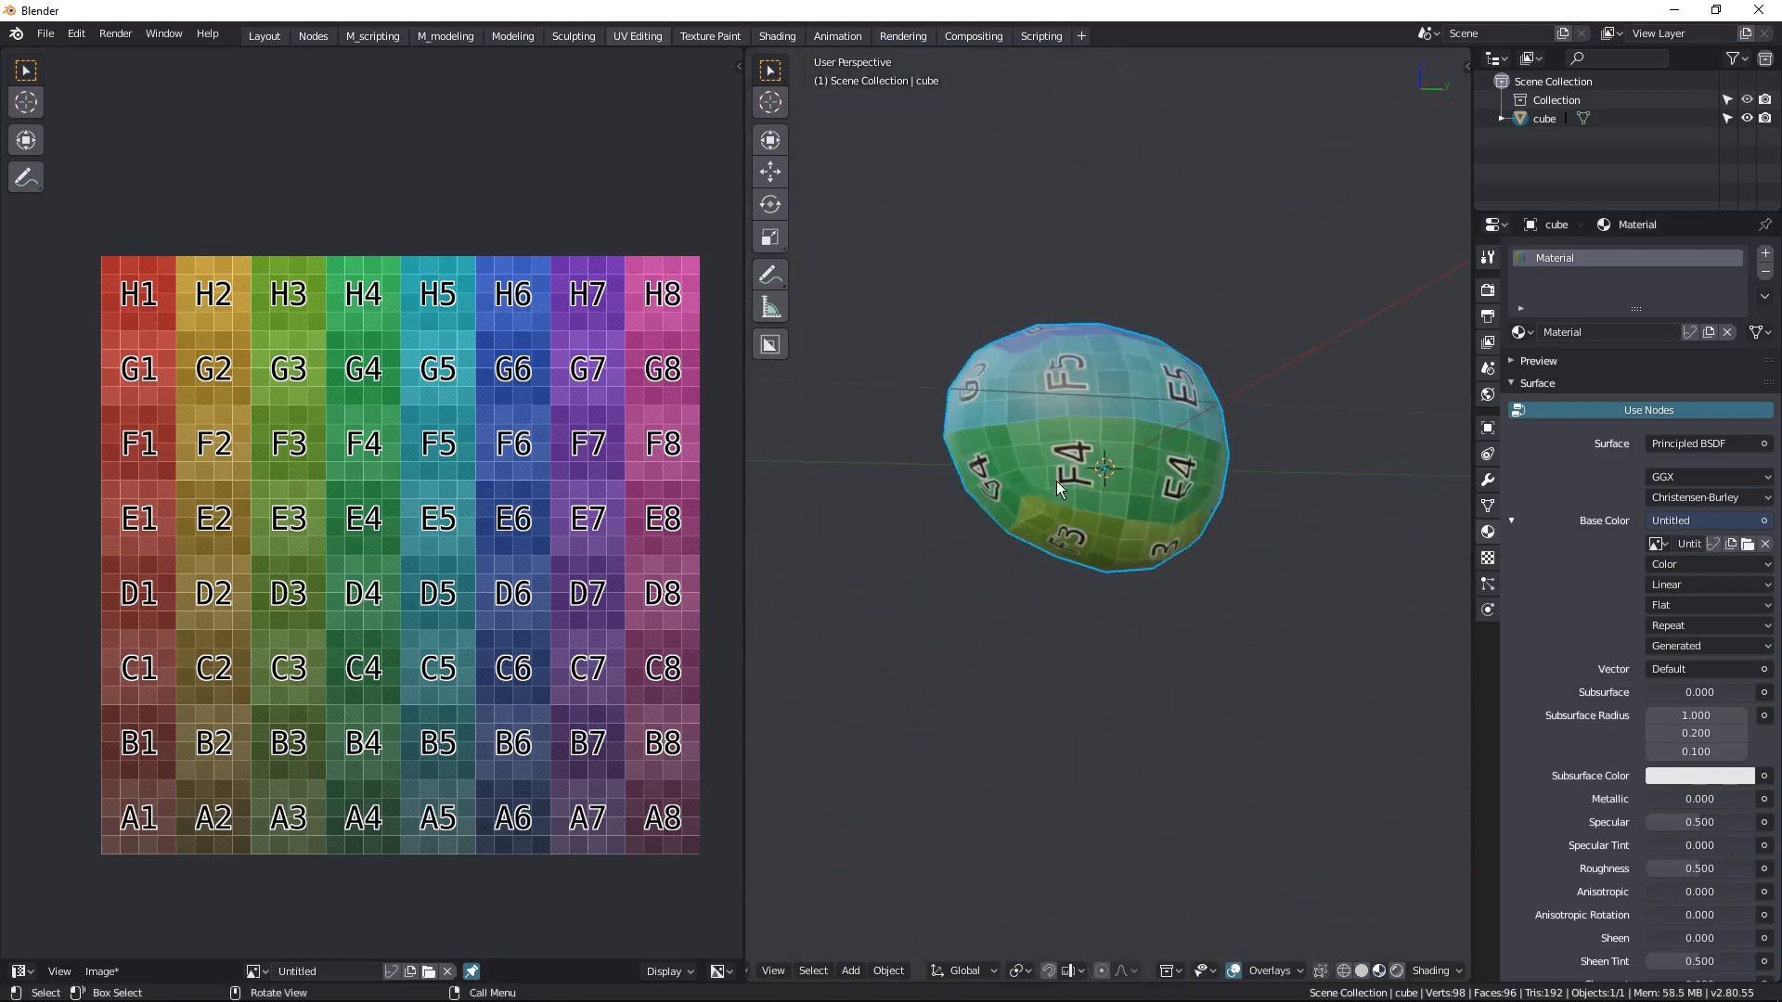
pyautogui.moveTo(1056, 488); pyautogui.dragTo(1069, 483)
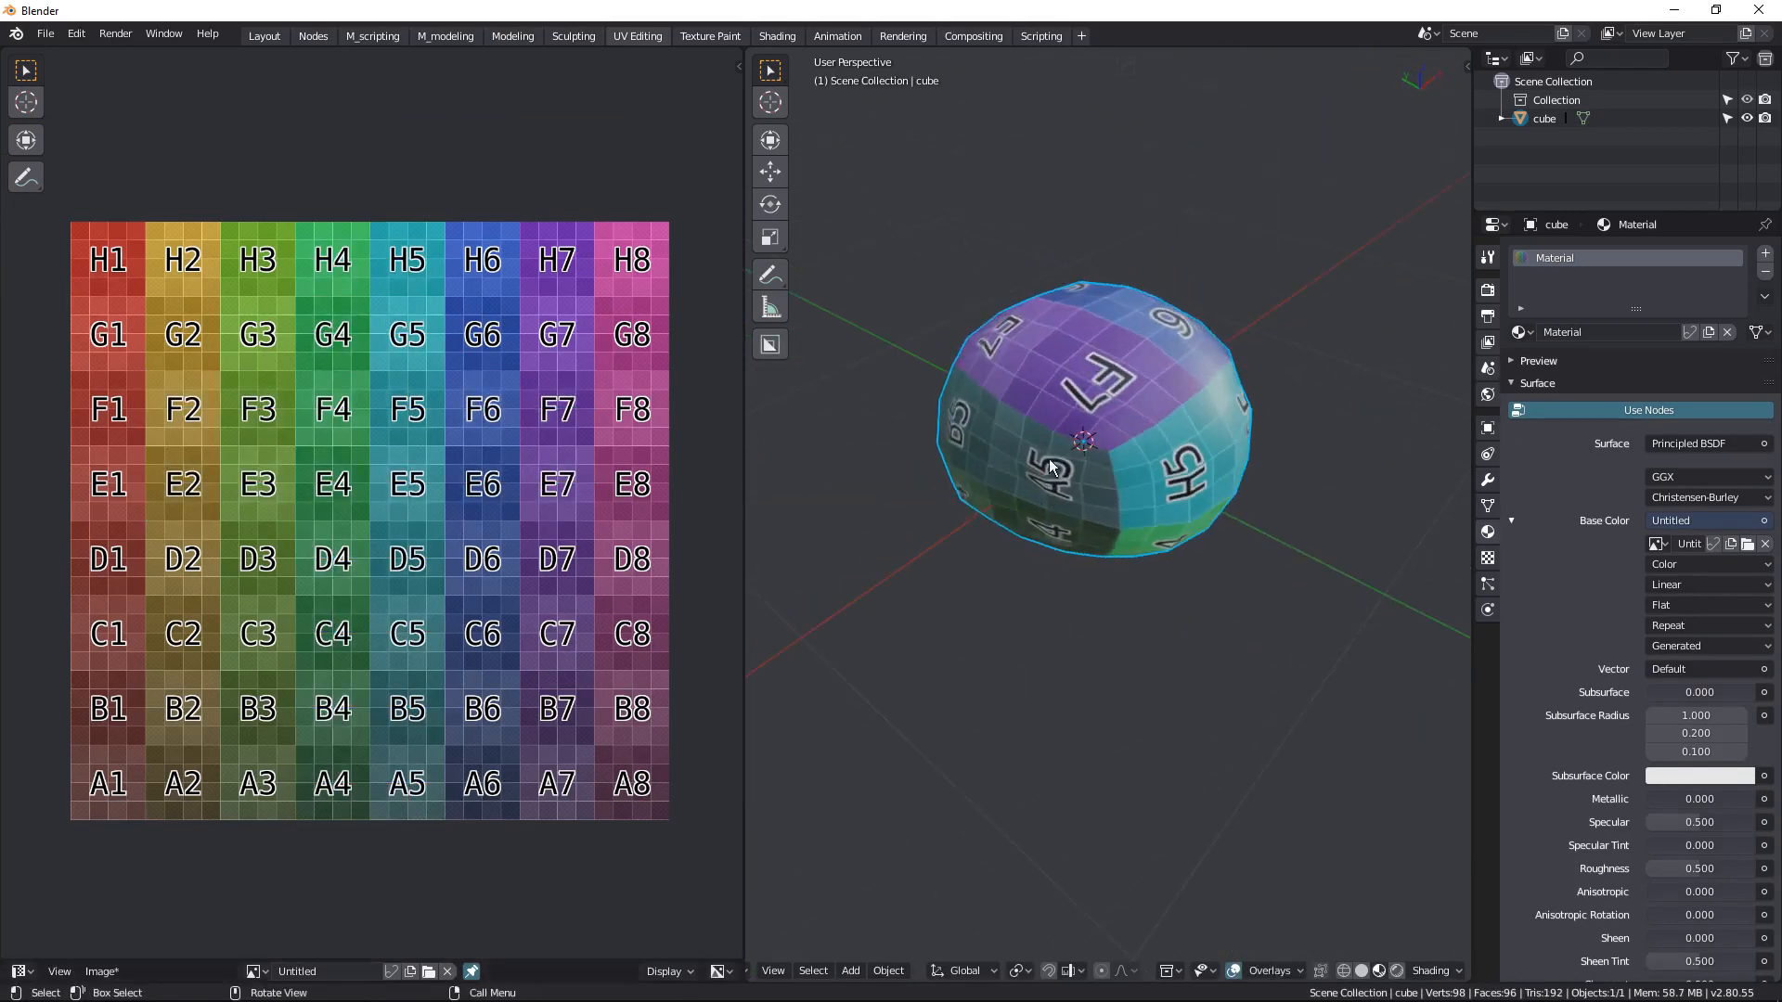
# - Select the rock's top faces, unwrap them into one island and use Select Linked delimited by UVs
pyautogui.press('Tab')
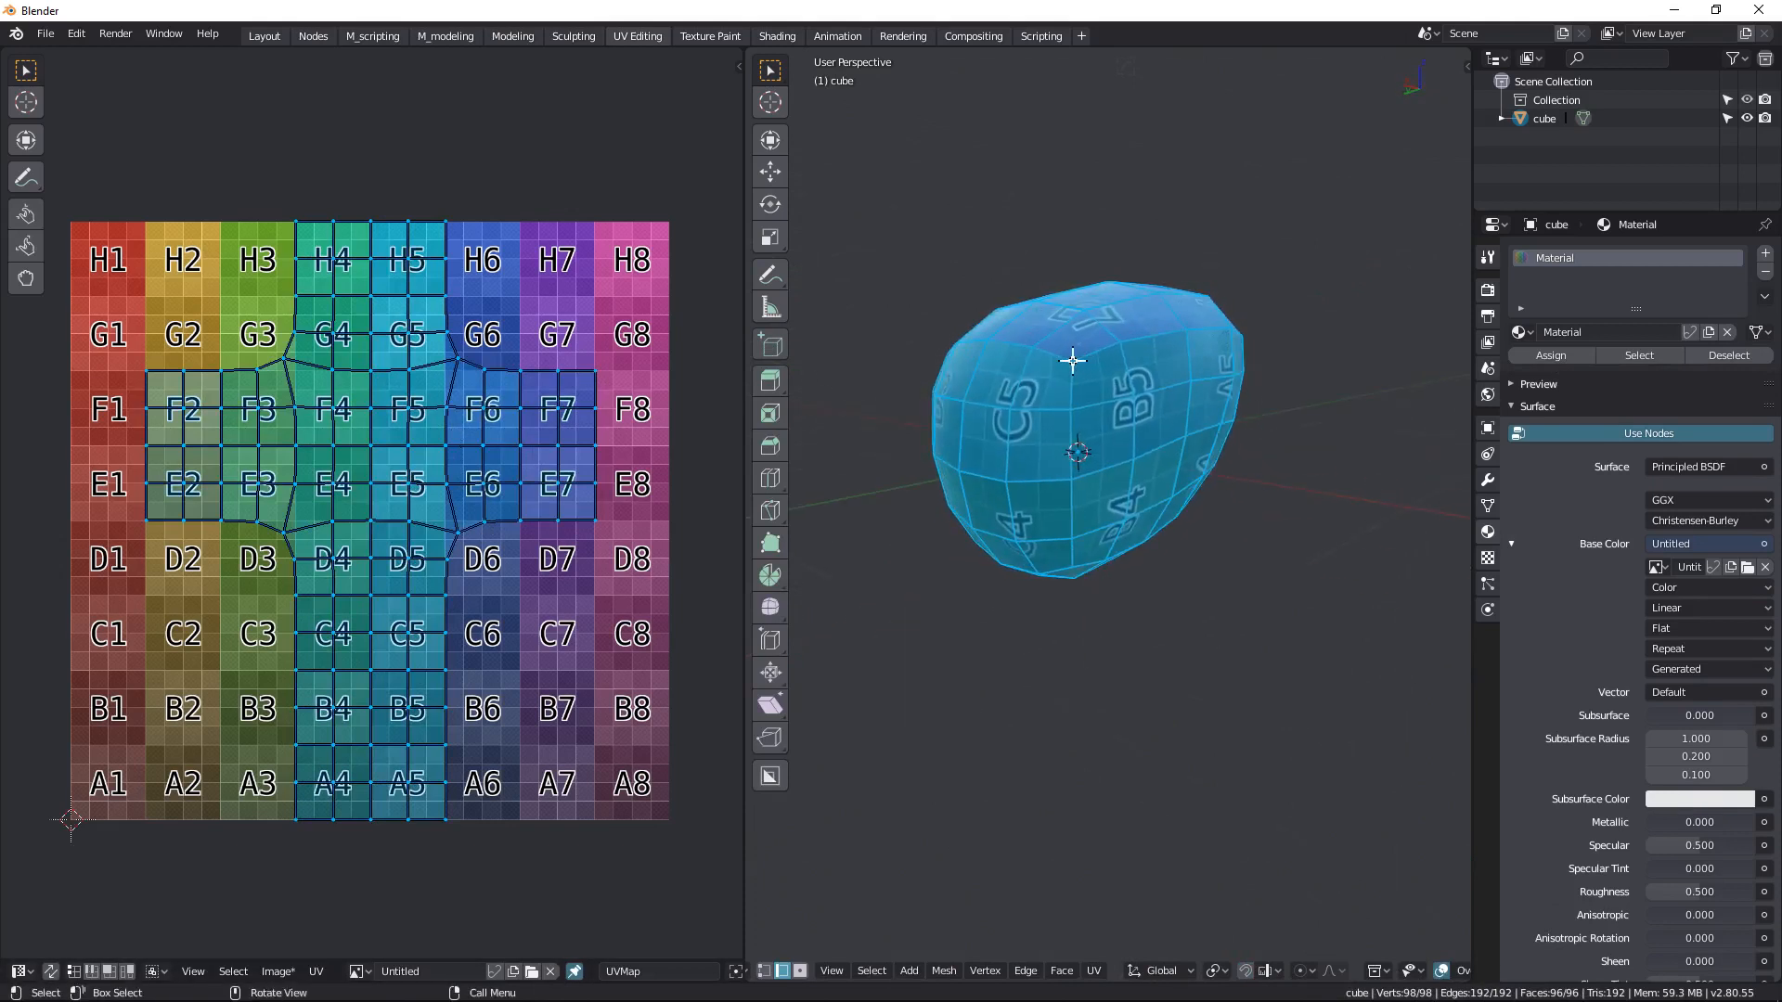
pyautogui.moveTo(1075, 455); pyautogui.dragTo(887, 497)
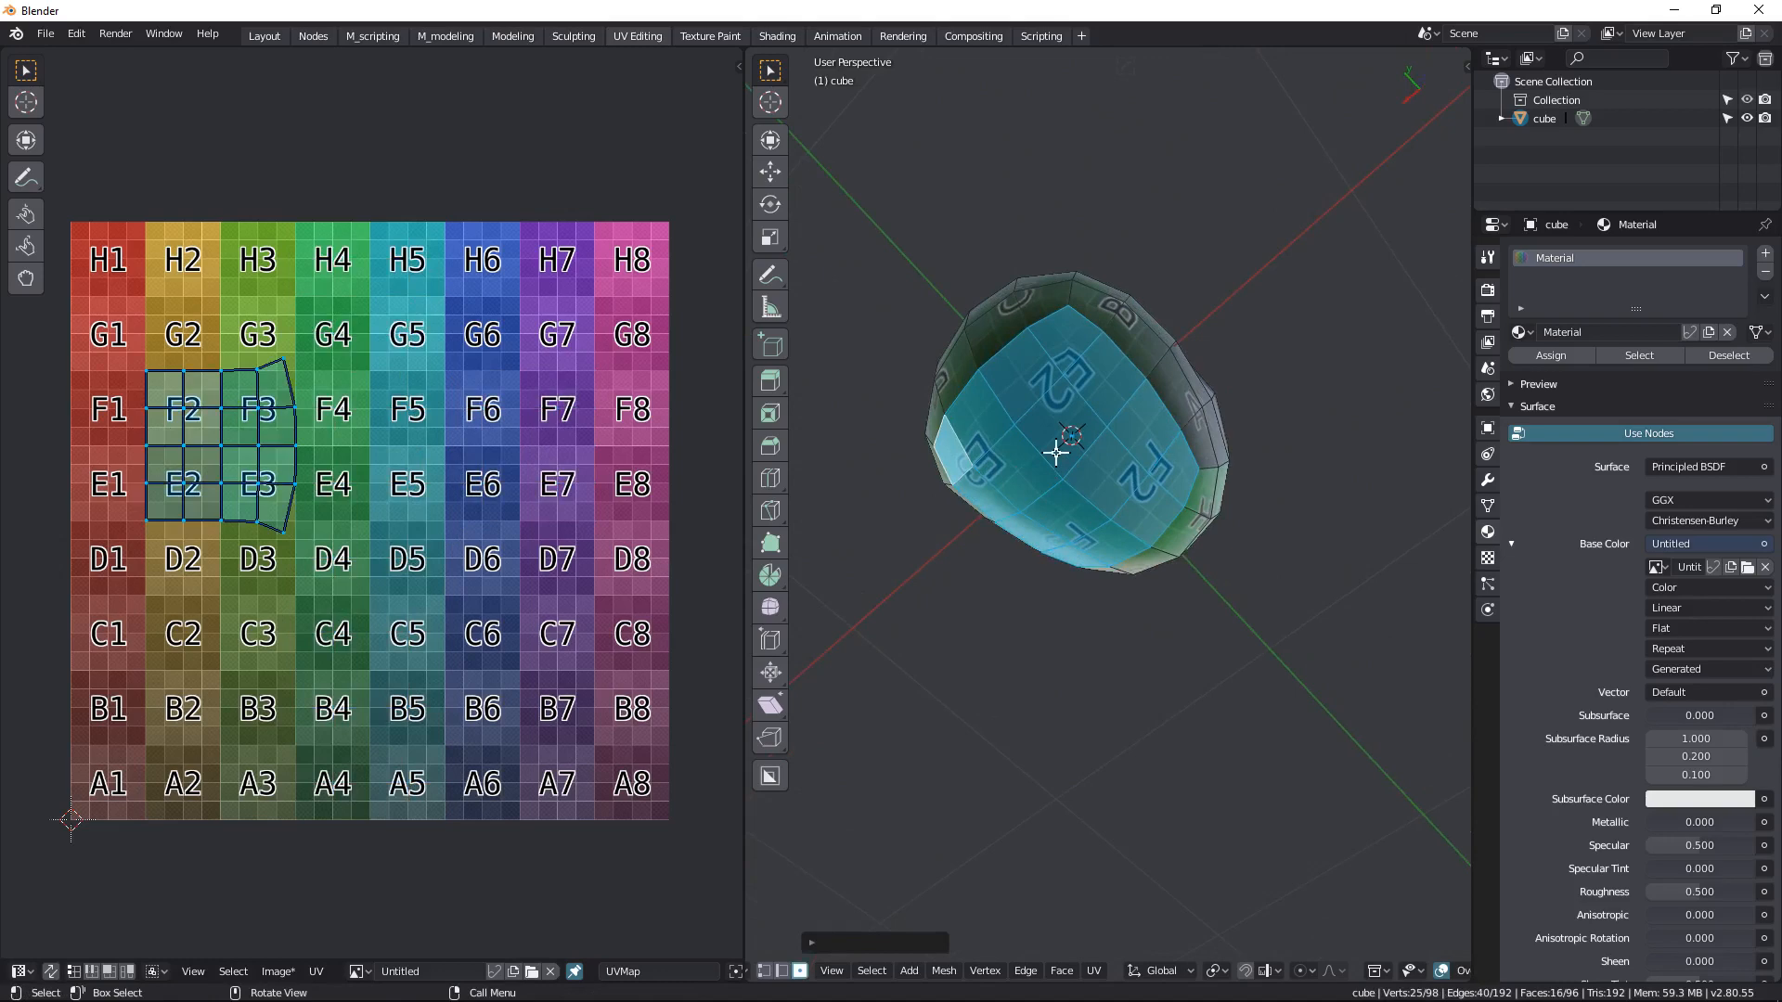
pyautogui.press('u')
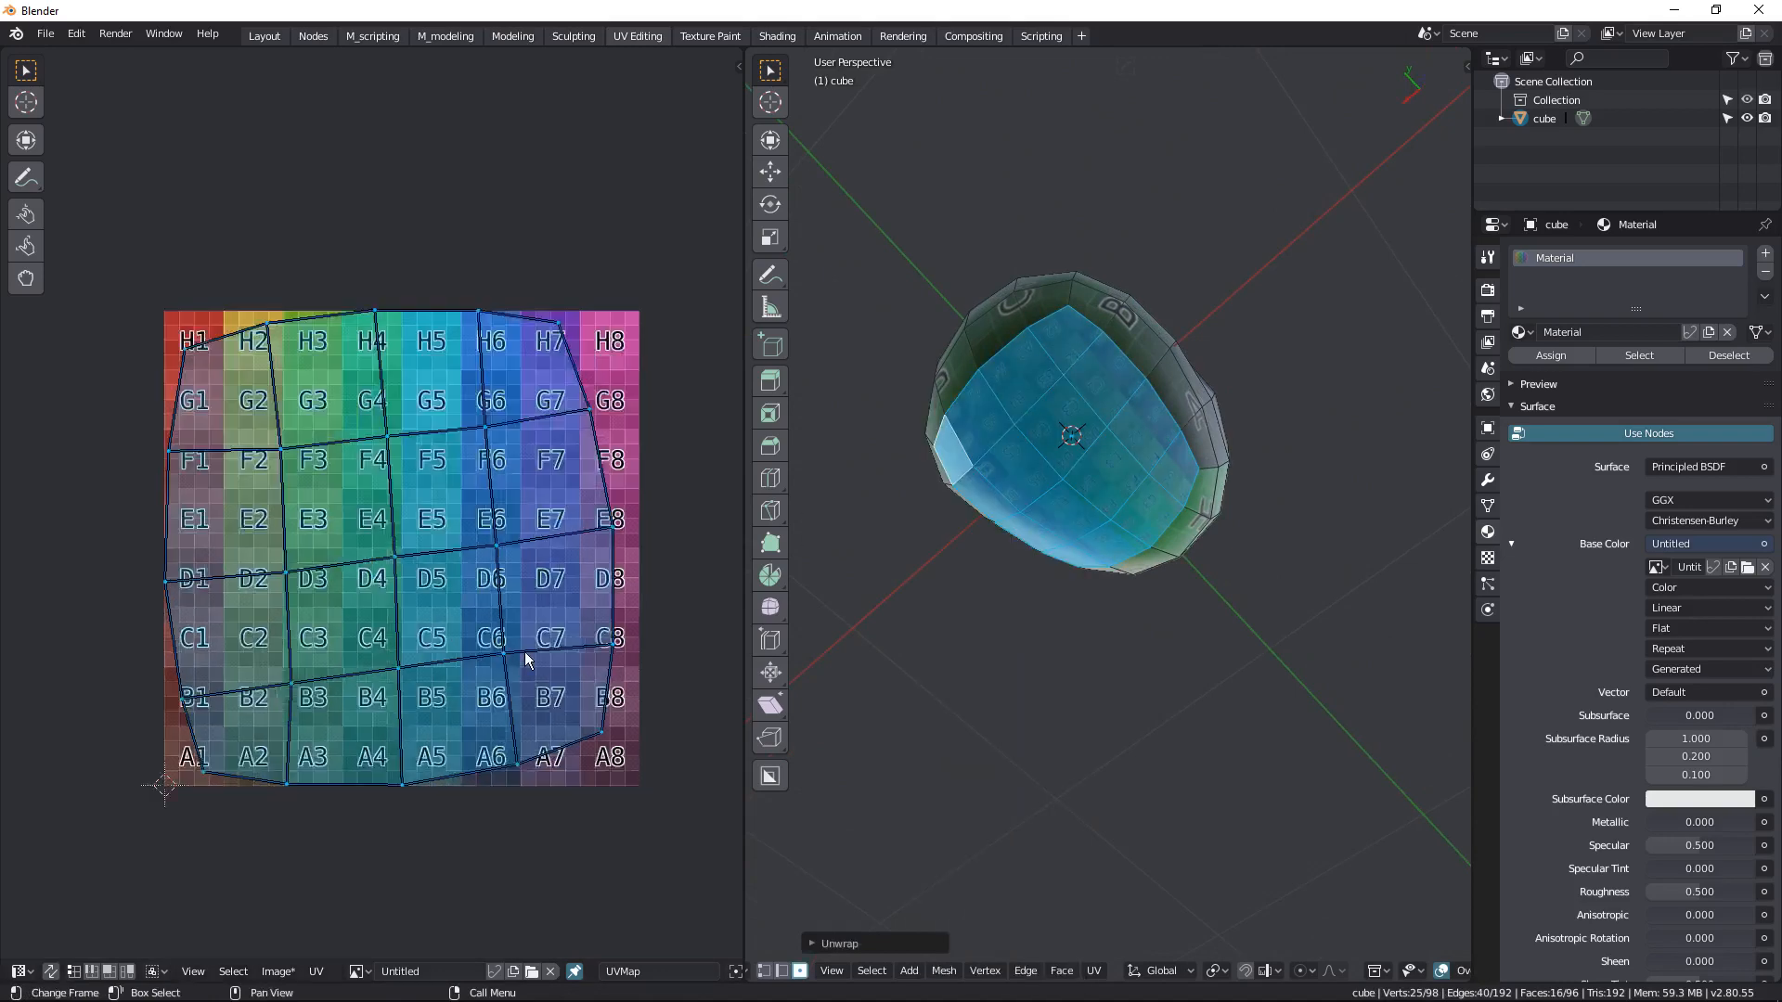
pyautogui.press('s')
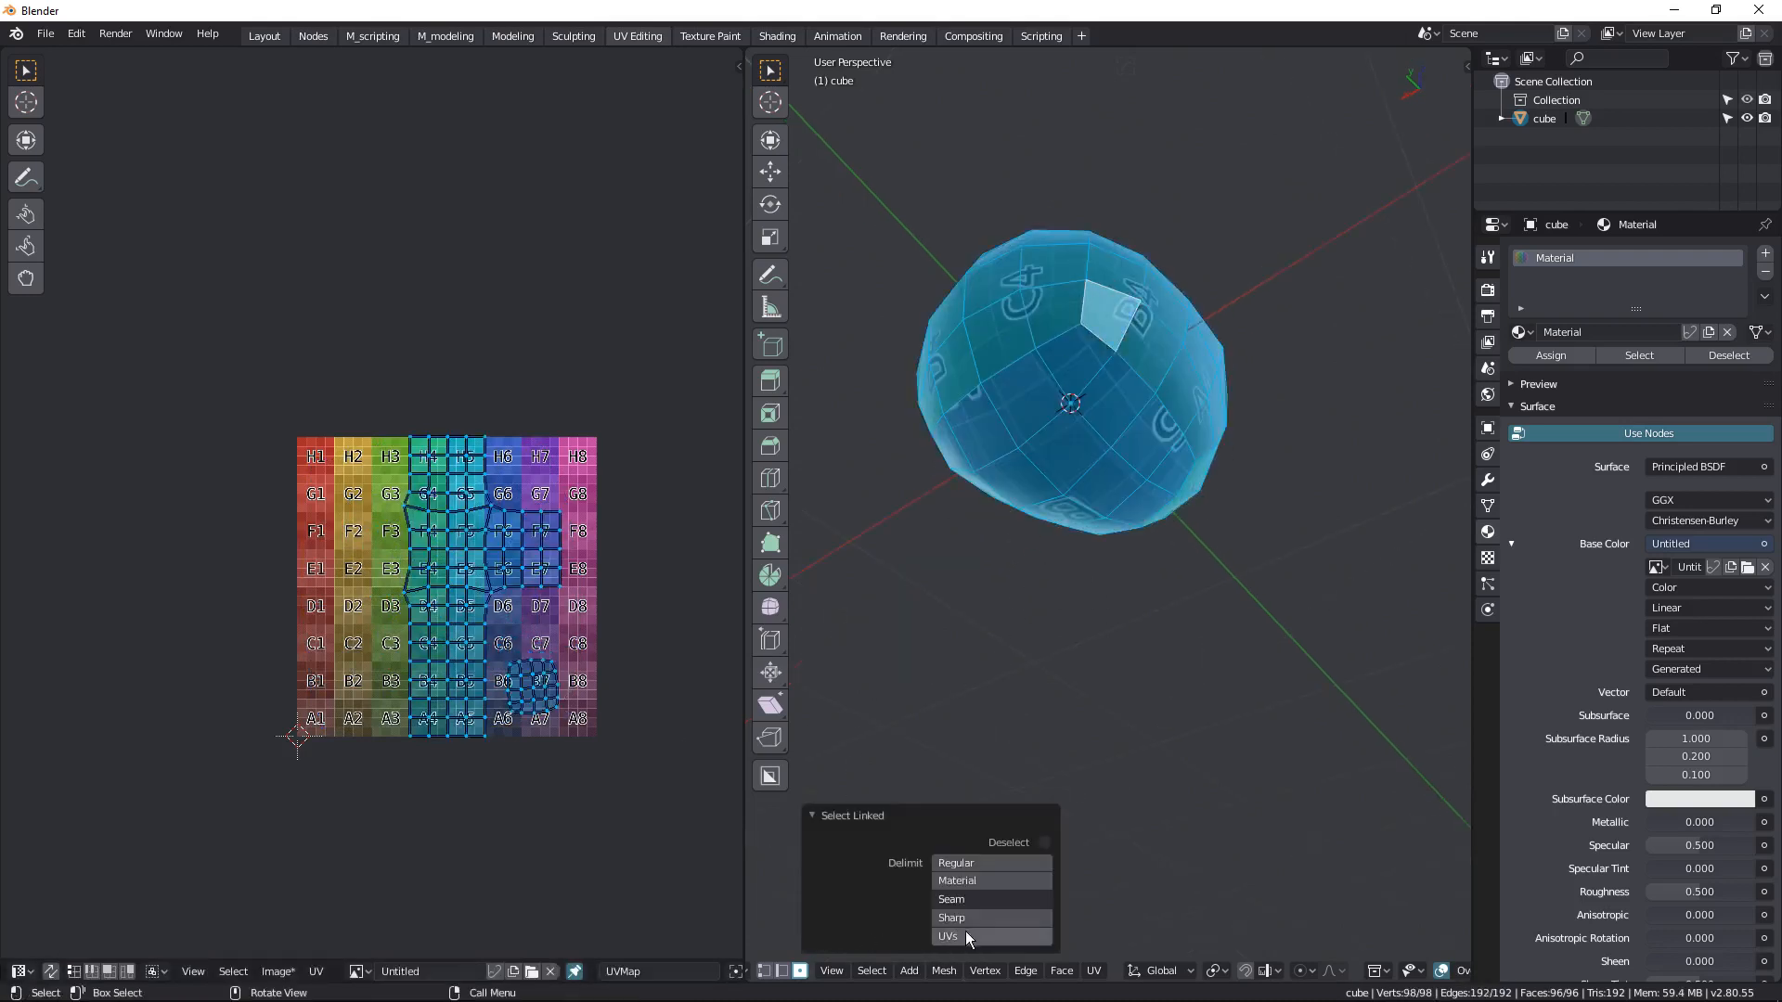
pyautogui.click(947, 935)
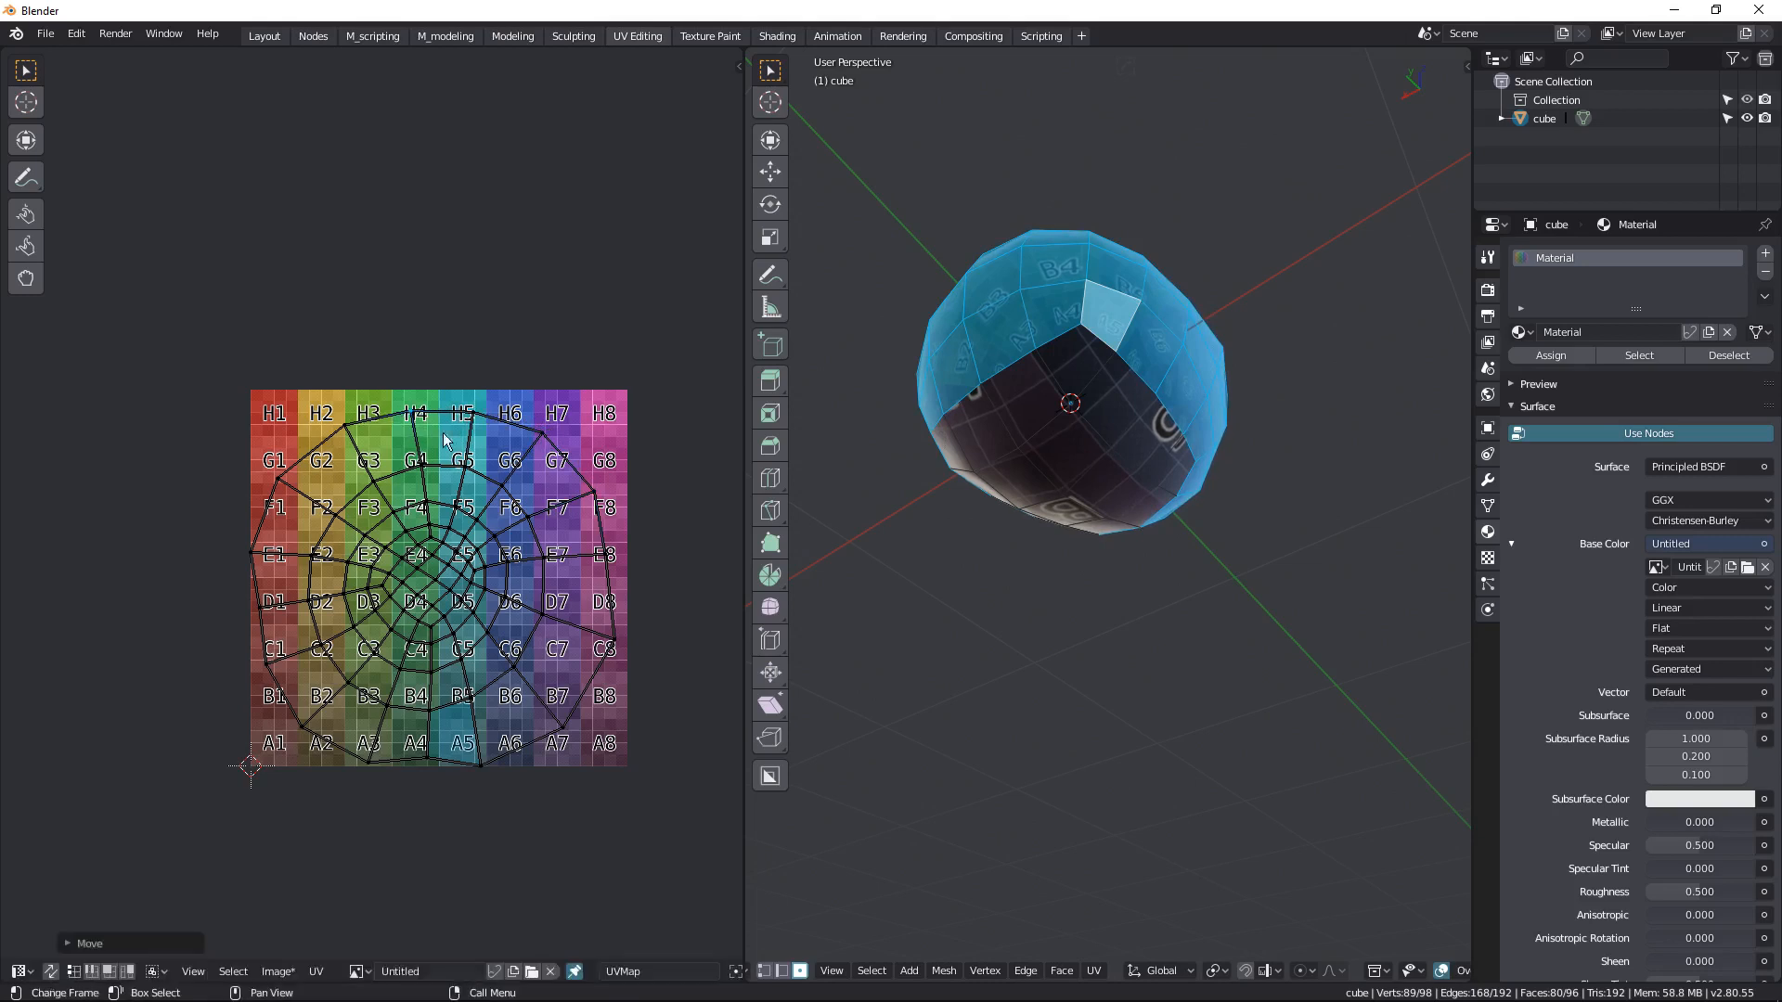
pyautogui.moveTo(432, 763)
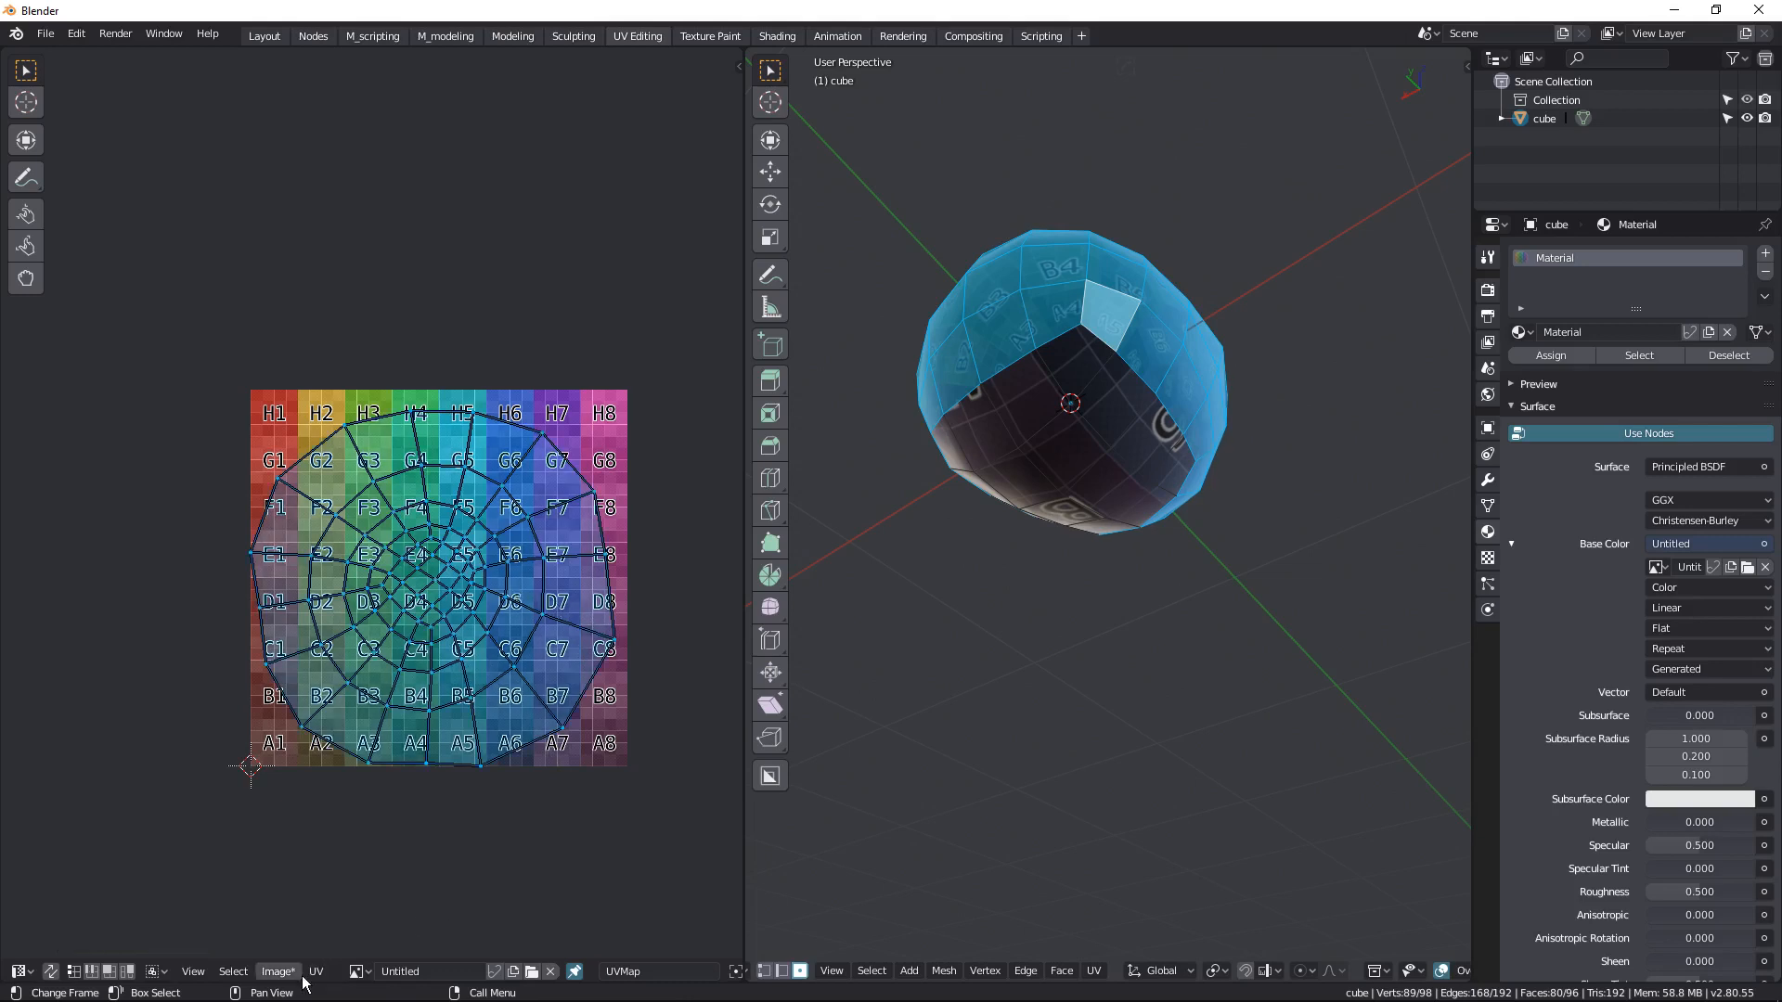
# - Relax the top island with UV > Minimize Stretch and orbit to view the rock's lower faces
pyautogui.click(316, 970)
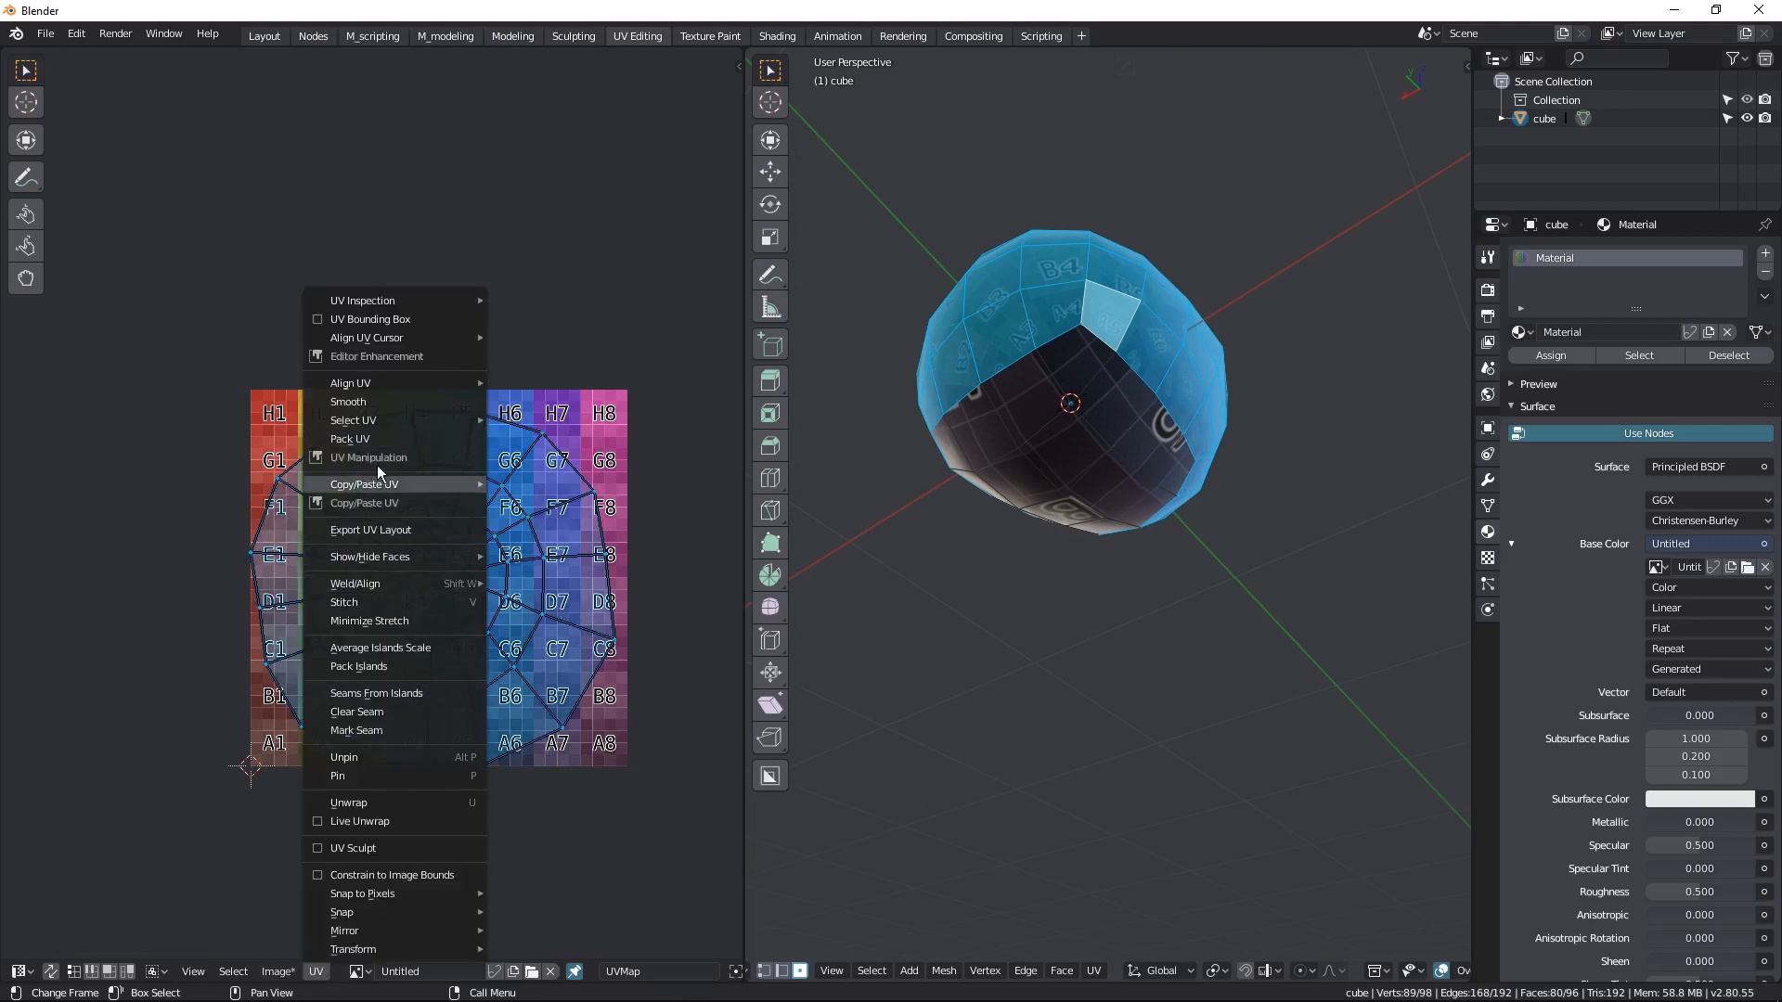
pyautogui.moveTo(382, 619)
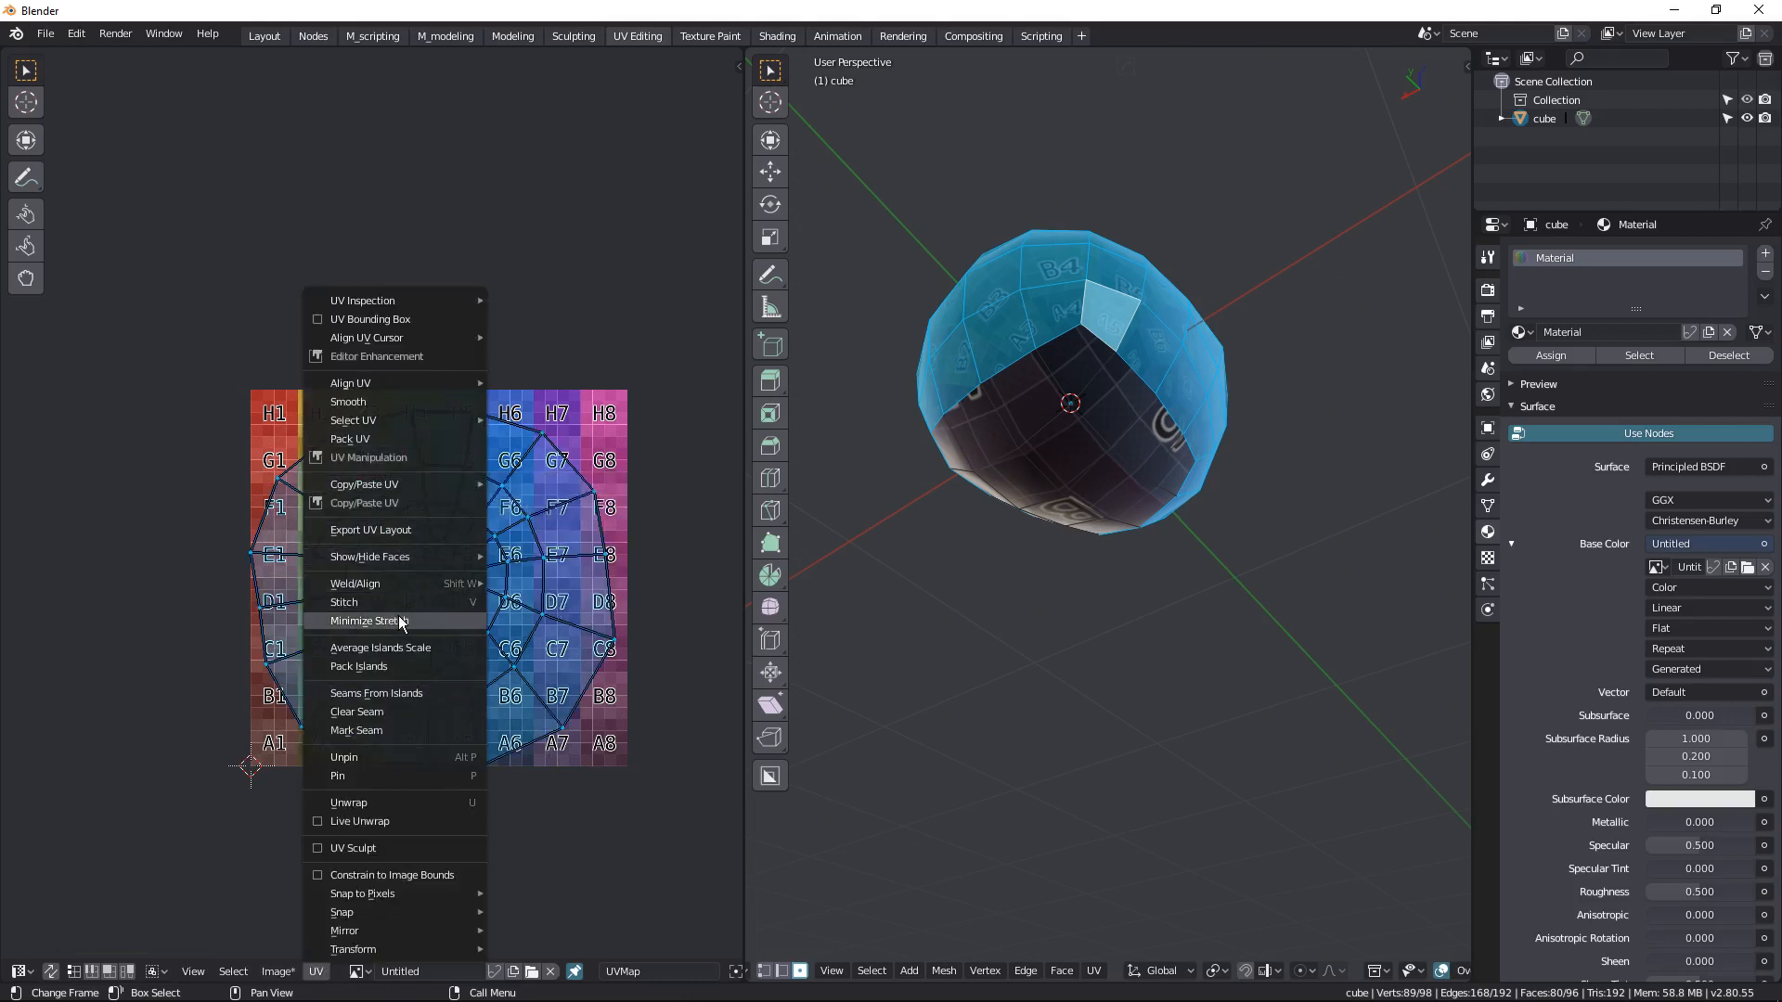
pyautogui.click(369, 620)
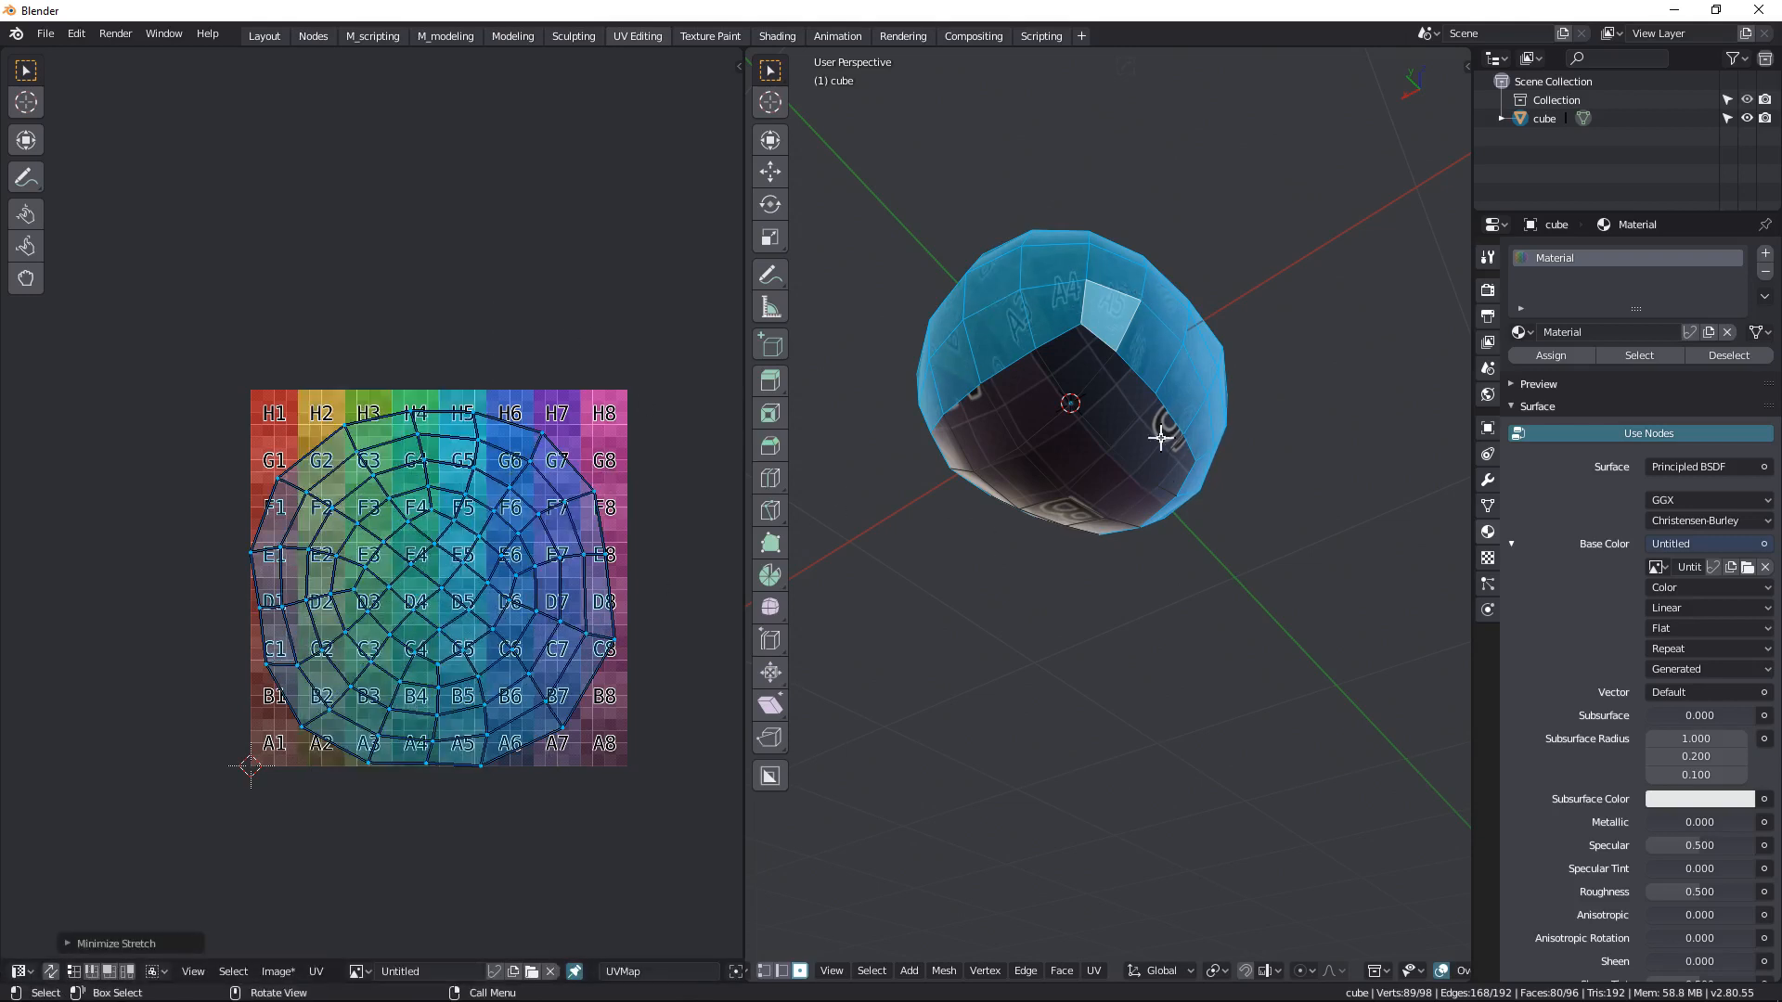
pyautogui.moveTo(1158, 444); pyautogui.dragTo(1011, 423)
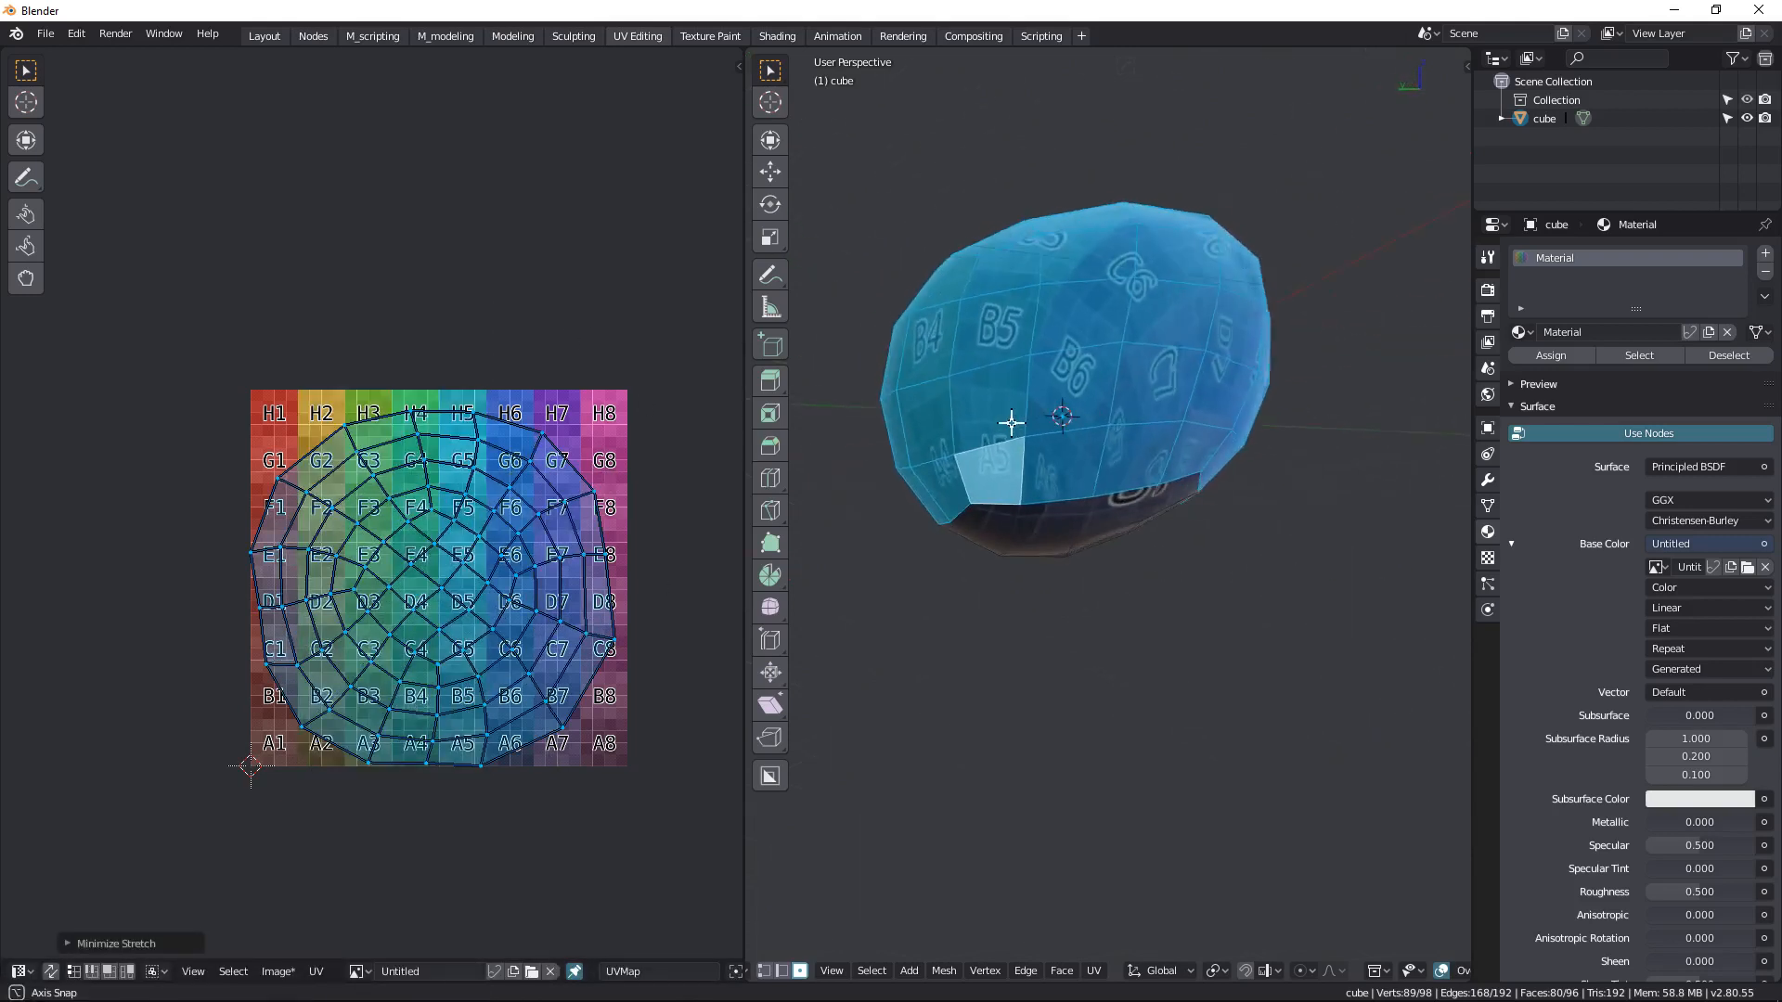
pyautogui.moveTo(1012, 423); pyautogui.dragTo(993, 610)
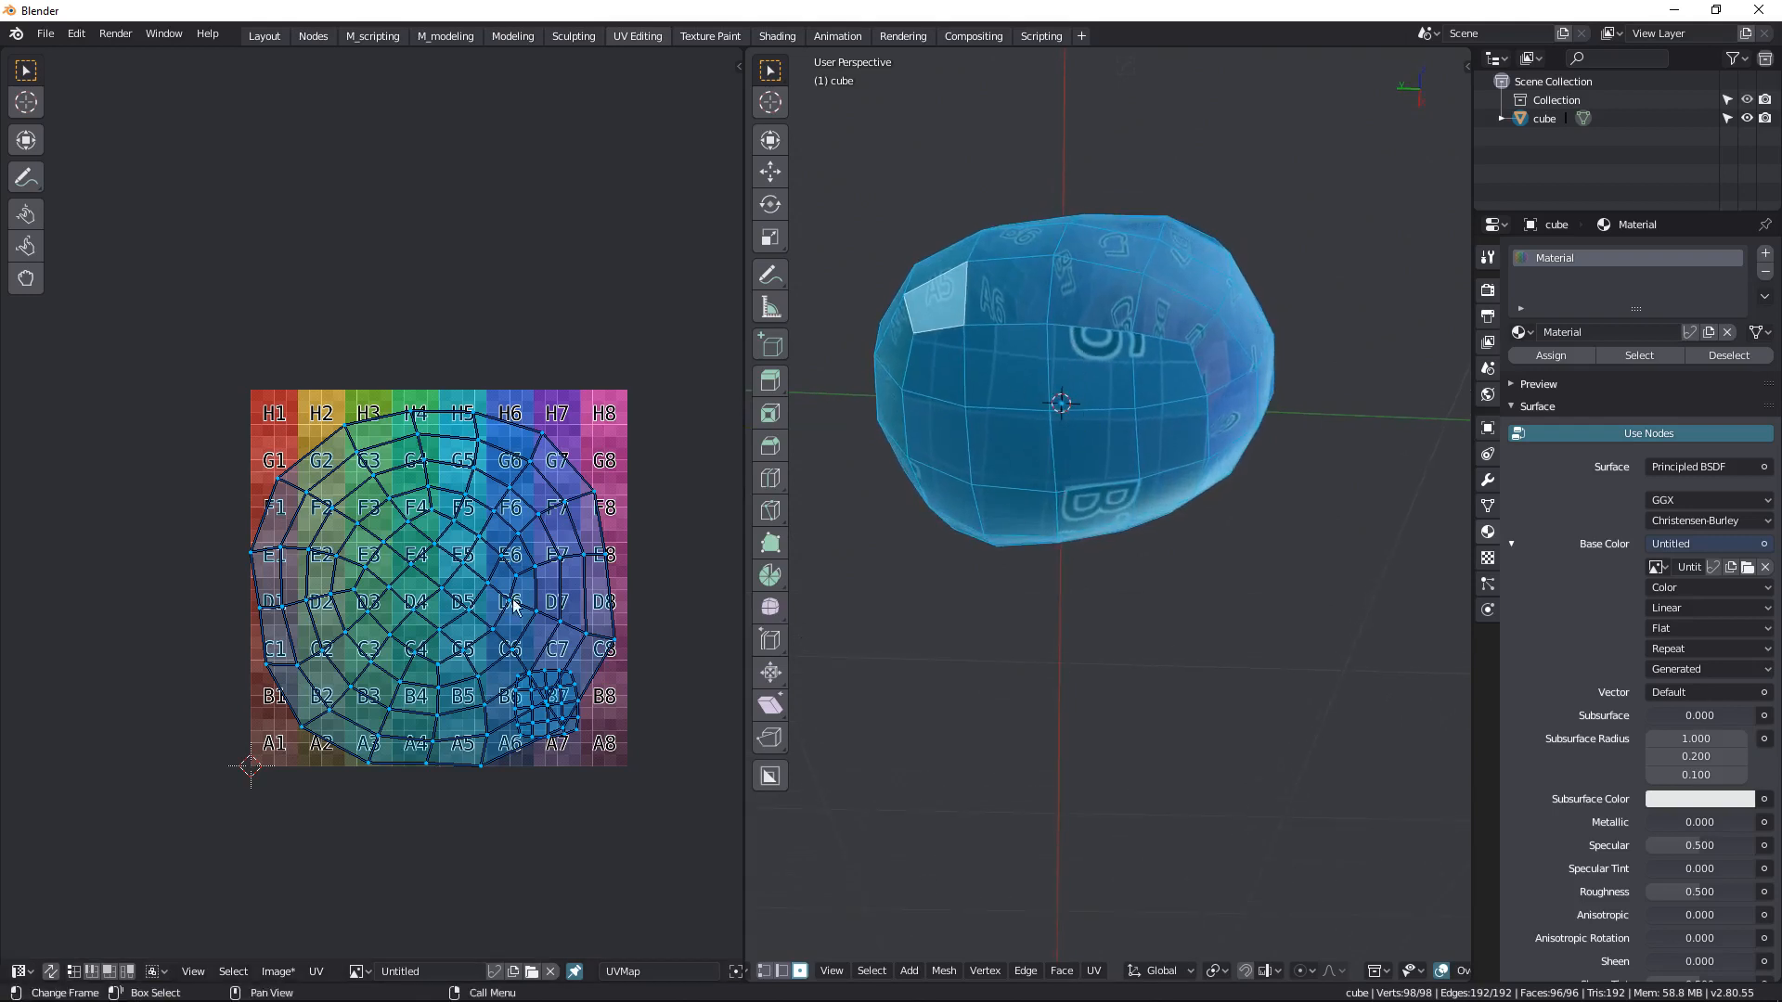
pyautogui.moveTo(701, 647)
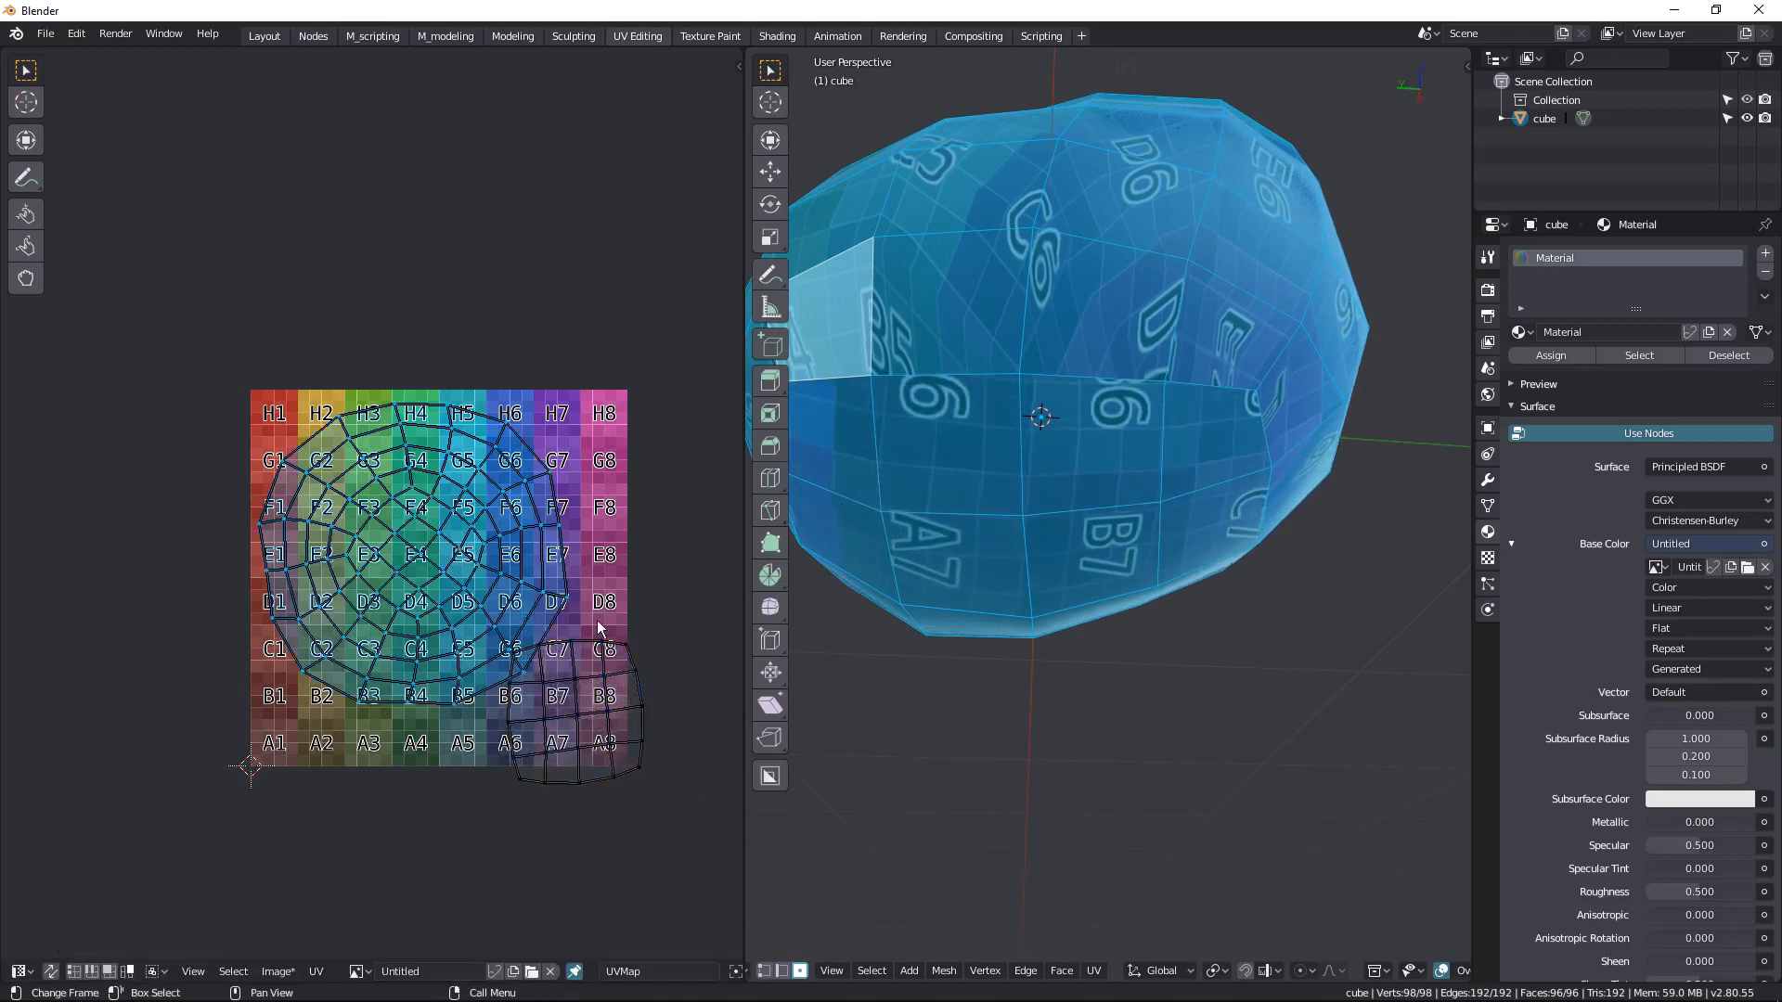
# - Scale, move and rotate the bottom island upright into the grid's lower-right corner
pyautogui.press('s')
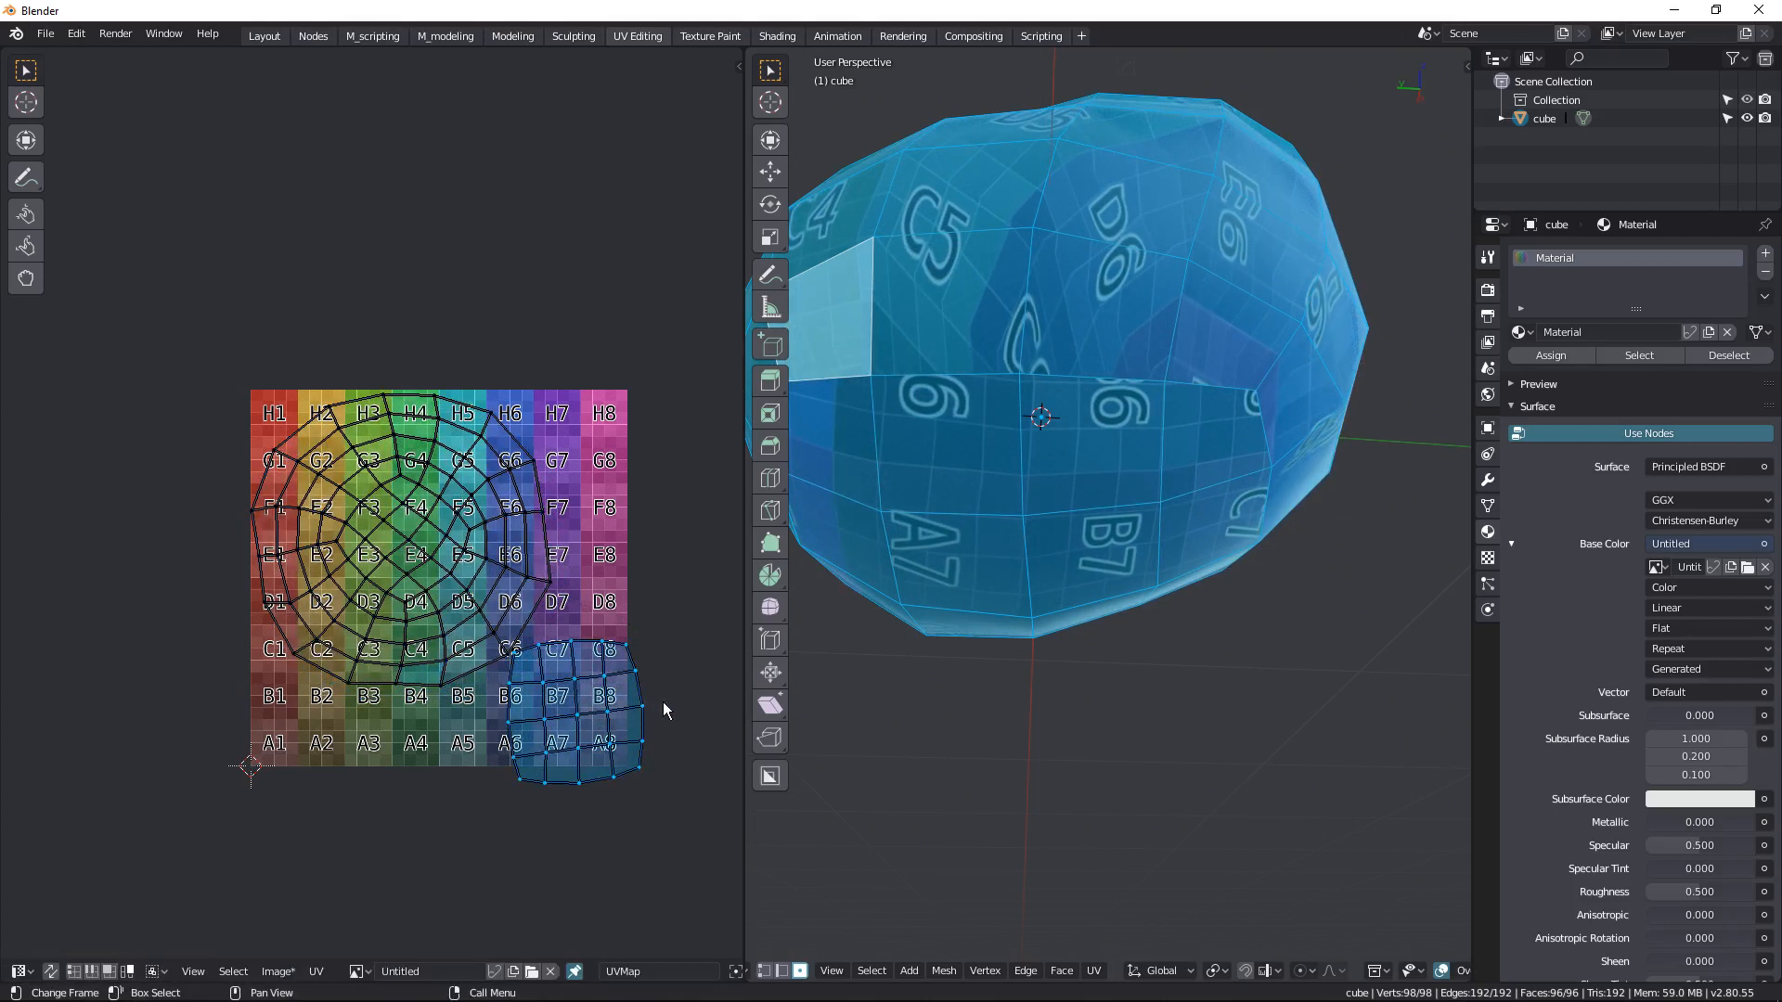
pyautogui.moveTo(579, 728); pyautogui.dragTo(557, 717)
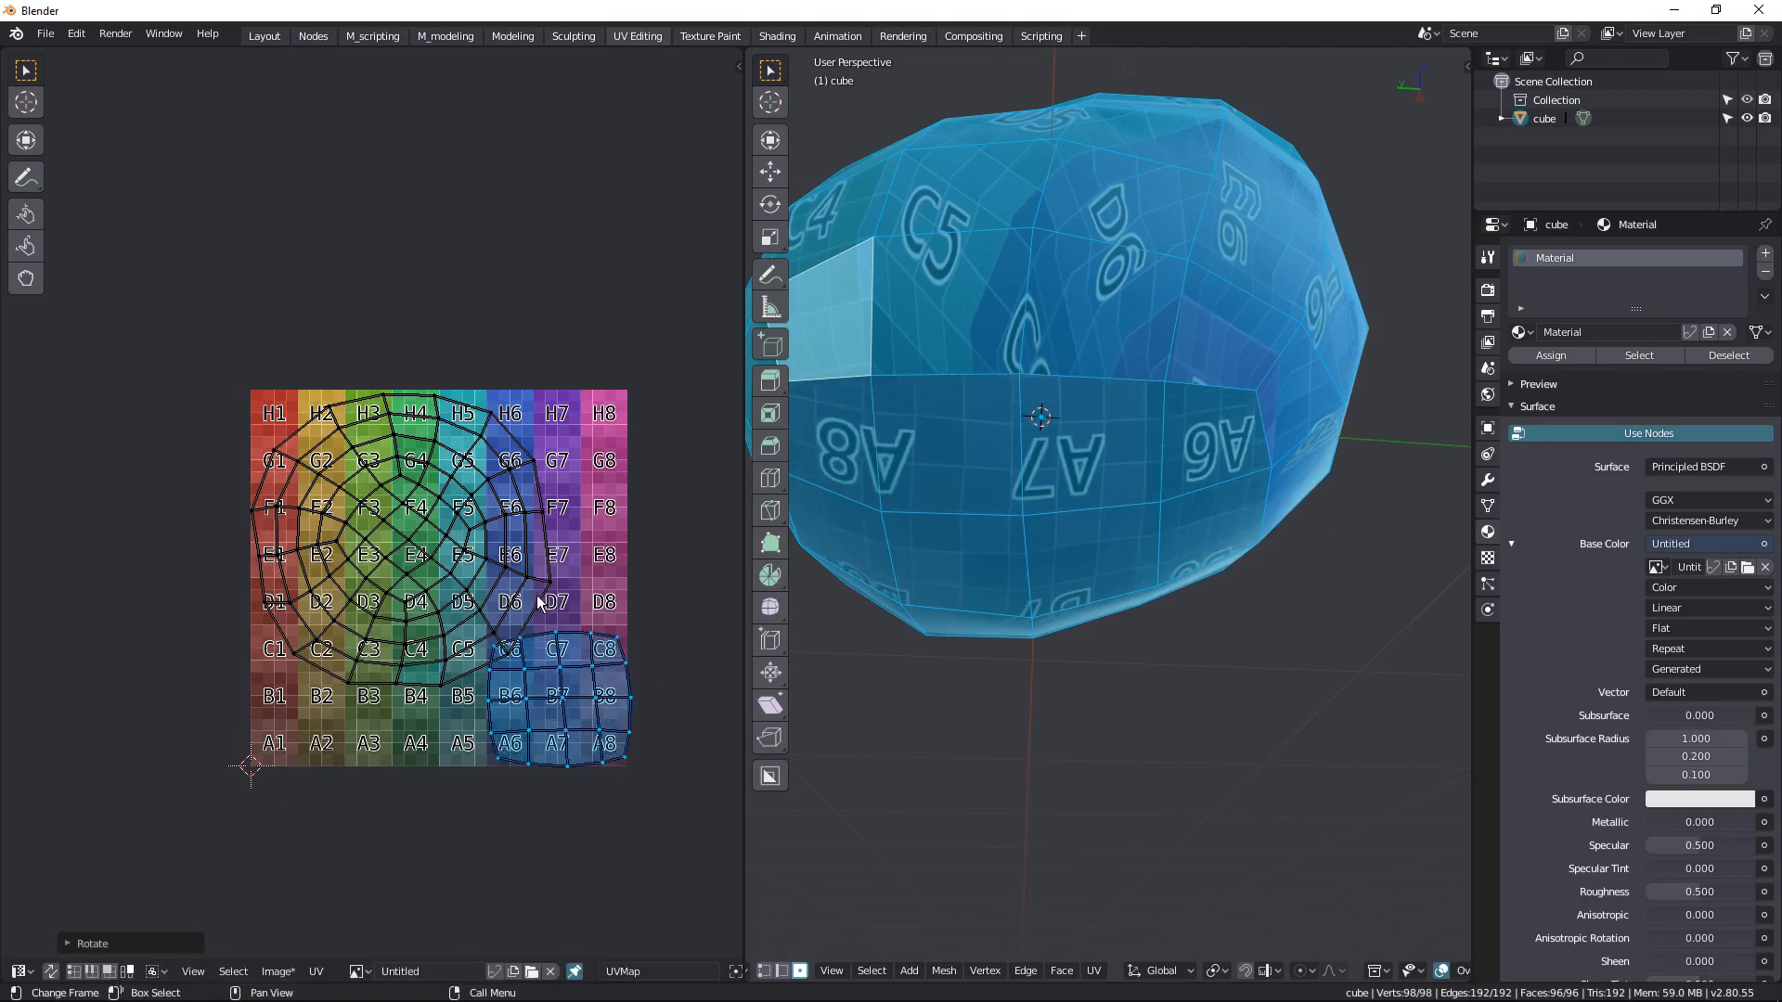
pyautogui.press('s')
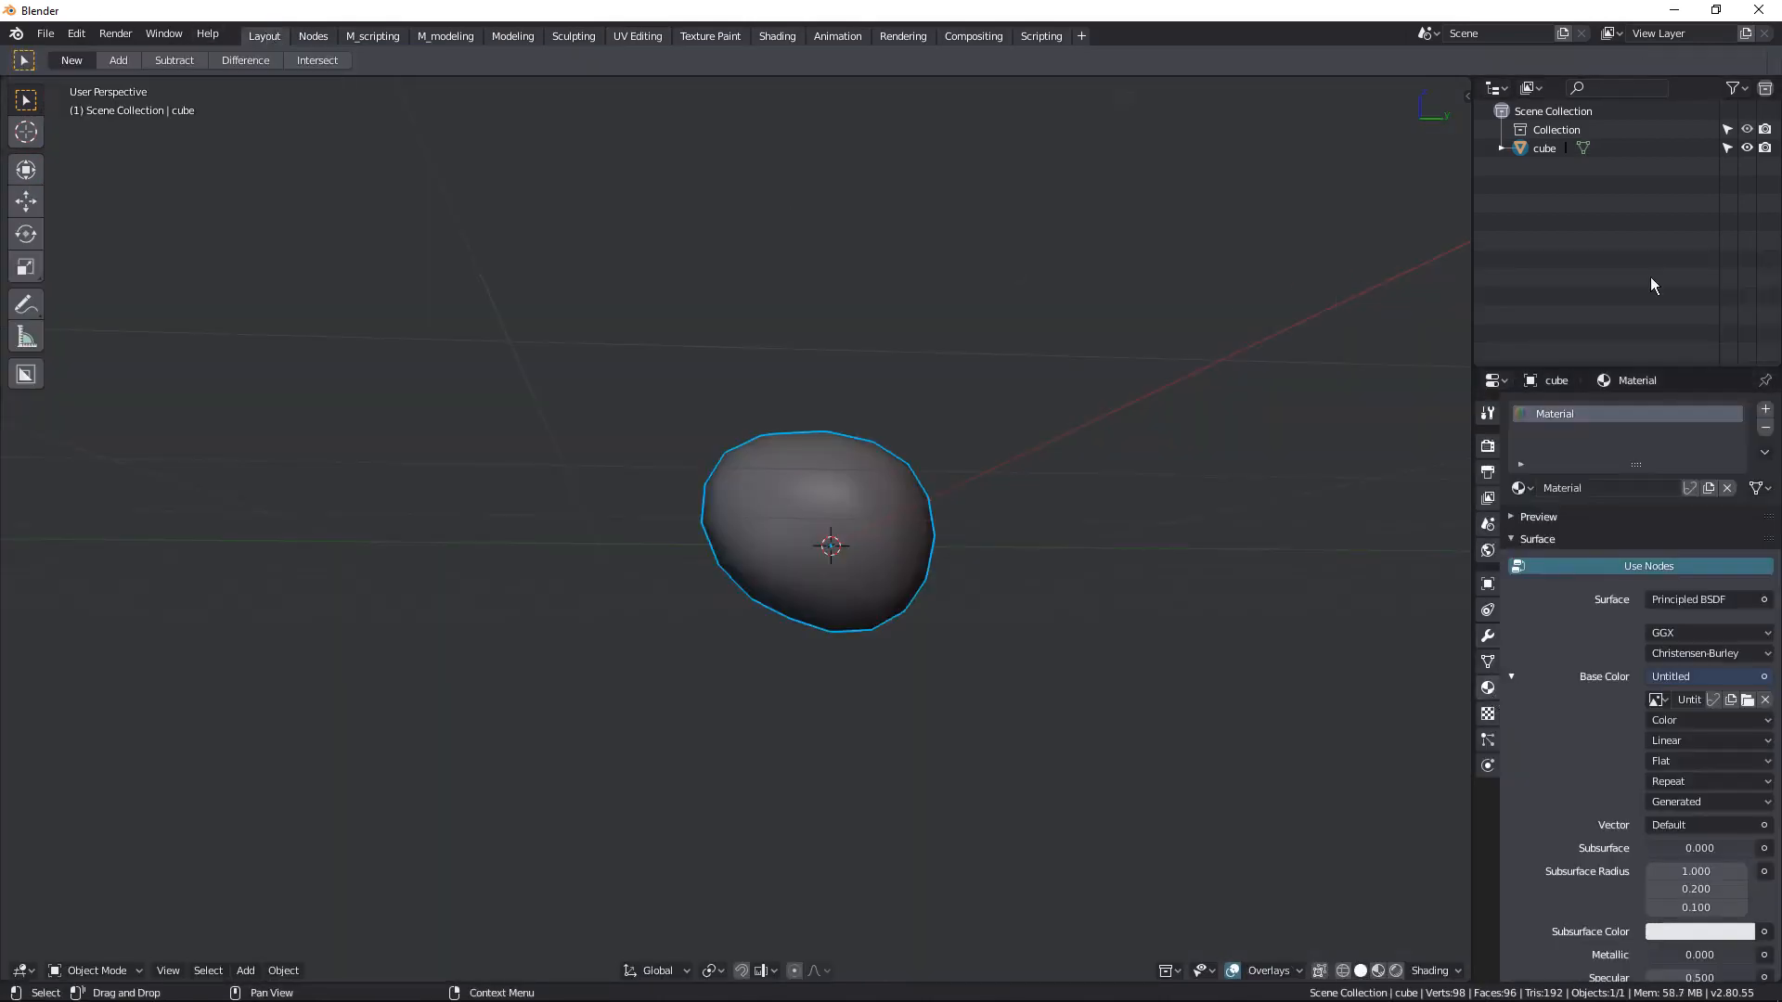
# - Rename the object and its material to 'rock' and open the Base Color input options to remove the texture
pyautogui.doubleClick(1544, 149)
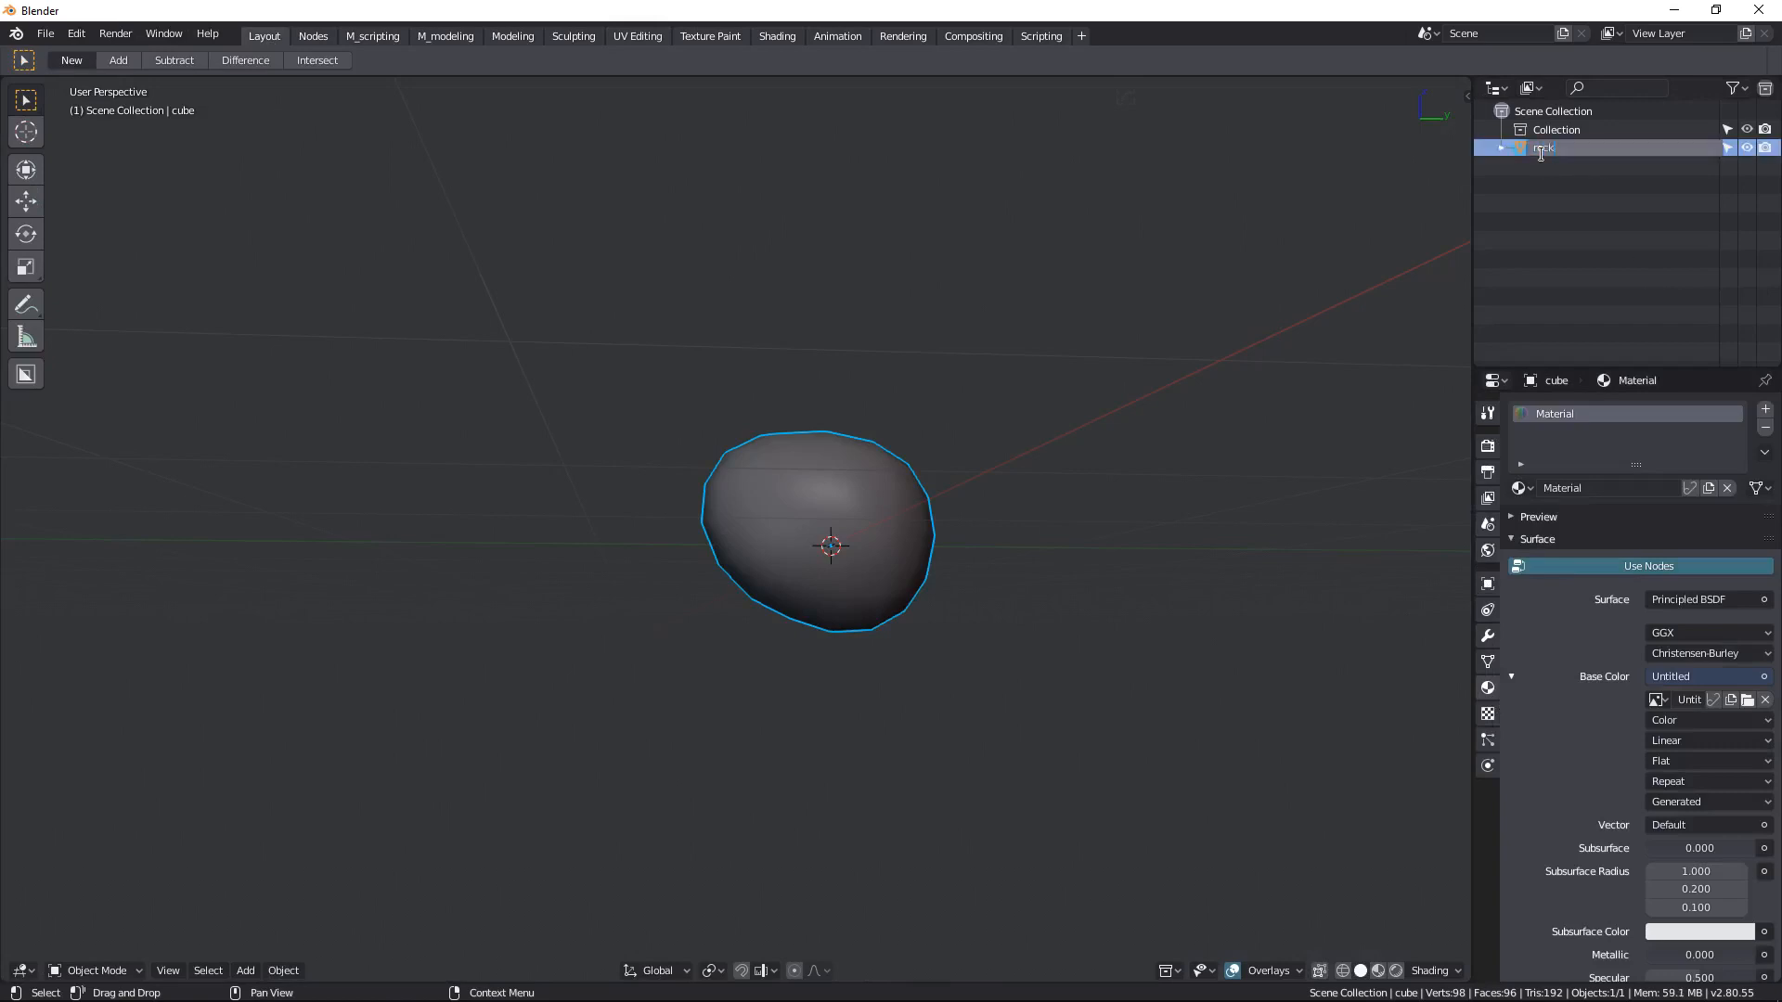
pyautogui.doubleClick(1542, 148)
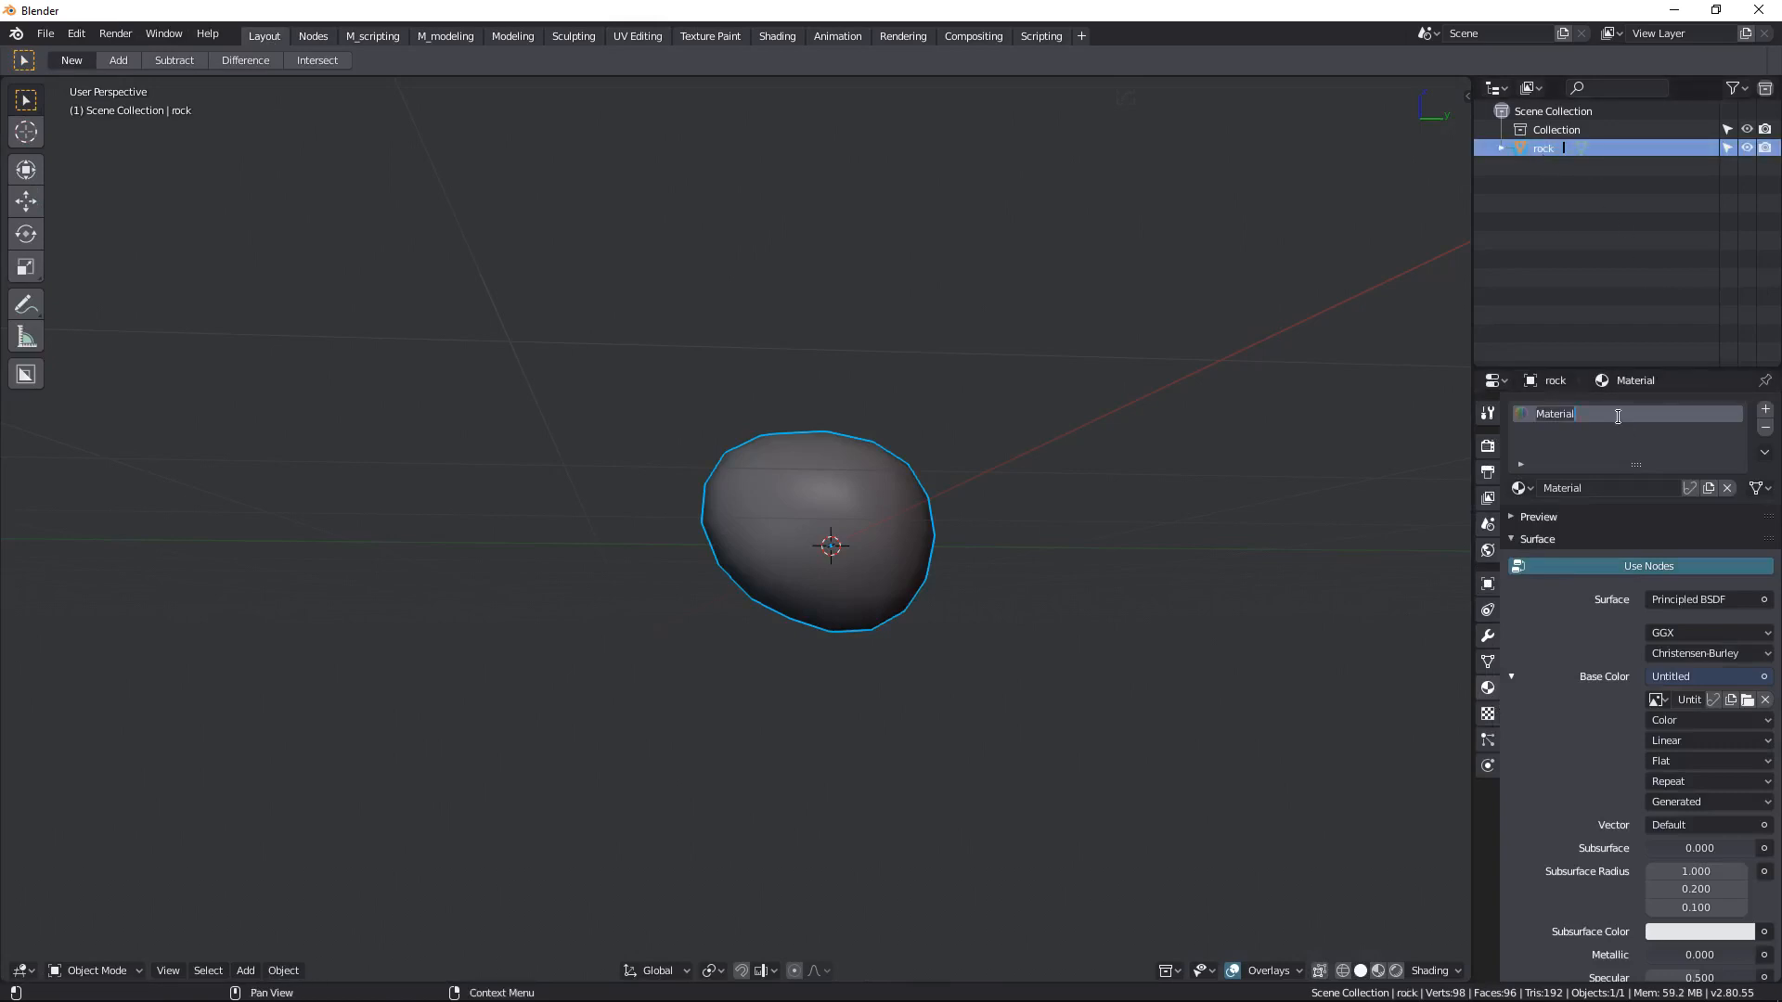
pyautogui.write('rock')
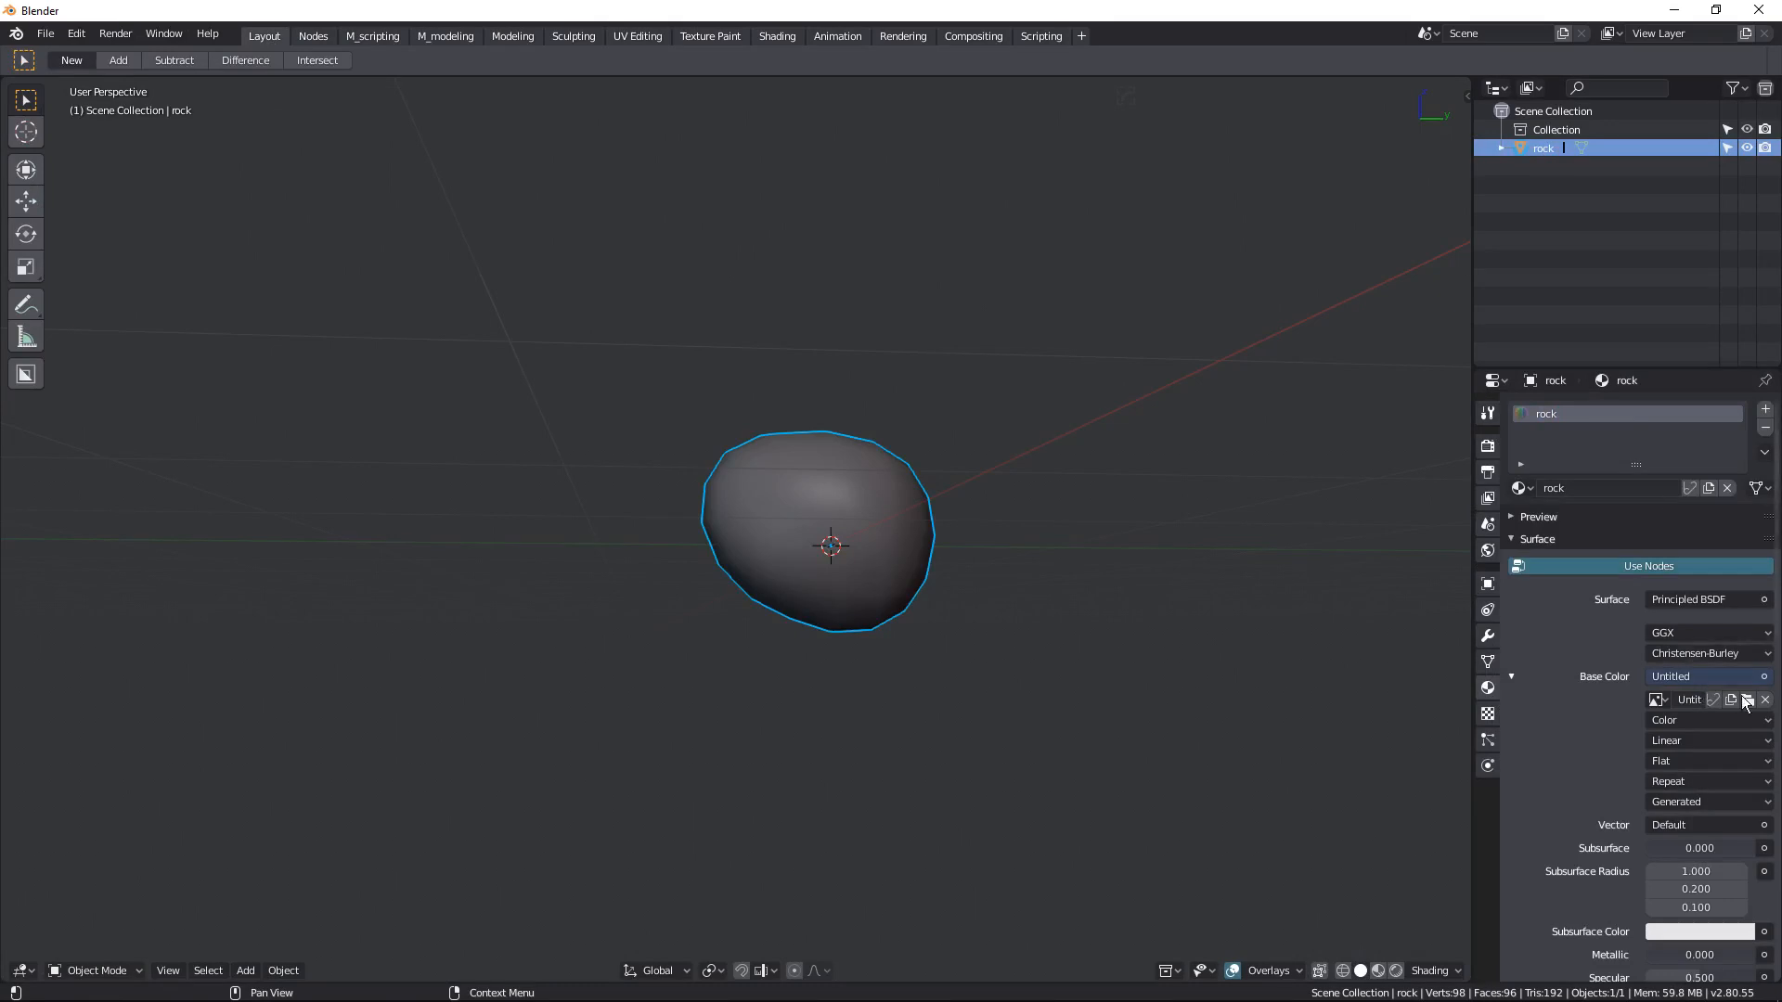
pyautogui.click(1744, 700)
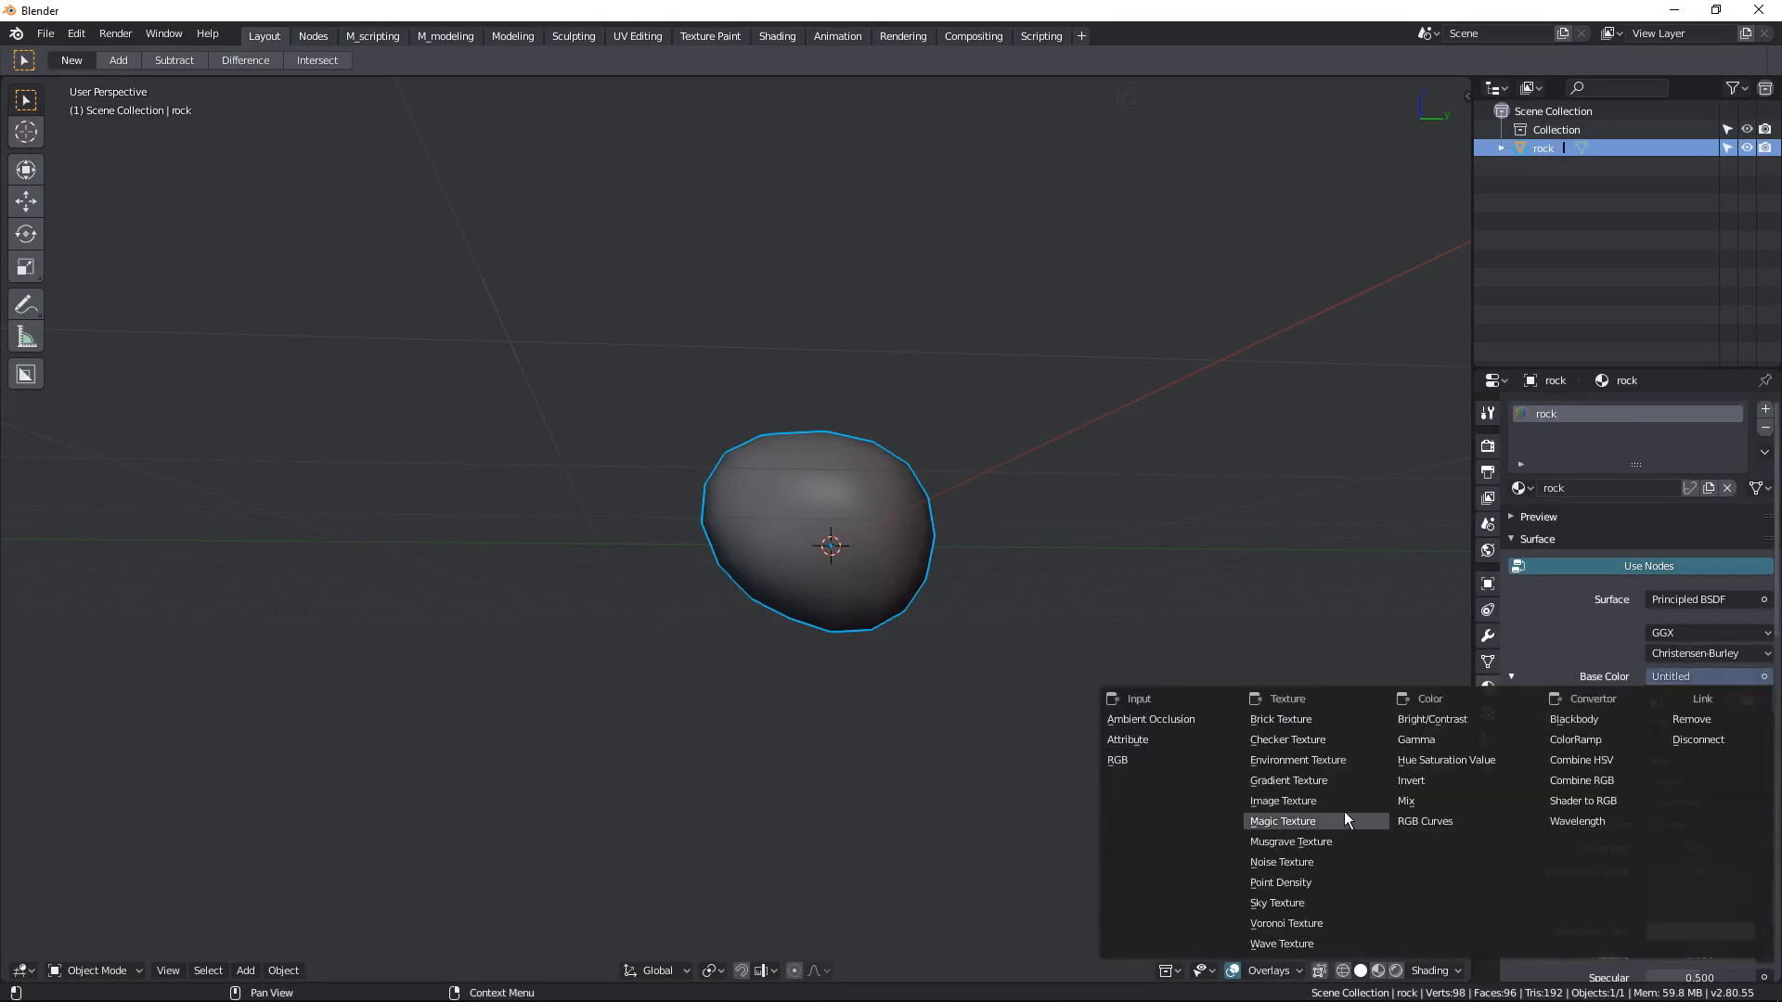
pyautogui.moveTo(1704, 790)
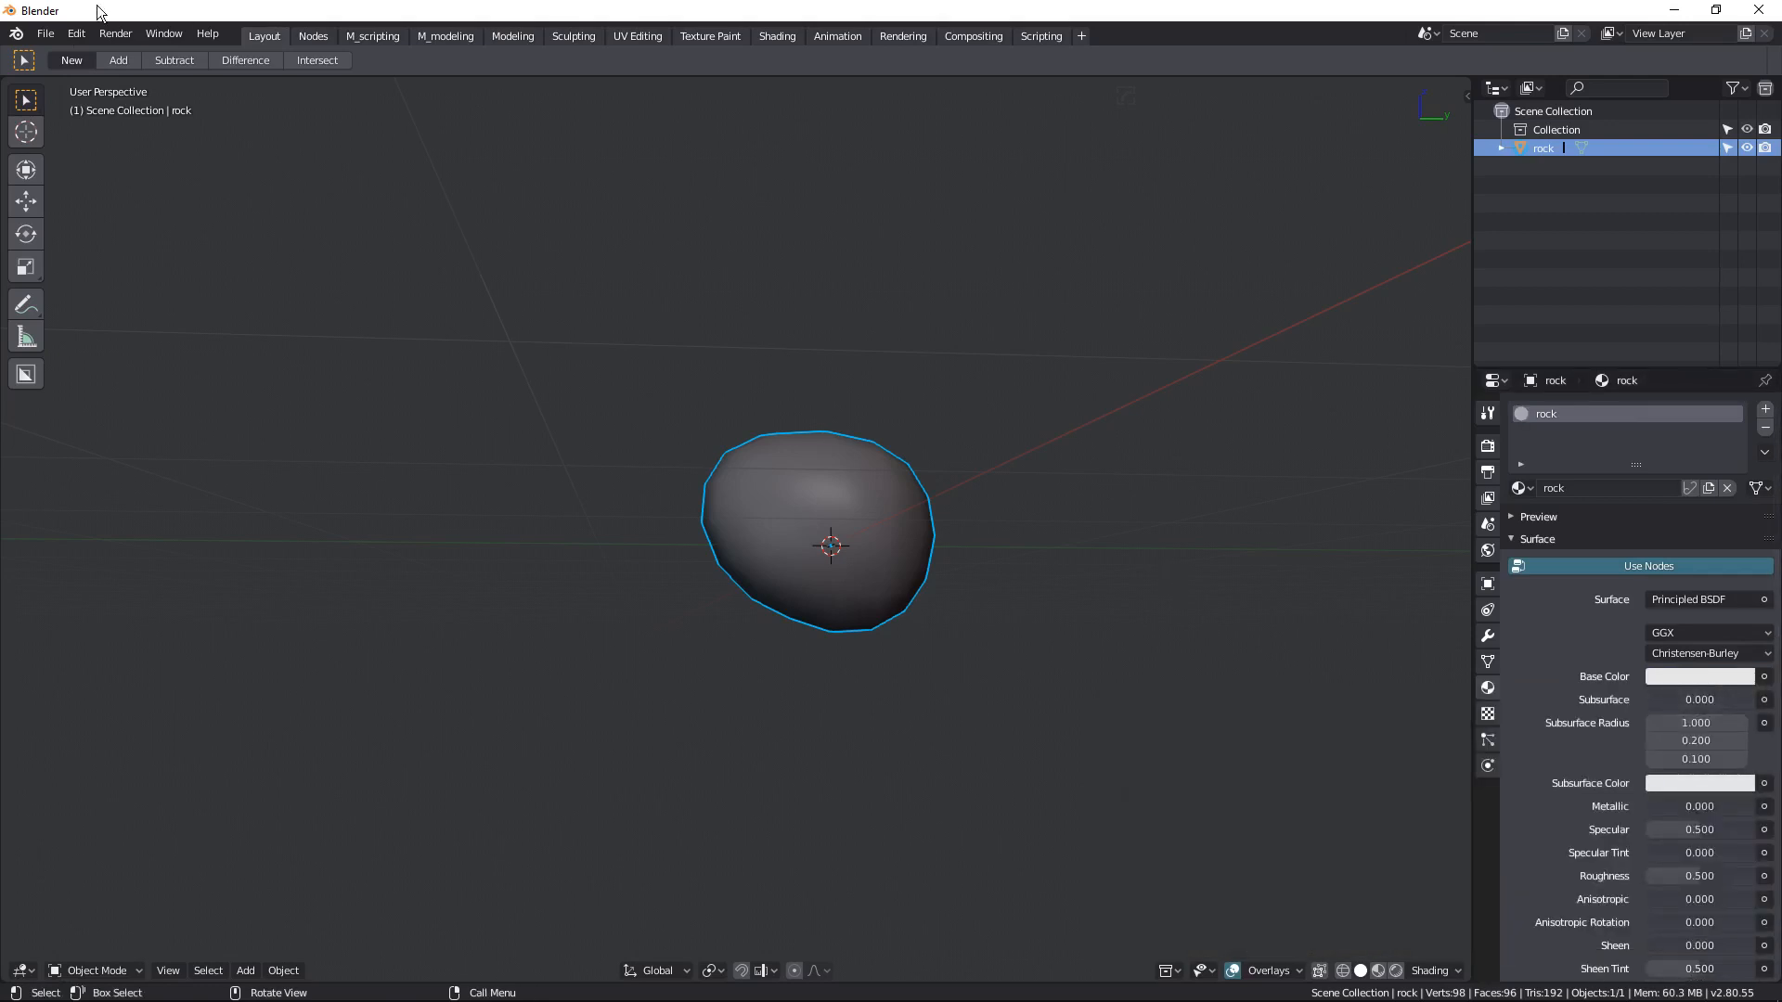
# - Export the scene via File > Export > FBX as a file named rock
pyautogui.click(48, 34)
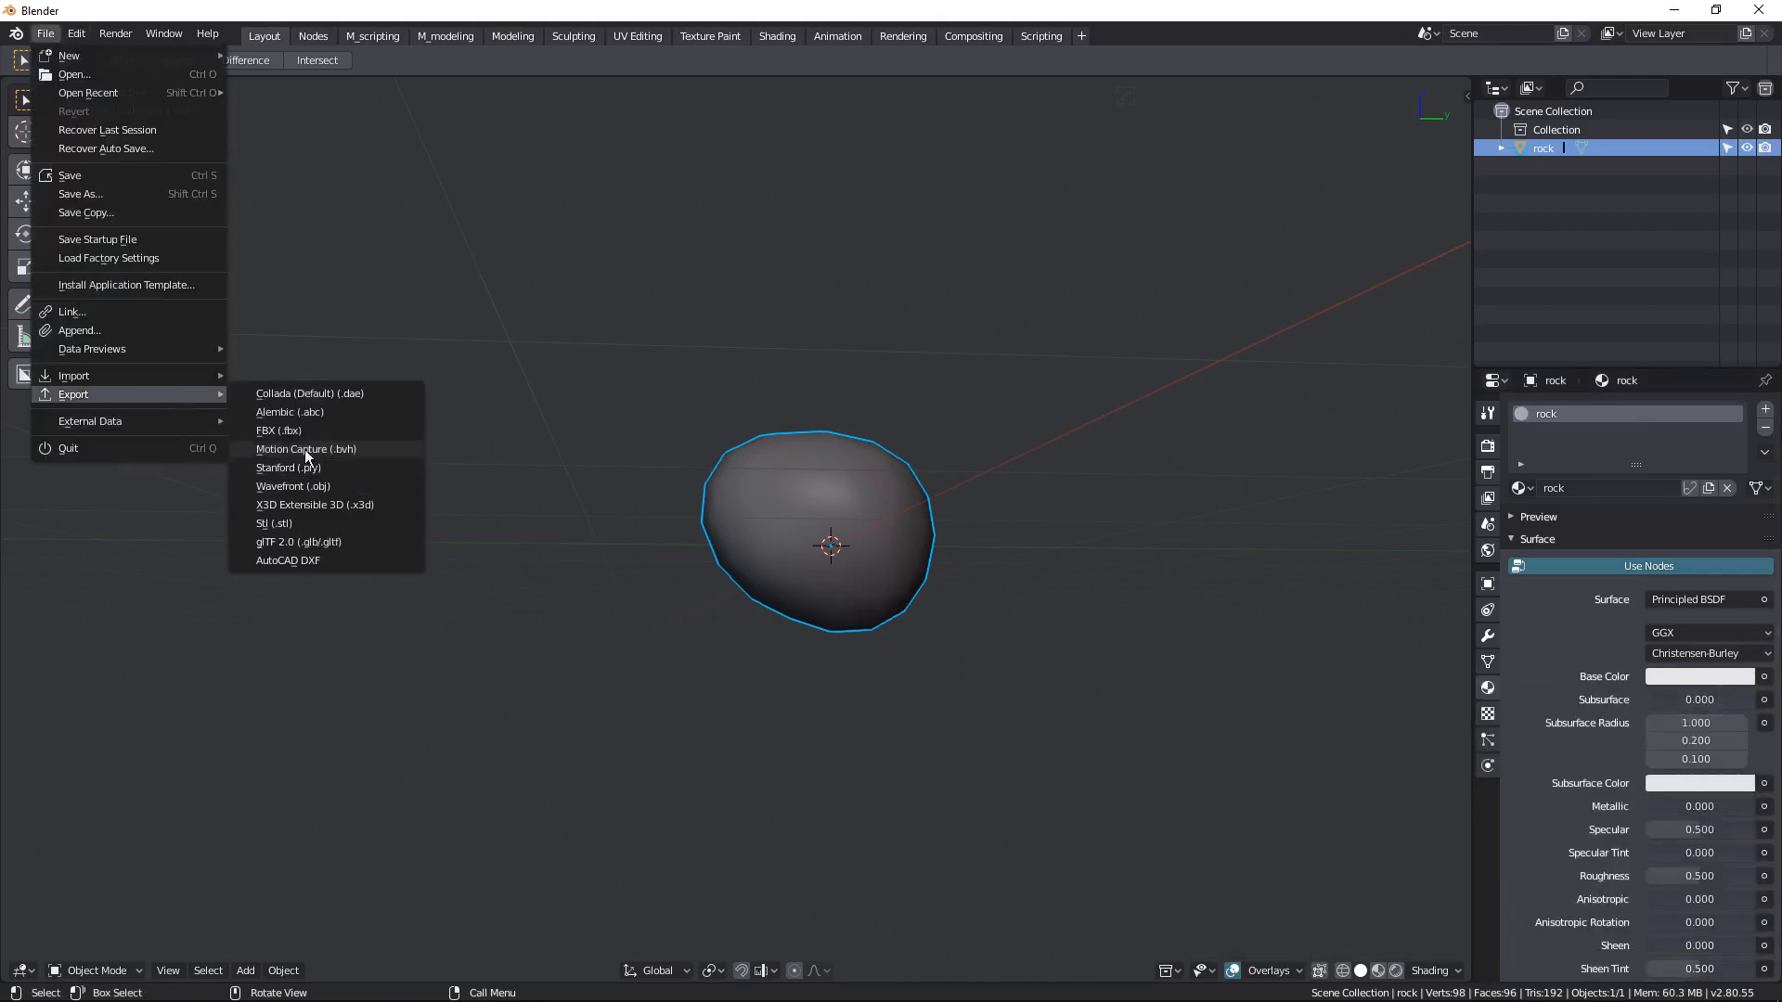
pyautogui.click(279, 431)
pyautogui.write('rock')
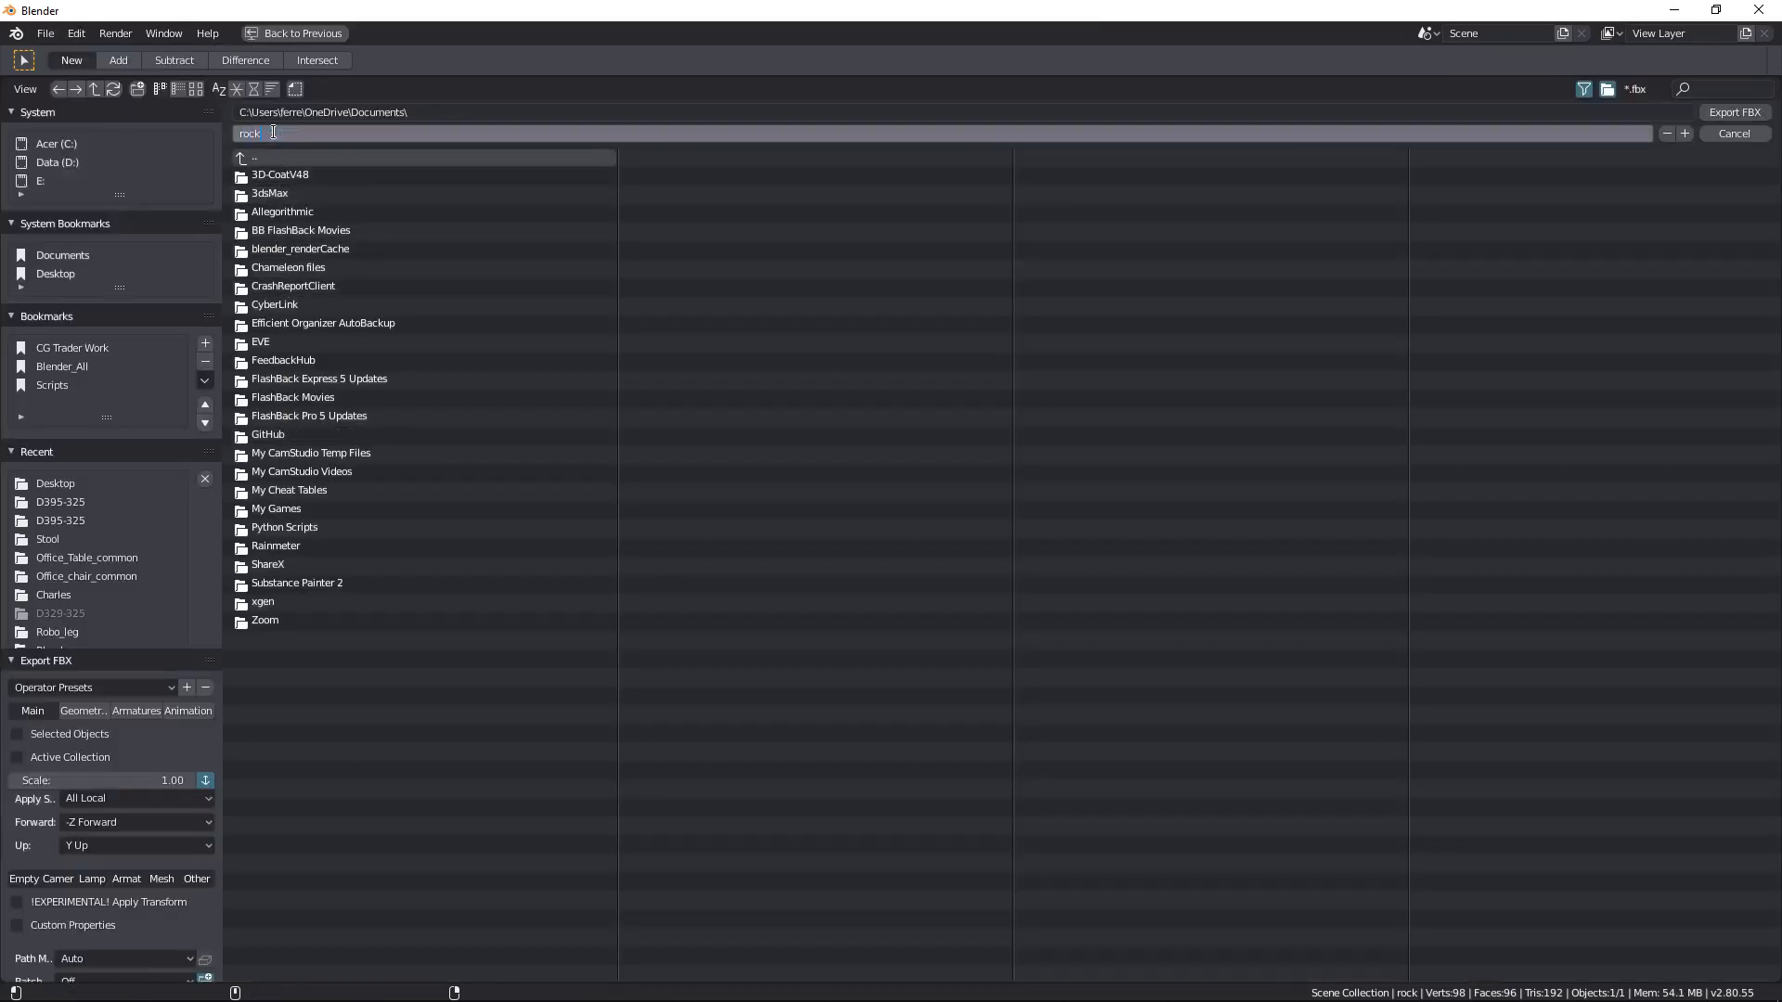
pyautogui.click(55, 483)
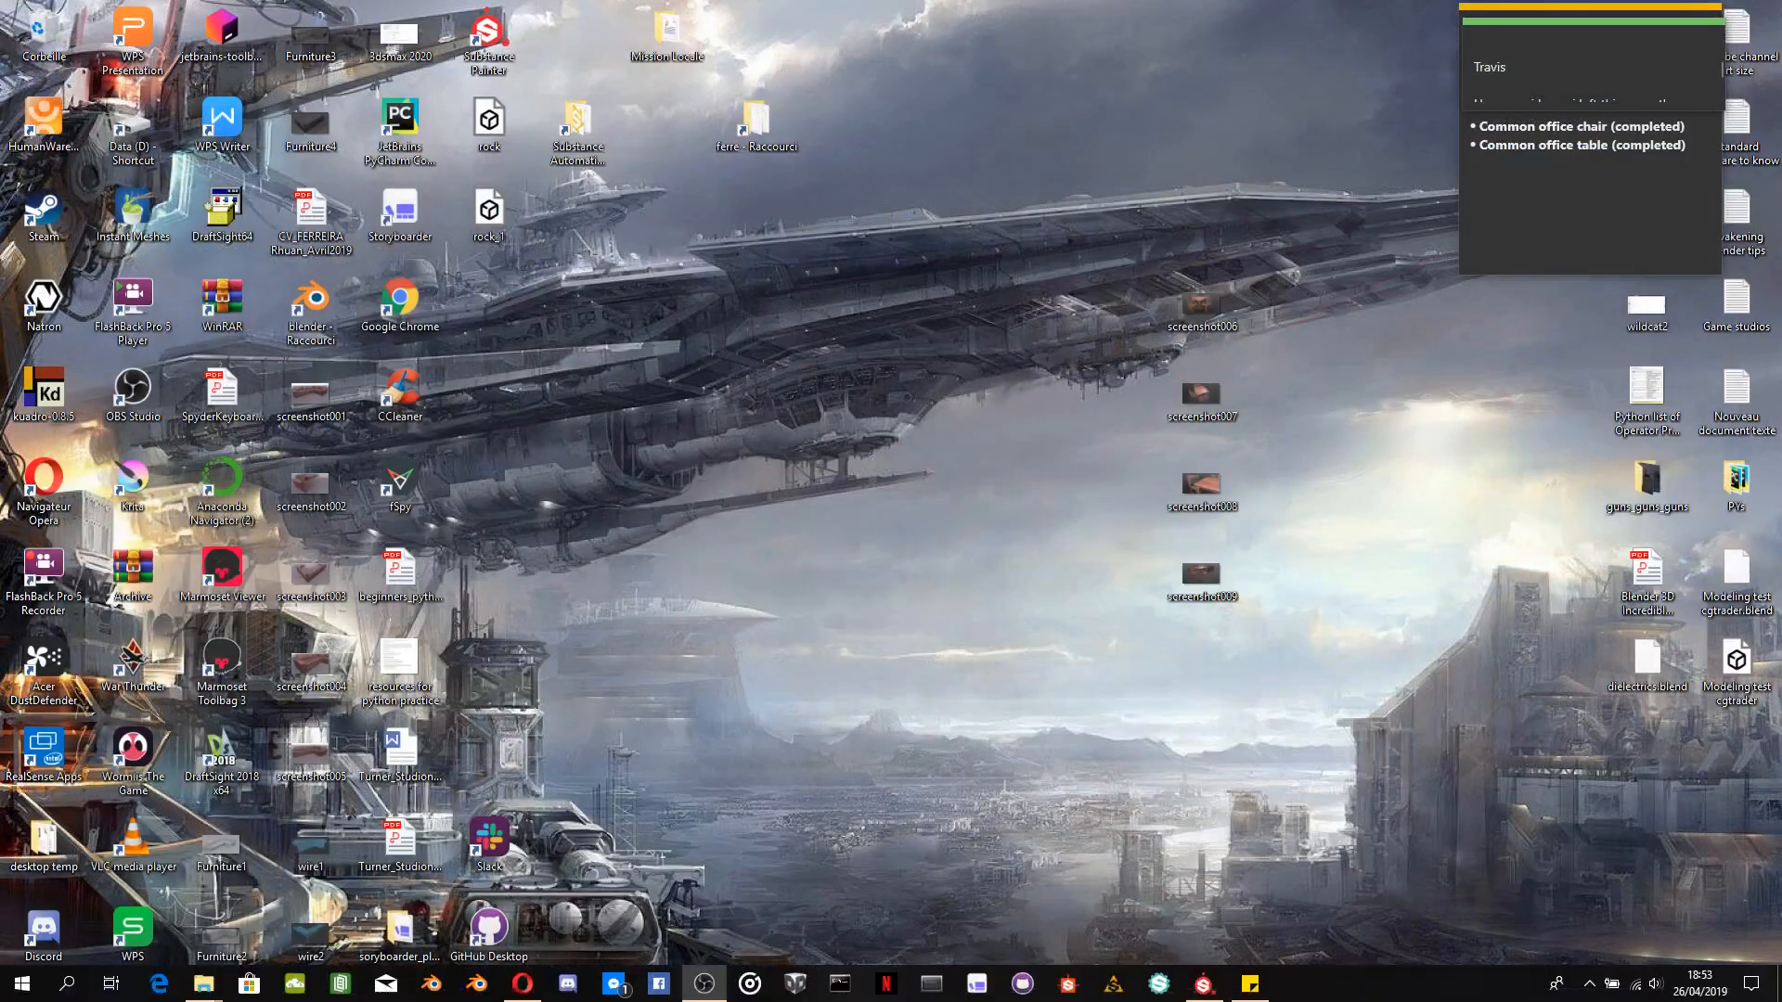
# - Bring Substance Painter forward, orbit the loaded rock and show its Display Settings panel
pyautogui.click(1205, 983)
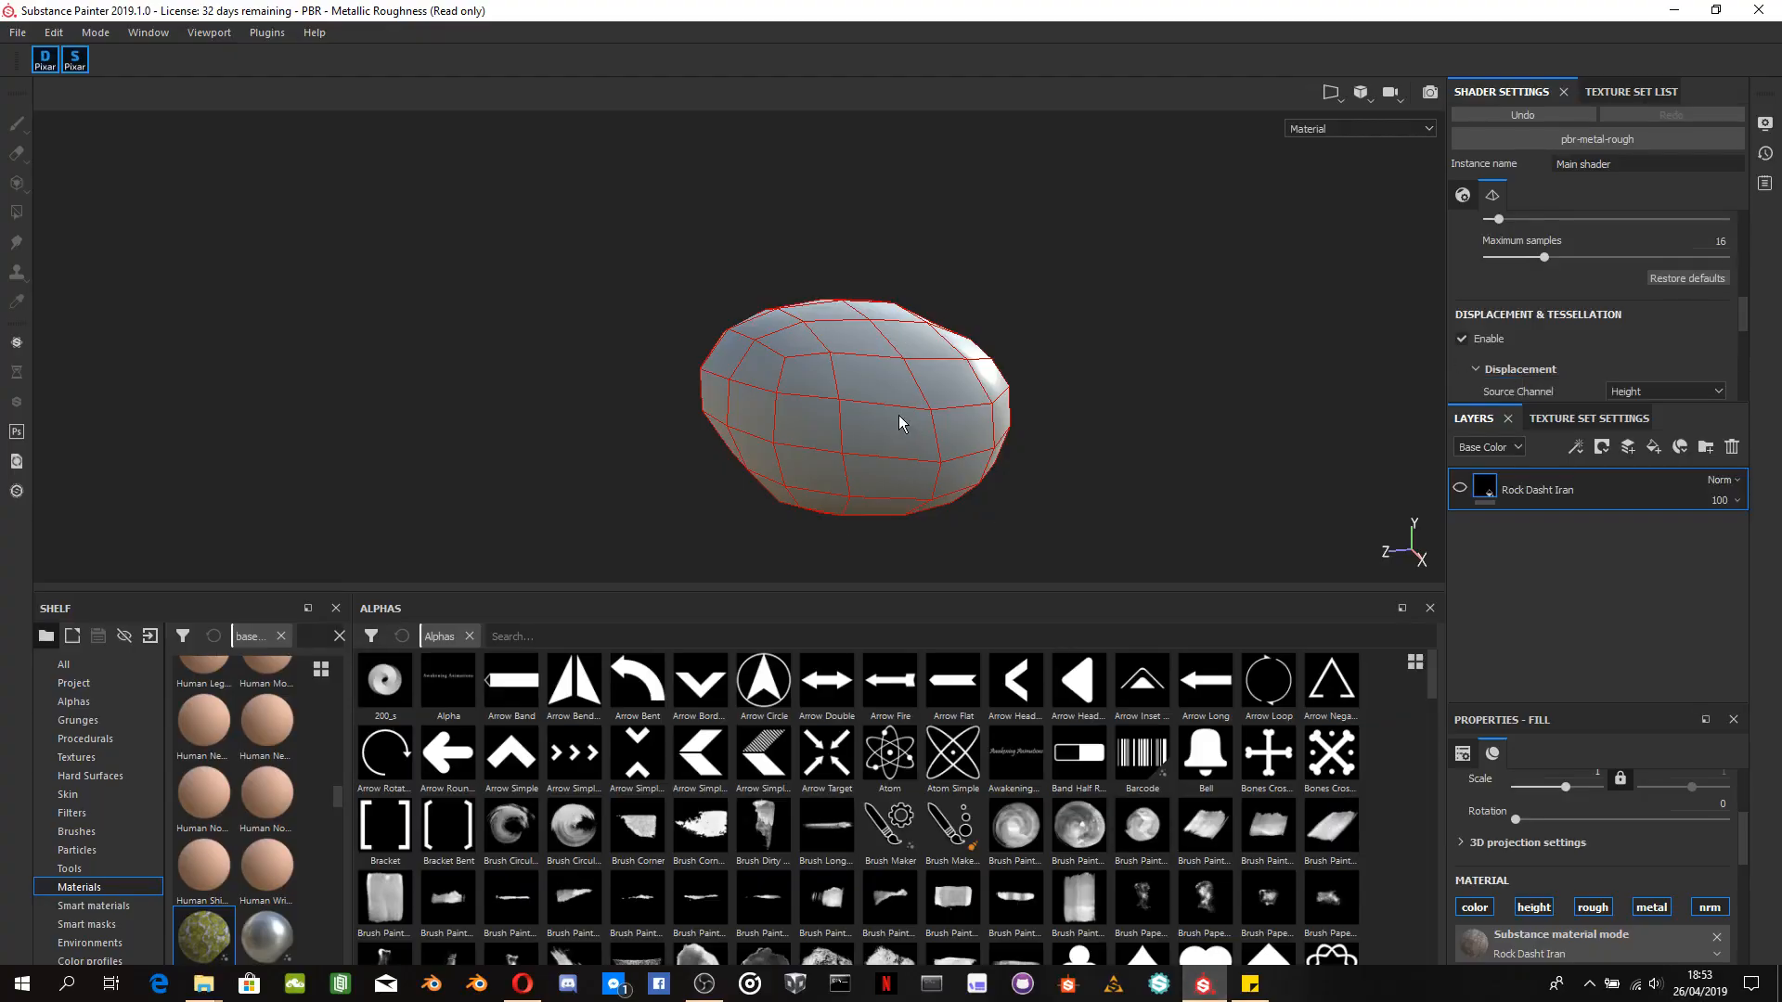
pyautogui.moveTo(898, 423); pyautogui.dragTo(573, 408)
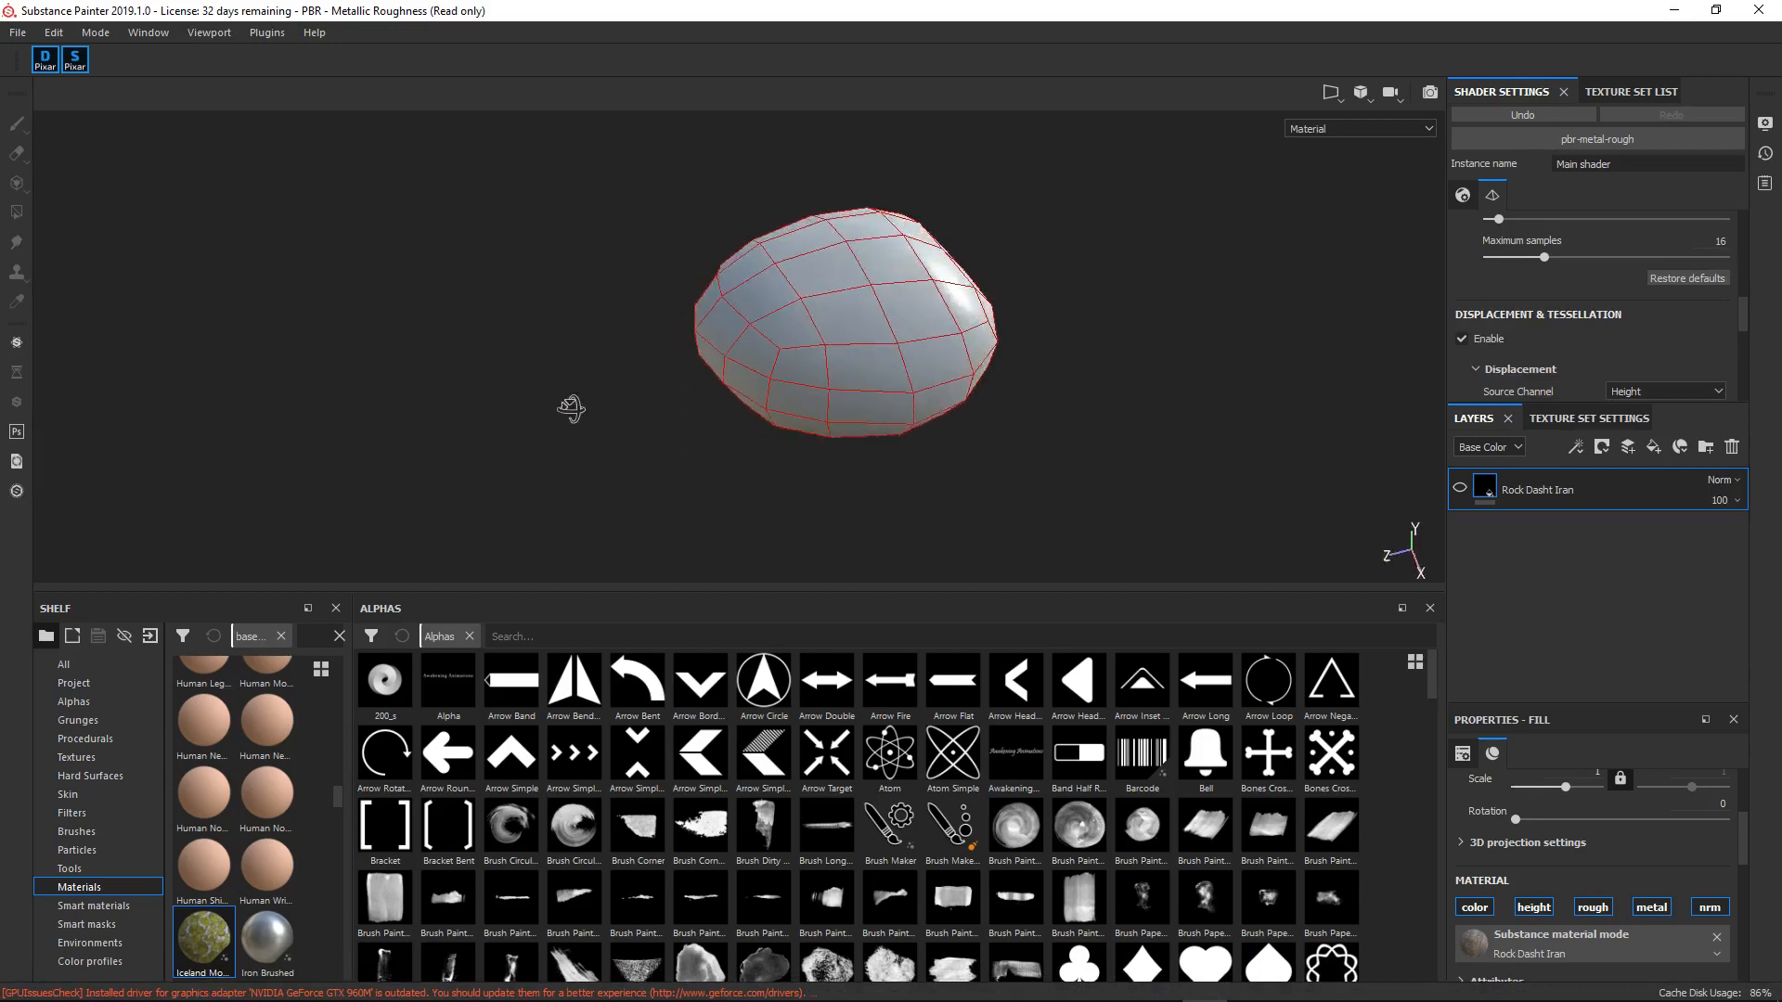
pyautogui.click(13, 33)
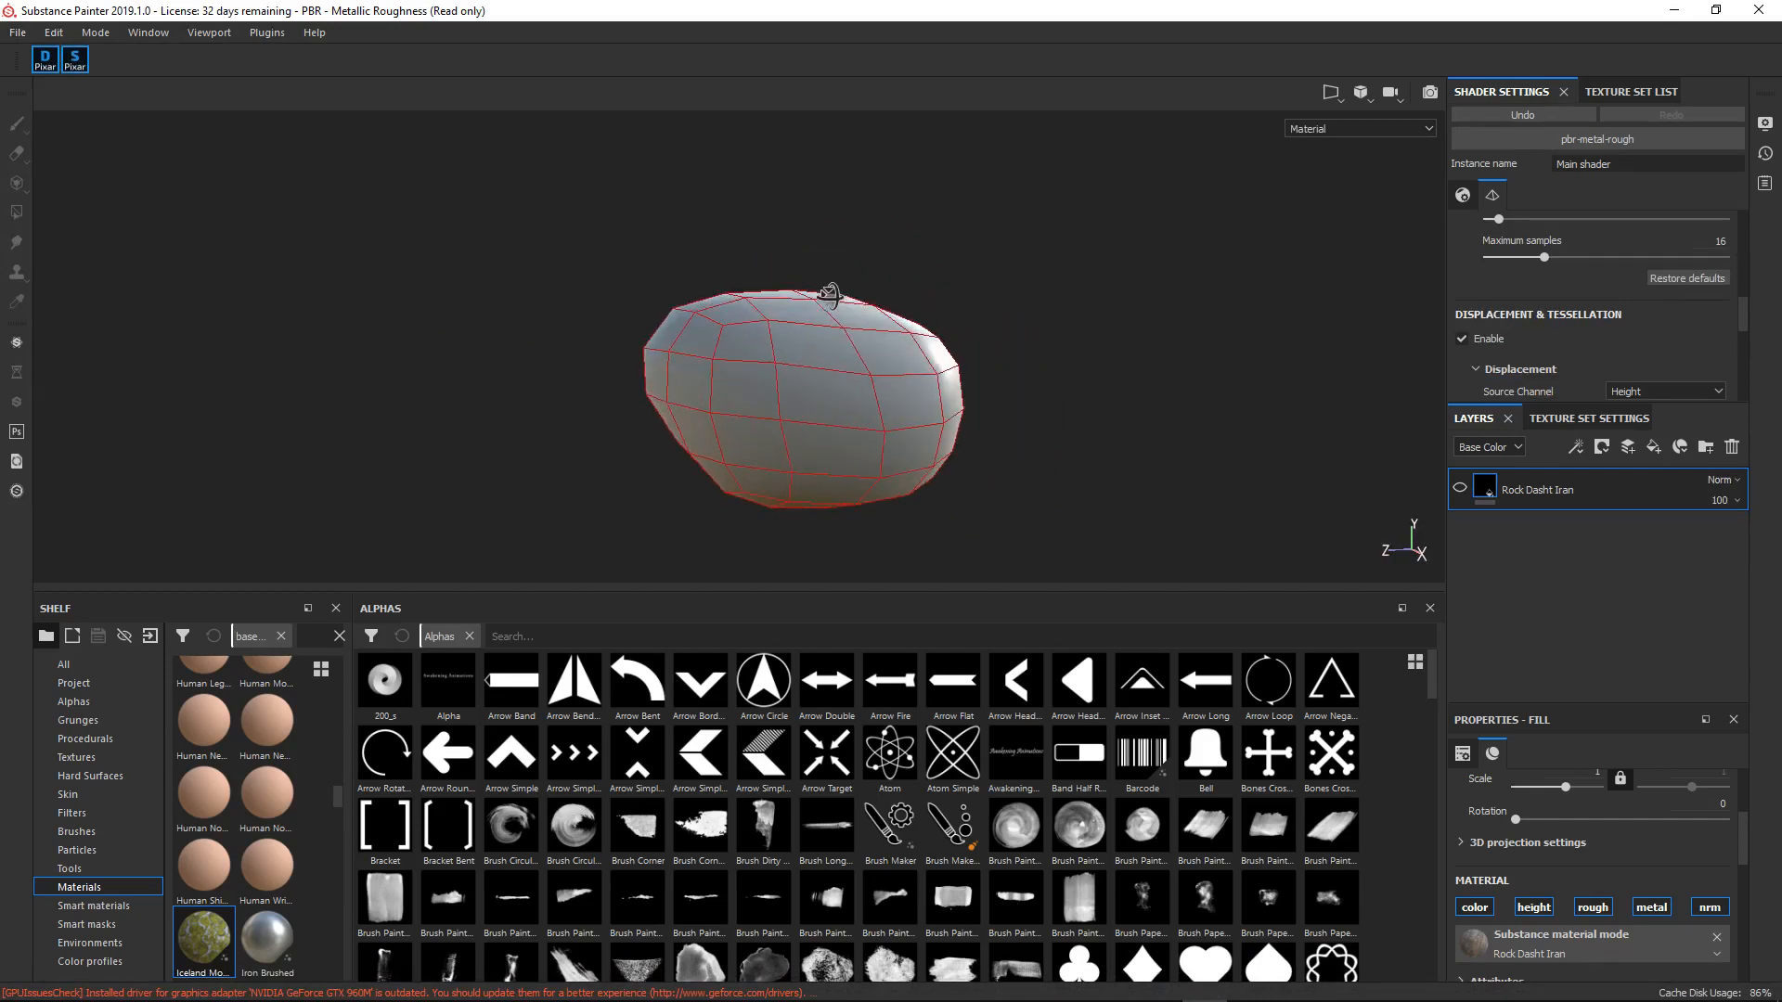
pyautogui.moveTo(829, 295); pyautogui.dragTo(939, 347)
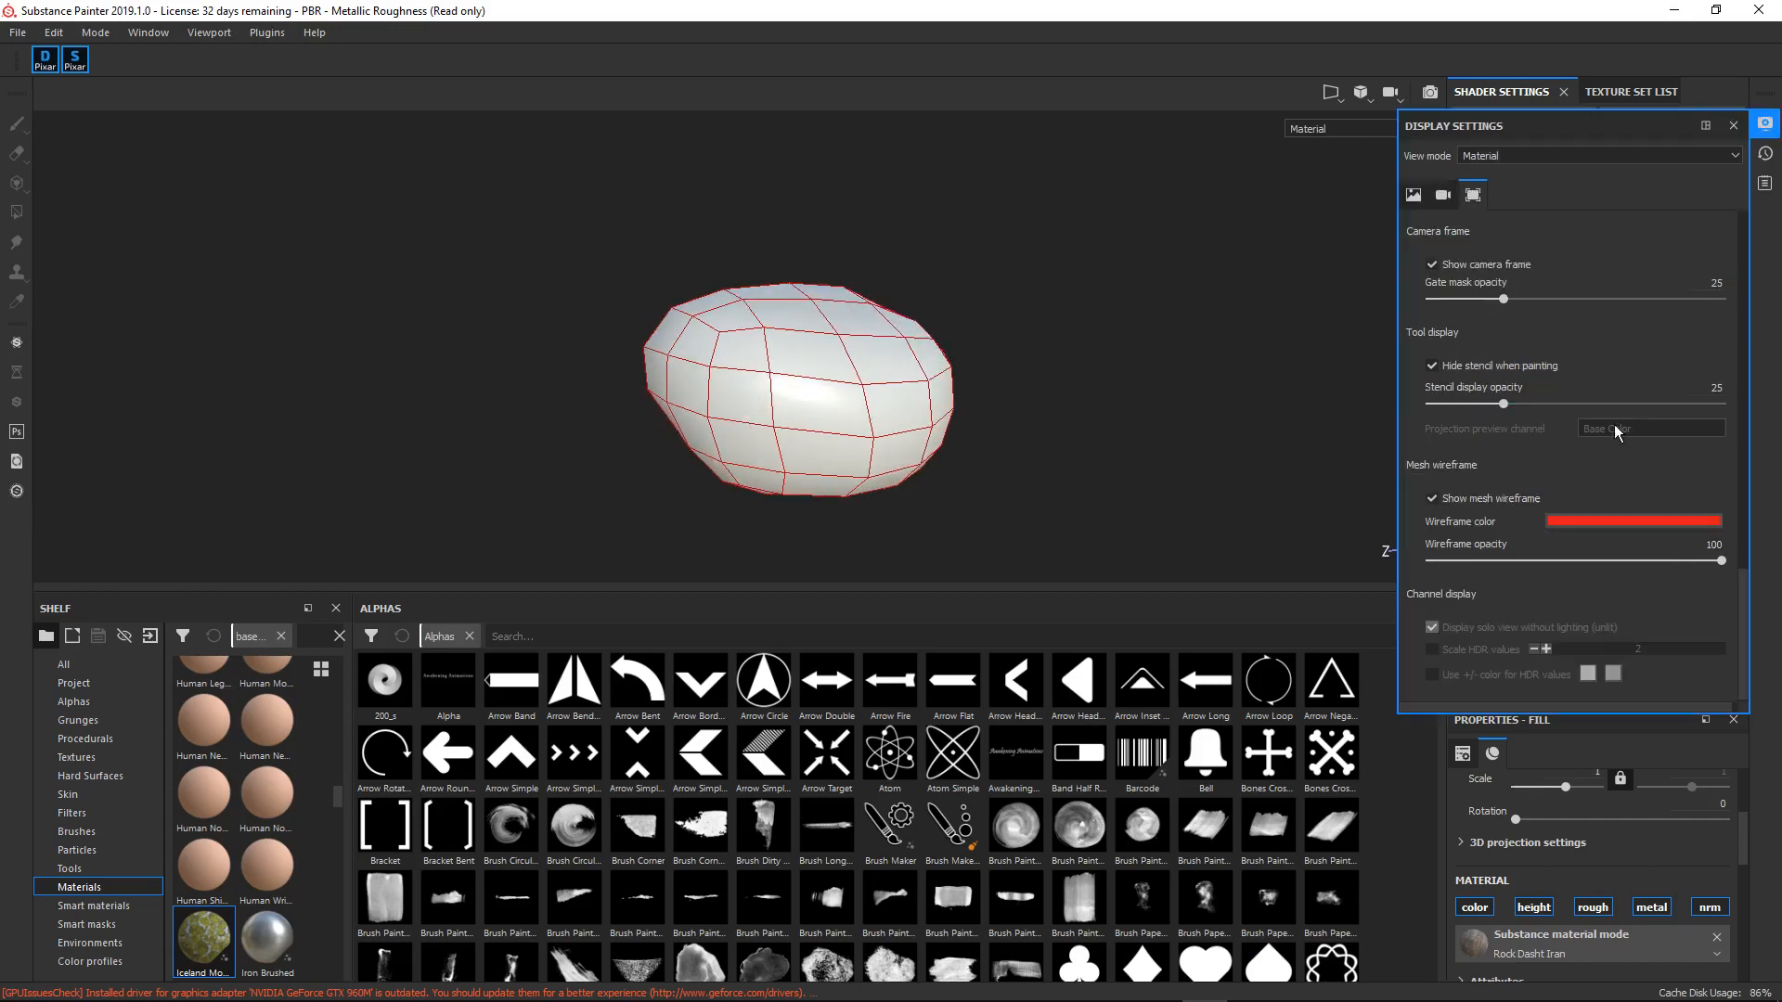
pyautogui.moveTo(1588, 590)
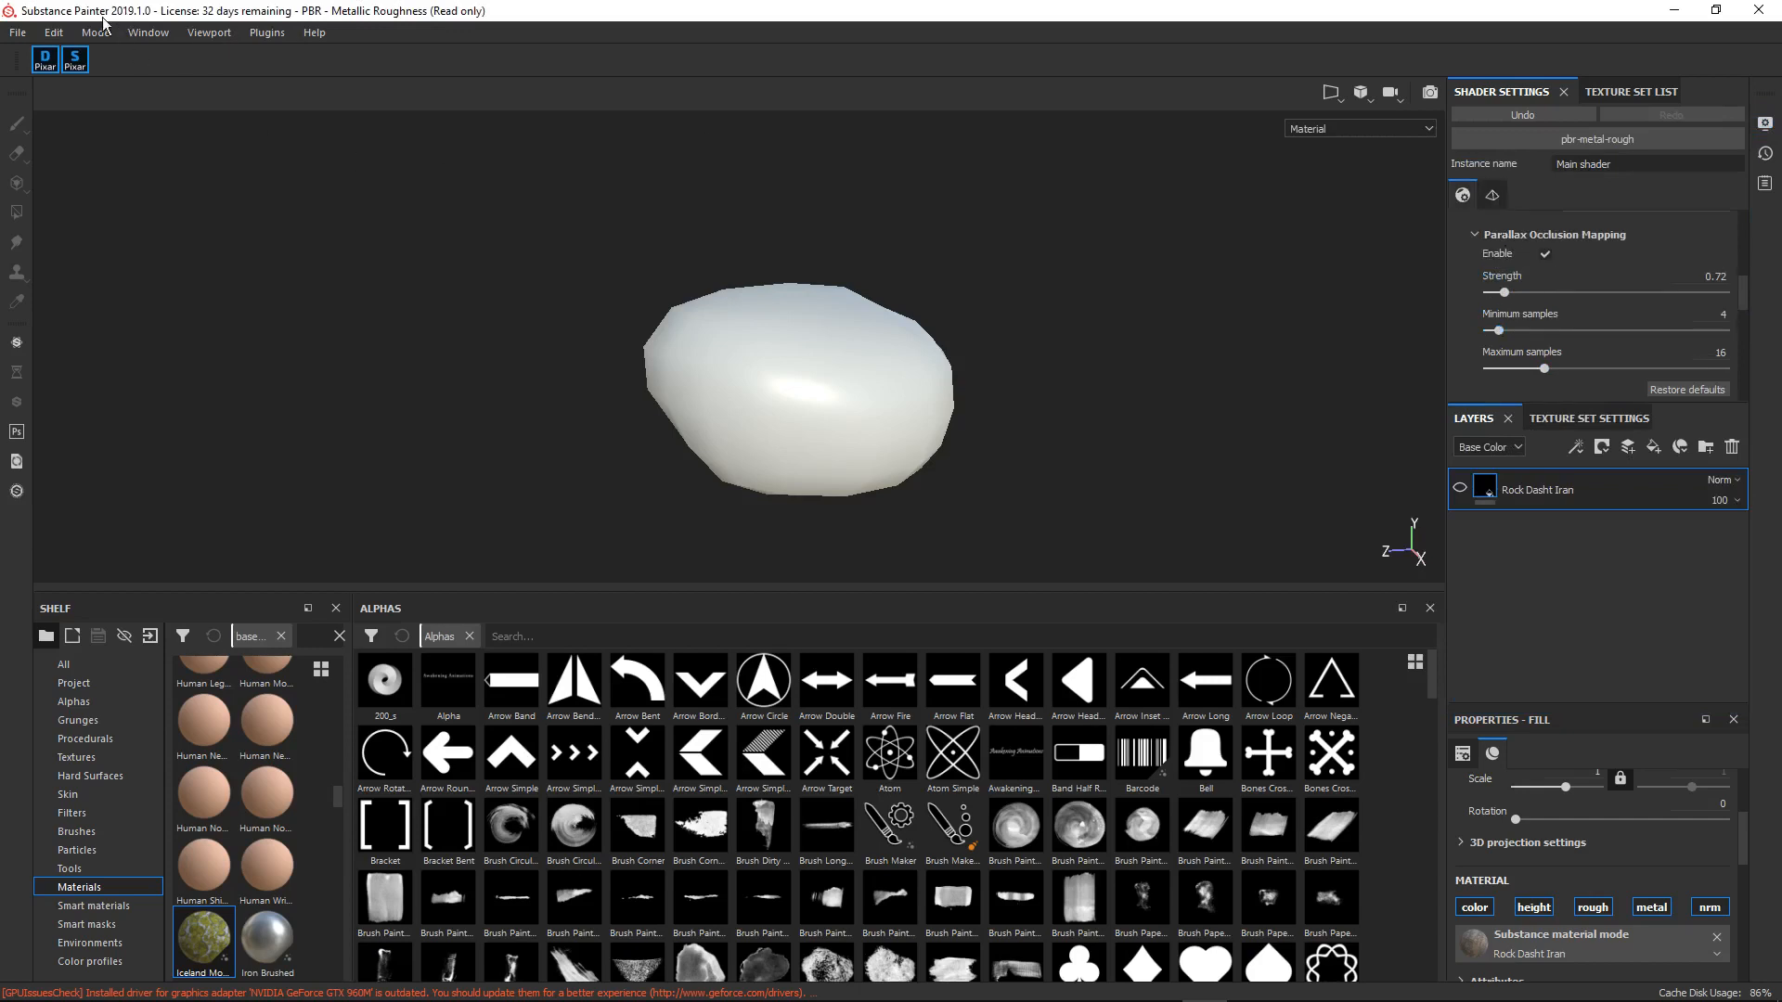
pyautogui.moveTo(163, 17)
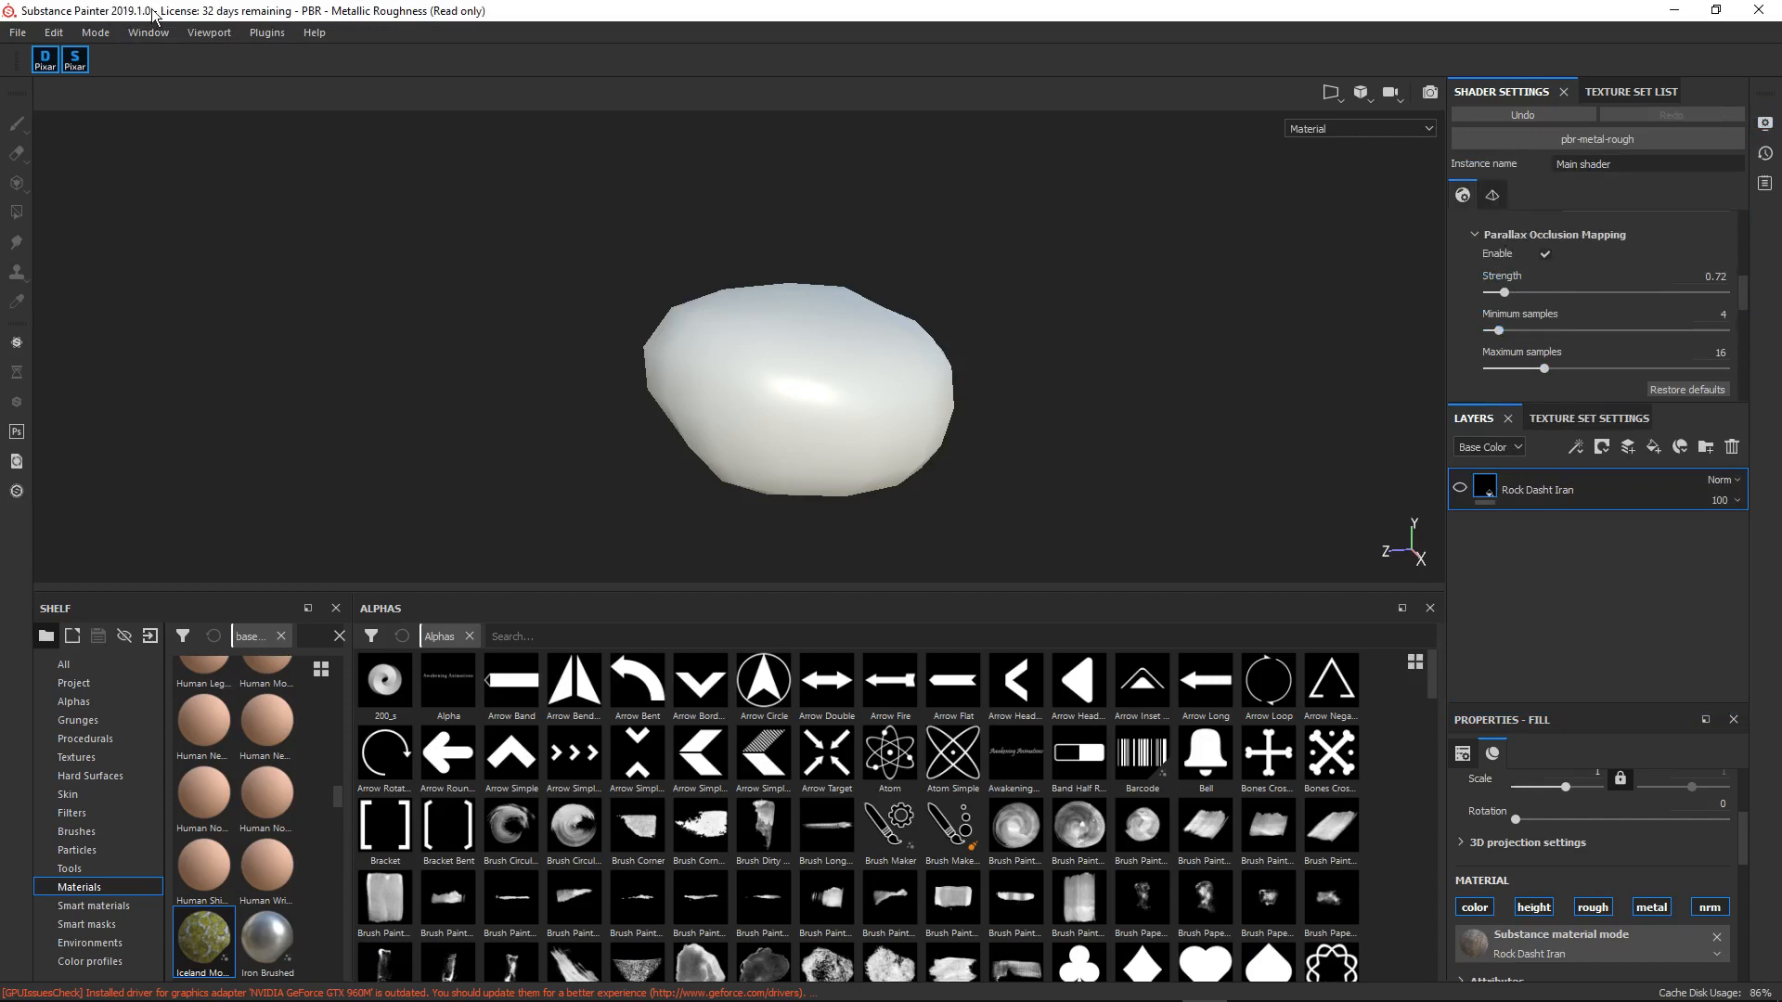
pyautogui.moveTo(1577, 271)
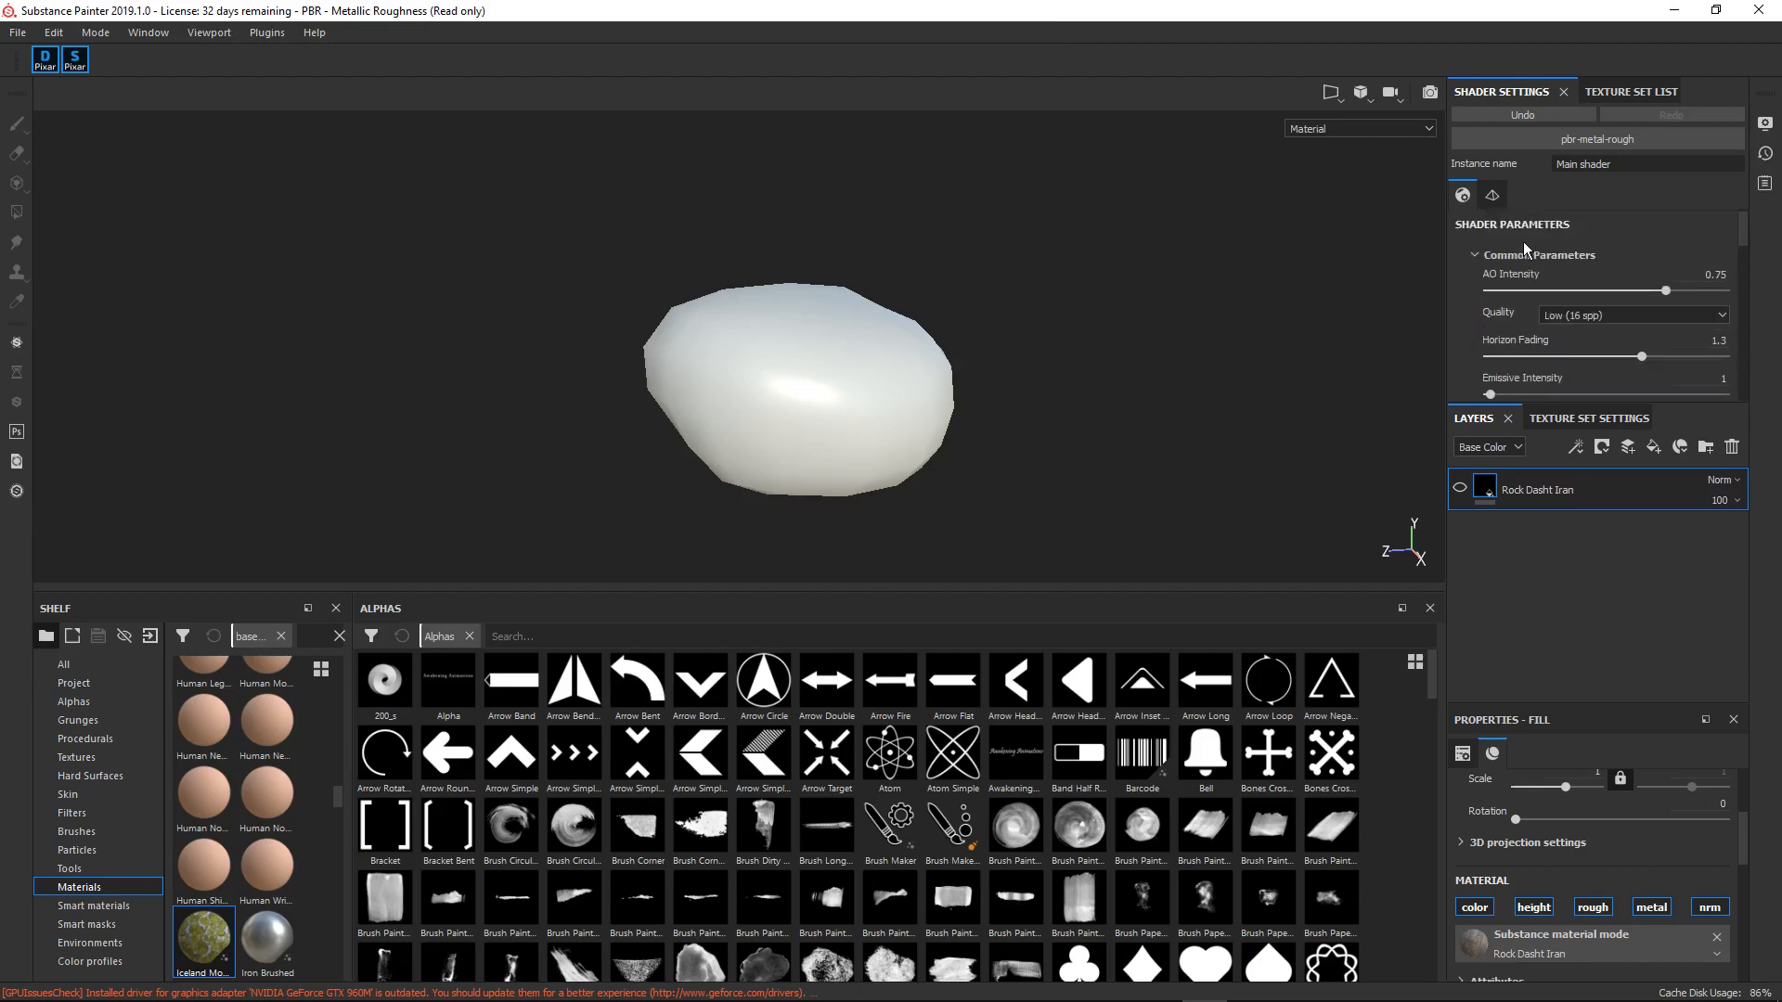
# - In Displacement & Tessellation, keep Height as the displacement source channel
pyautogui.click(1492, 195)
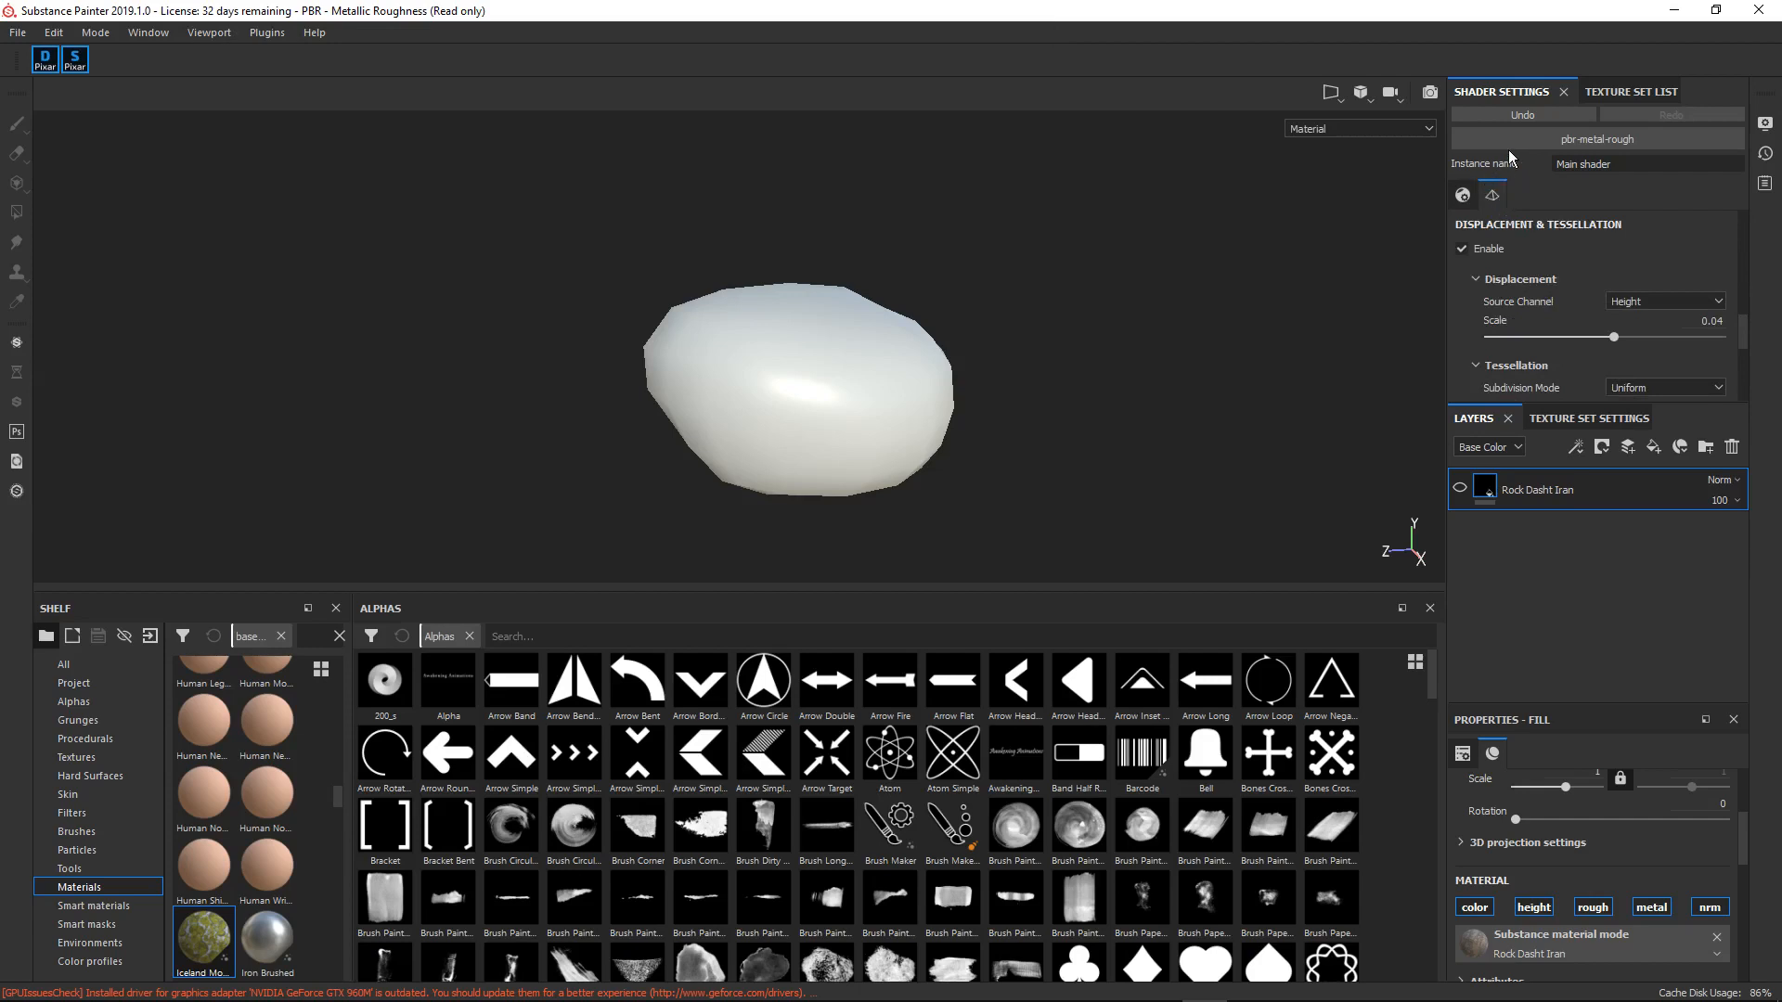
pyautogui.moveTo(1518, 234)
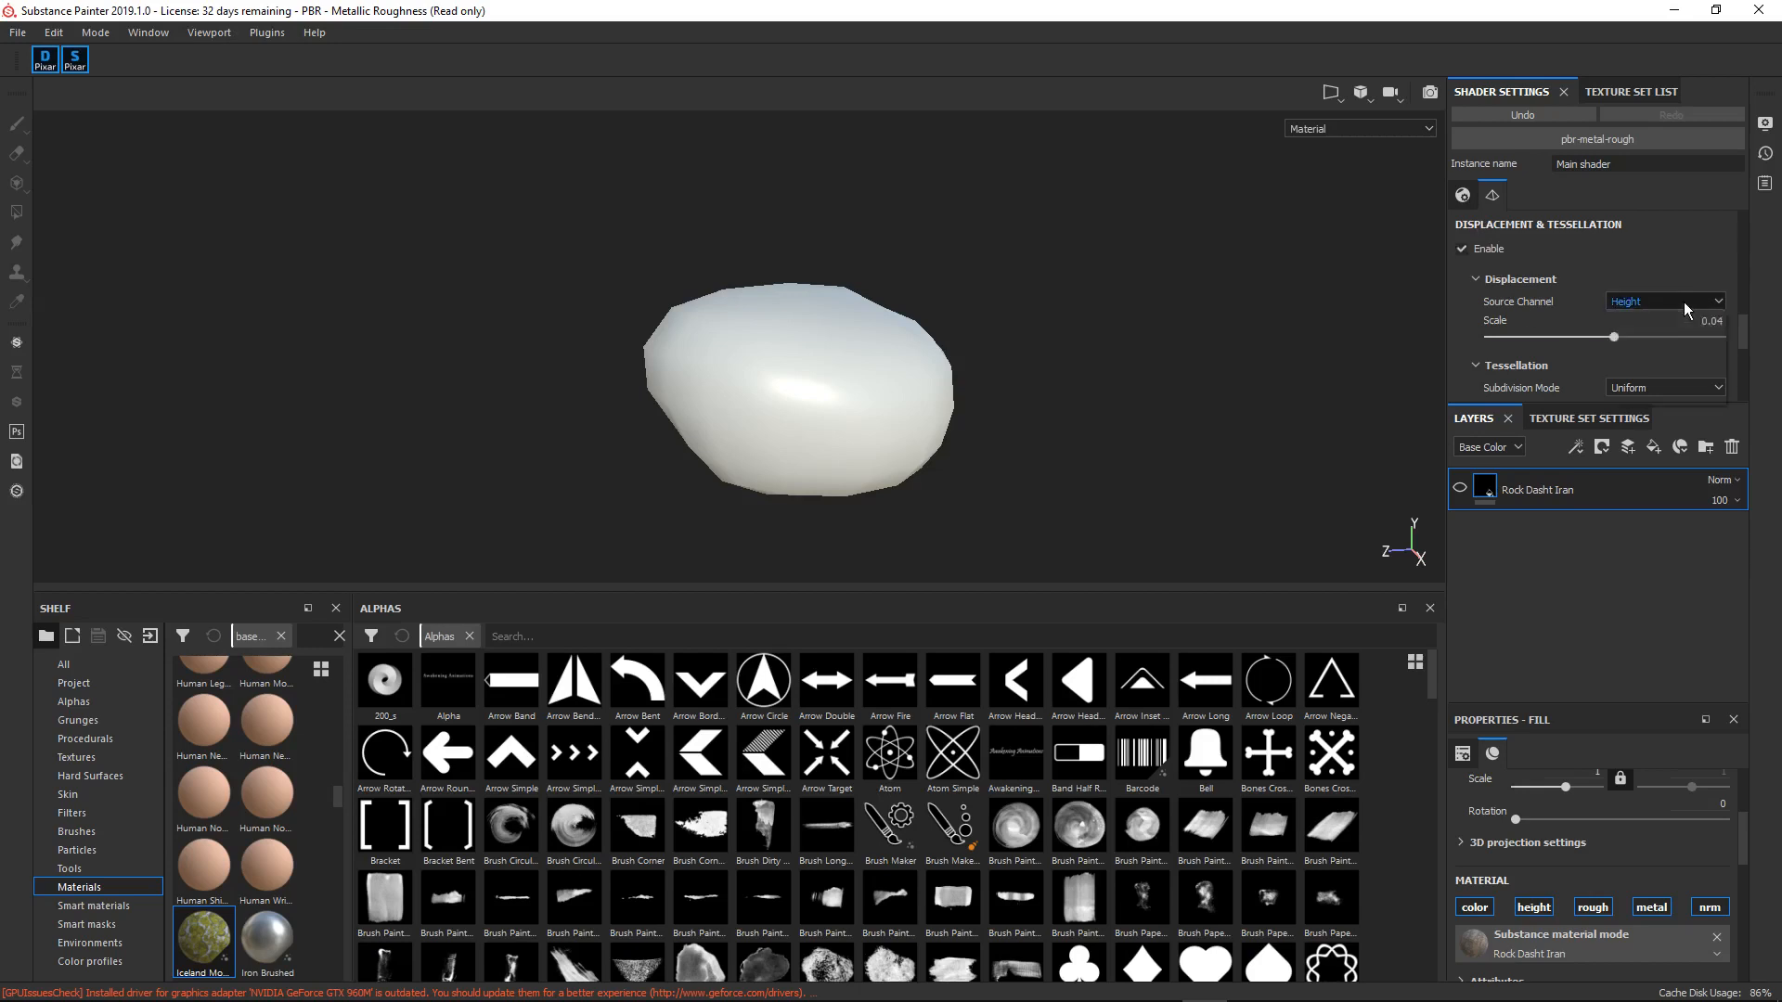
pyautogui.click(1685, 301)
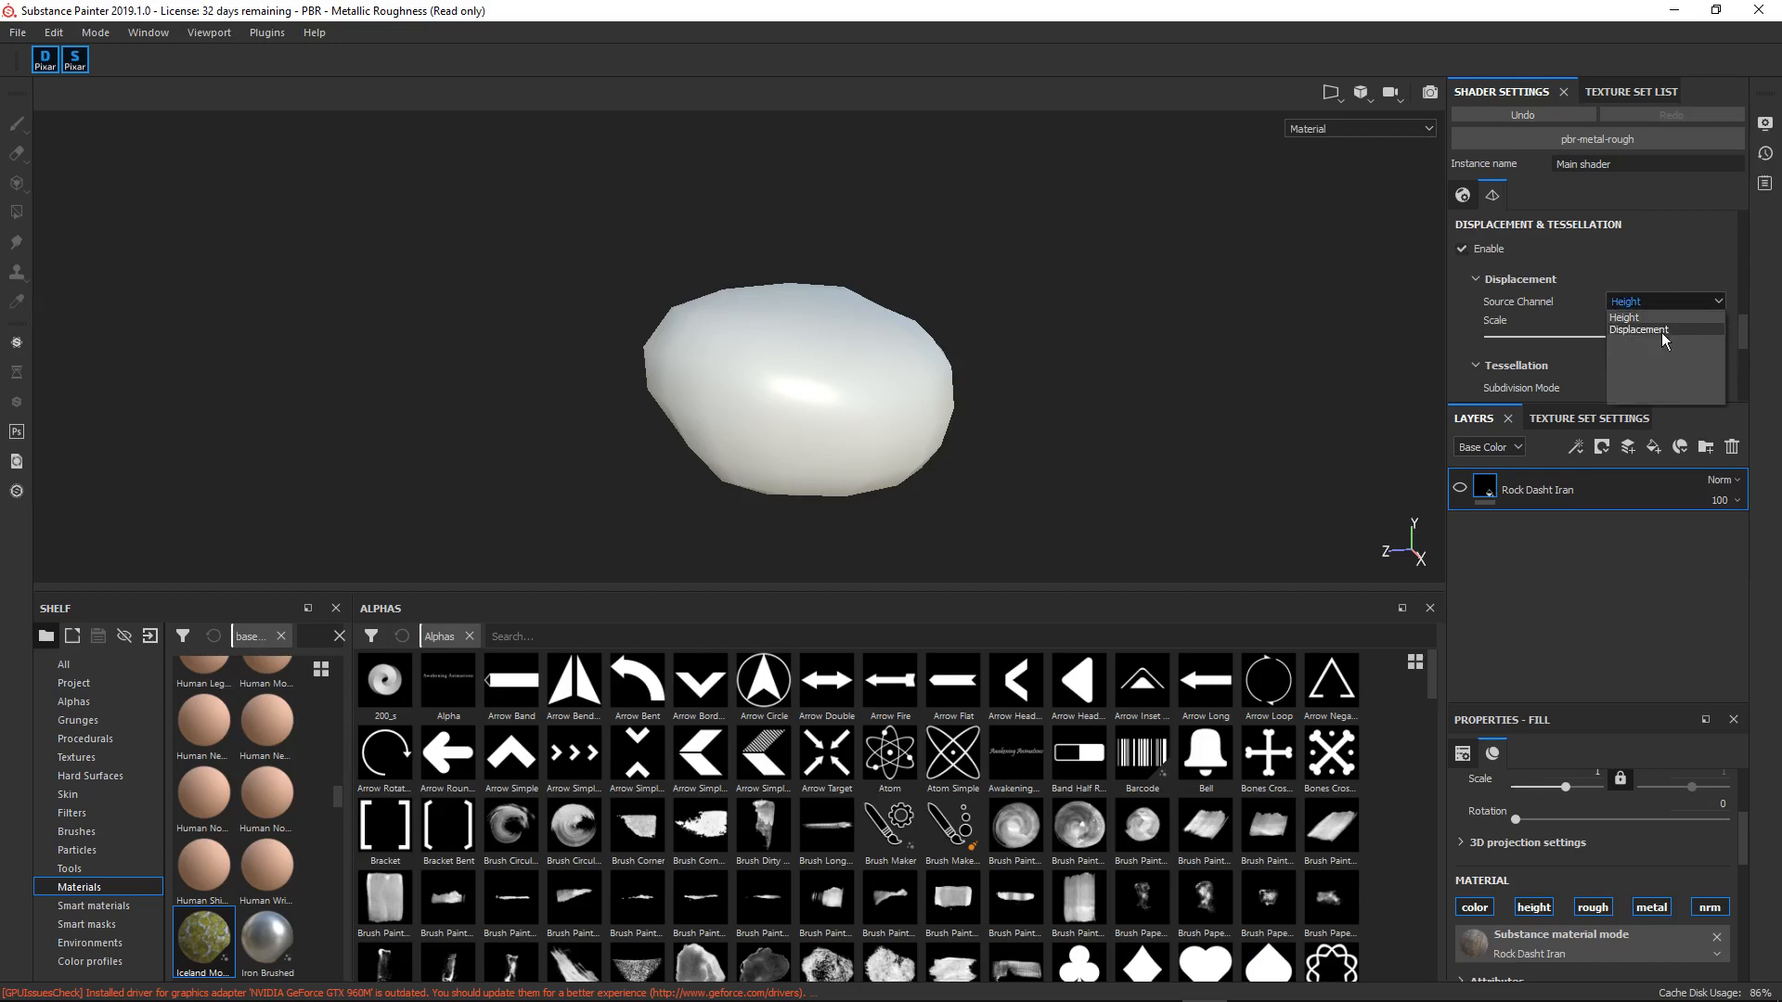
pyautogui.moveTo(1626, 319)
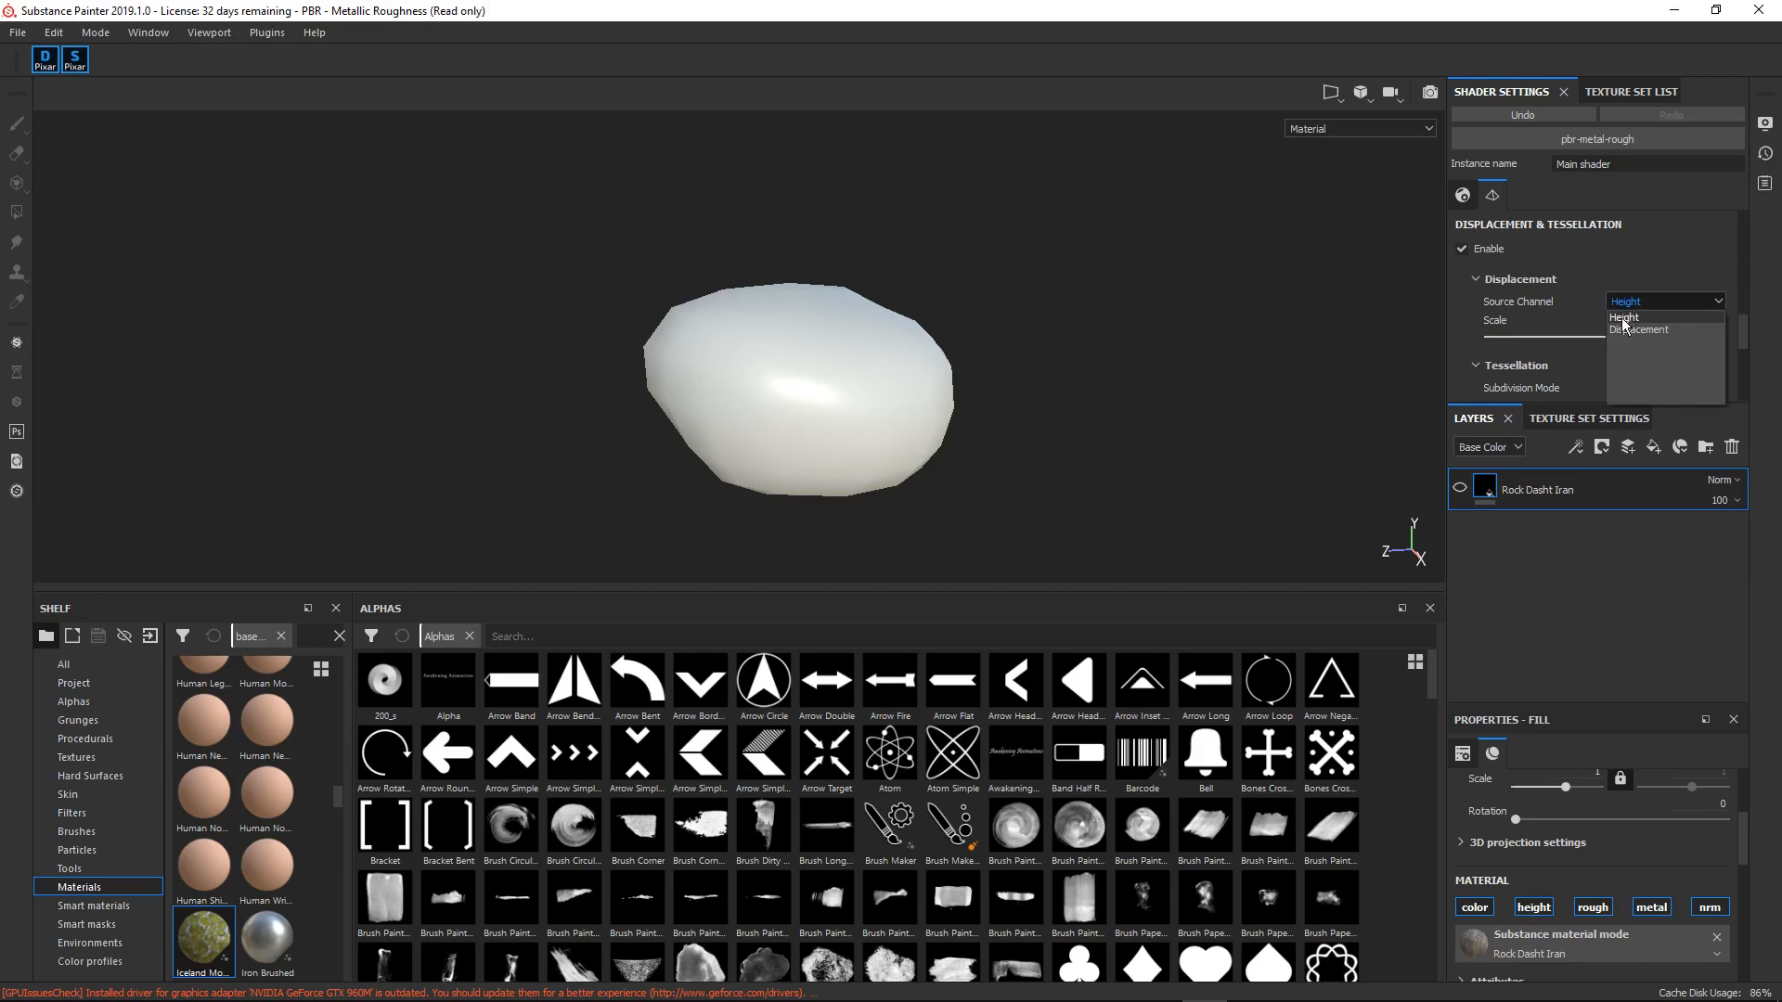
pyautogui.click(1624, 318)
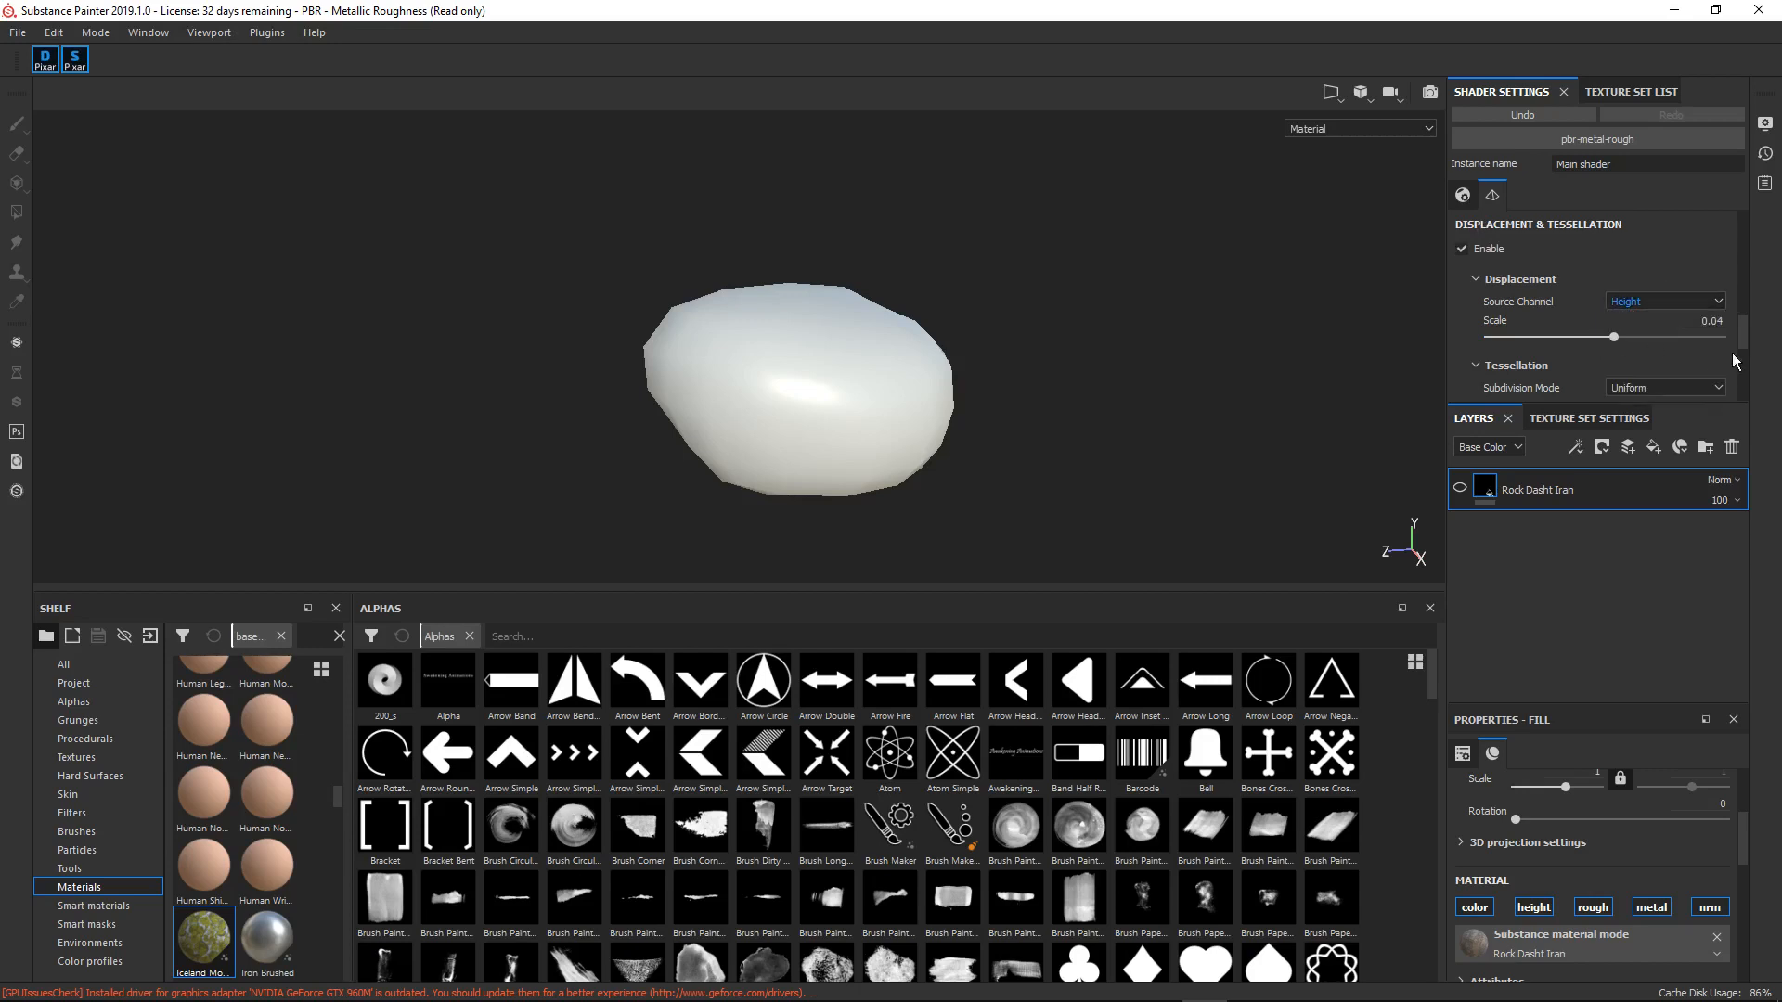
pyautogui.moveTo(1104, 386)
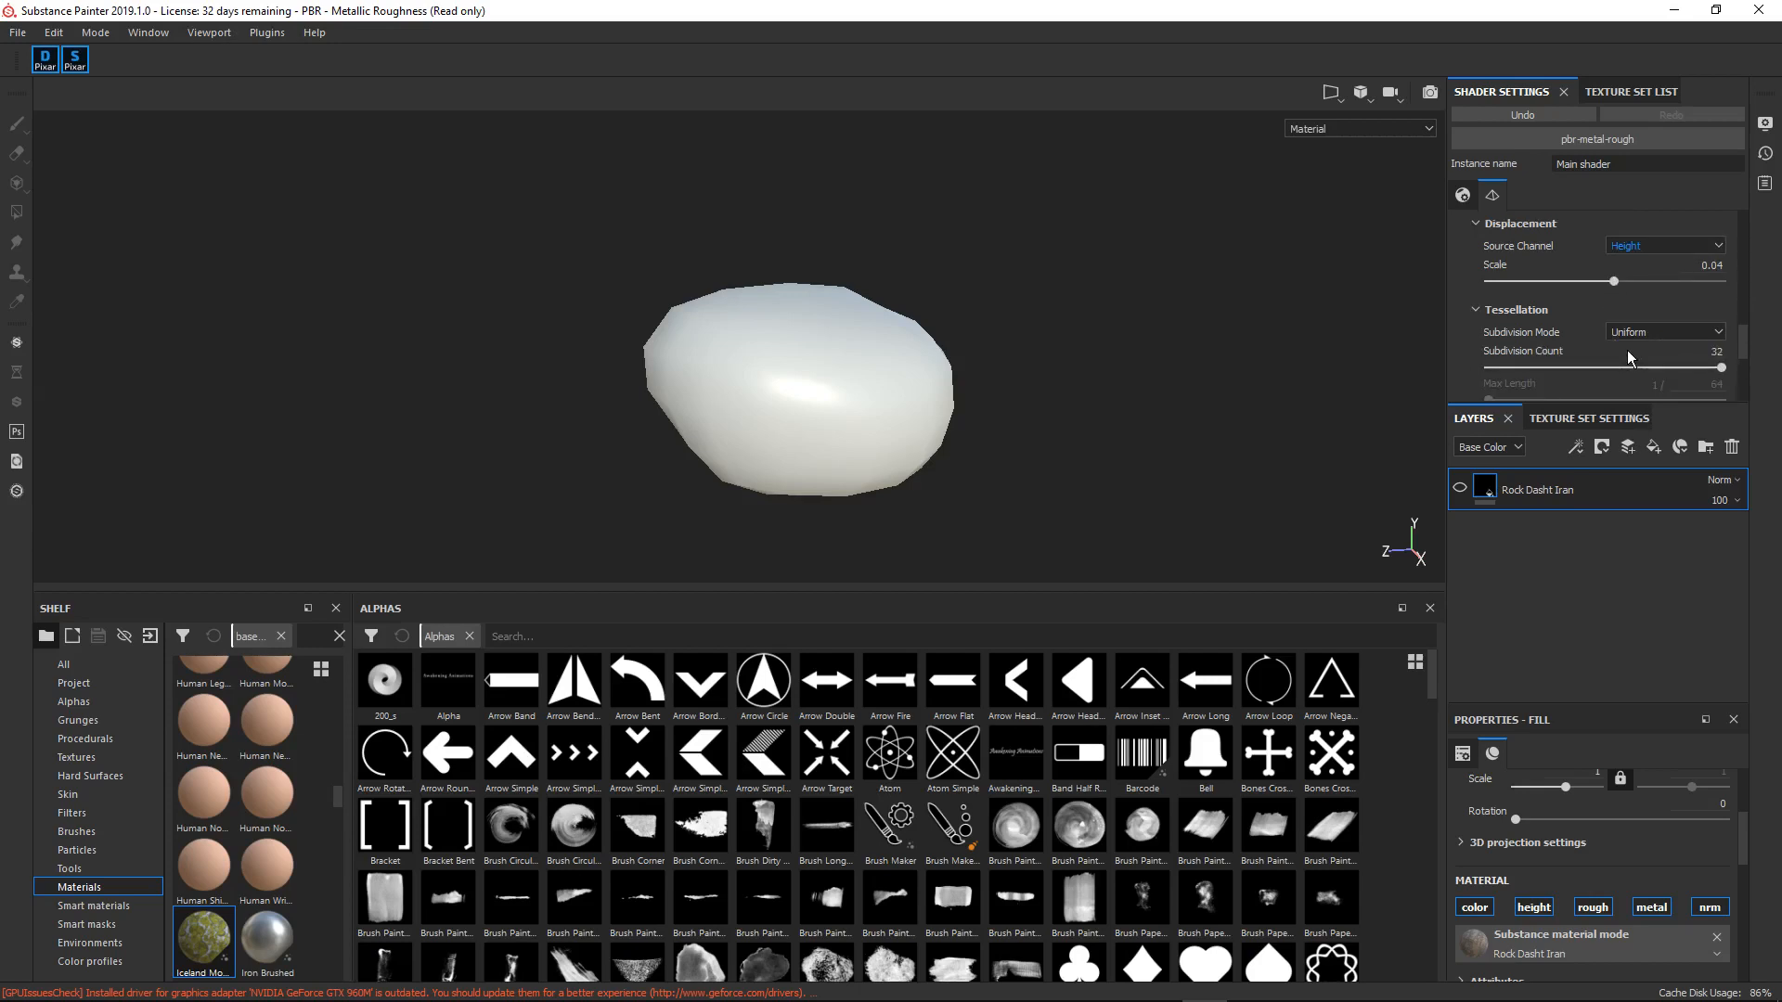
pyautogui.moveTo(1557, 390)
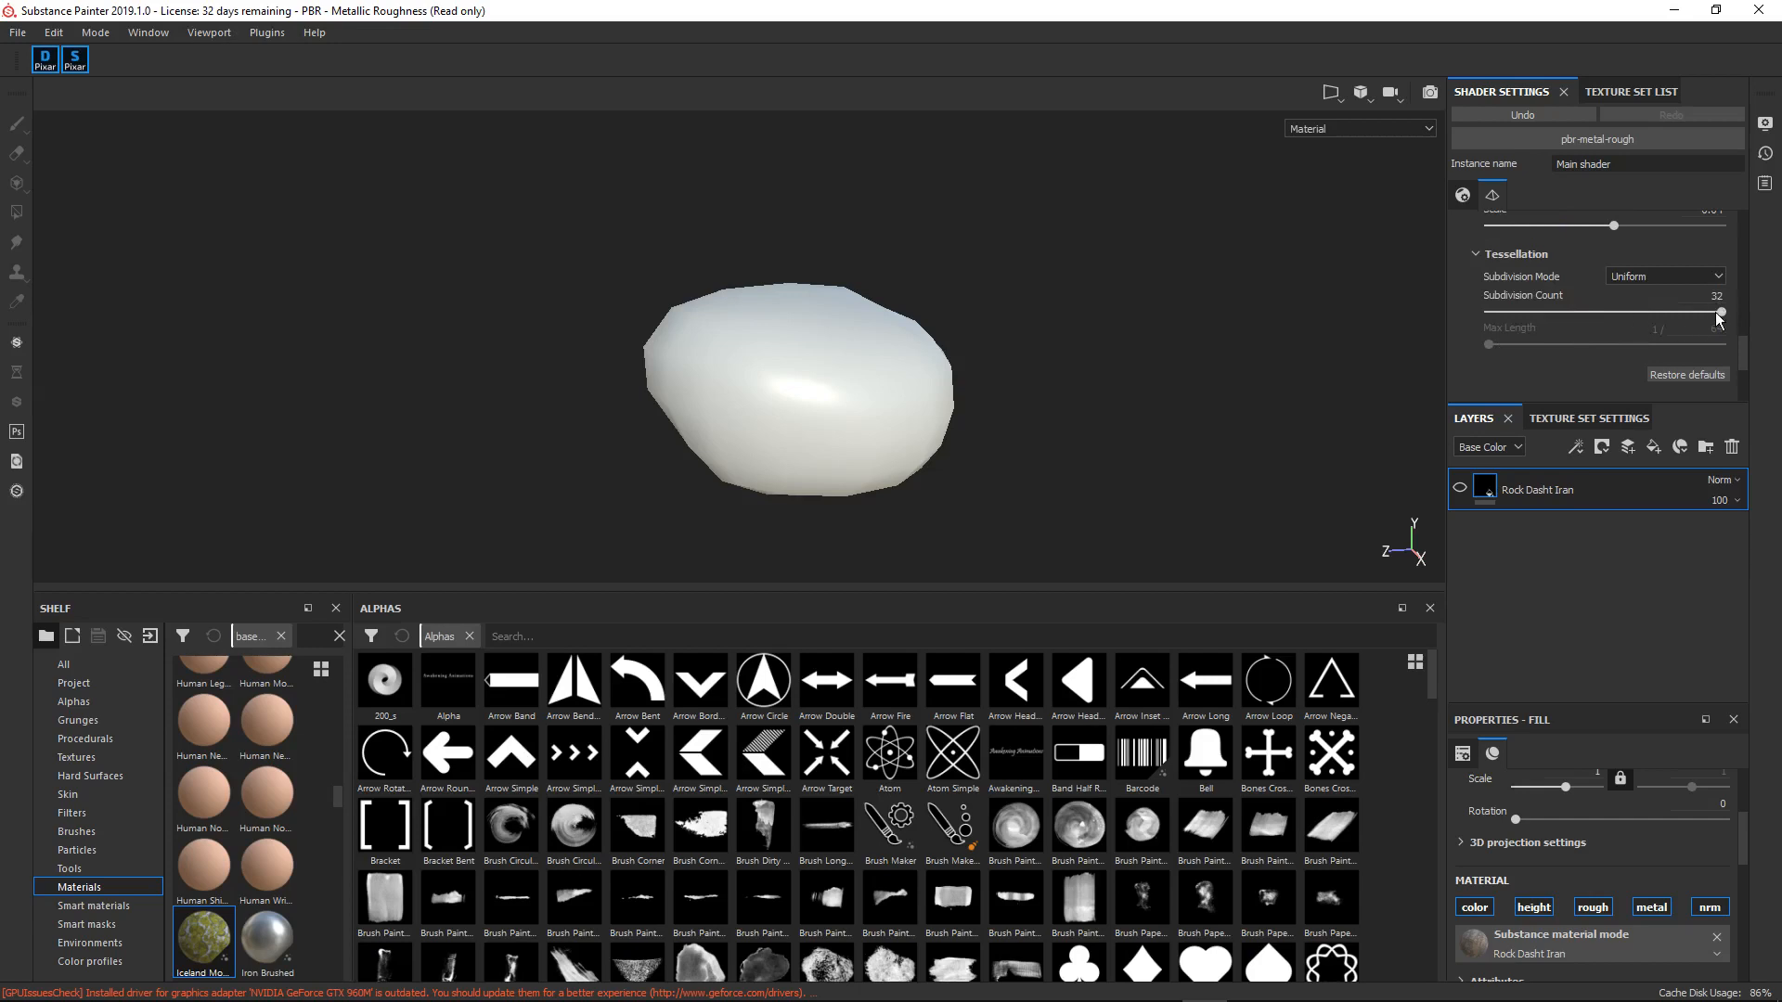
# - Try Edge Length subdivision mode, then set tessellation back to Uniform
pyautogui.click(1664, 275)
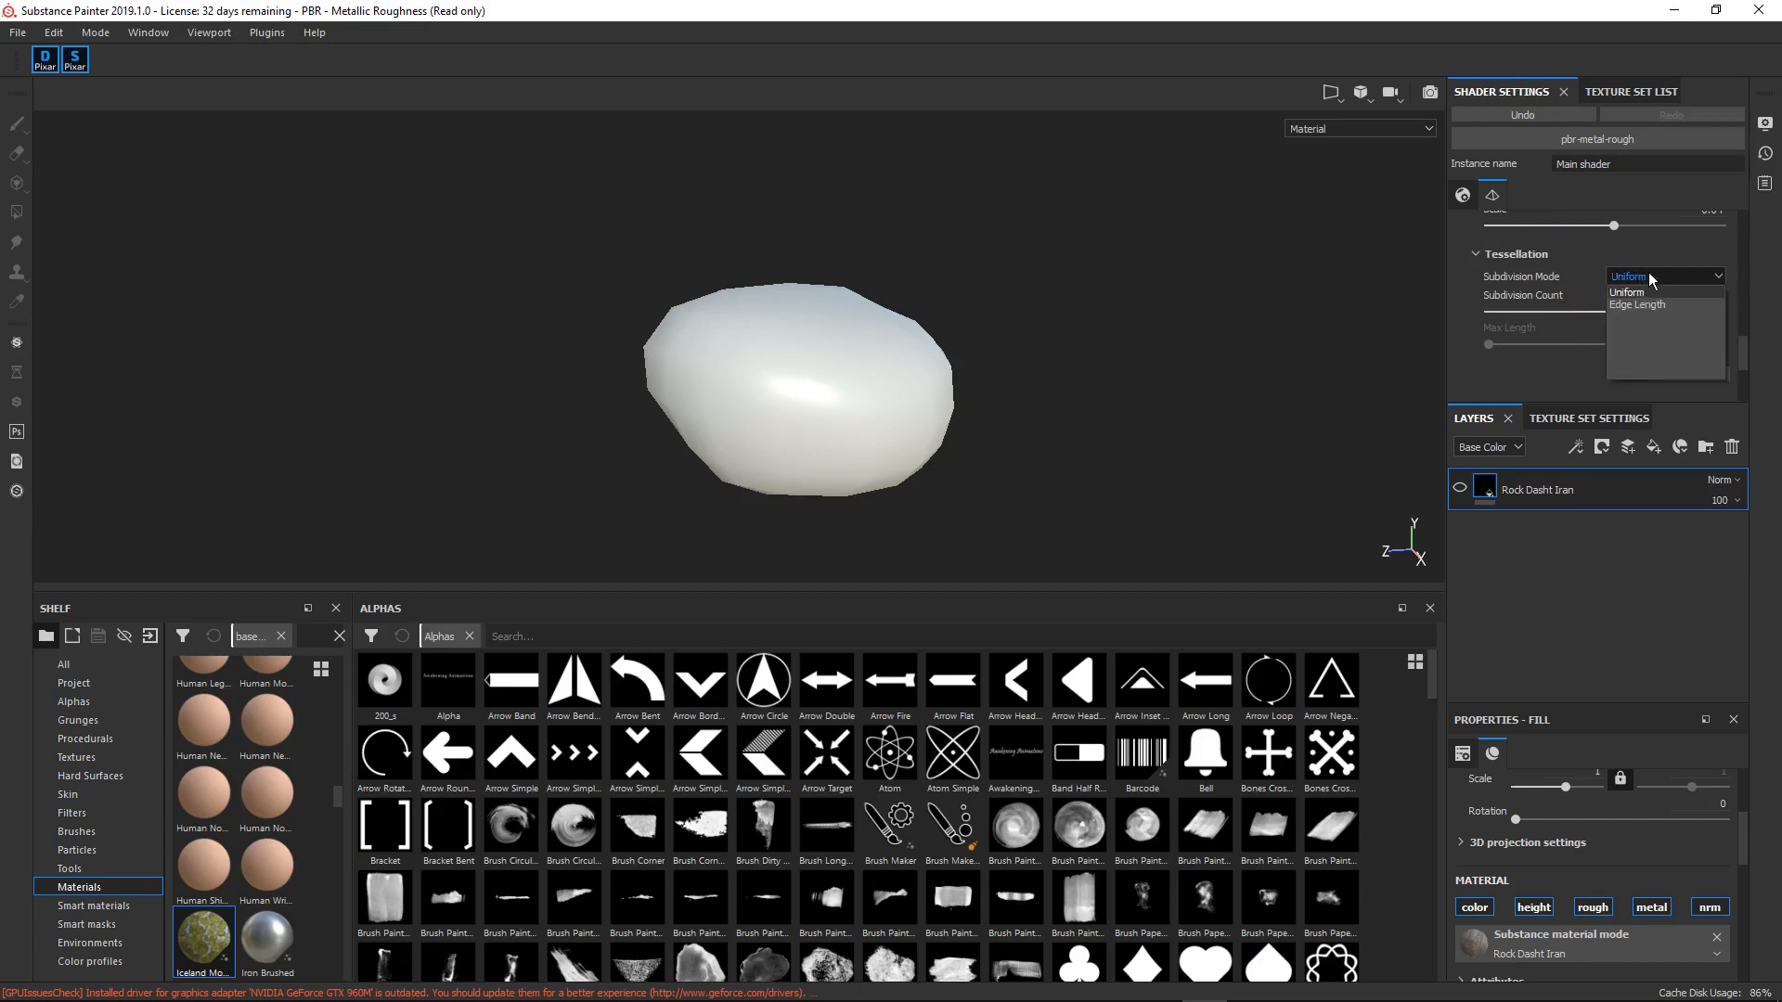
pyautogui.moveTo(1644, 314)
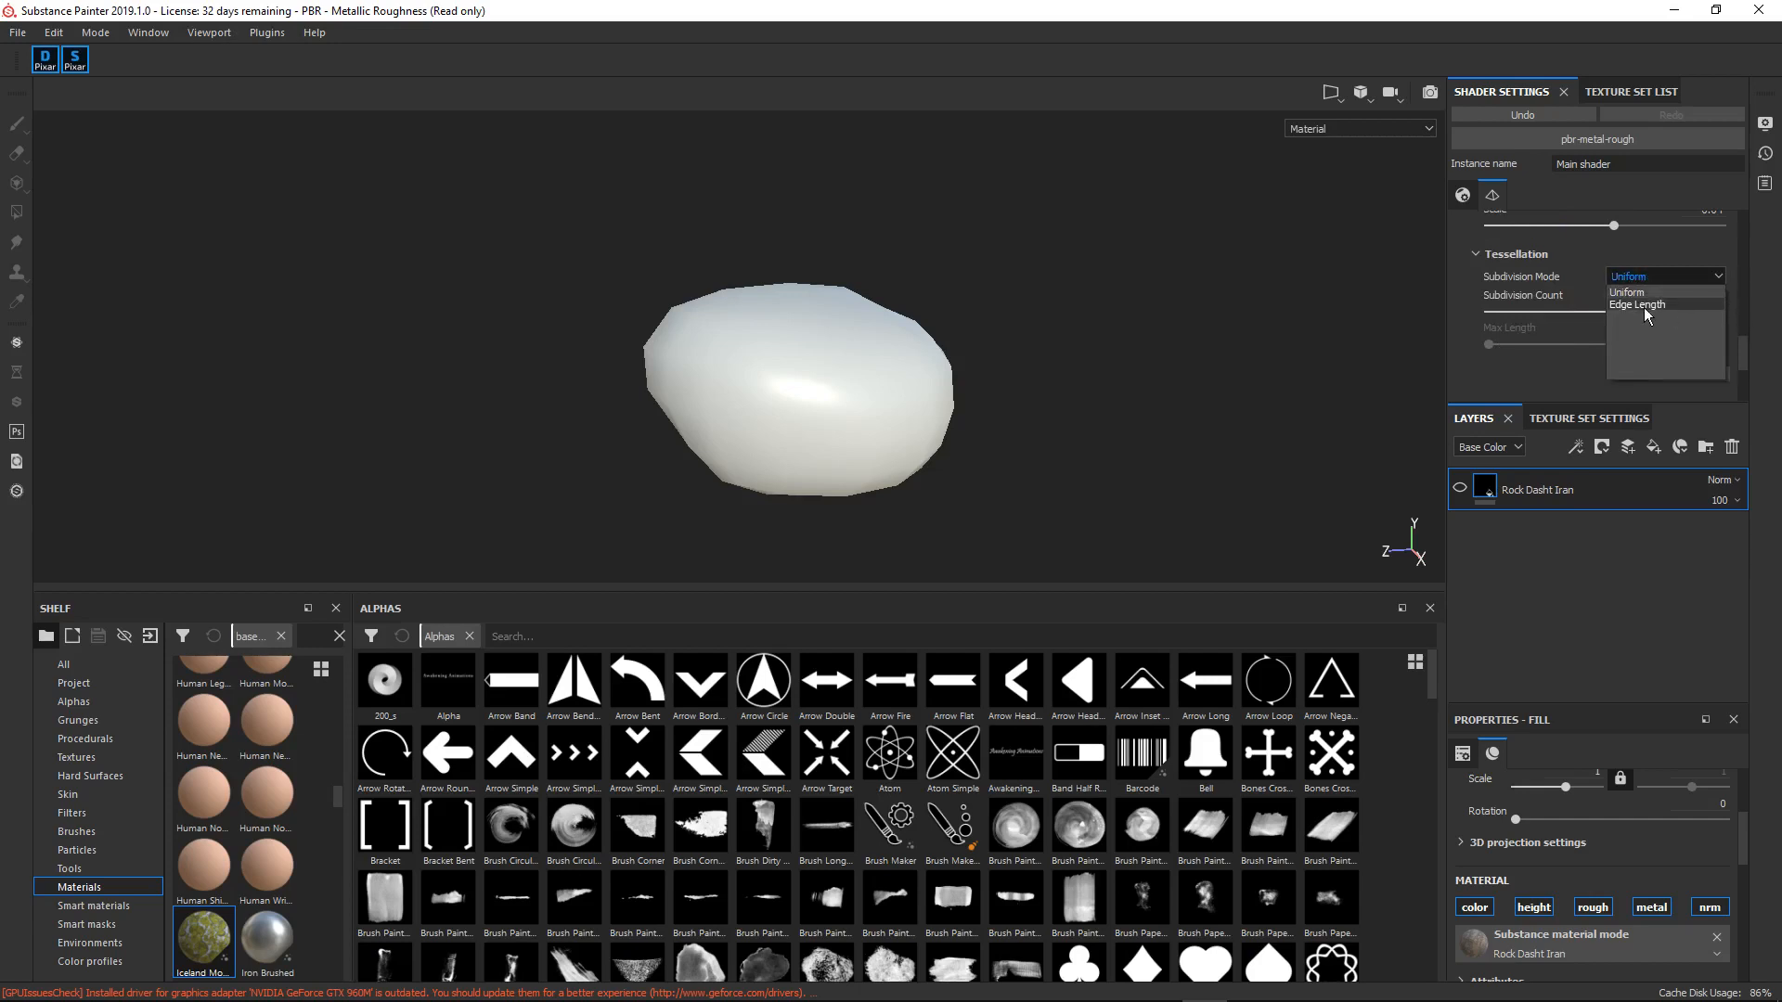
pyautogui.click(1637, 305)
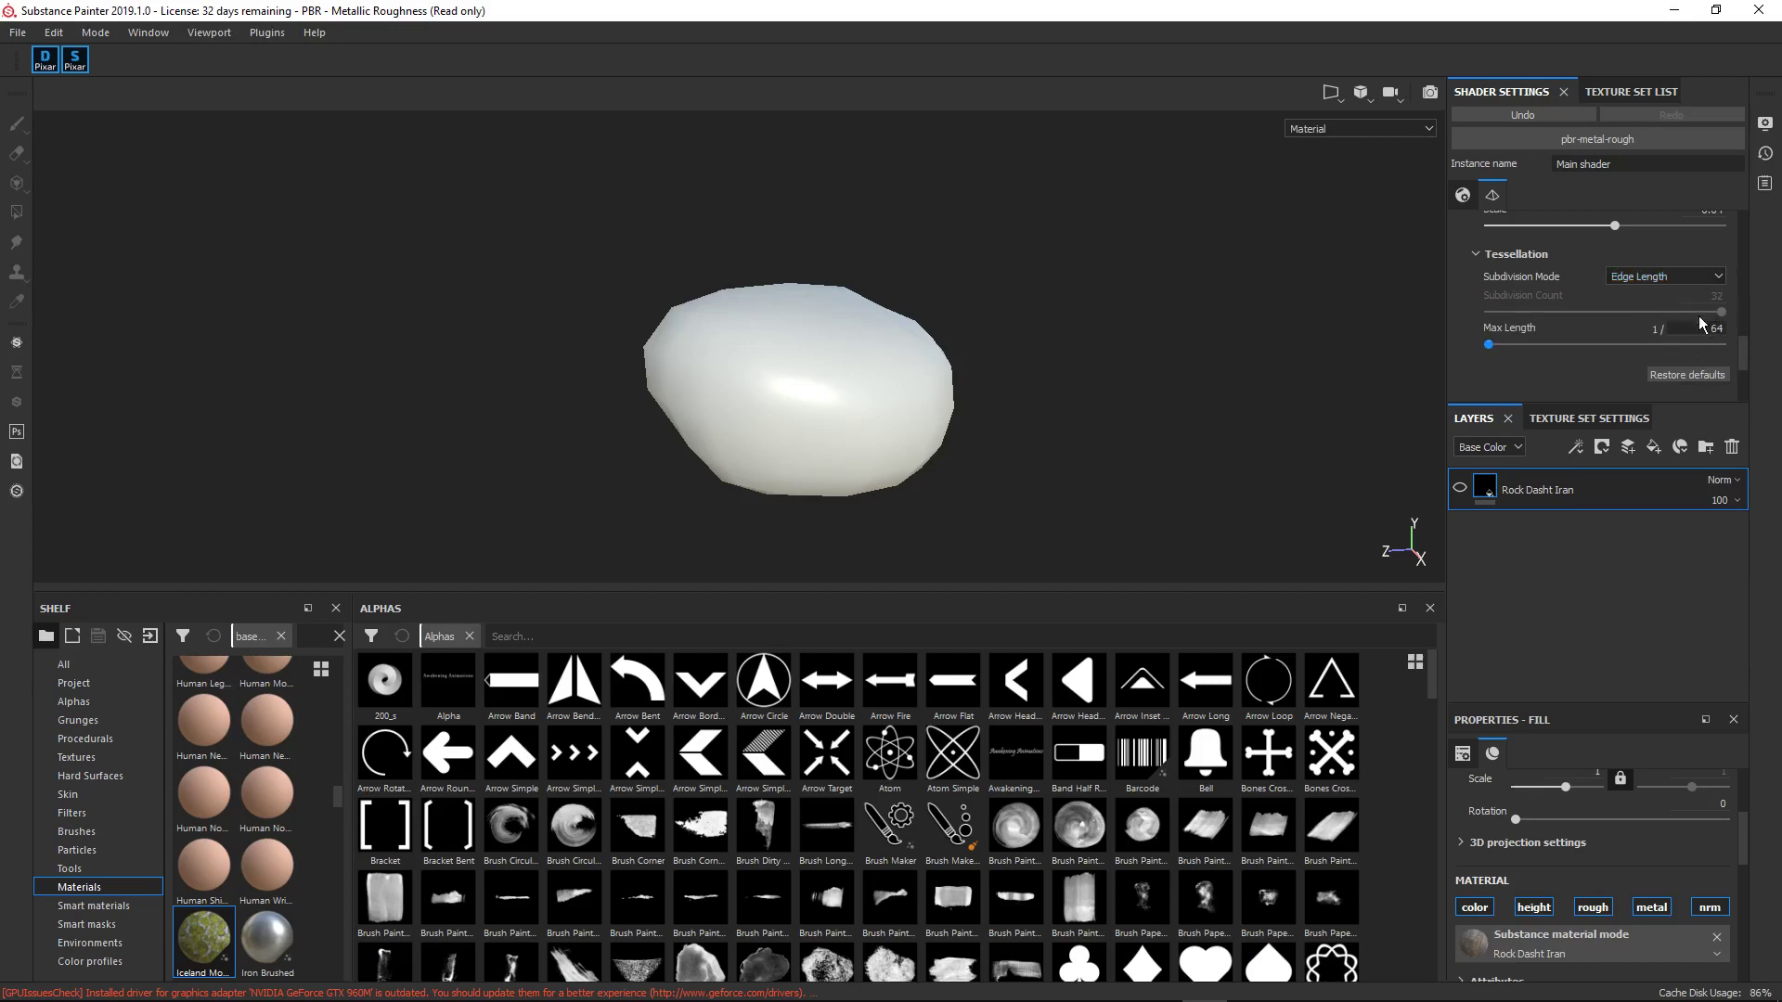
pyautogui.moveTo(1689, 319)
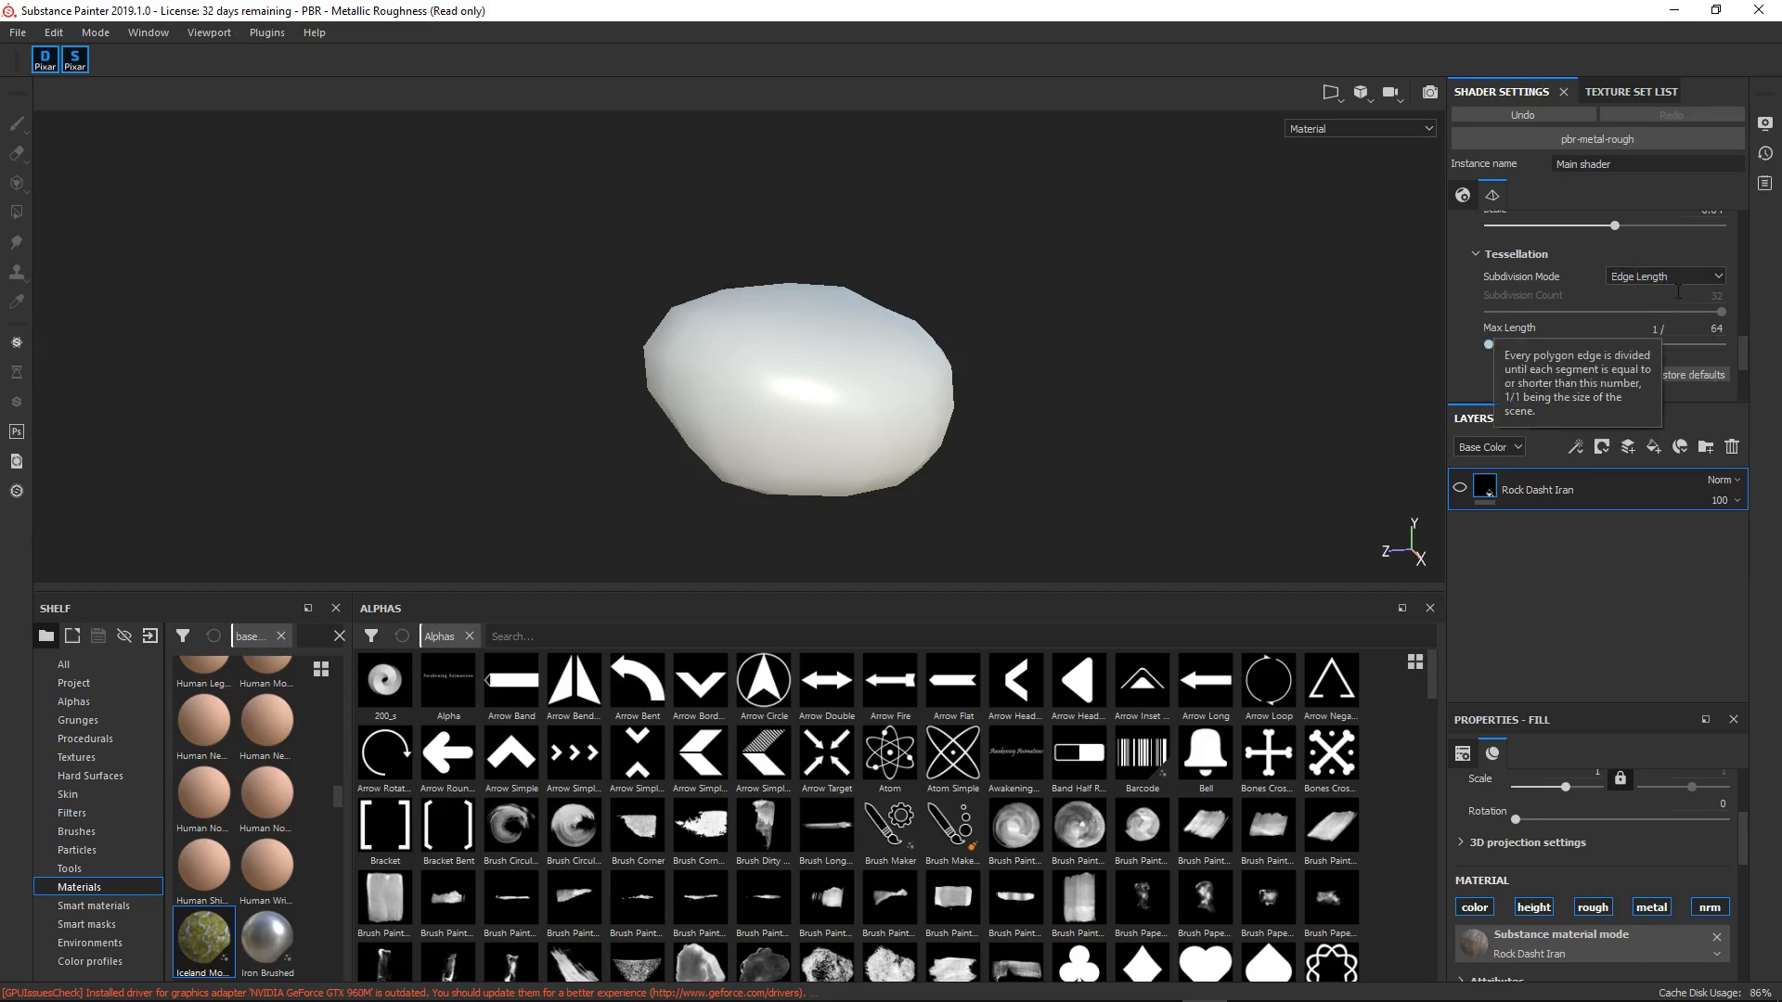
pyautogui.click(1665, 275)
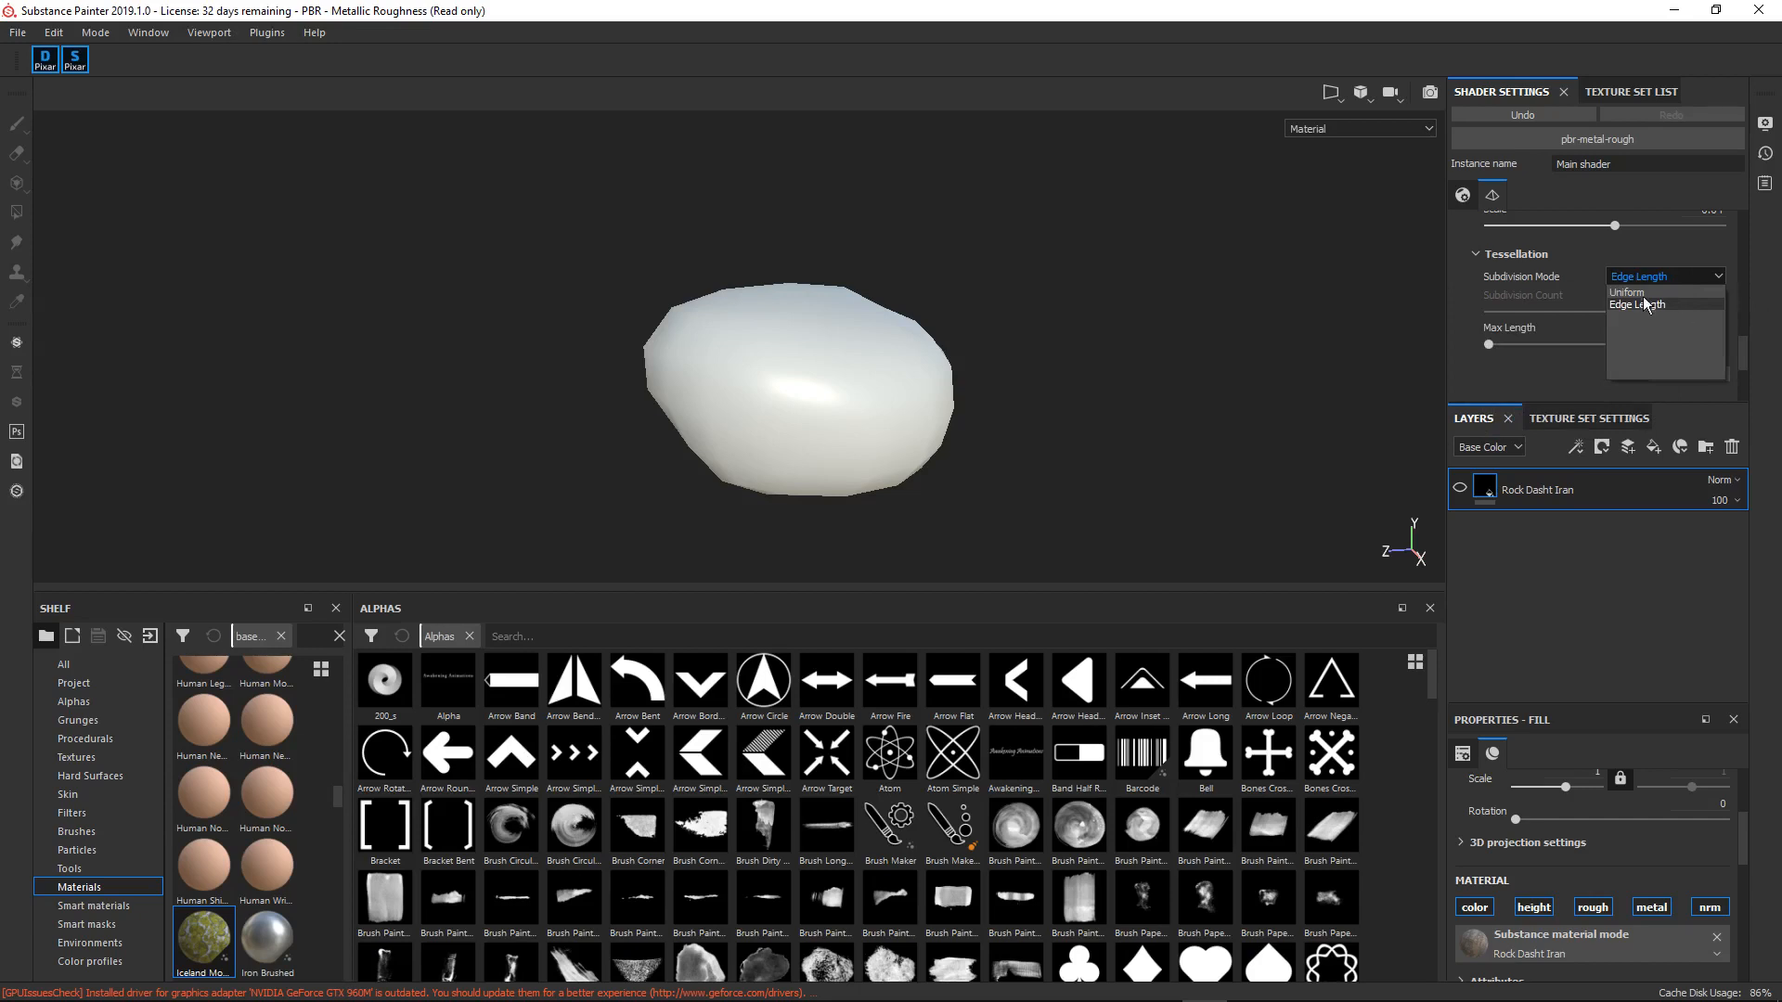
pyautogui.click(1626, 292)
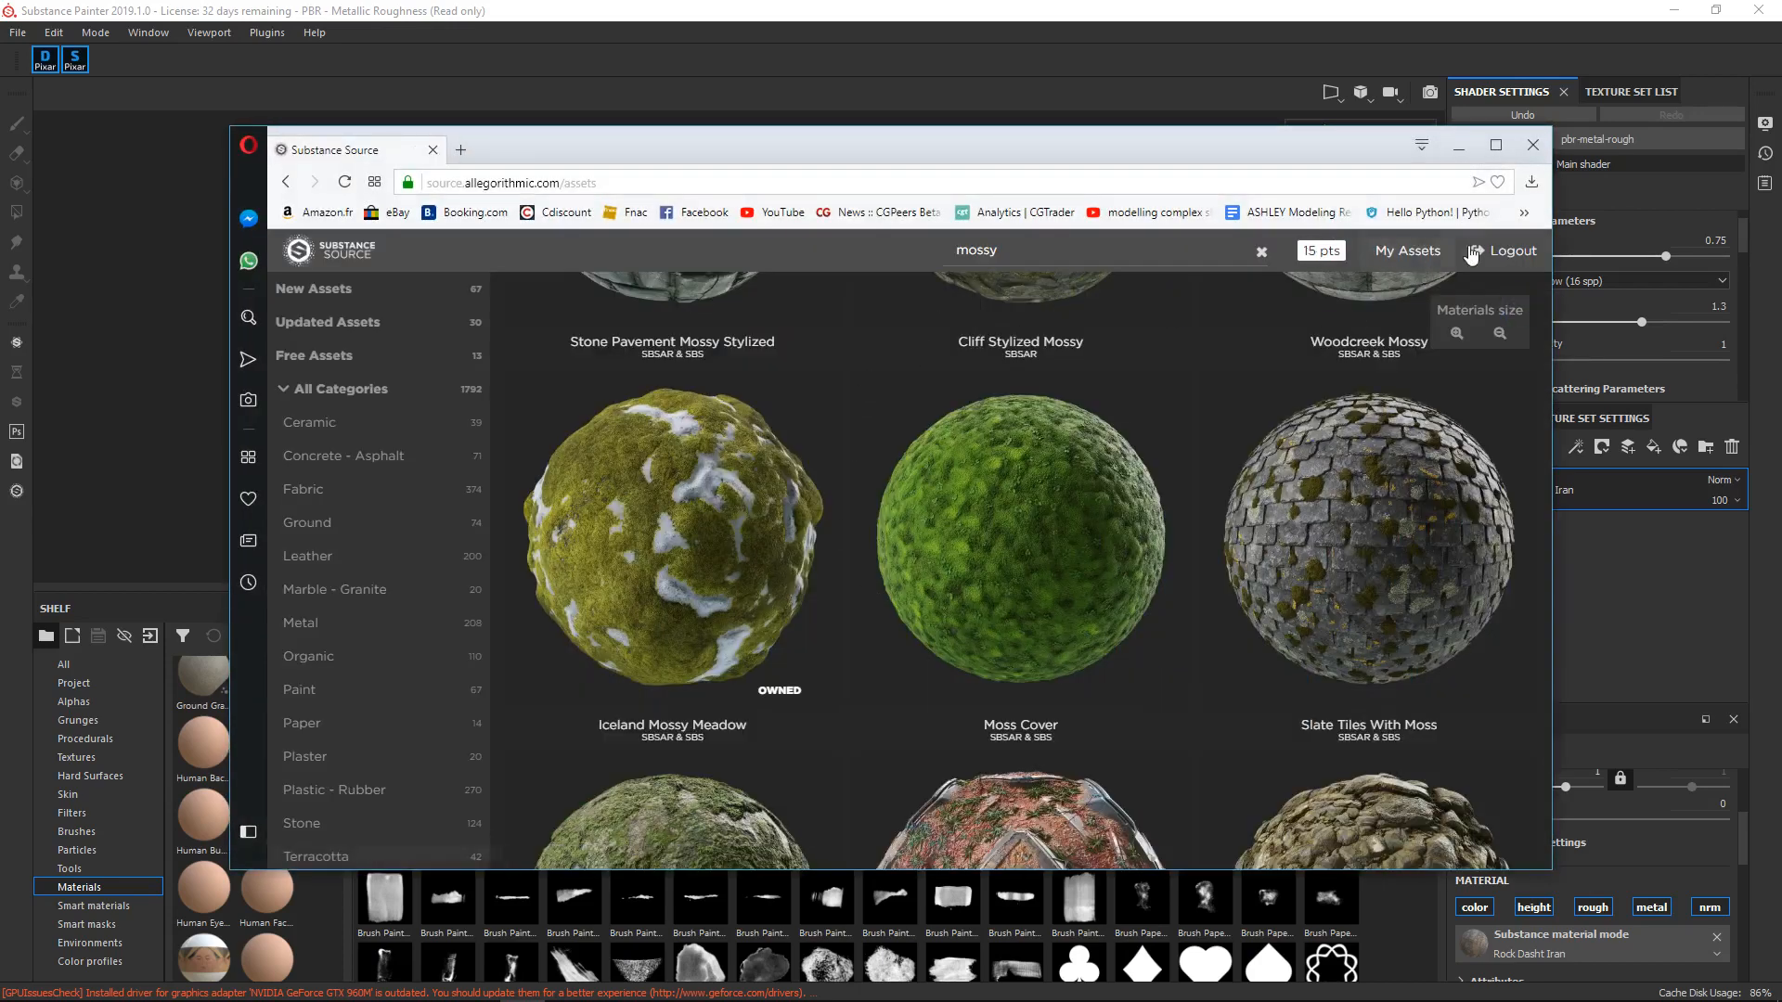
pyautogui.moveTo(976, 574)
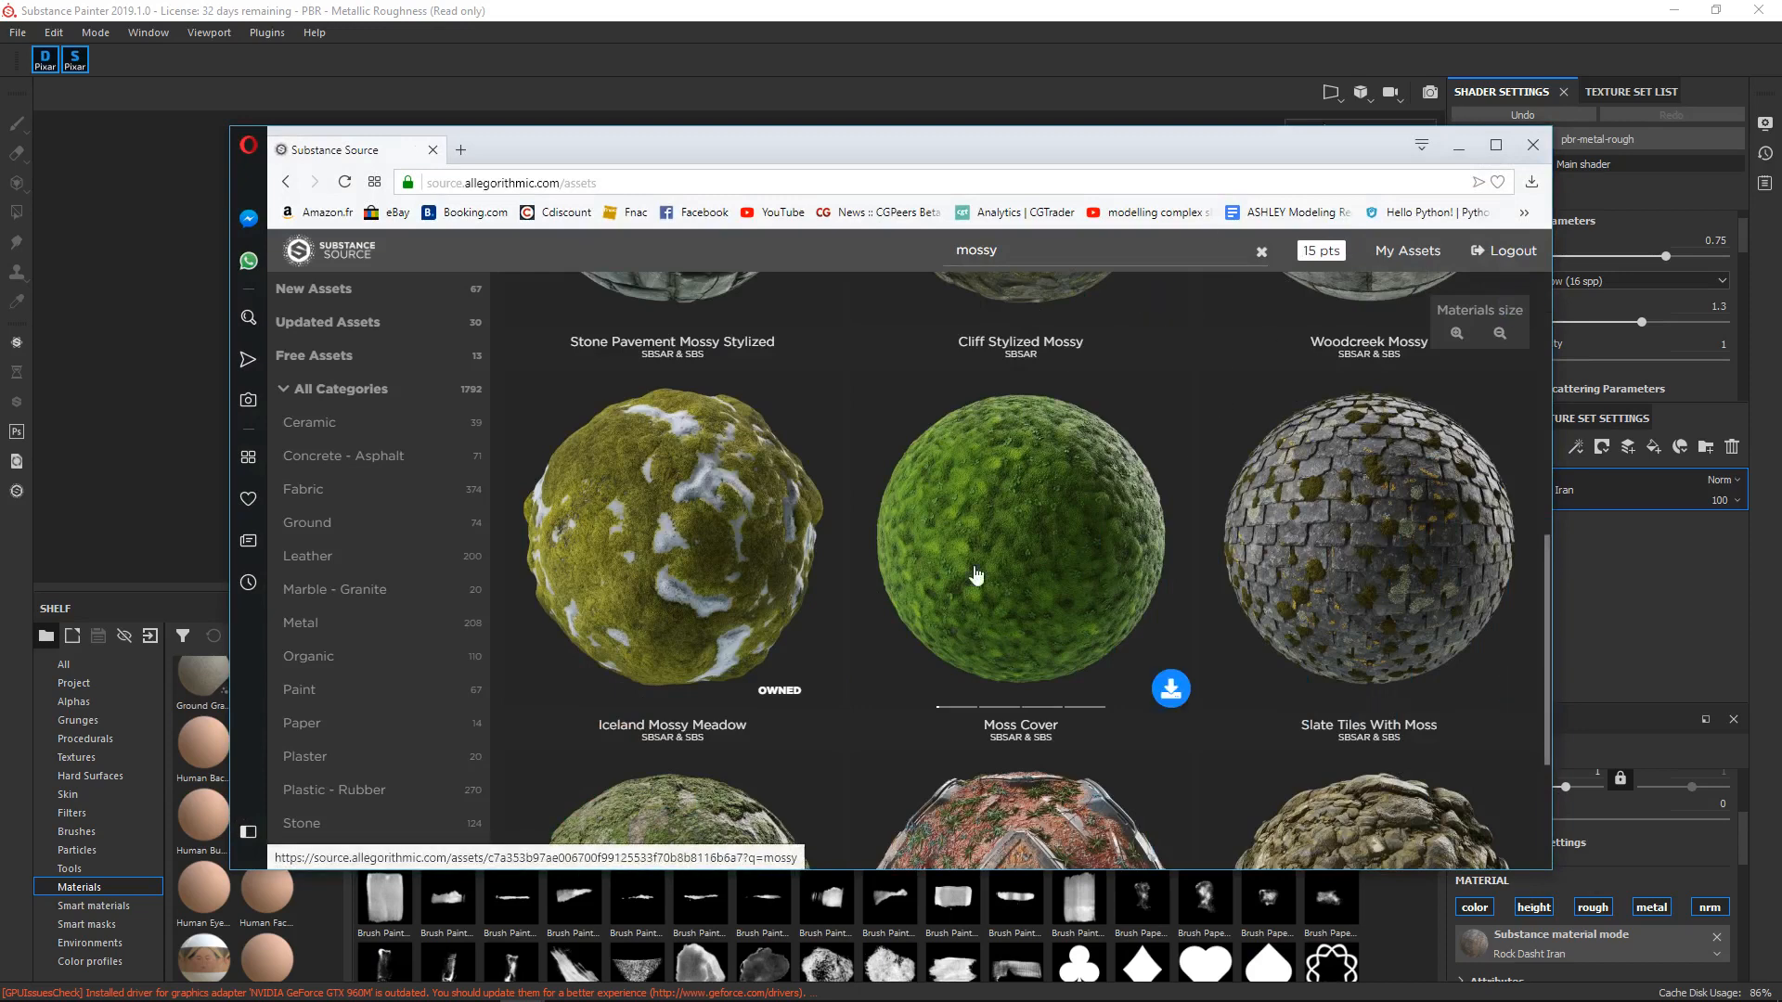
pyautogui.moveTo(650, 486)
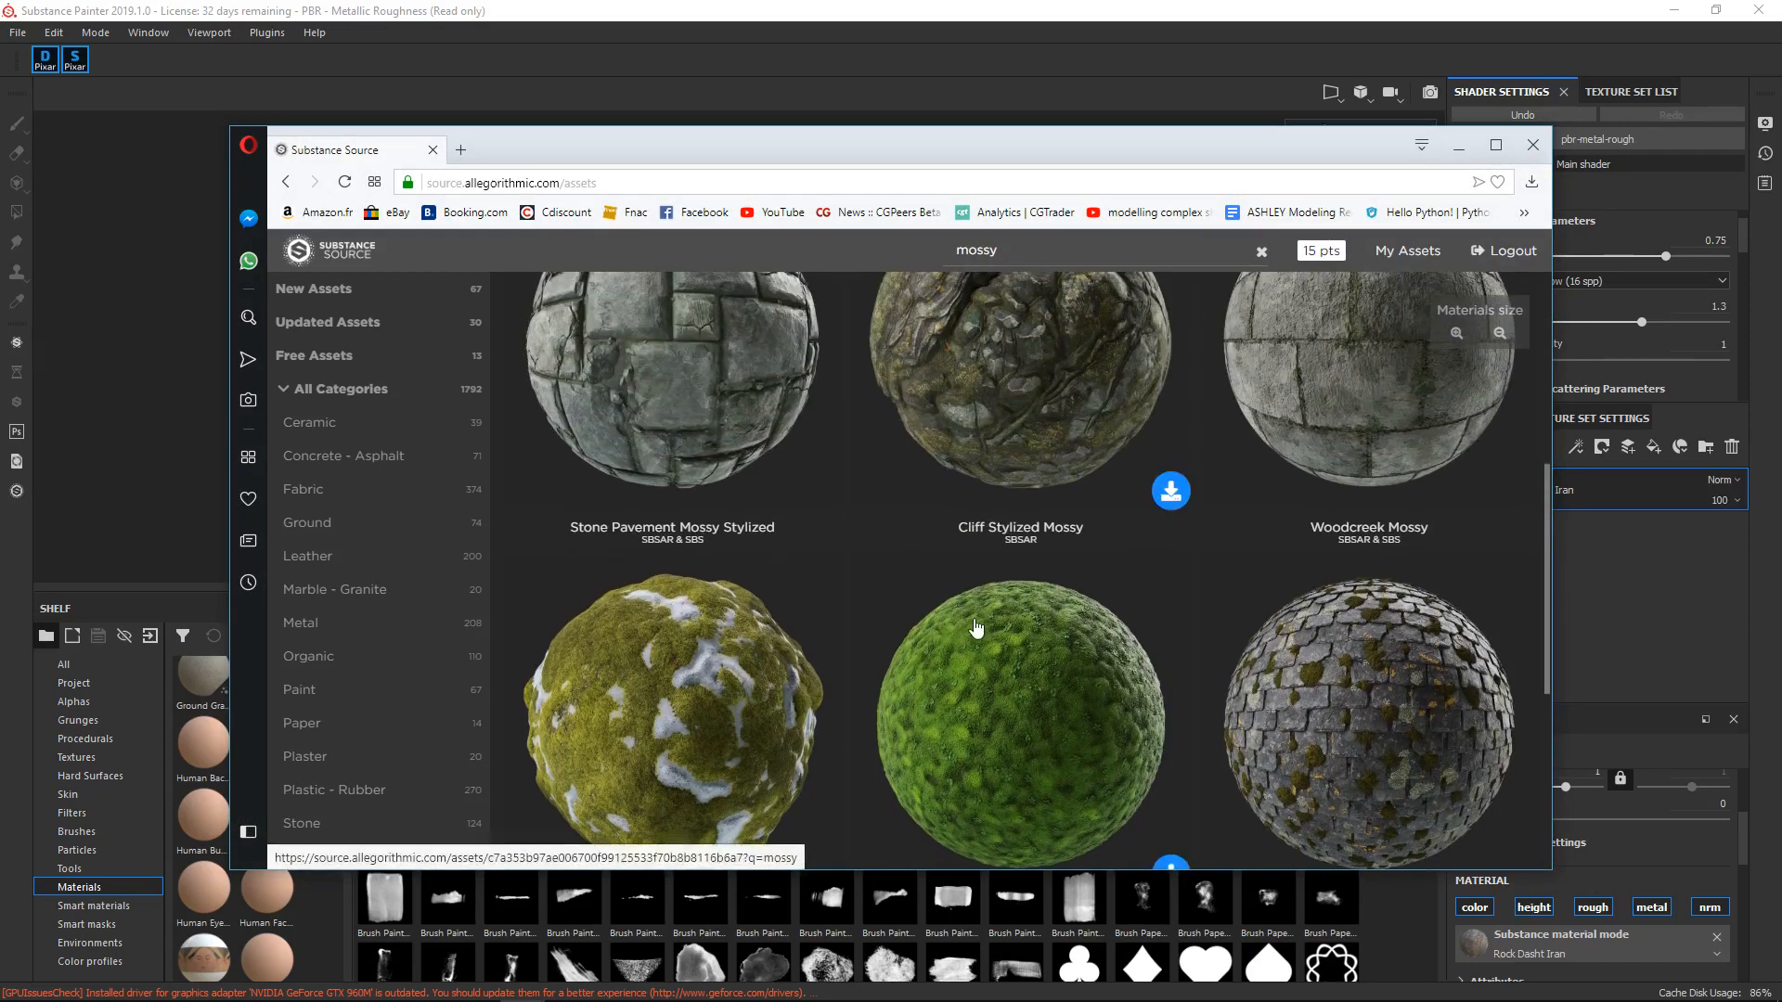
# - Scroll through the mossy material results, then close the Substance Source browser window
pyautogui.scroll(-3)
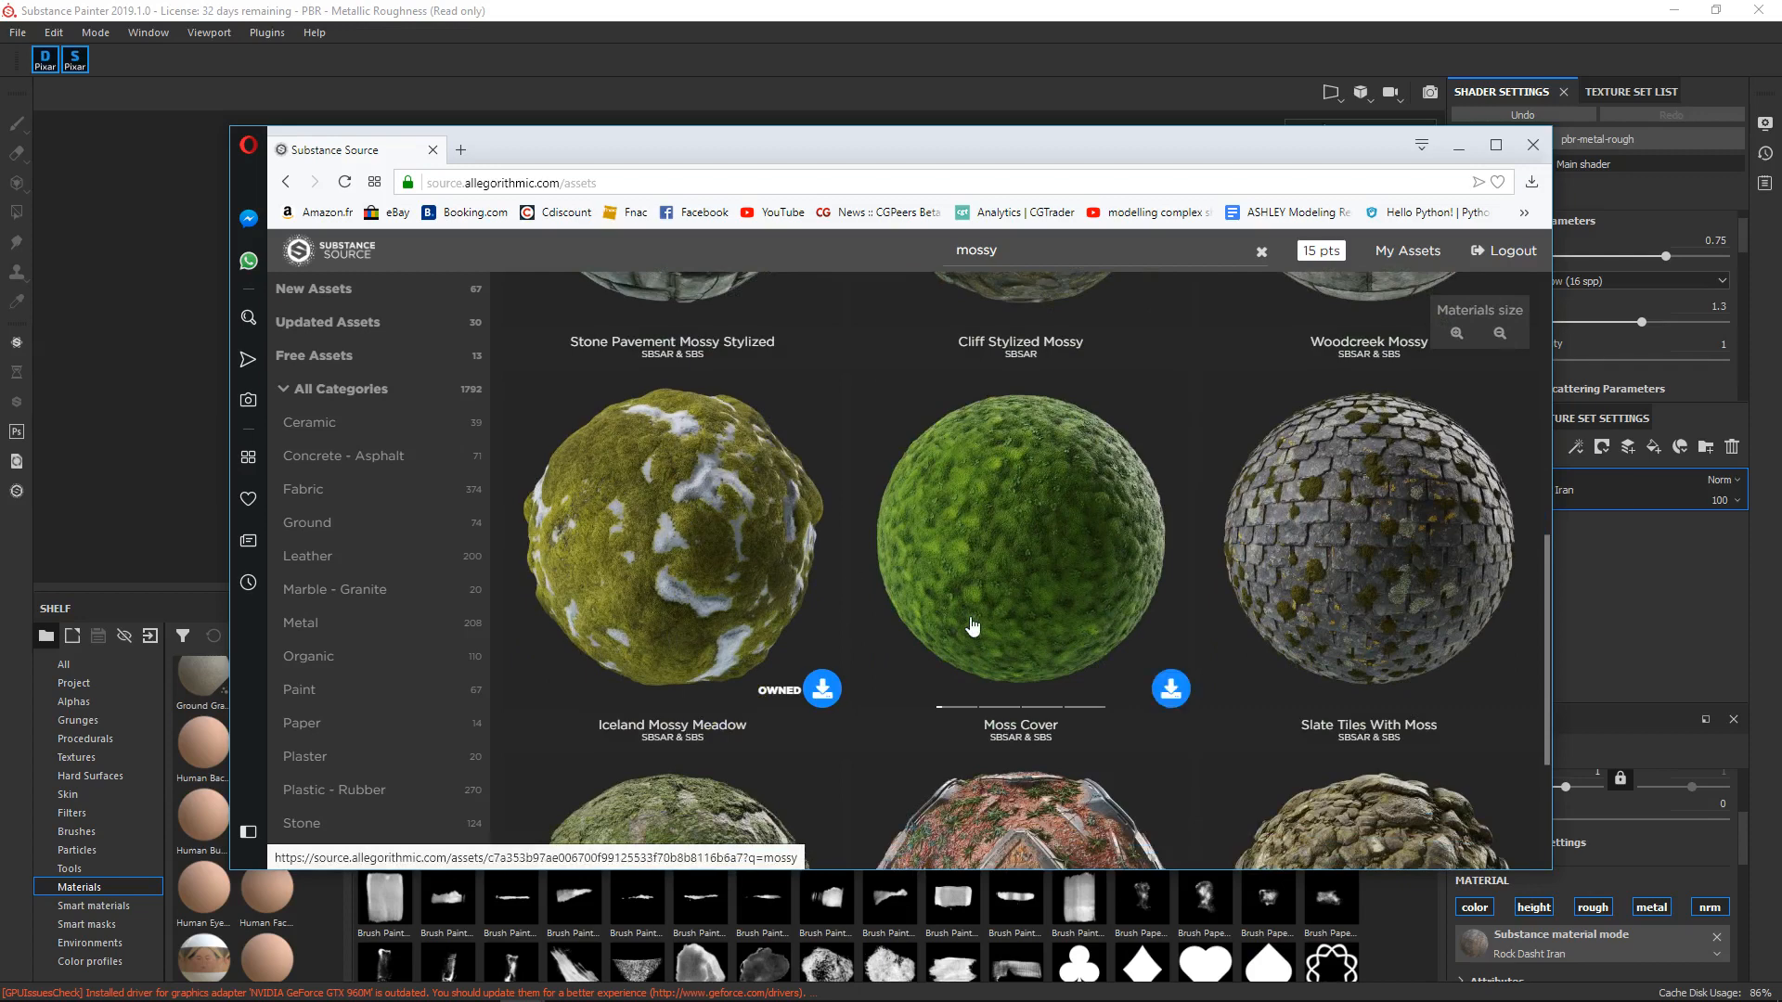
pyautogui.scroll(-3)
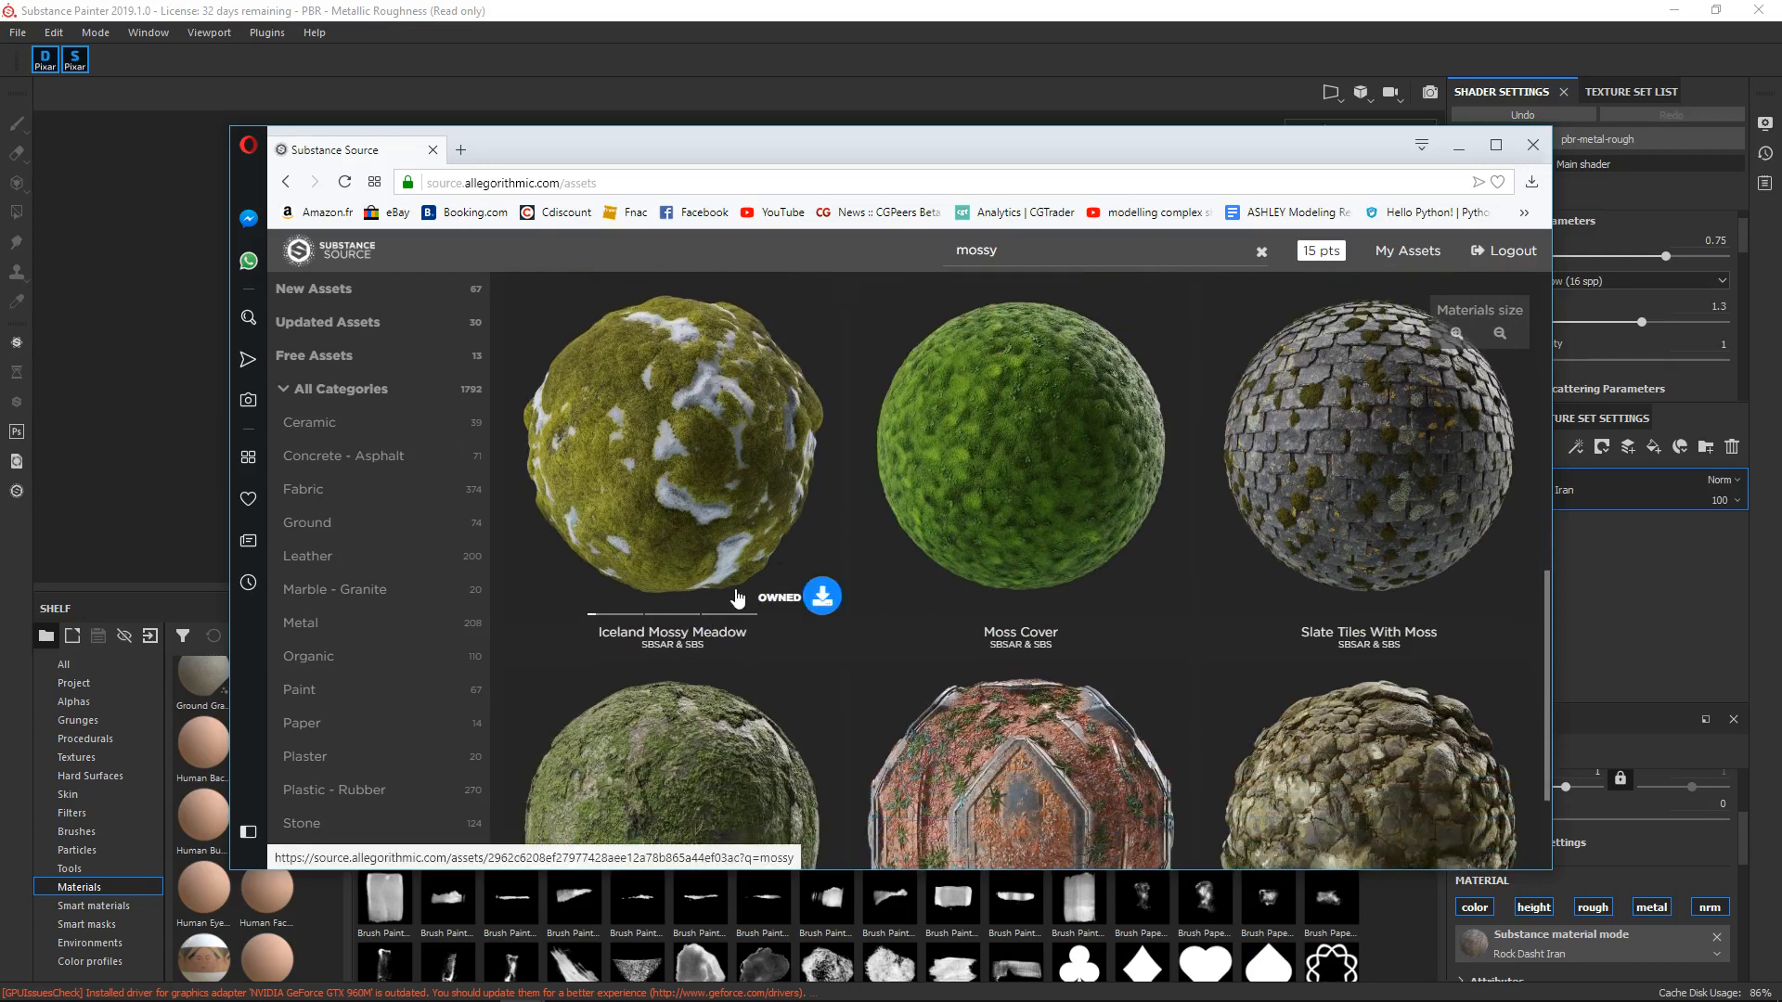
pyautogui.scroll(-3)
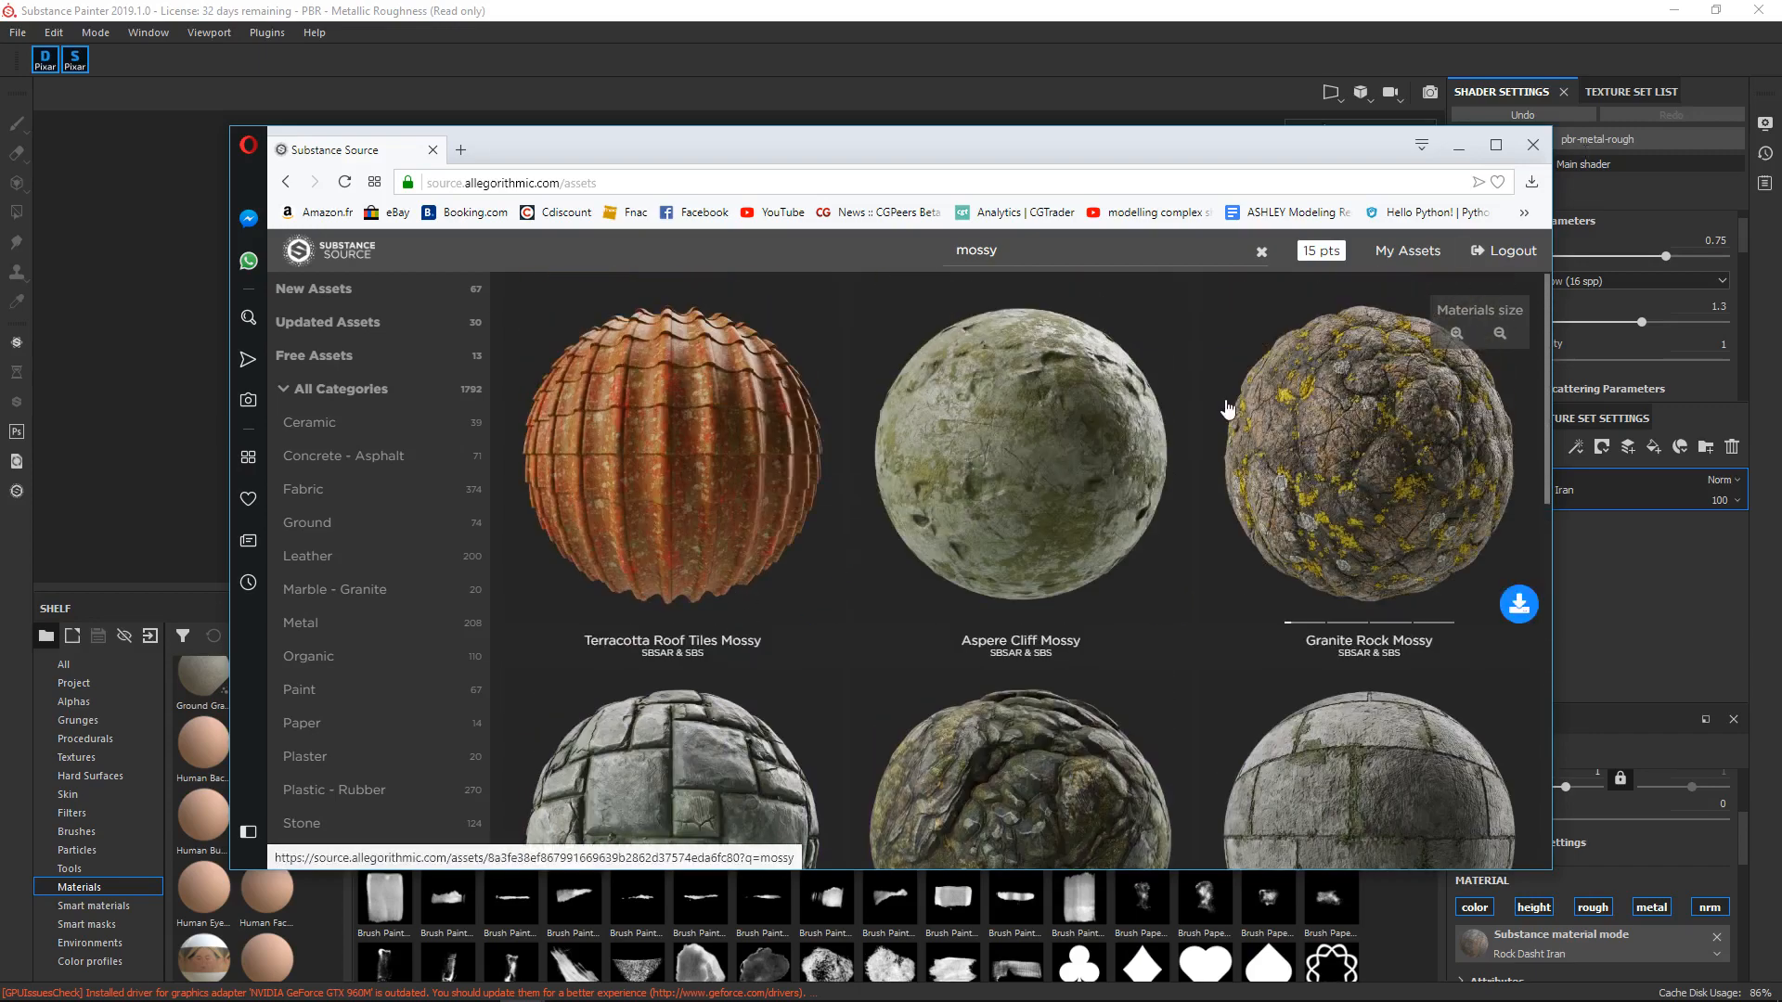
pyautogui.moveTo(1539, 164)
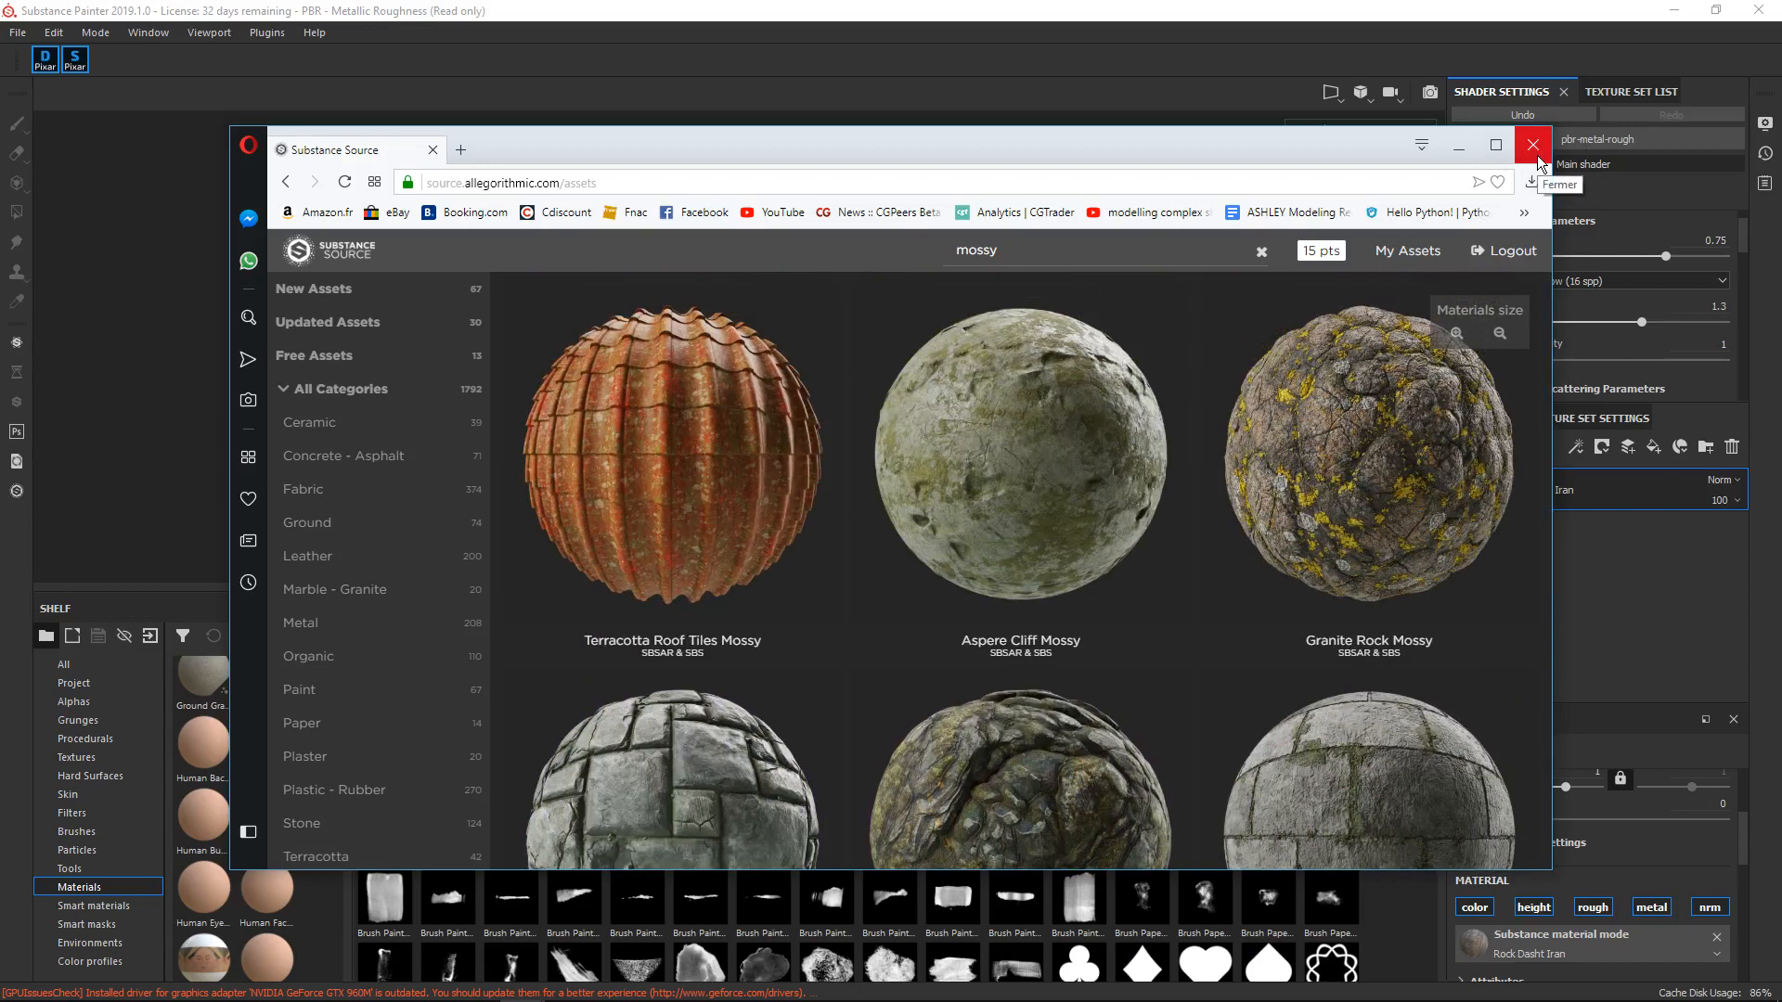
pyautogui.click(1533, 145)
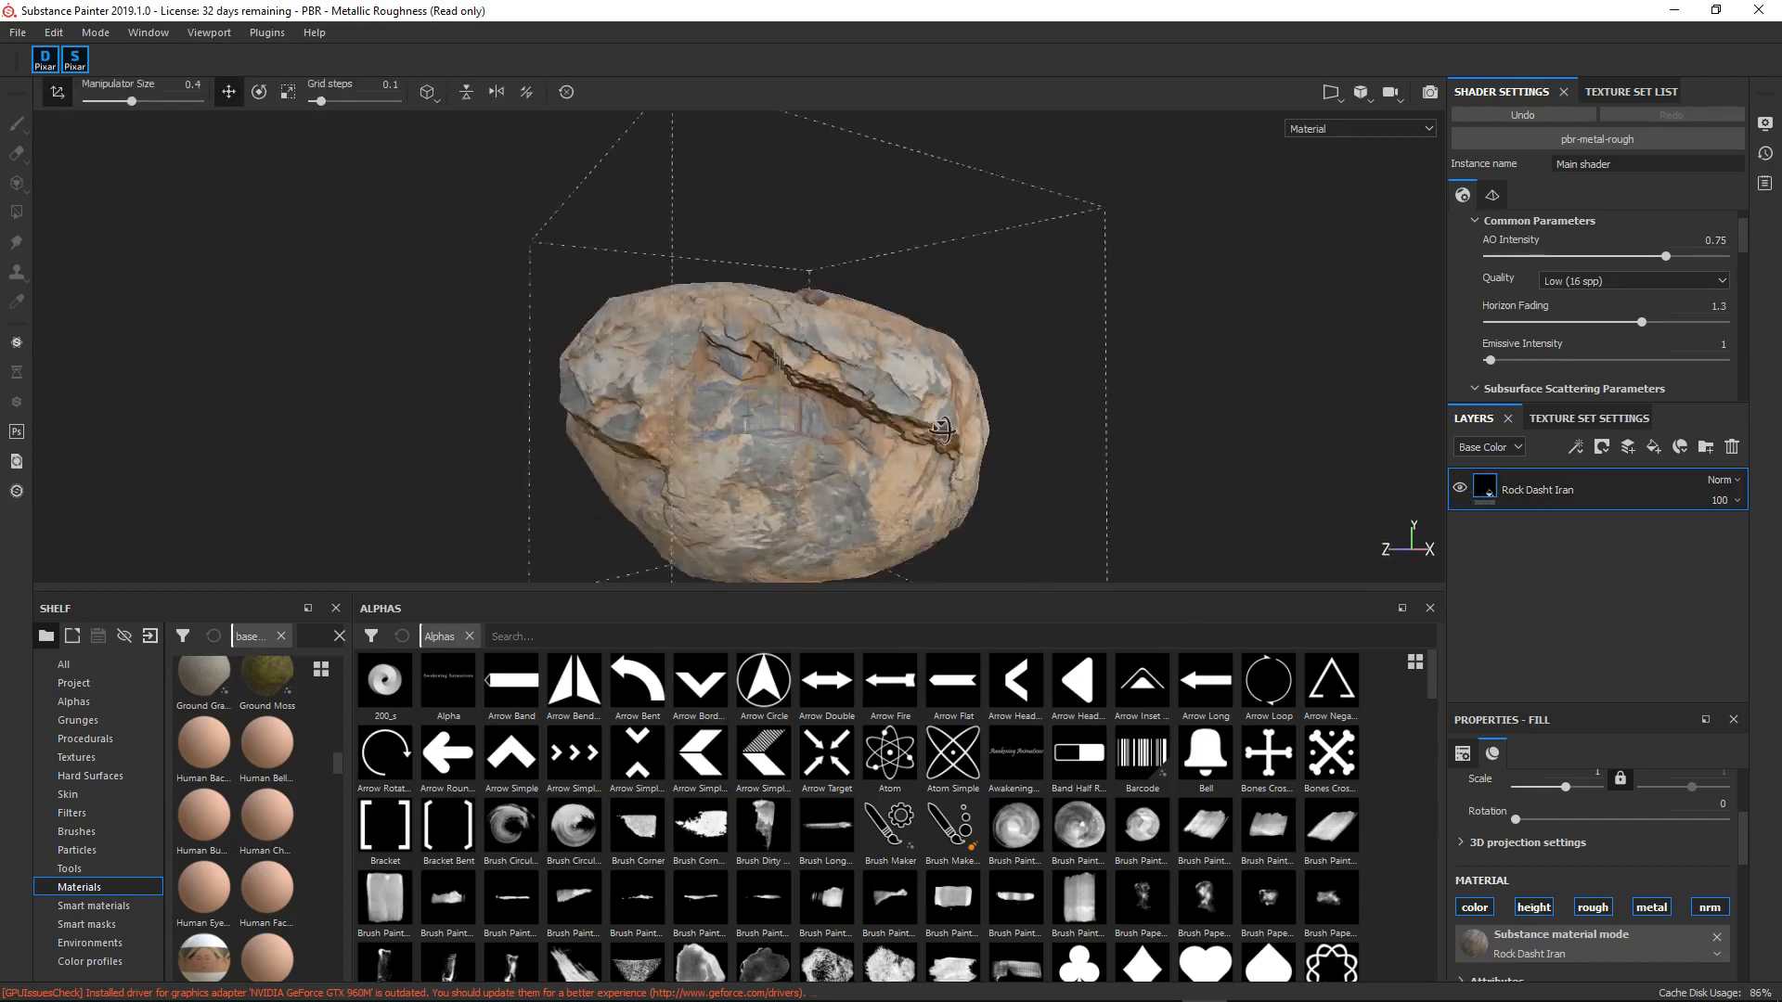
# - Orbit and zoom around the rock to inspect its tessellated surface
pyautogui.moveTo(943, 427); pyautogui.dragTo(879, 342)
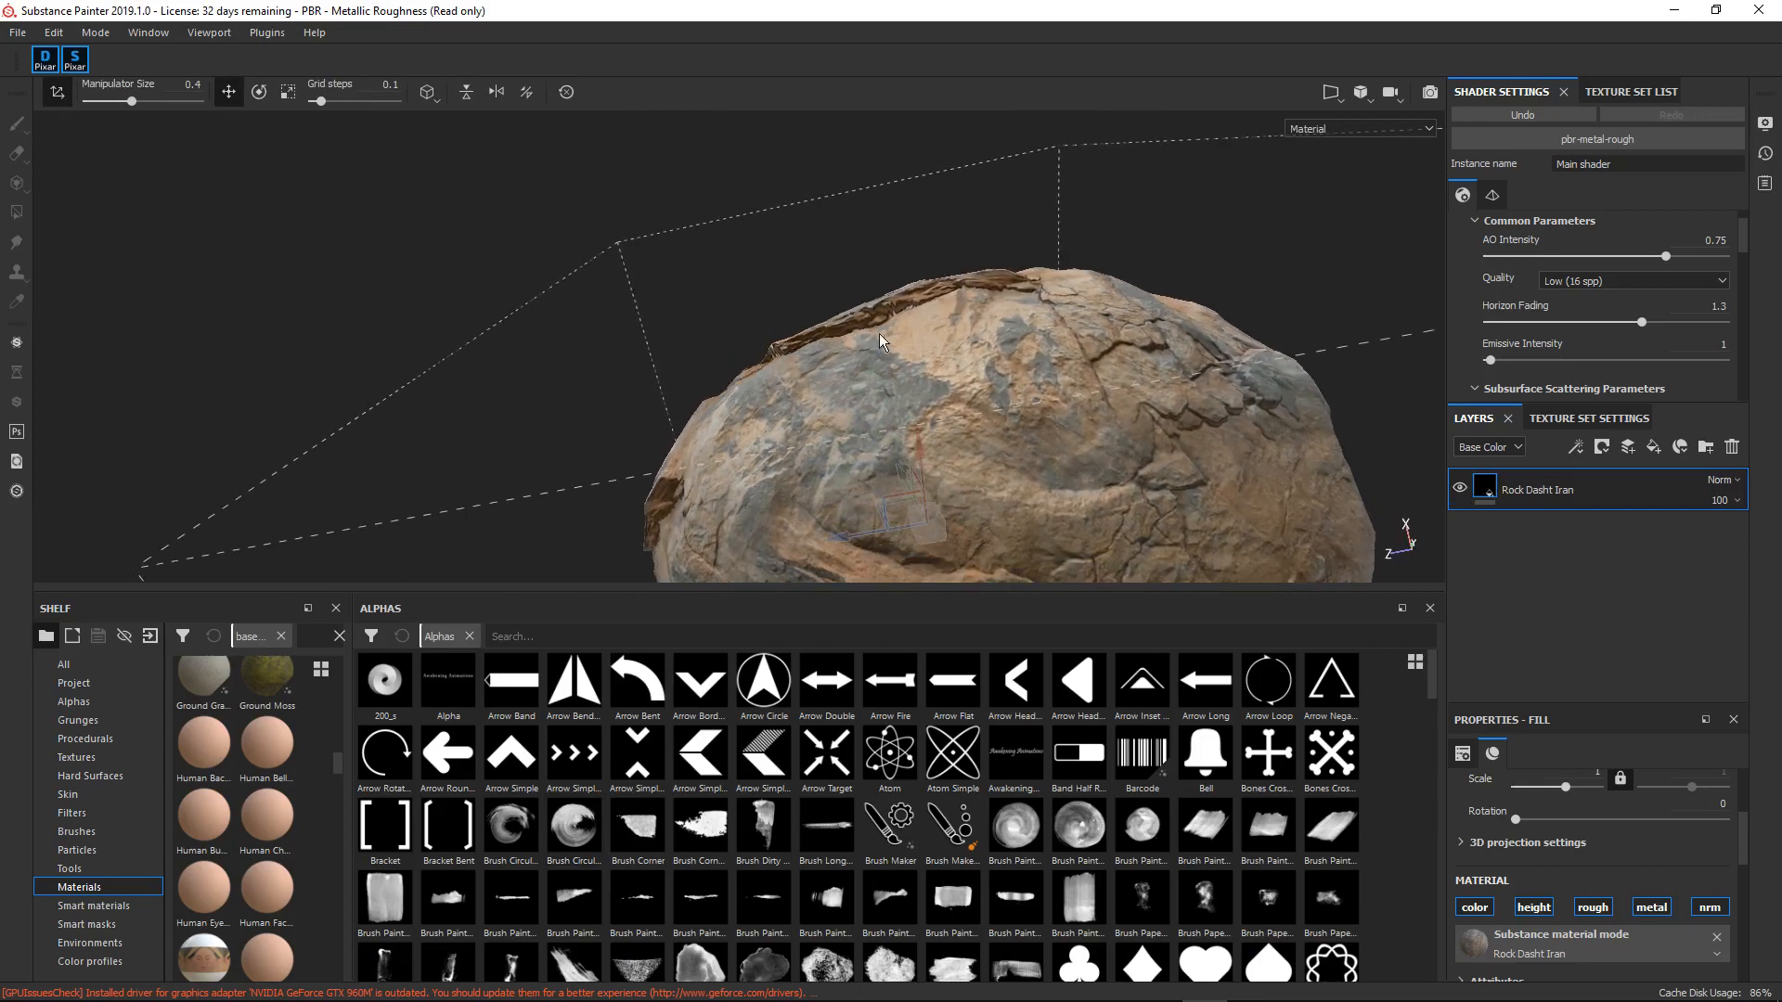
pyautogui.moveTo(880, 341); pyautogui.dragTo(933, 412)
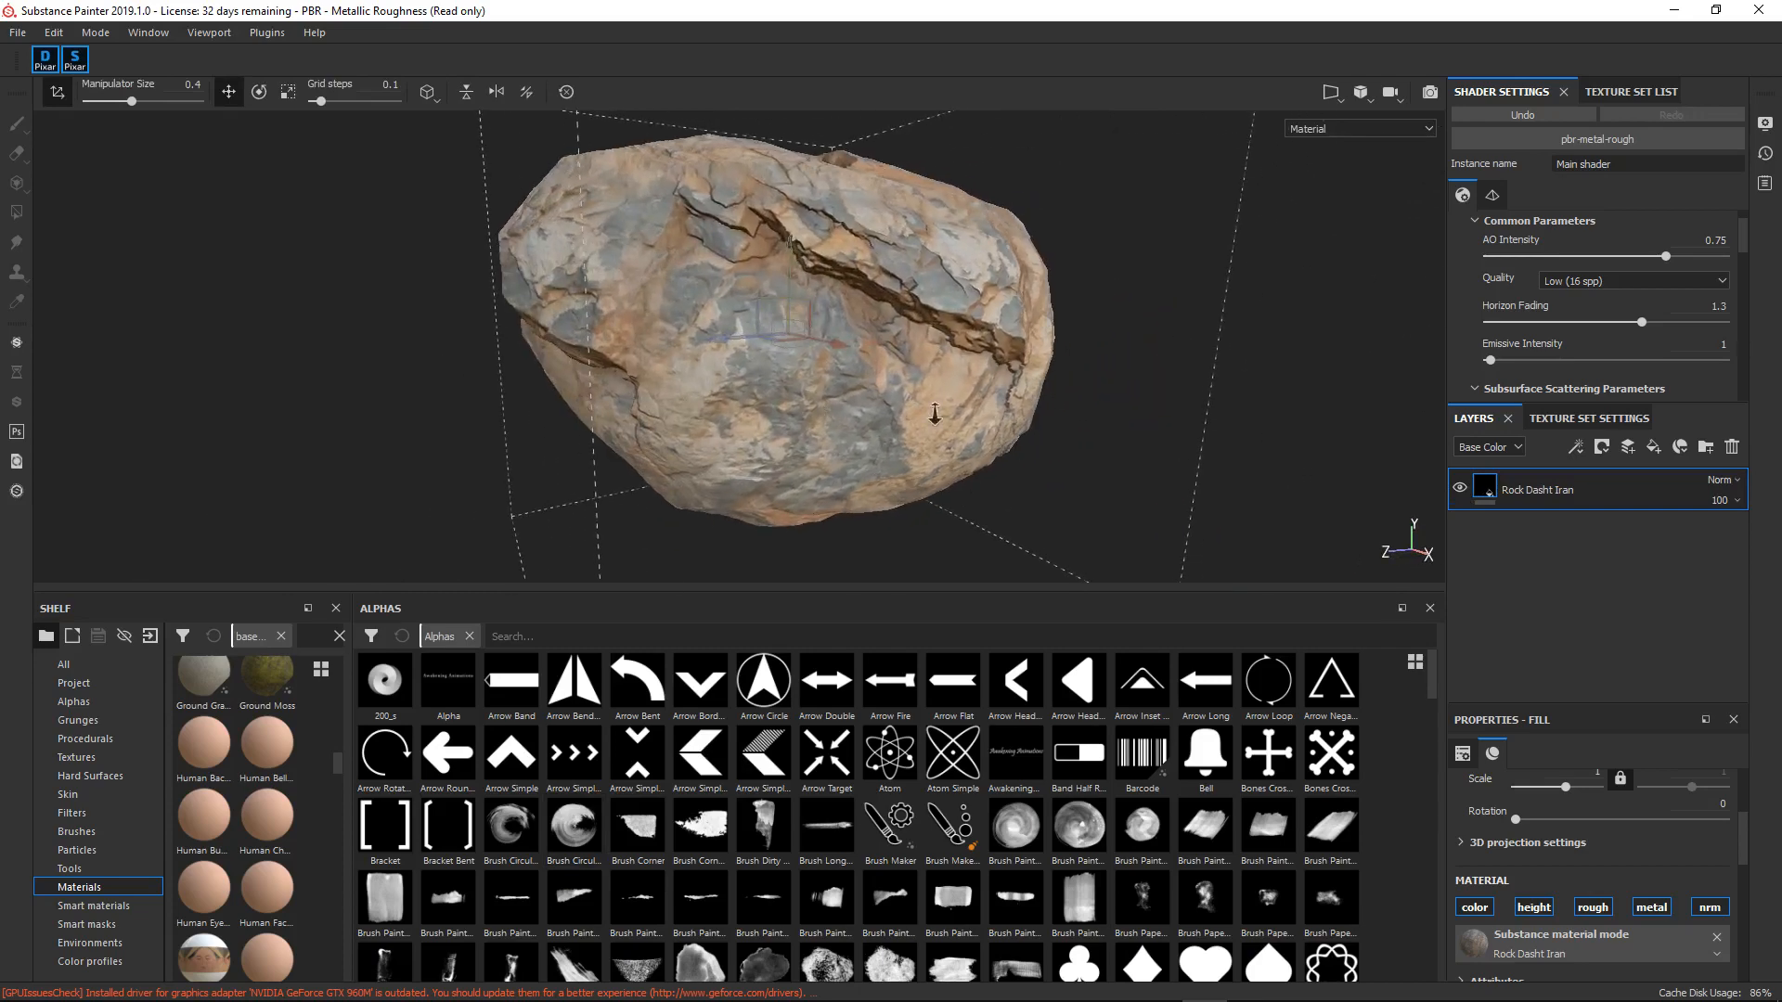
pyautogui.moveTo(933, 412); pyautogui.dragTo(872, 438)
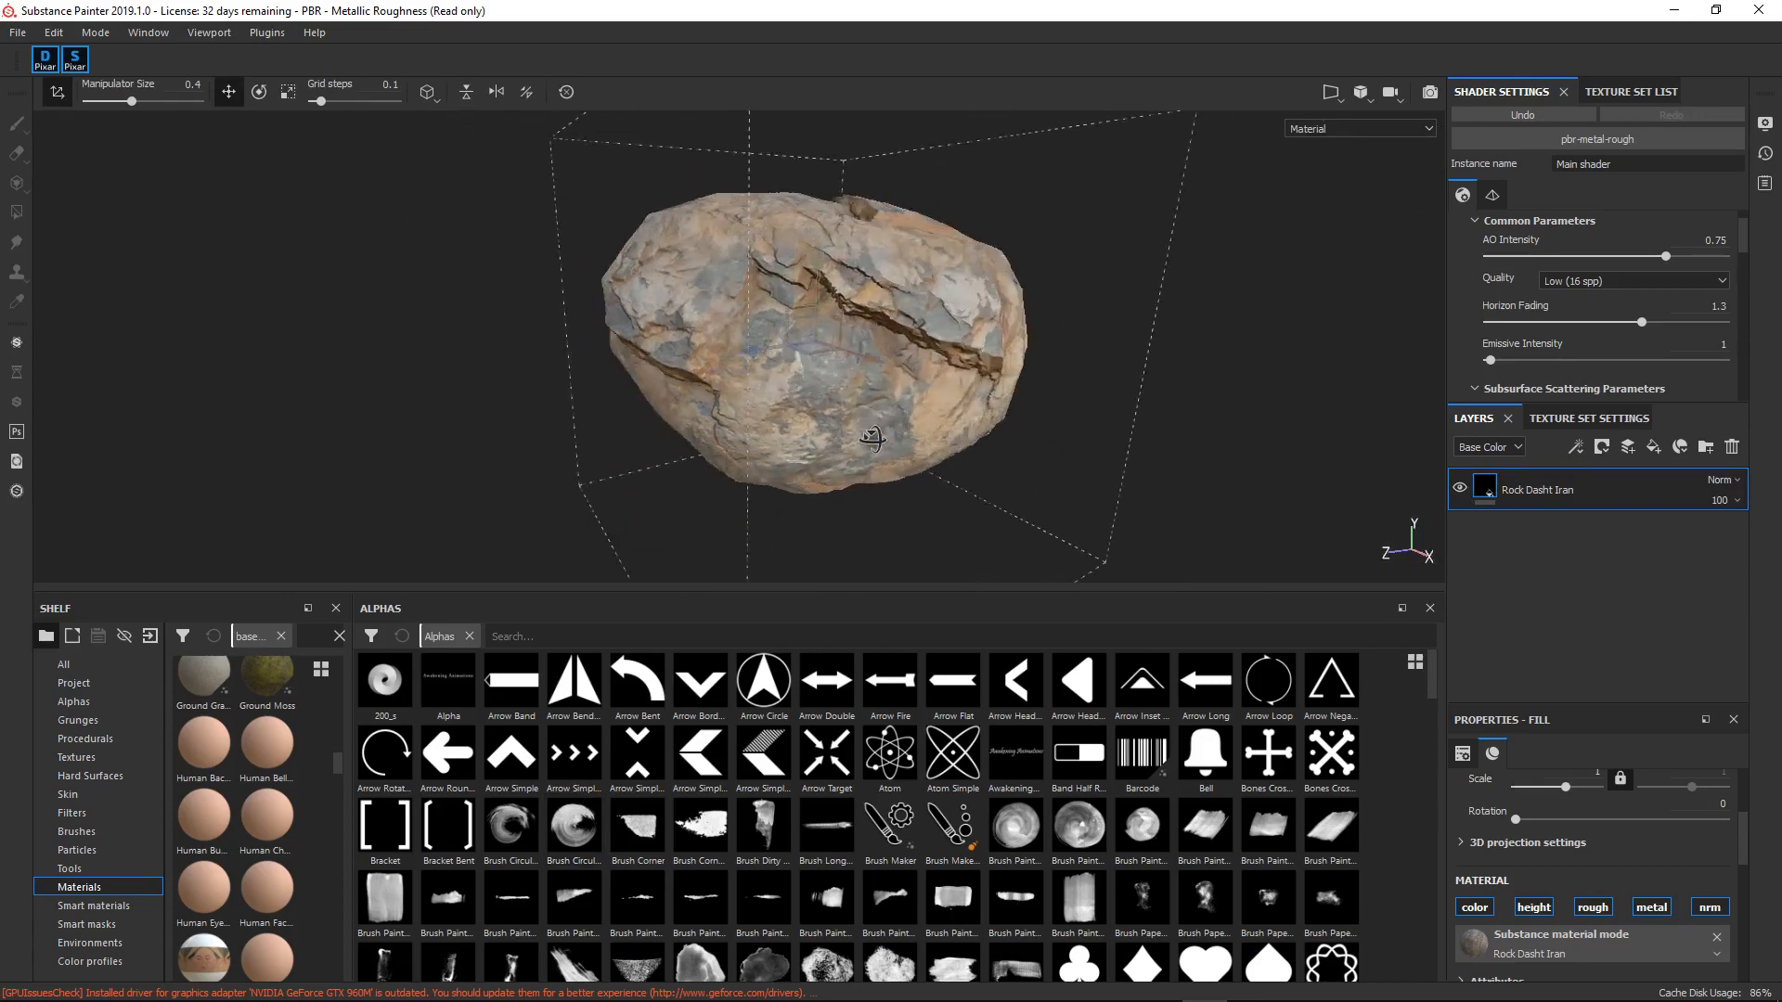
pyautogui.moveTo(868, 438); pyautogui.dragTo(952, 360)
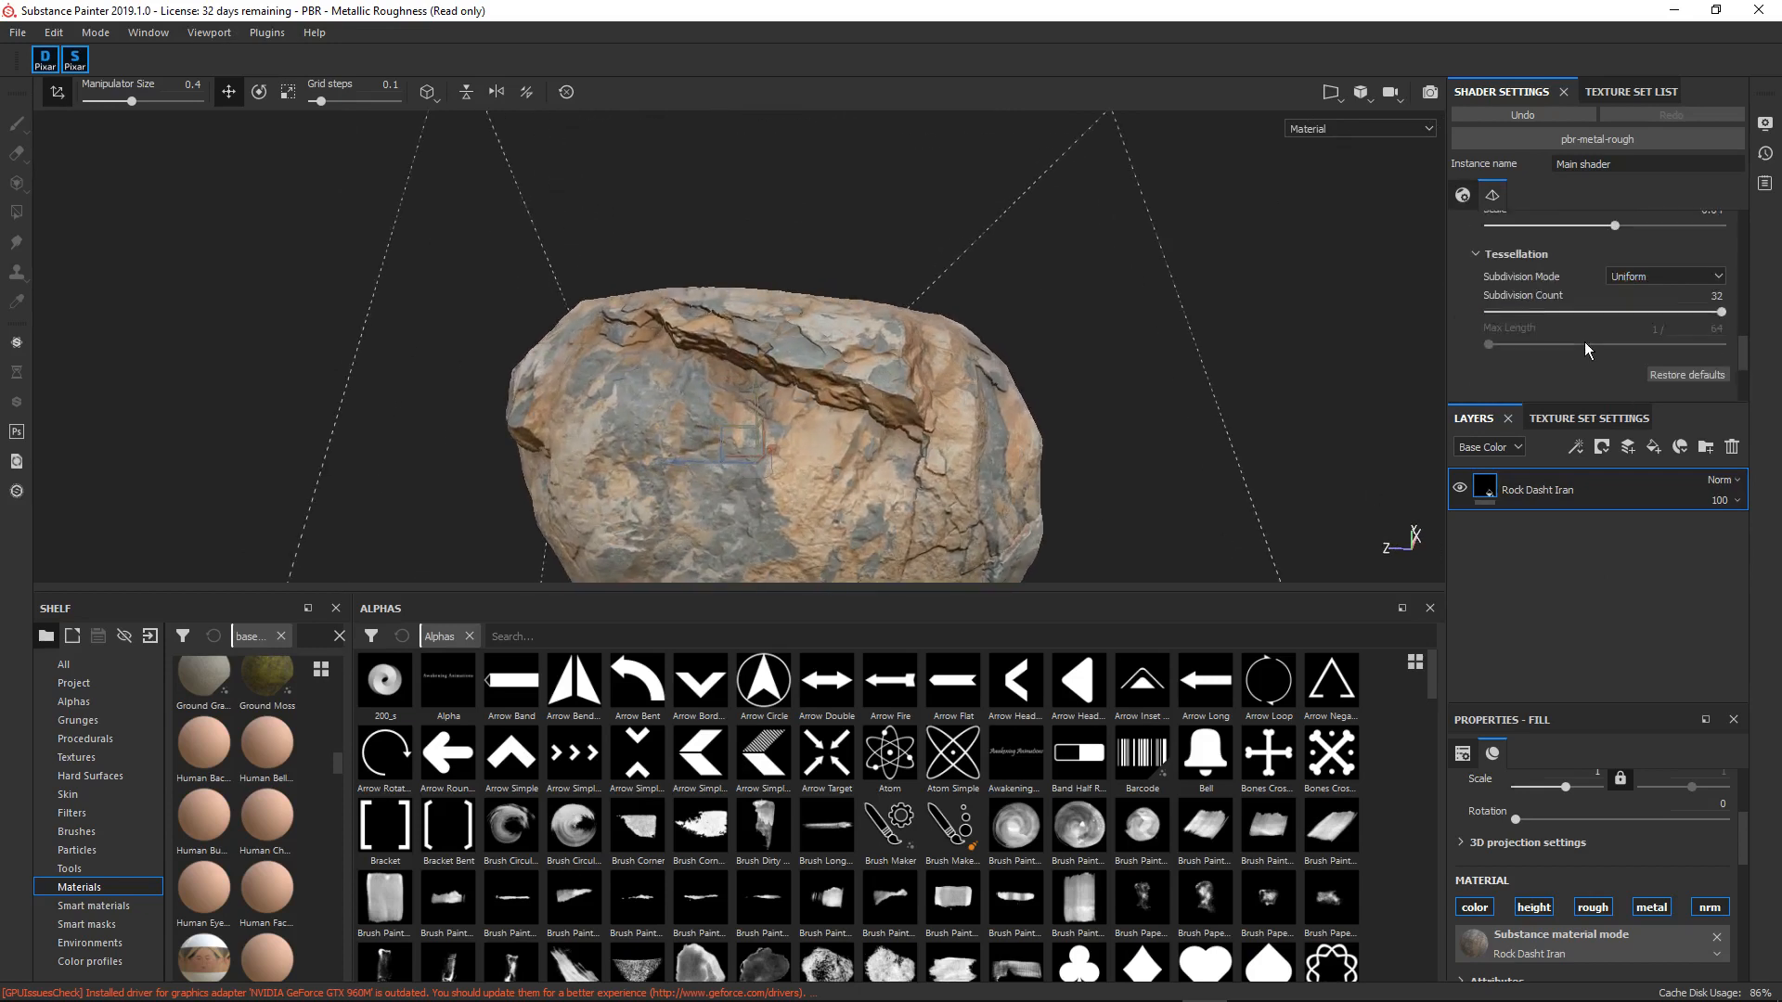
# - Drop the Subdivision Count to about 18 and then 1, then restore it to 32
pyautogui.moveTo(1718, 312); pyautogui.dragTo(1615, 312)
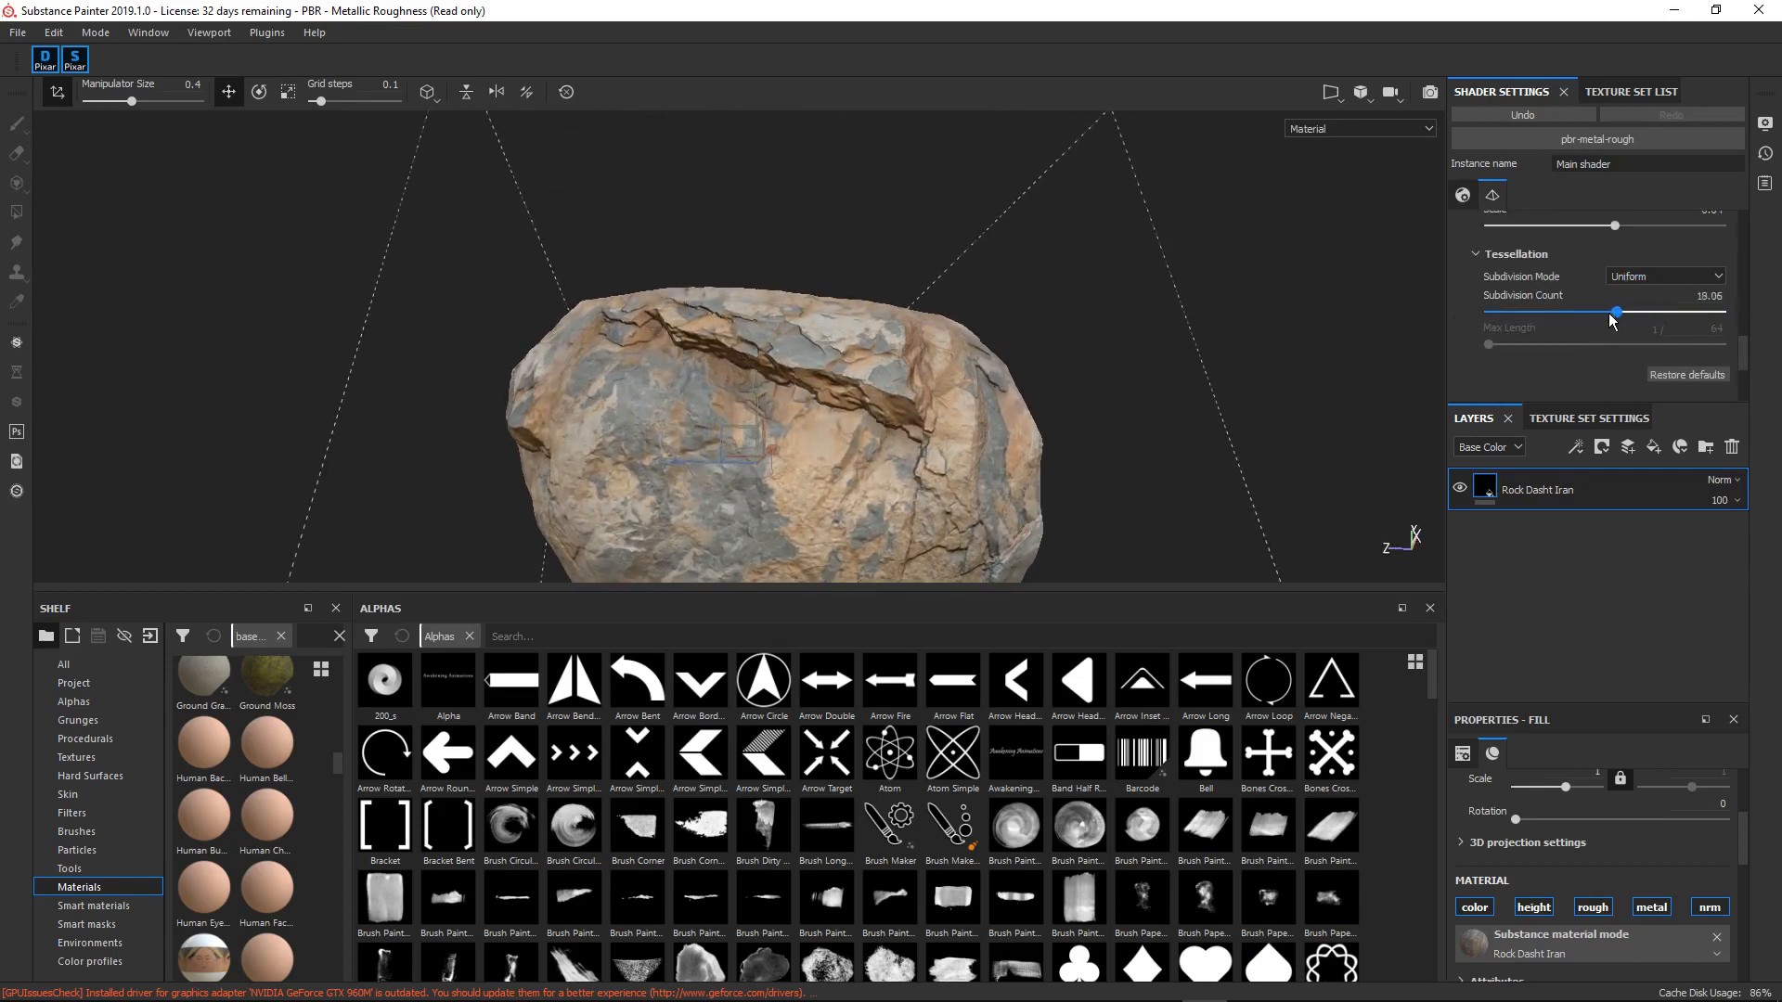
pyautogui.moveTo(1613, 312); pyautogui.dragTo(1488, 312)
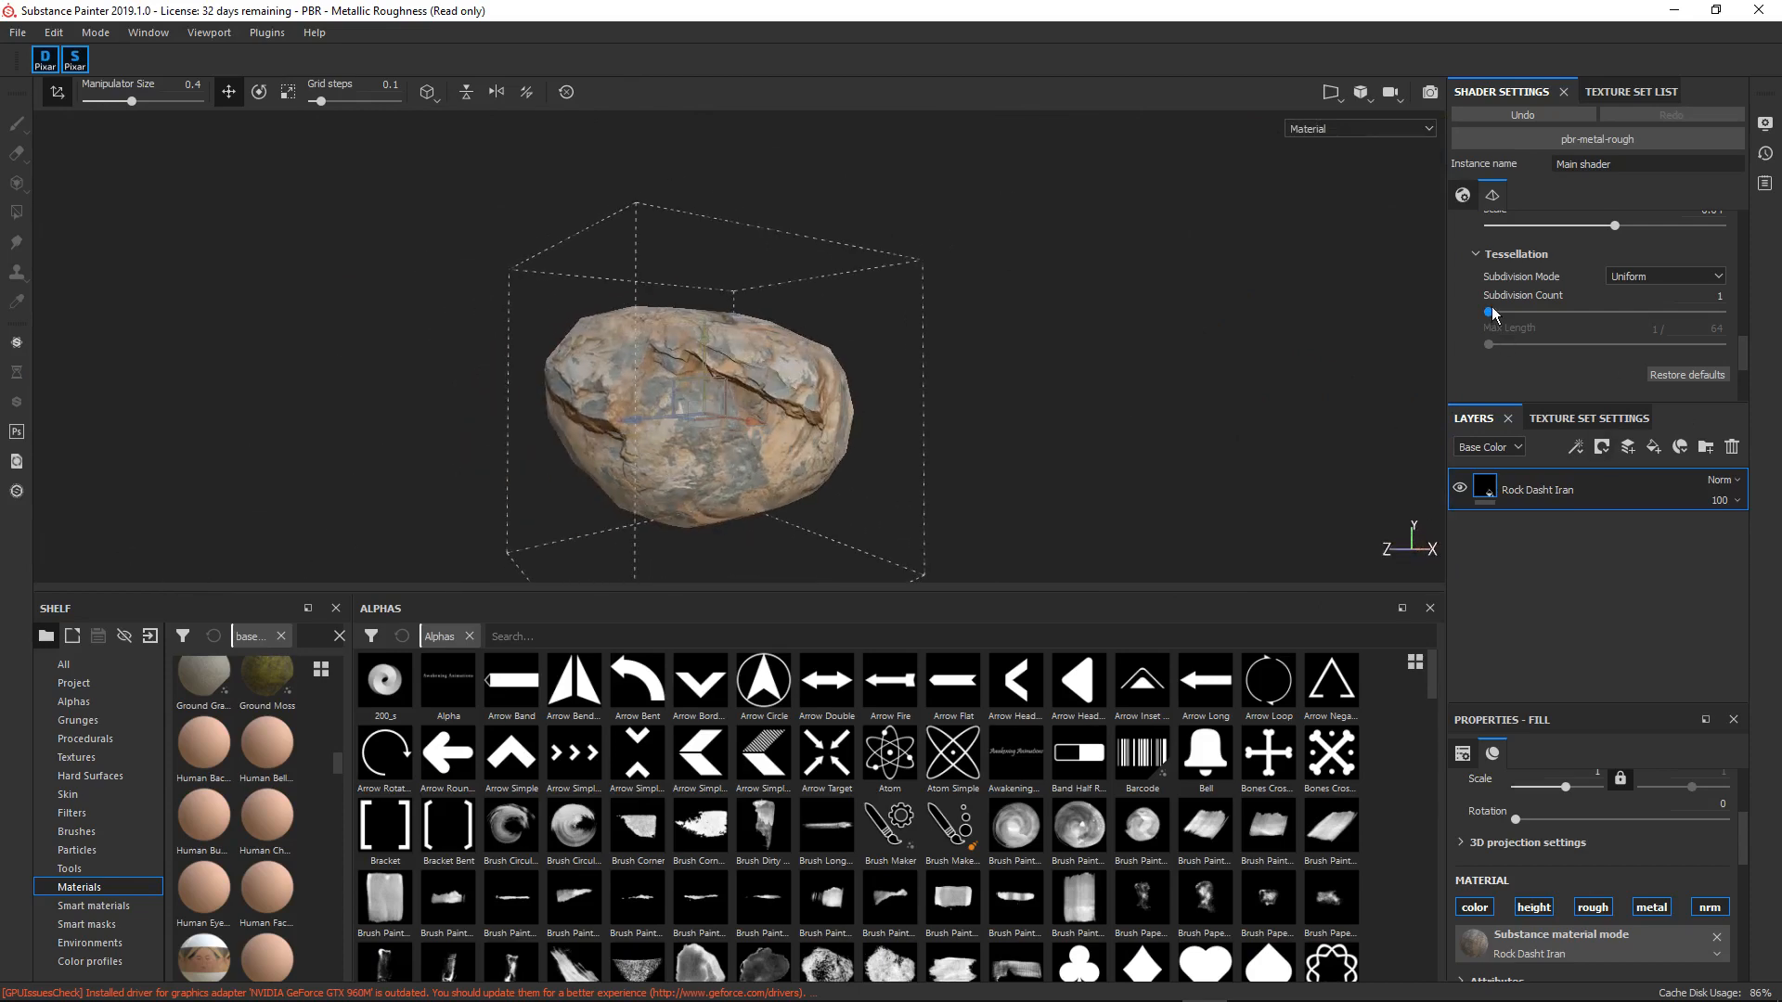
pyautogui.moveTo(1484, 312); pyautogui.dragTo(1722, 312)
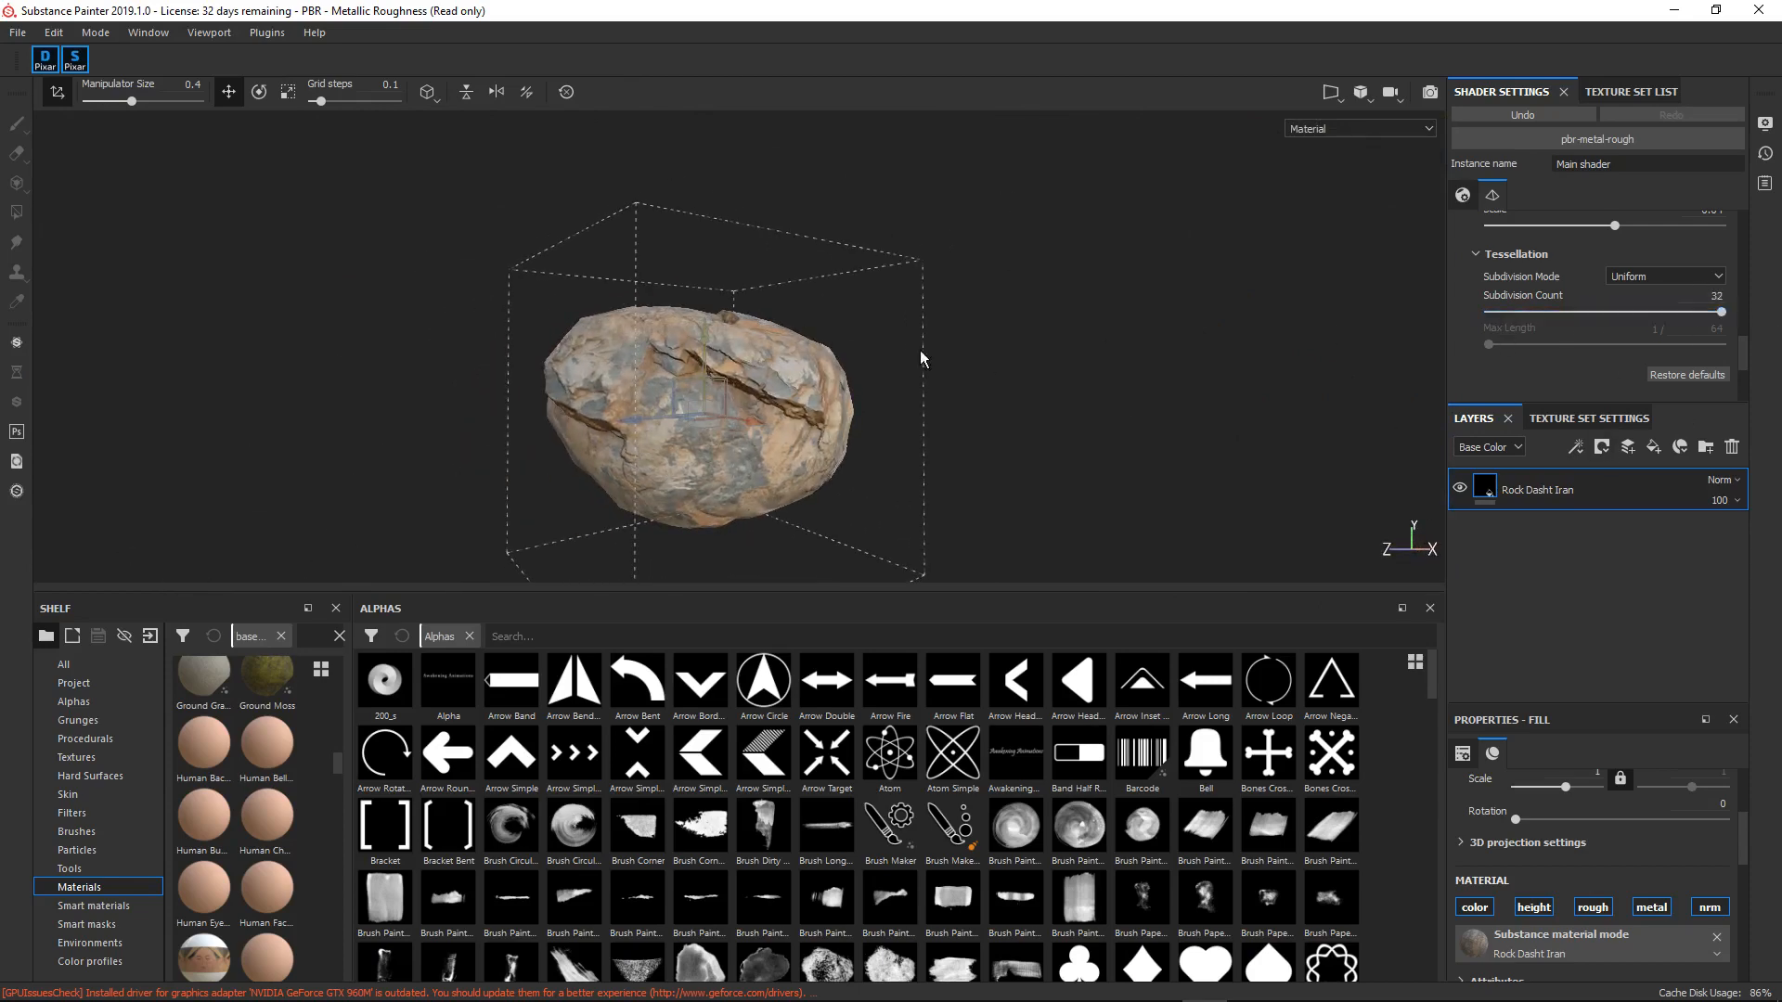
pyautogui.moveTo(921, 358); pyautogui.dragTo(614, 315)
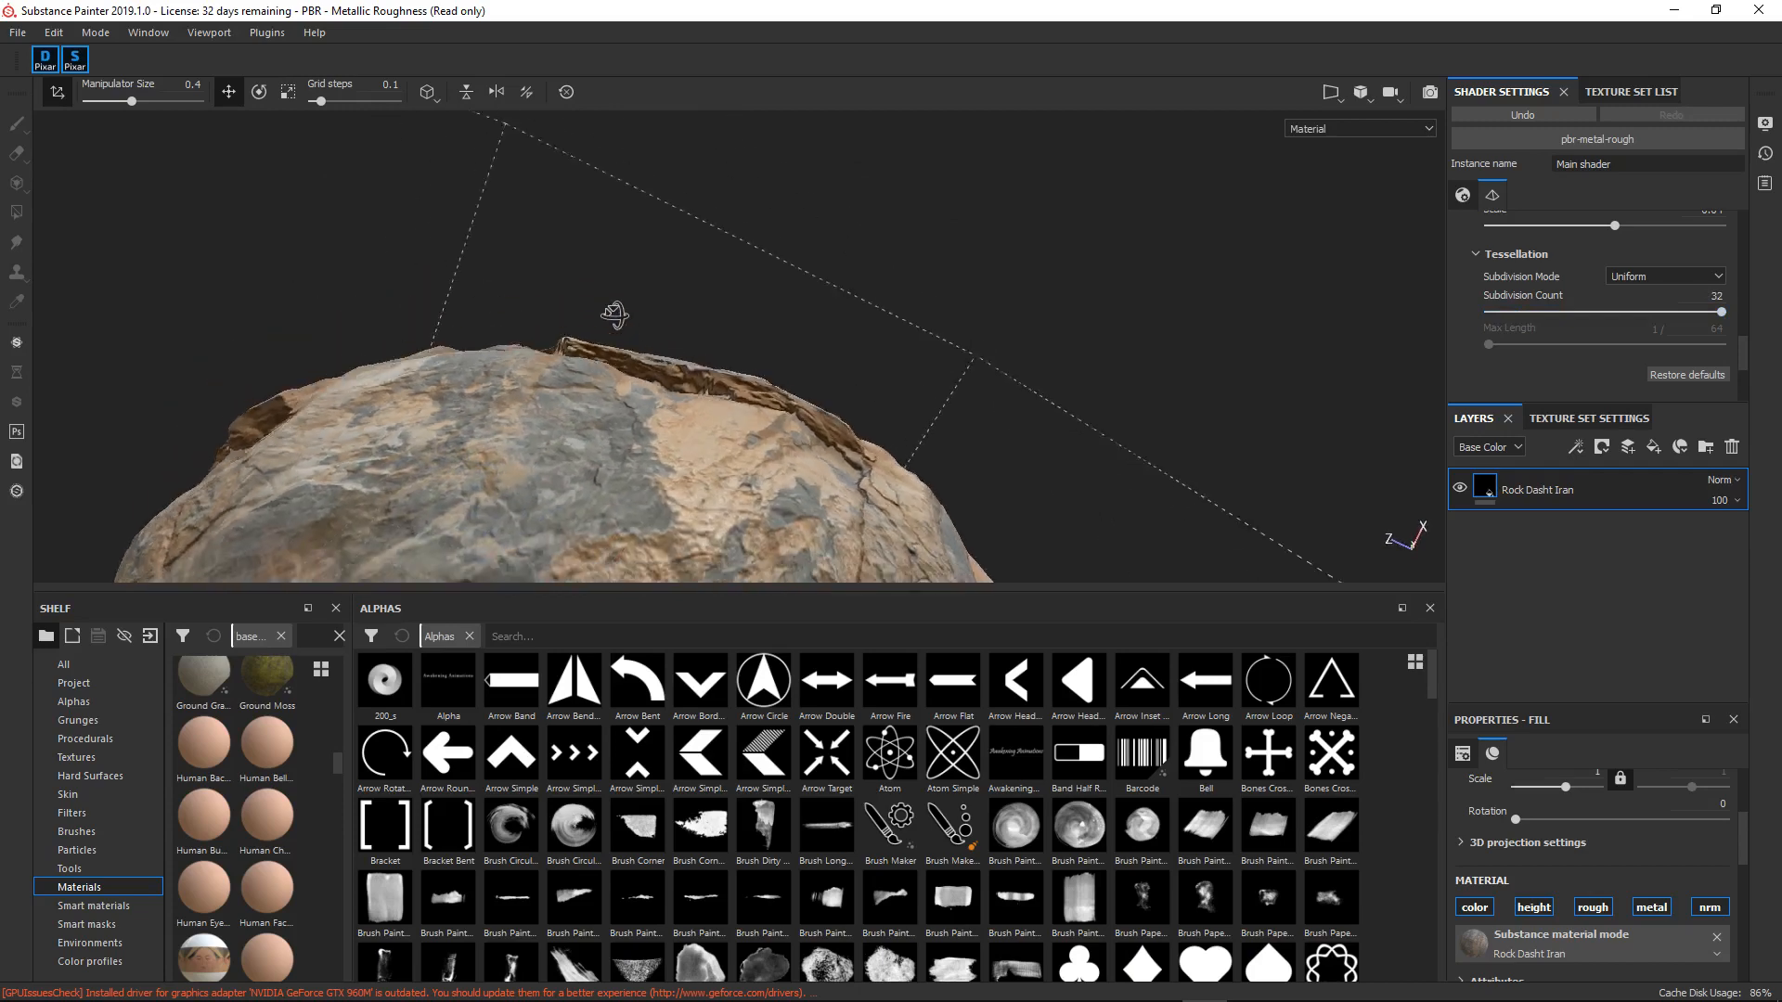
pyautogui.moveTo(615, 313); pyautogui.dragTo(588, 382)
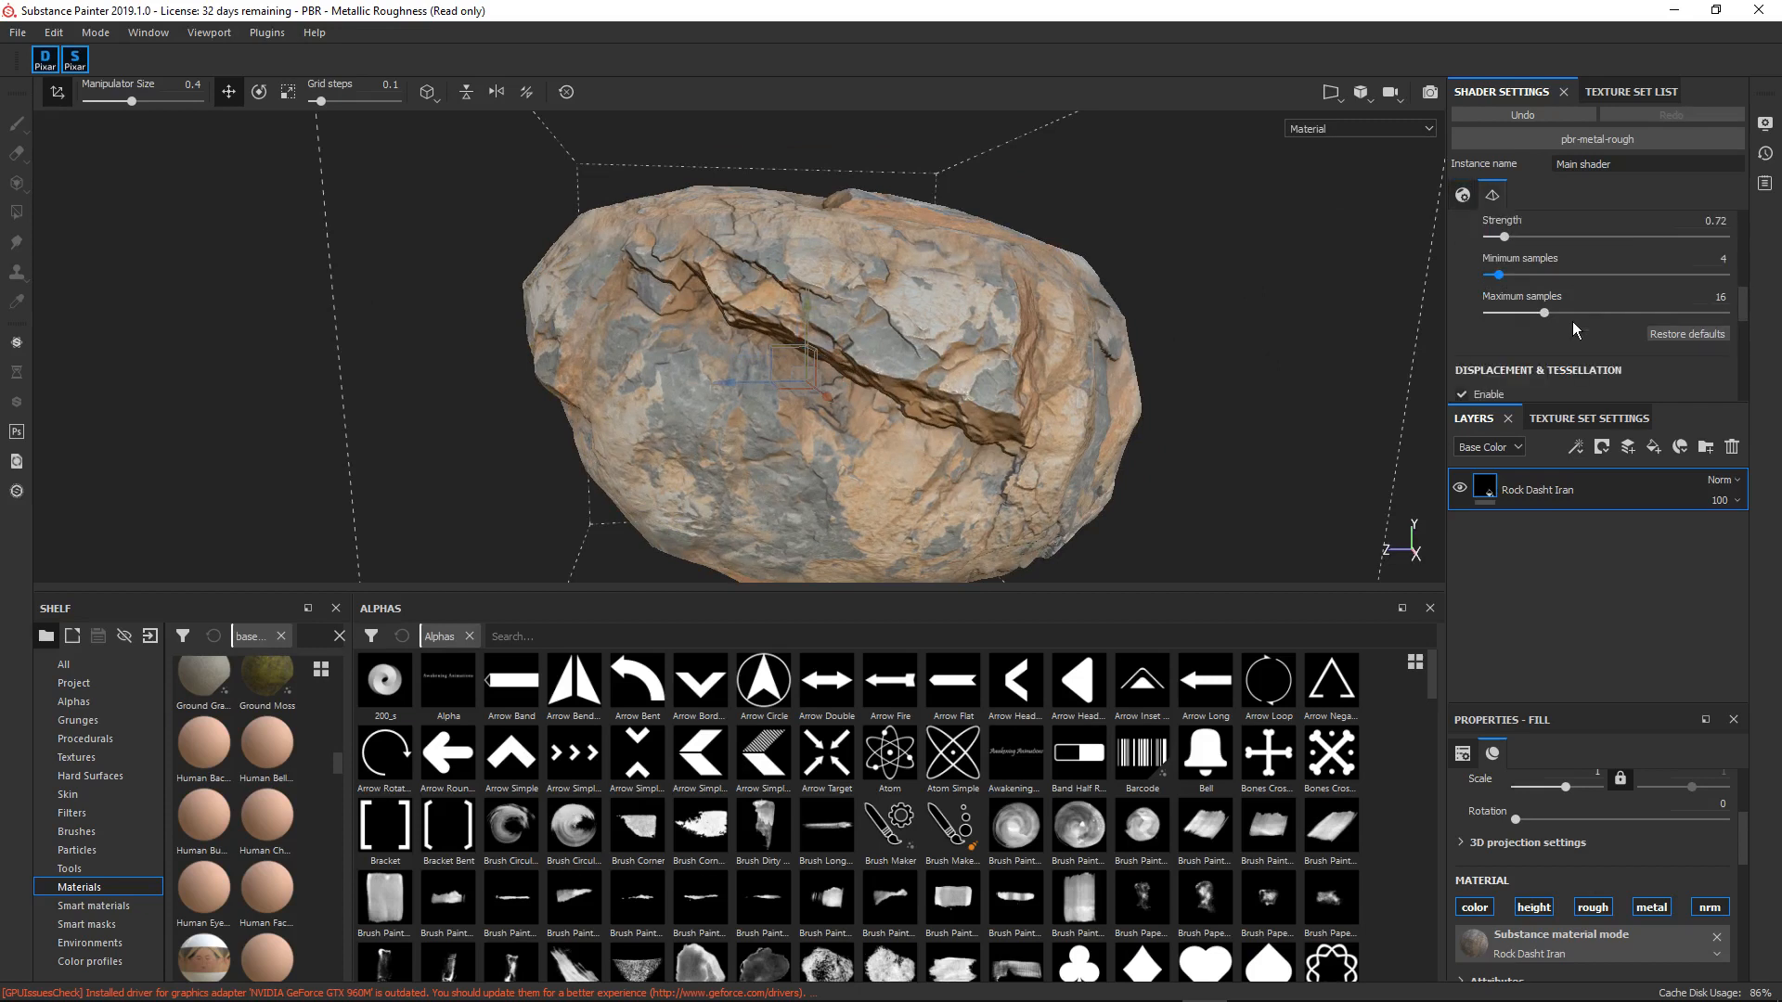
pyautogui.moveTo(1598, 314)
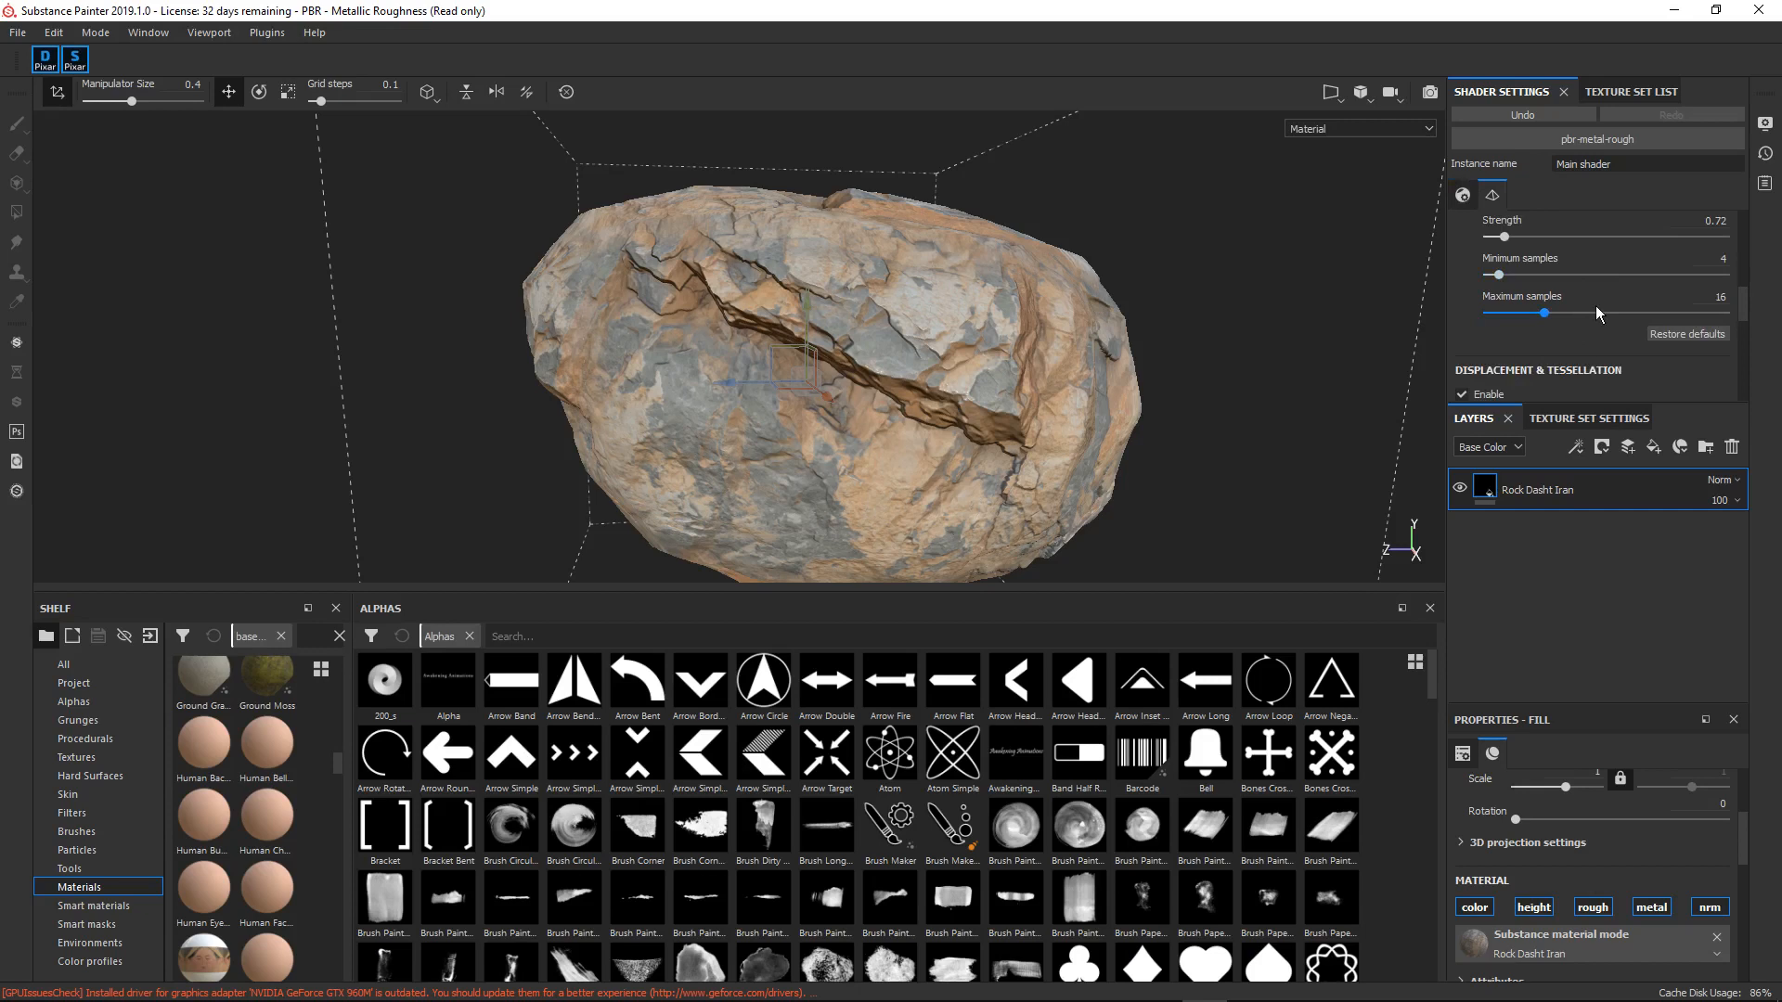
pyautogui.moveTo(922, 299)
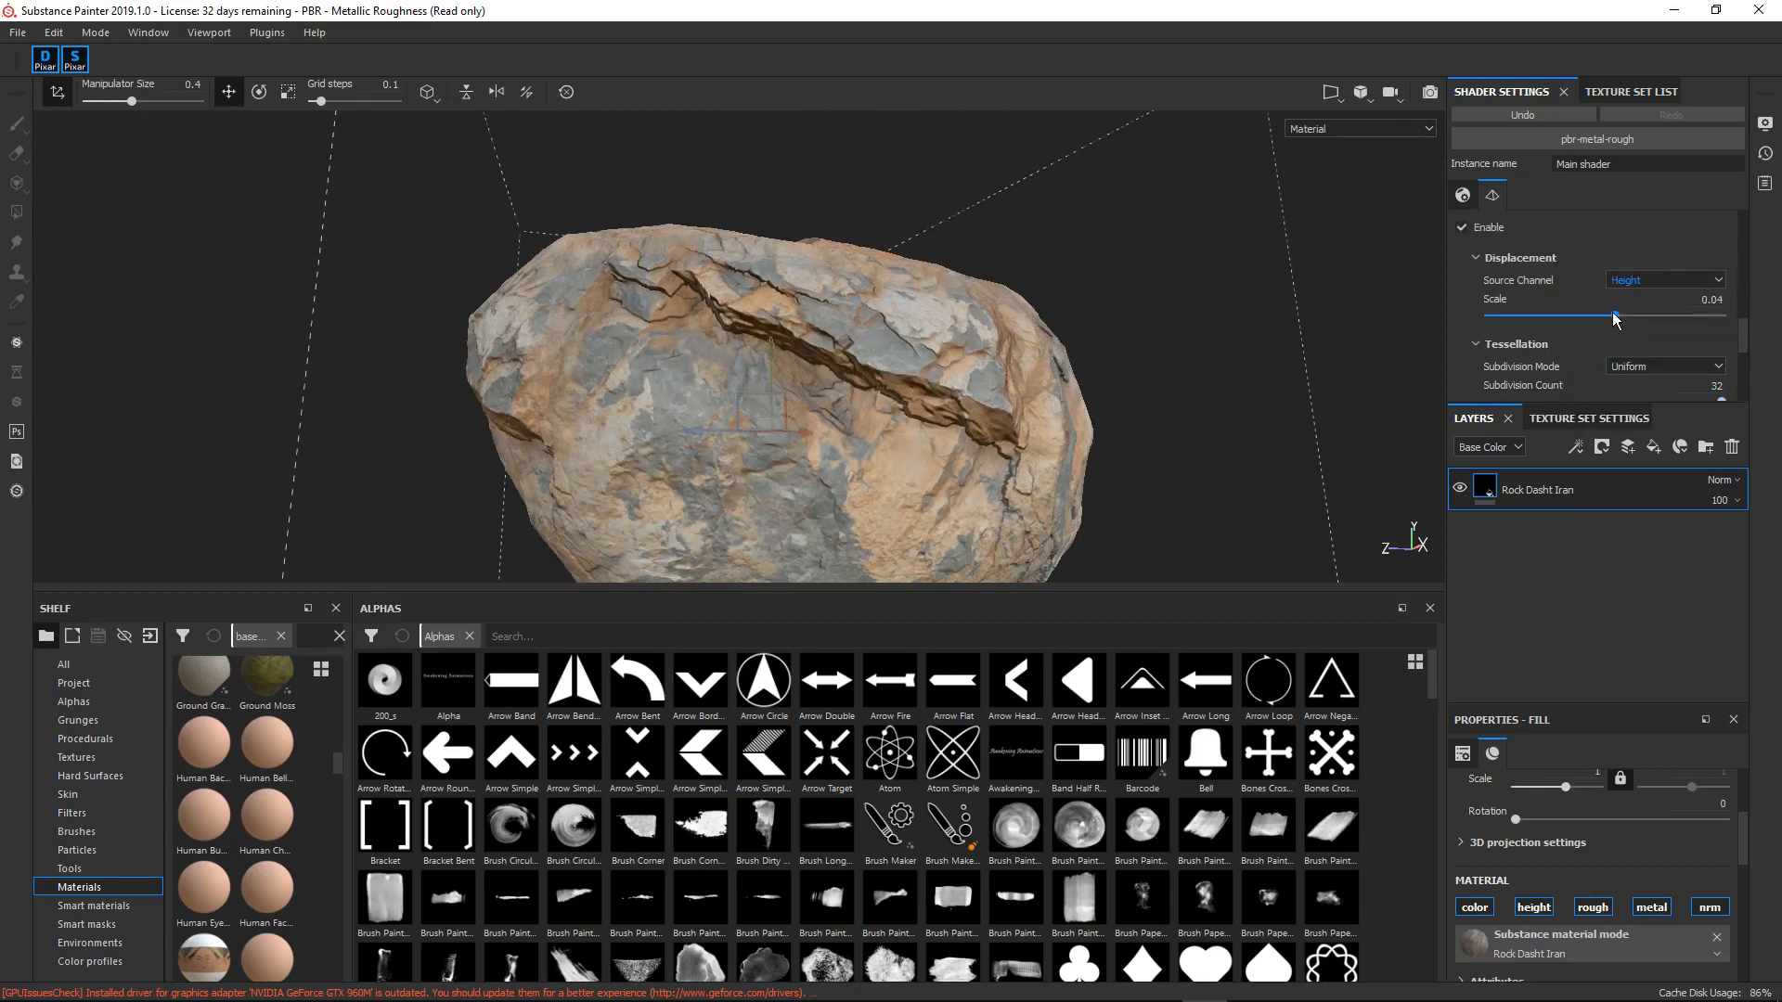
# - Raise the Displacement Scale to 0.5 and inspect the exaggerated rock
pyautogui.moveTo(1611, 317); pyautogui.dragTo(1629, 317)
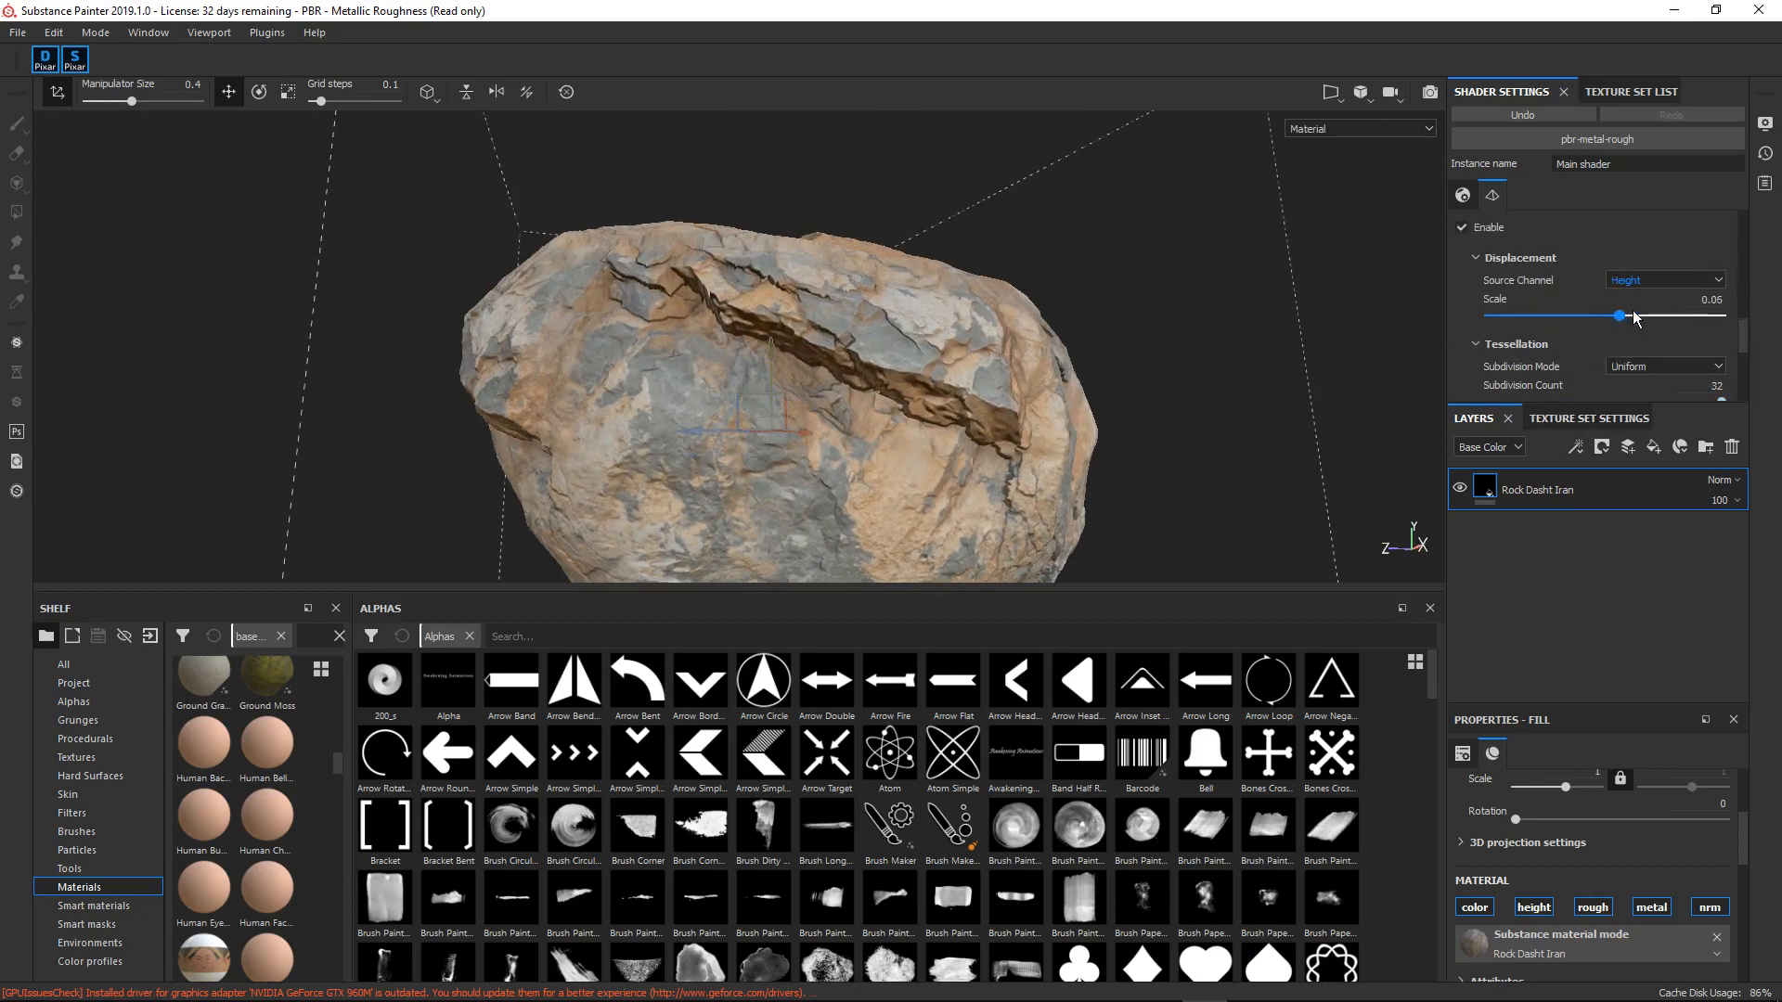
pyautogui.moveTo(1630, 315); pyautogui.dragTo(1711, 316)
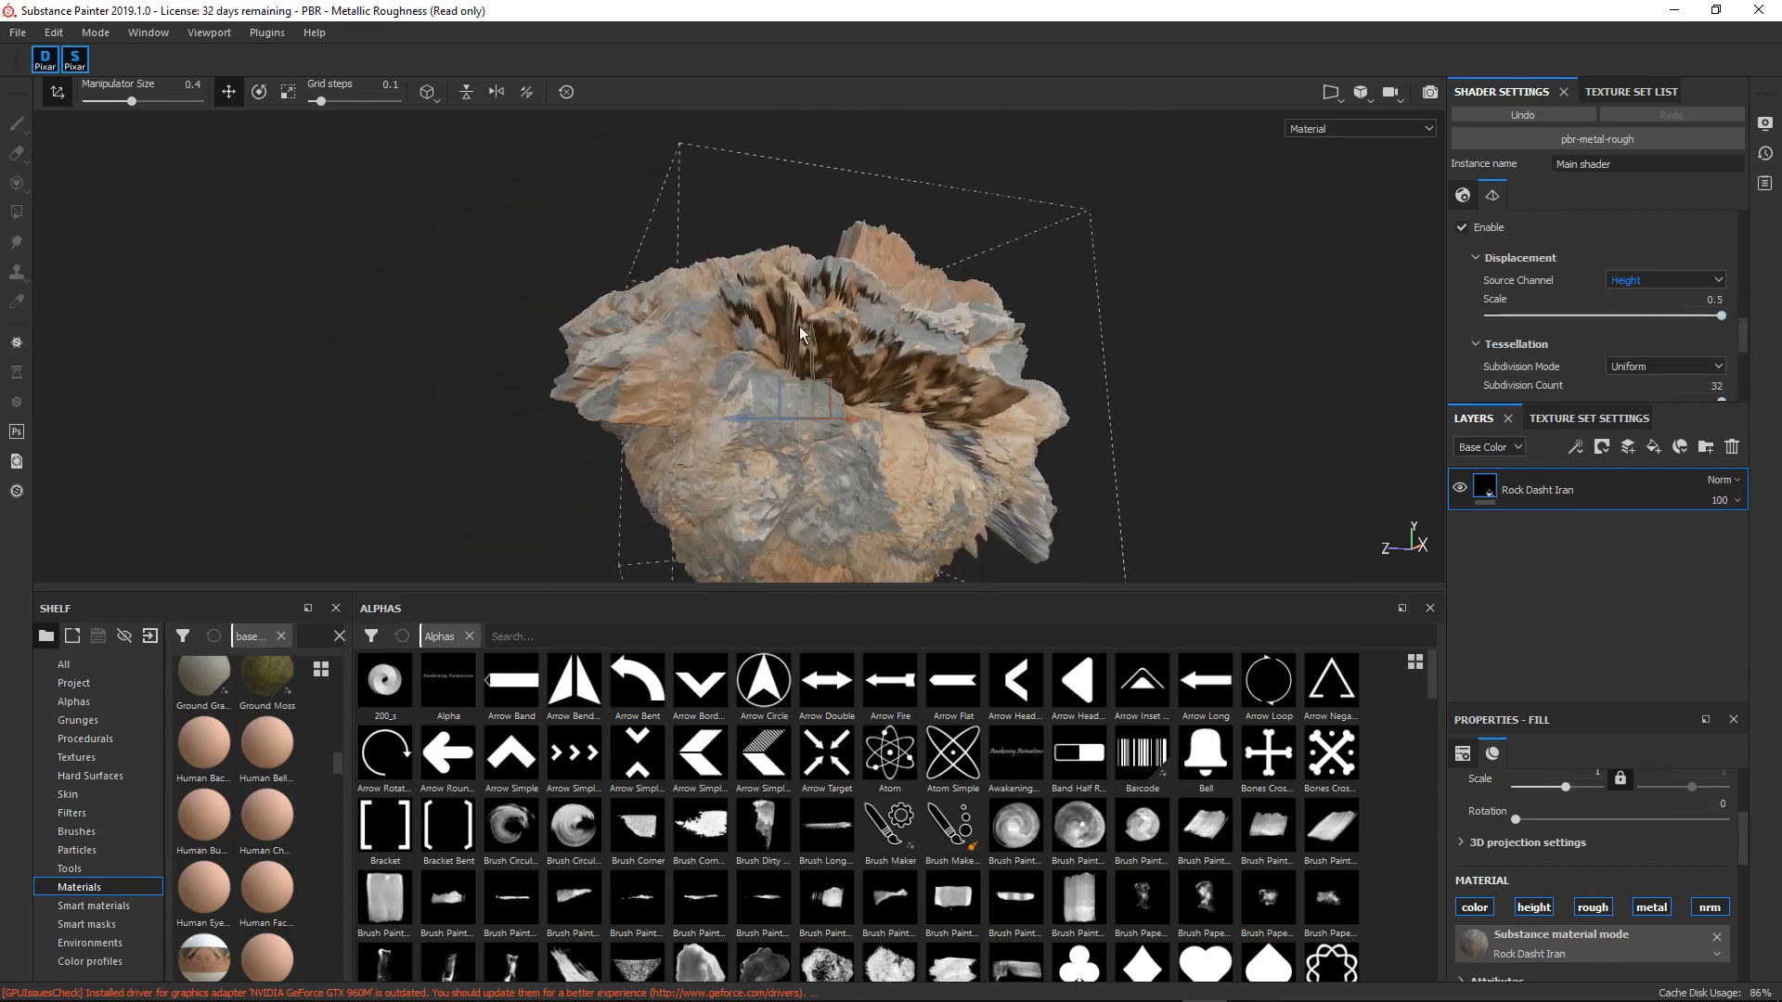
pyautogui.moveTo(797, 336); pyautogui.dragTo(819, 444)
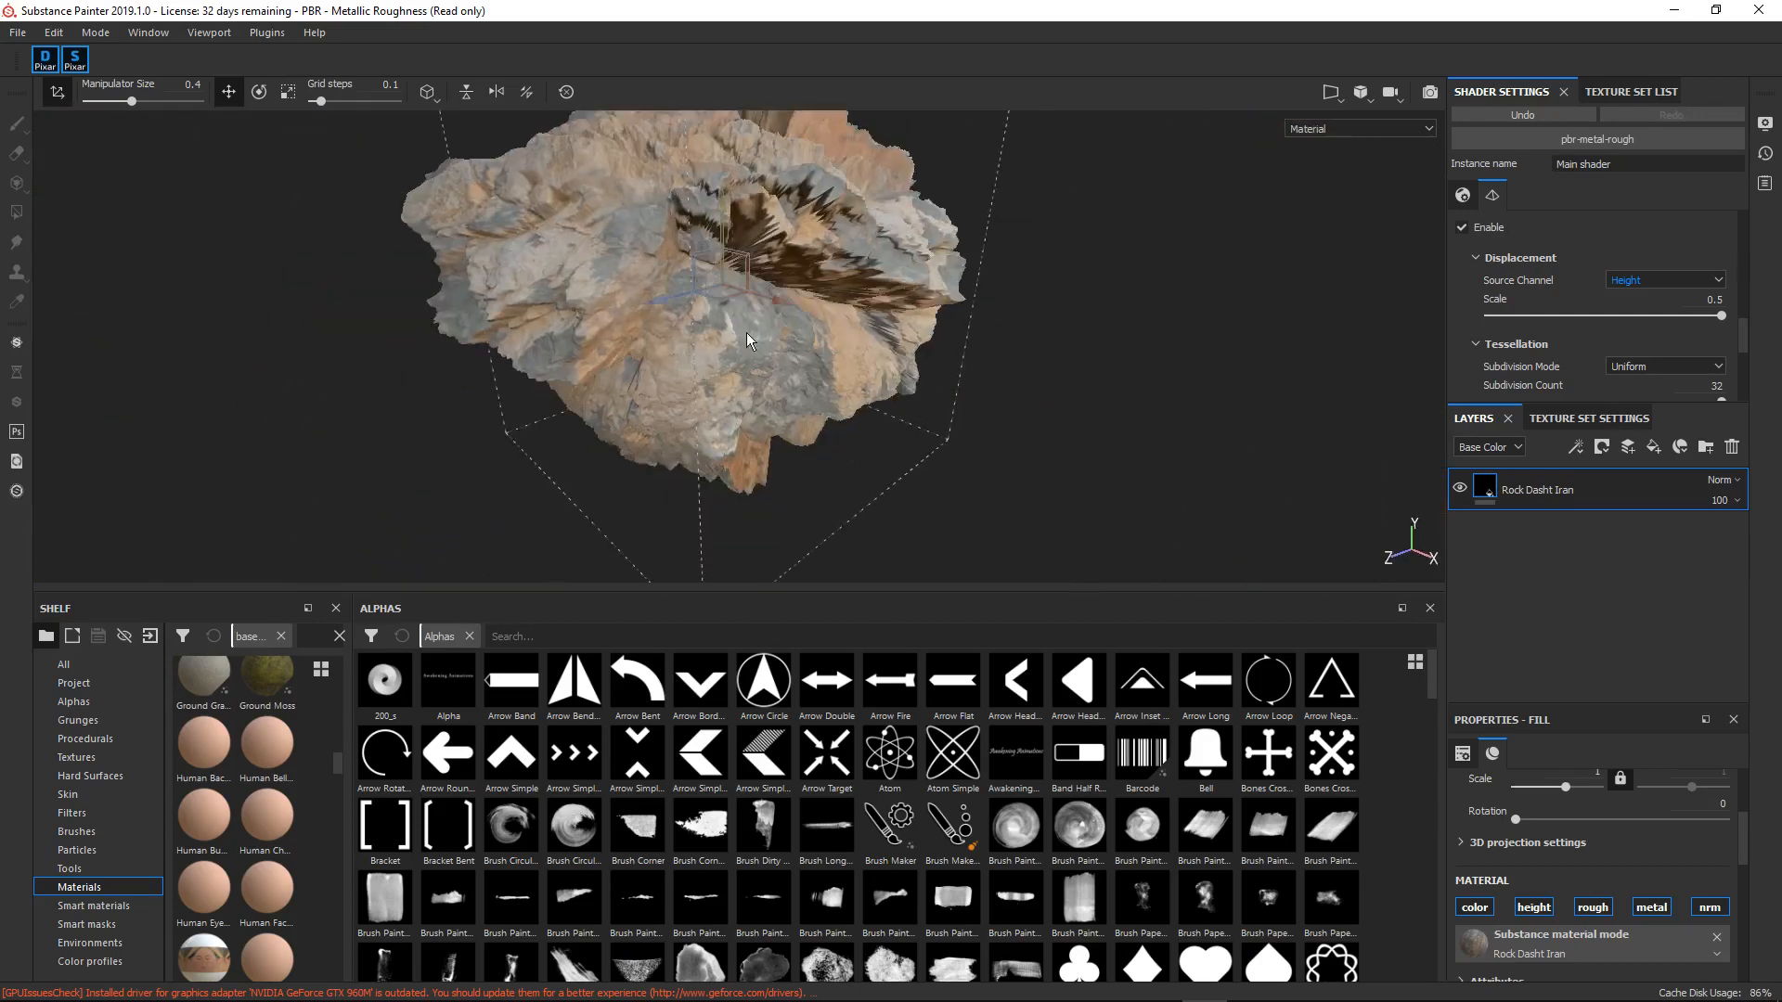
pyautogui.moveTo(748, 340); pyautogui.dragTo(1012, 309)
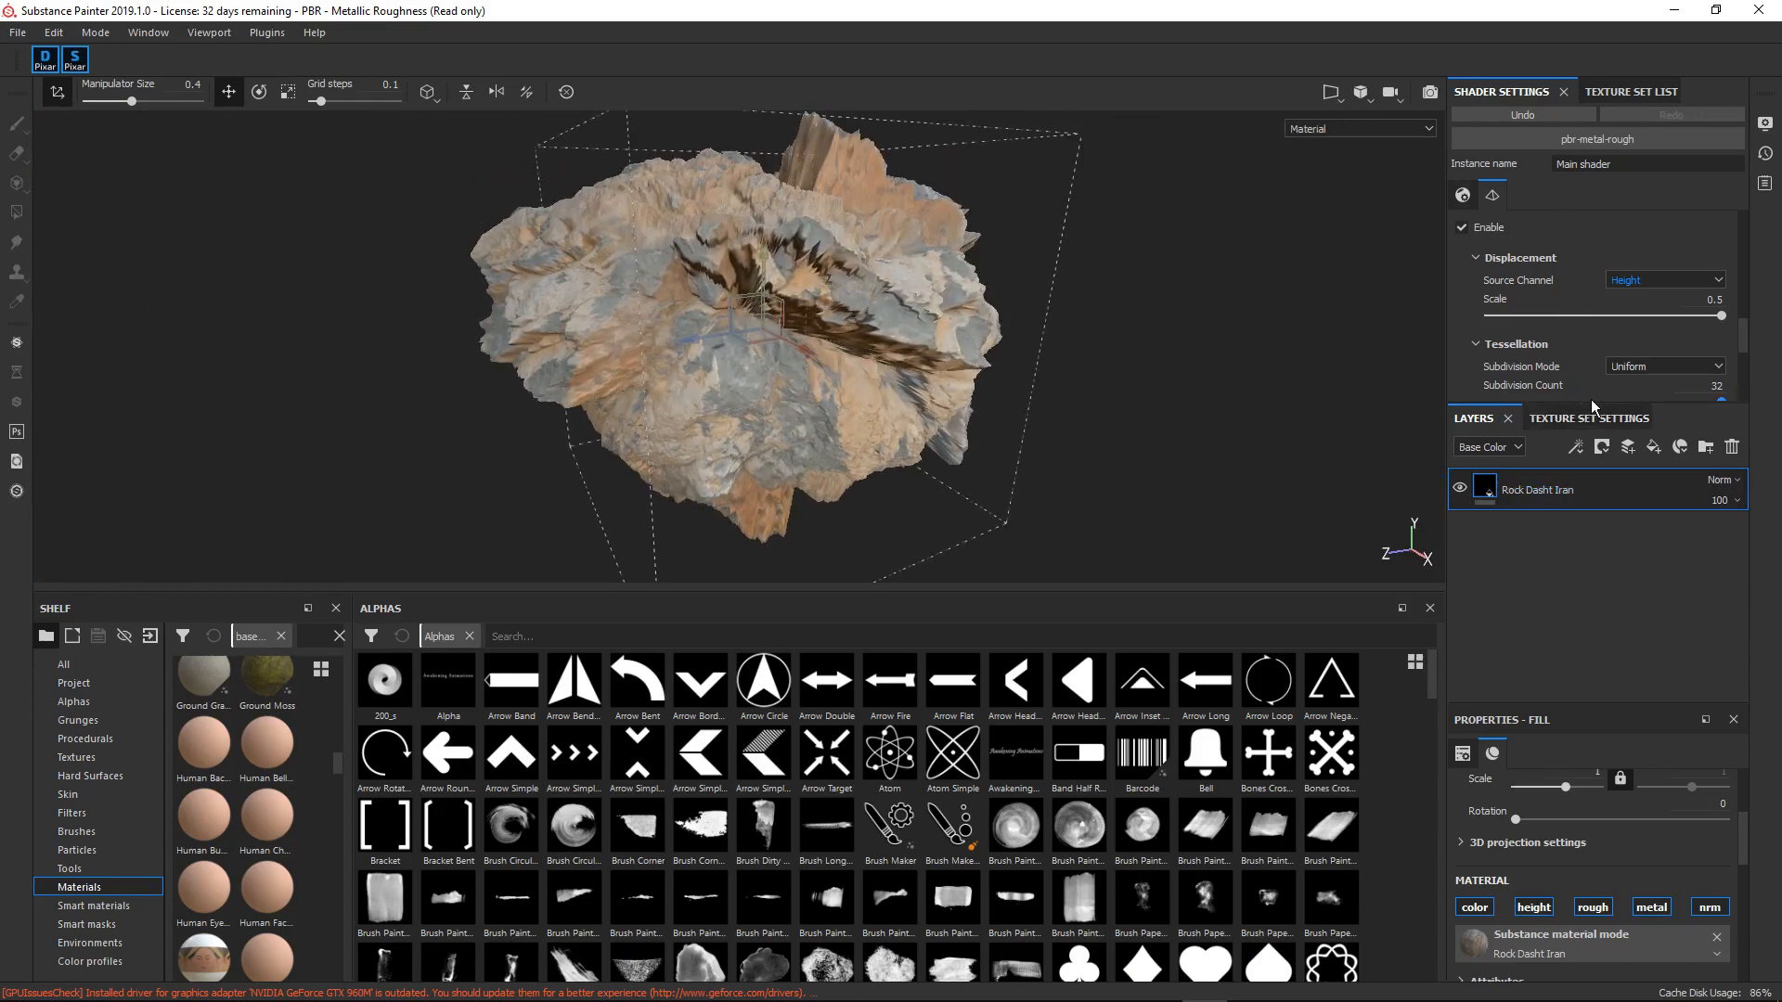
pyautogui.moveTo(1642, 336)
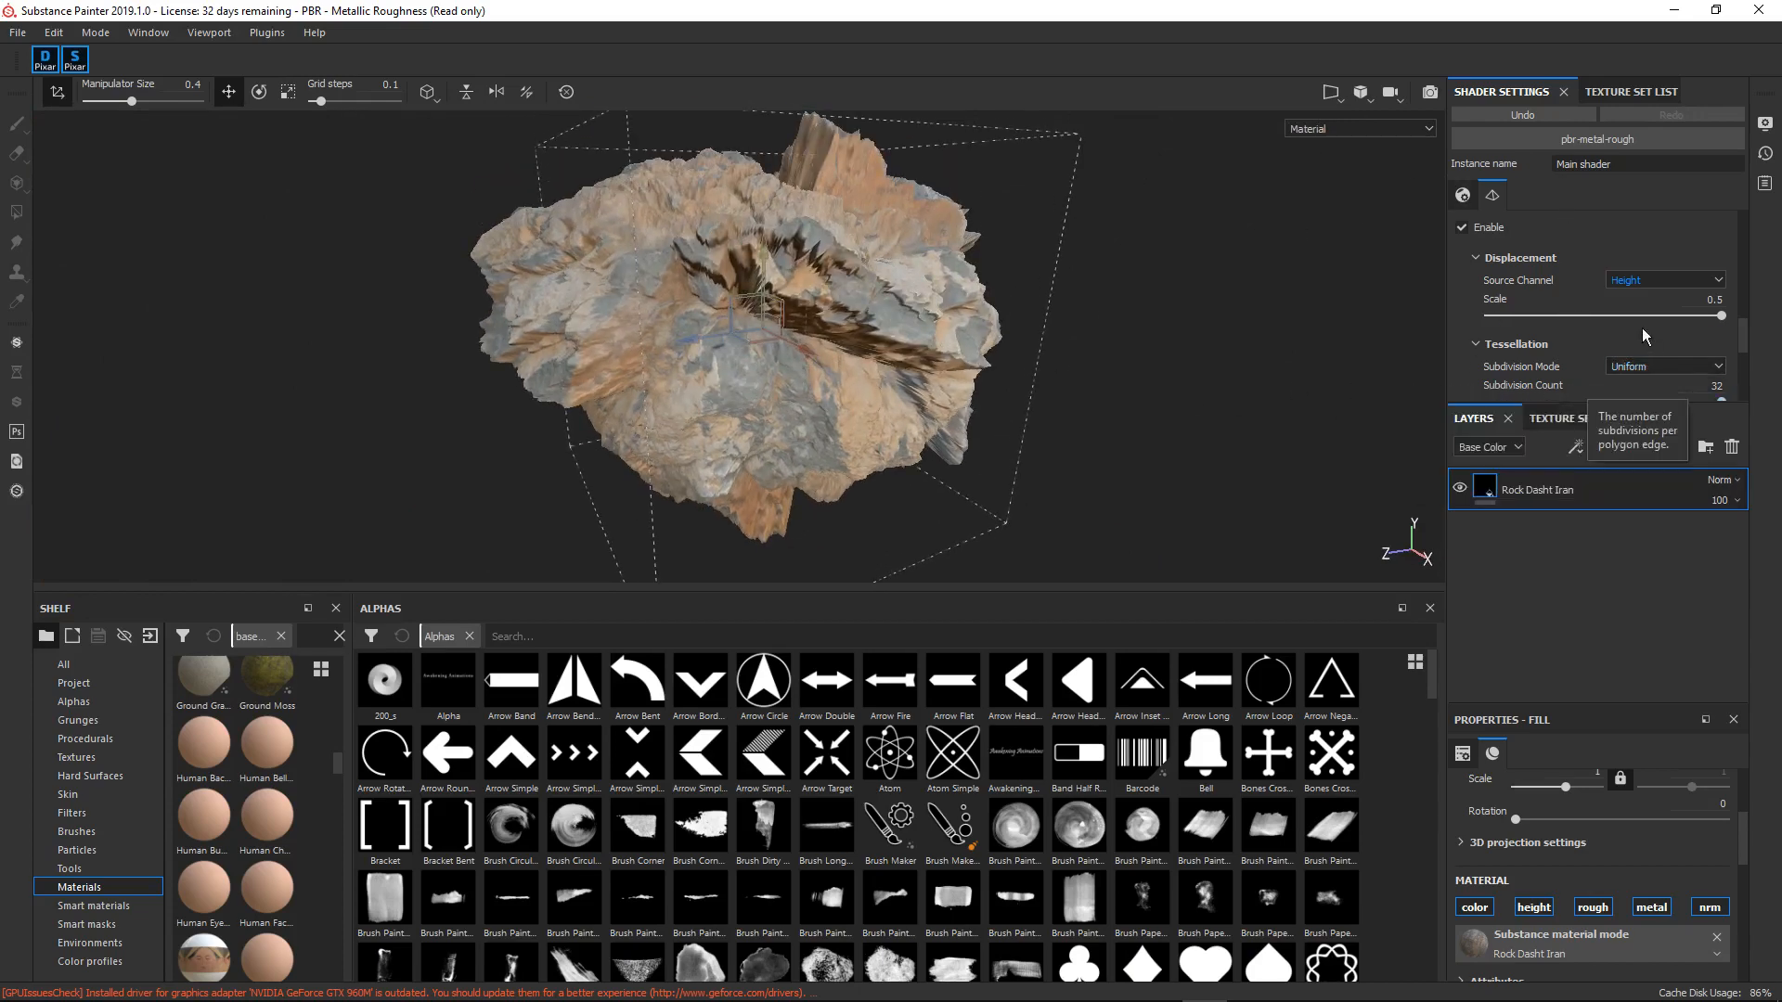
# - Push displacement to its maximum of 1, then bring it back down to 0.04
pyautogui.moveTo(1718, 316); pyautogui.dragTo(1724, 316)
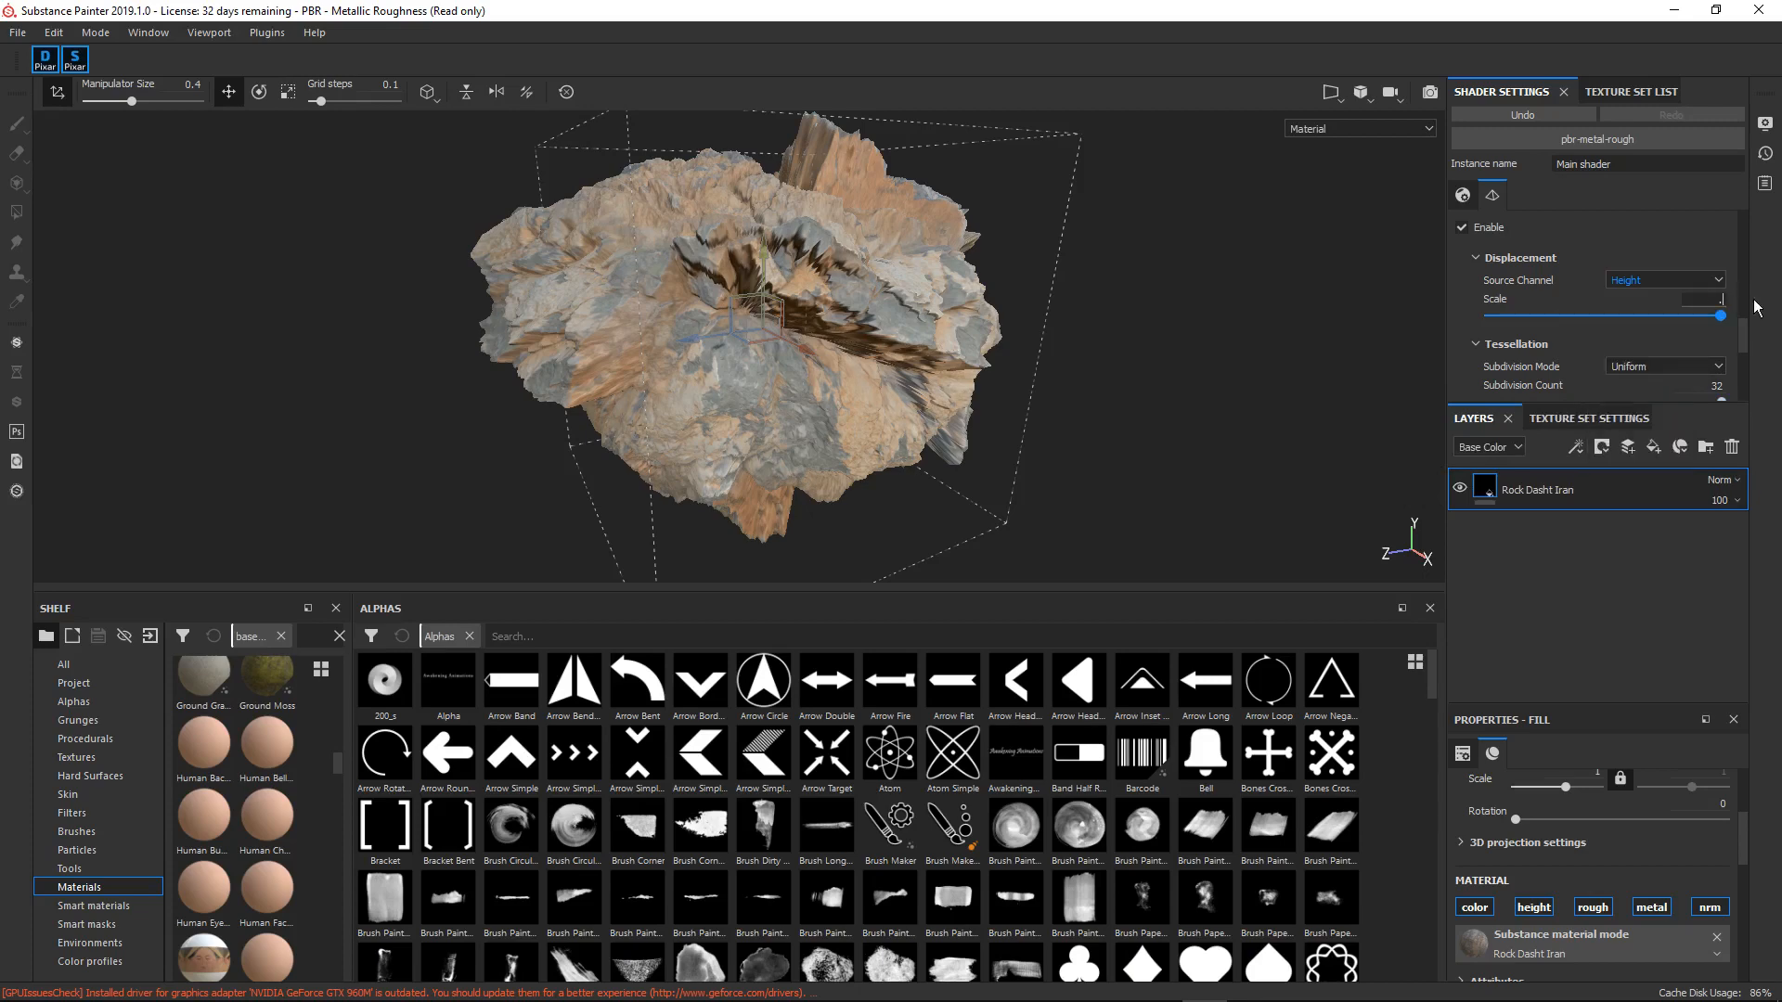
pyautogui.moveTo(1723, 315); pyautogui.dragTo(1645, 316)
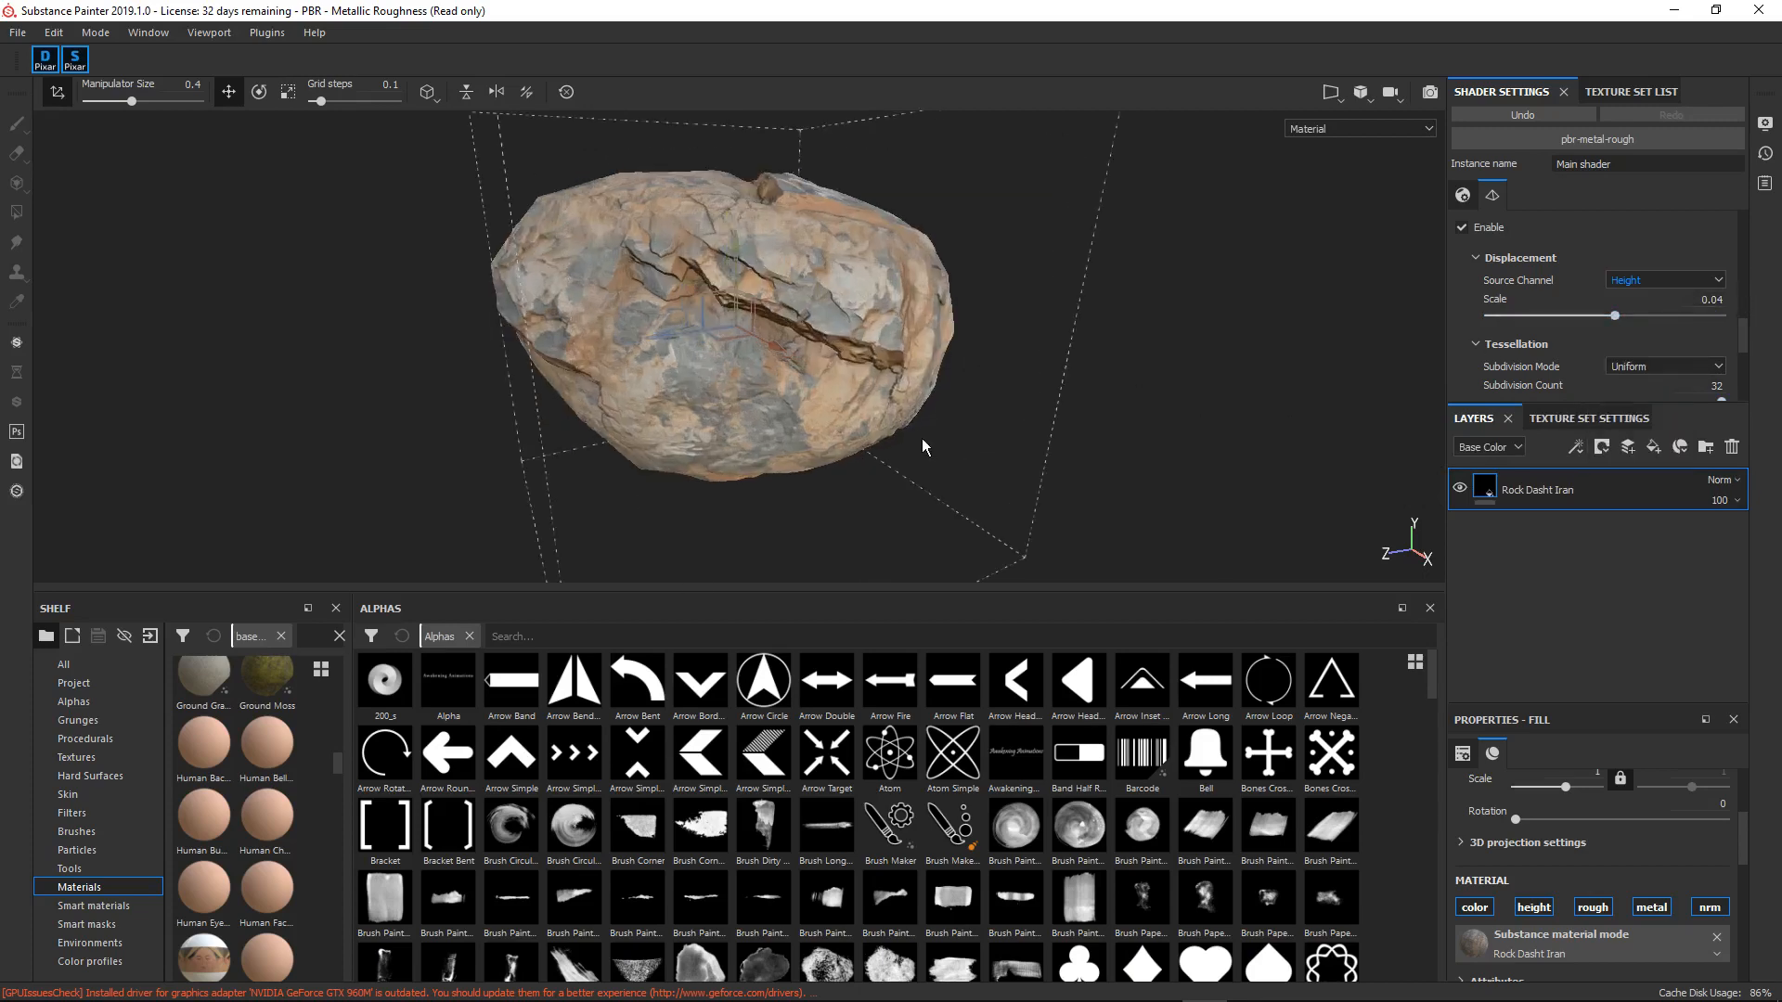
pyautogui.moveTo(925, 445); pyautogui.dragTo(846, 392)
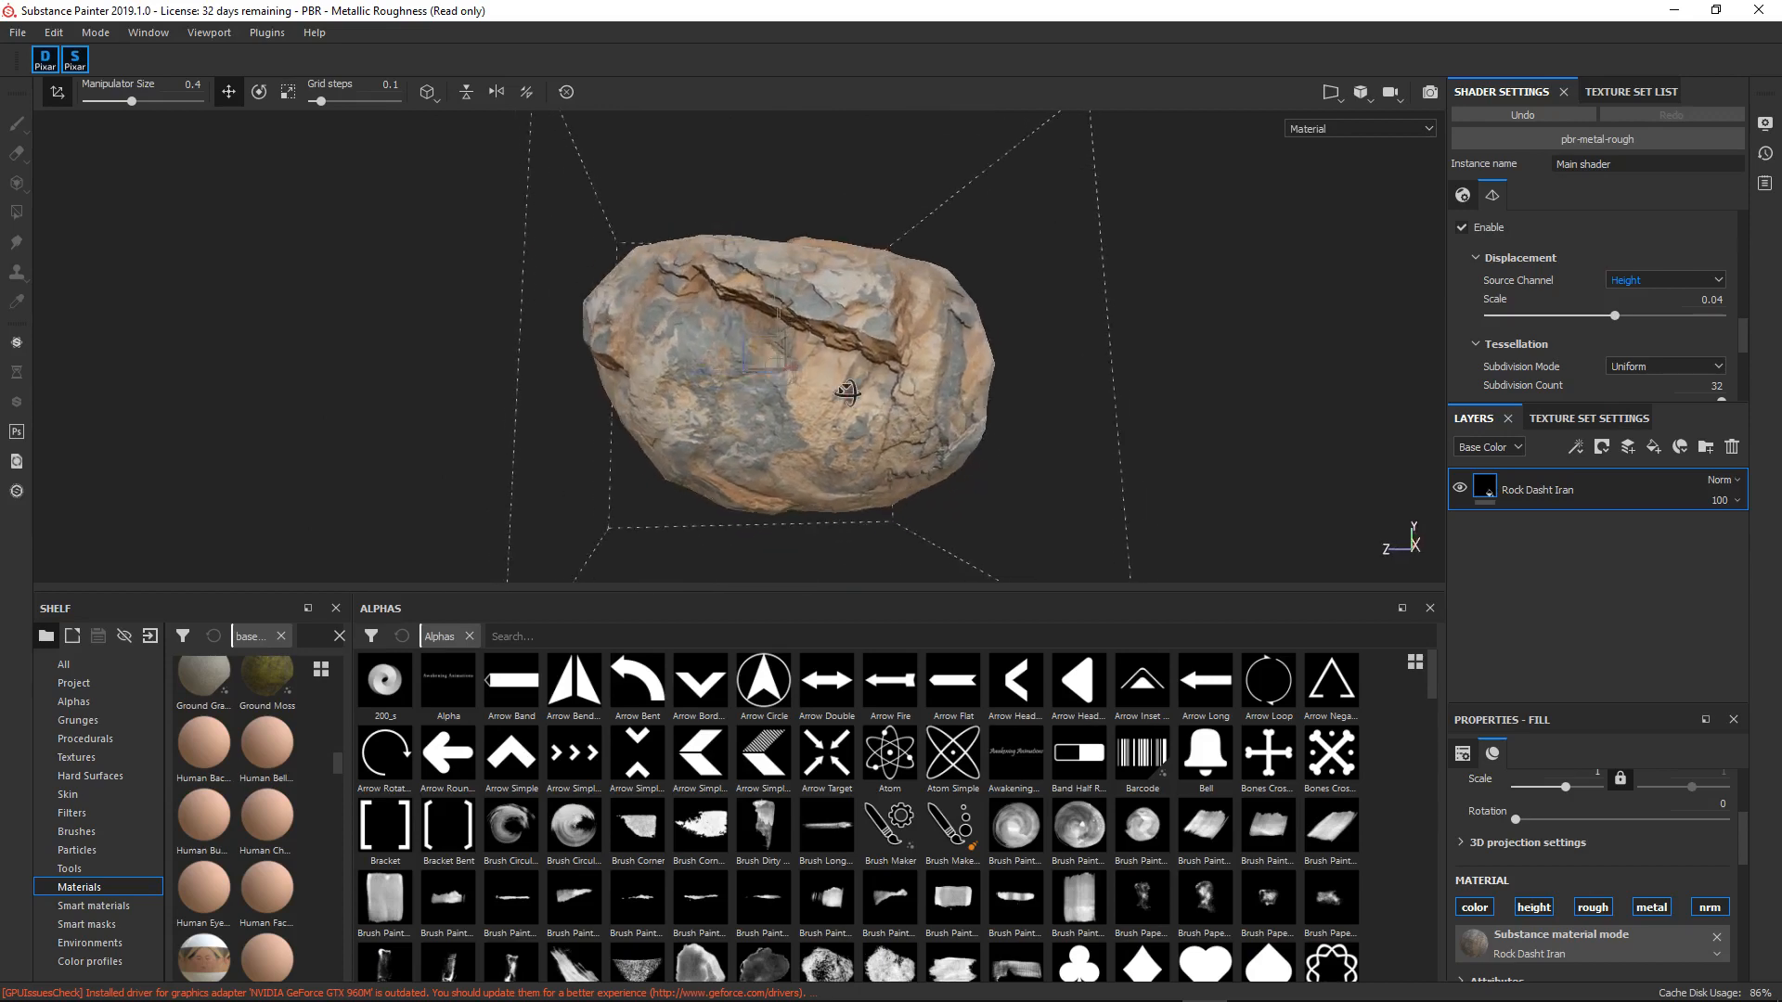
pyautogui.click(1589, 418)
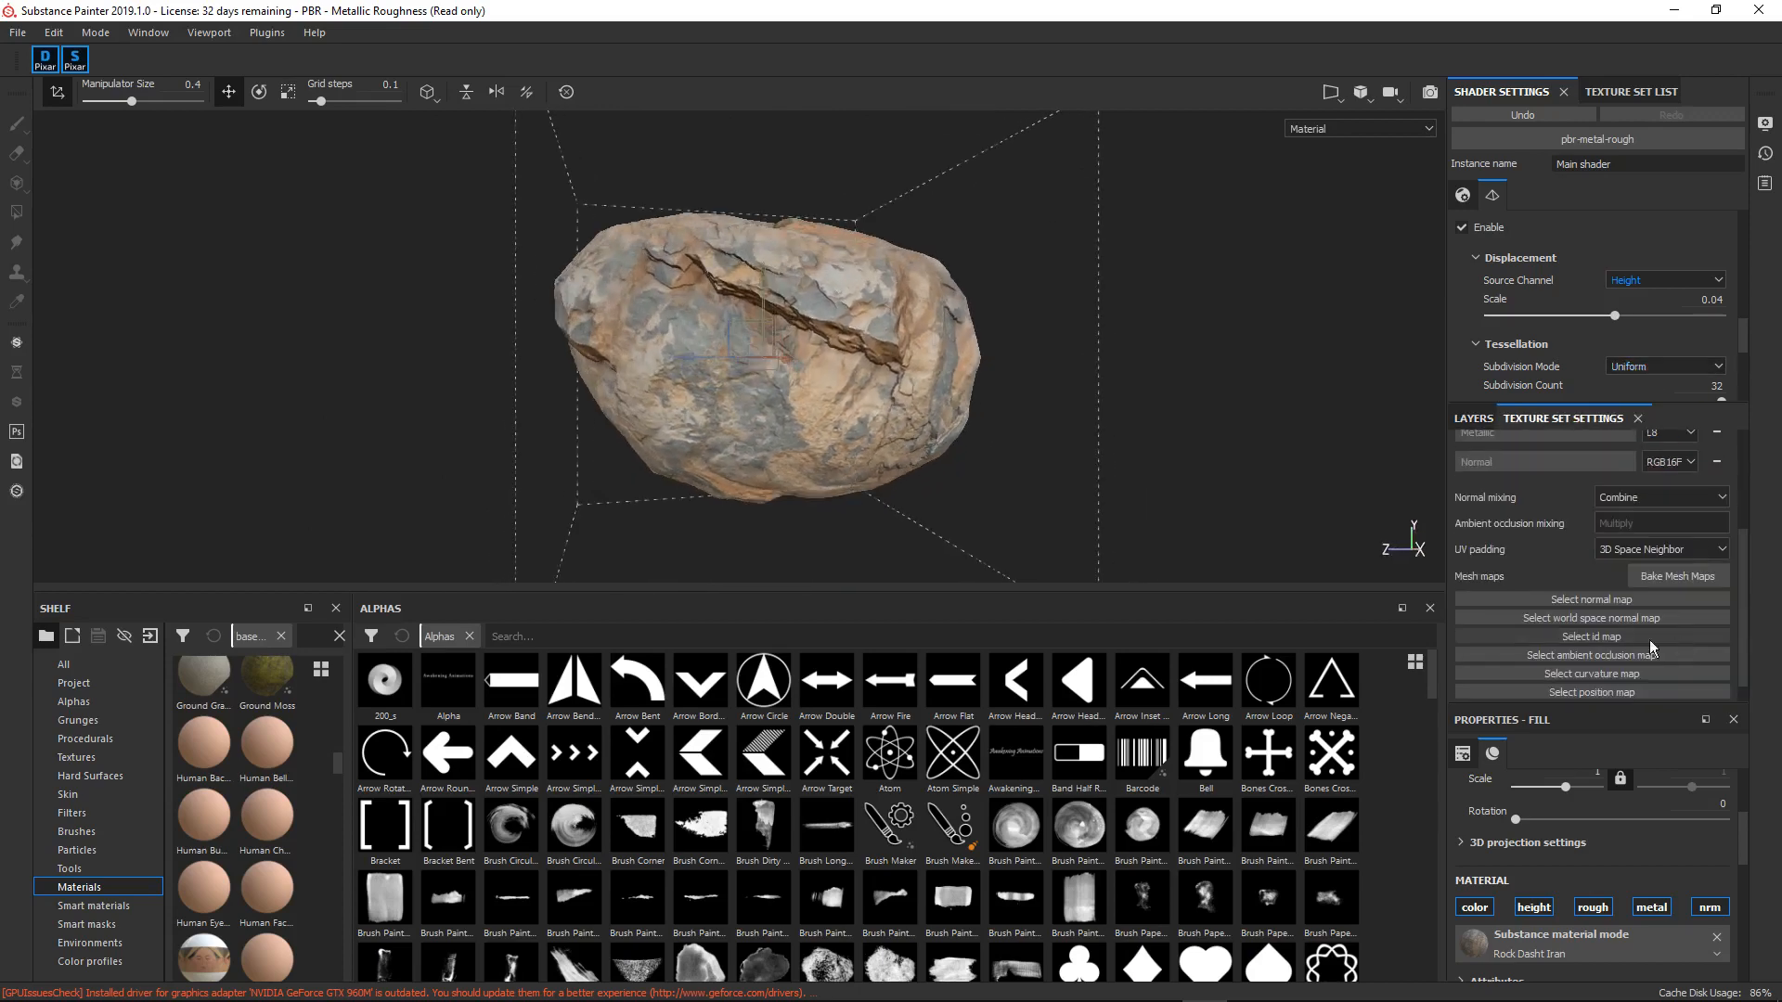
# - In Bake Mesh Maps, set Antialiasing under Common parameters to a subsampling level
pyautogui.click(1678, 575)
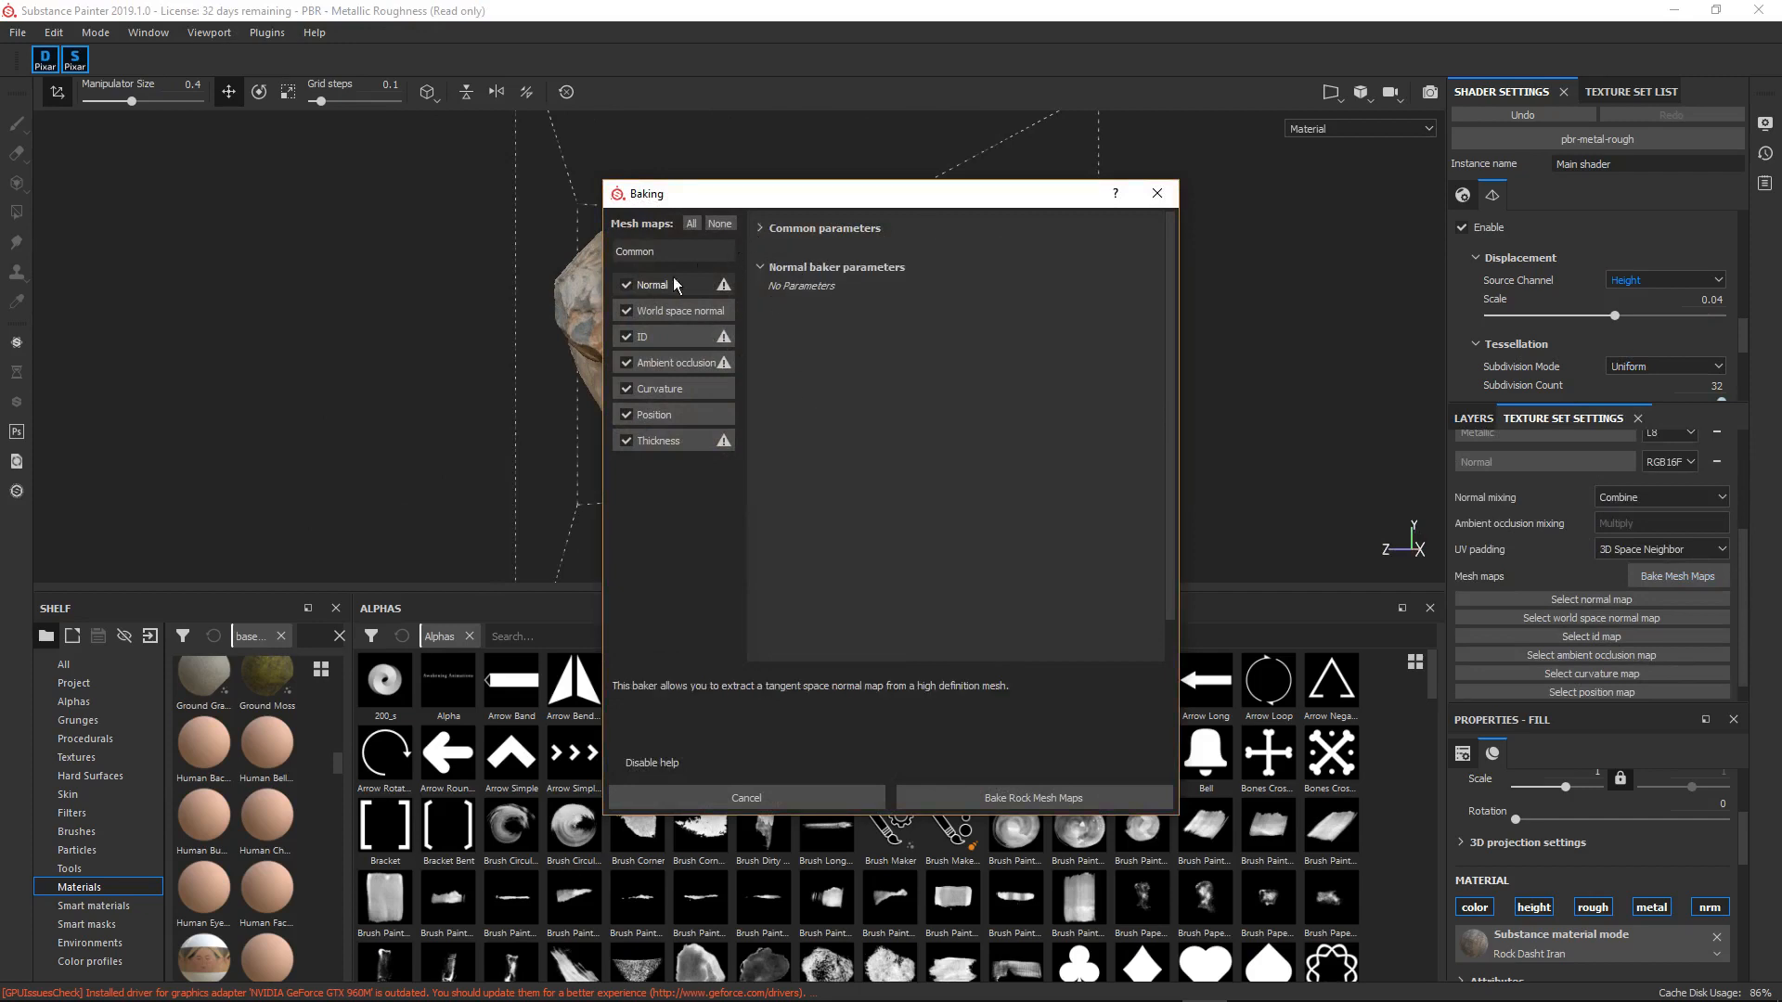
pyautogui.click(760, 228)
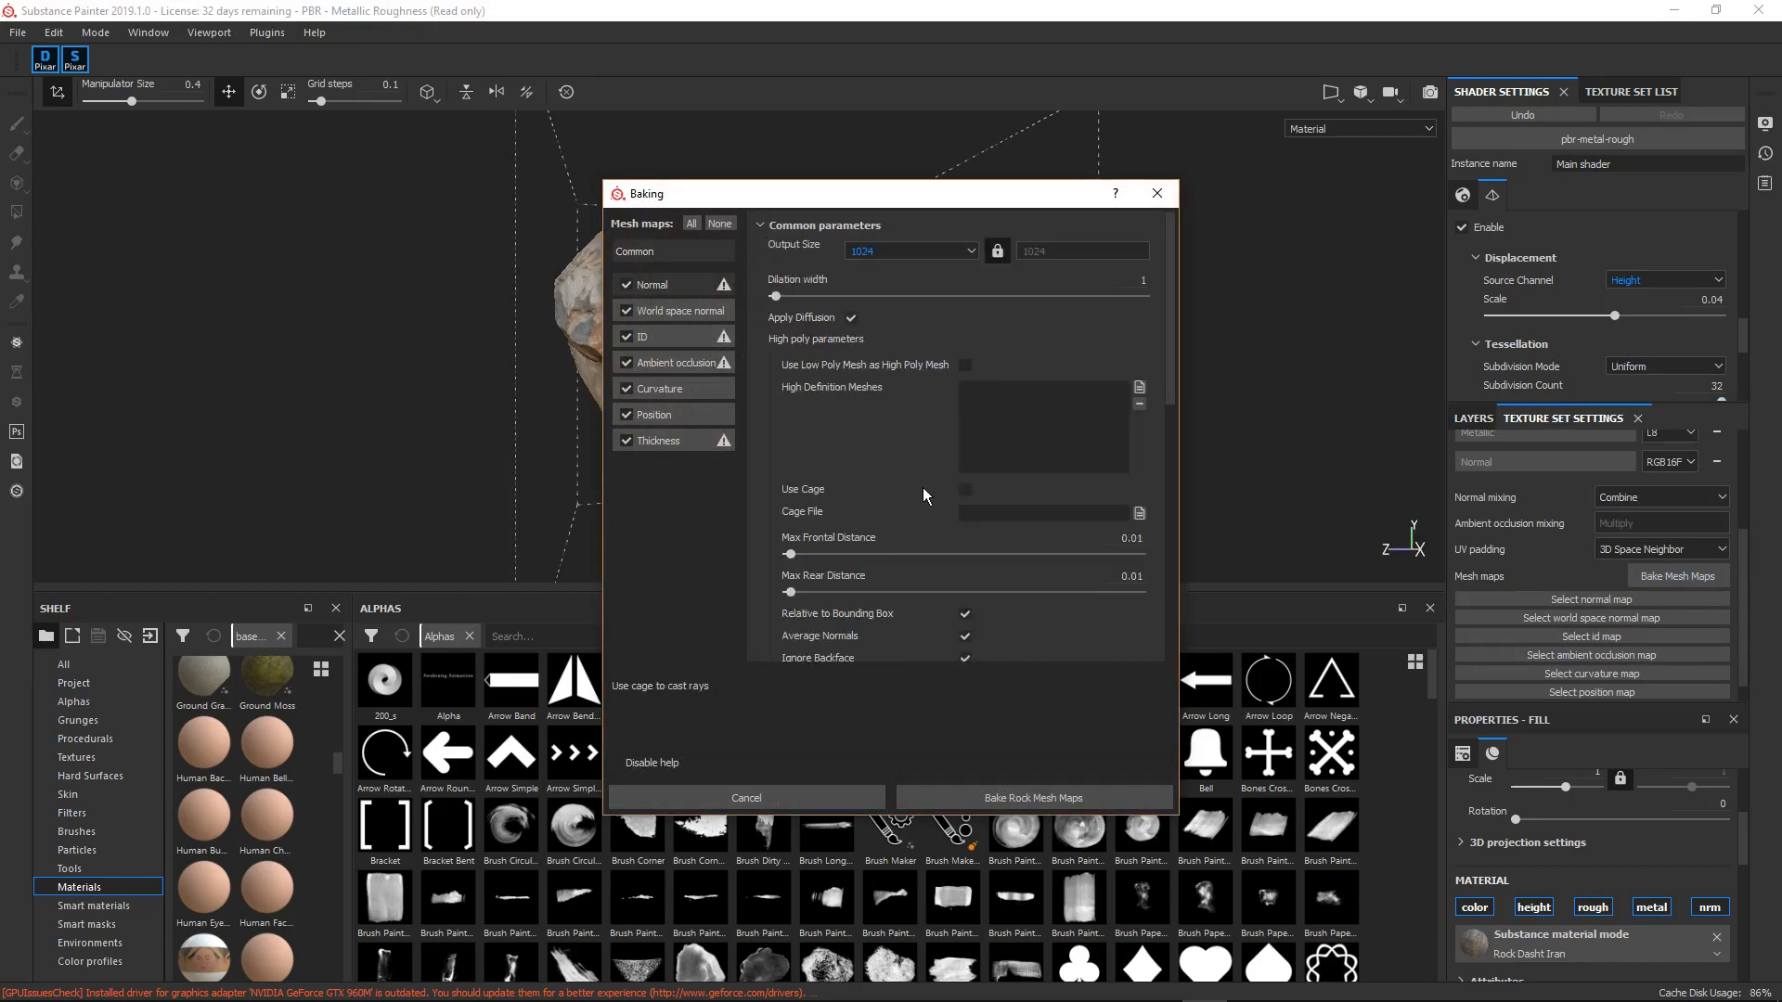
pyautogui.scroll(-3)
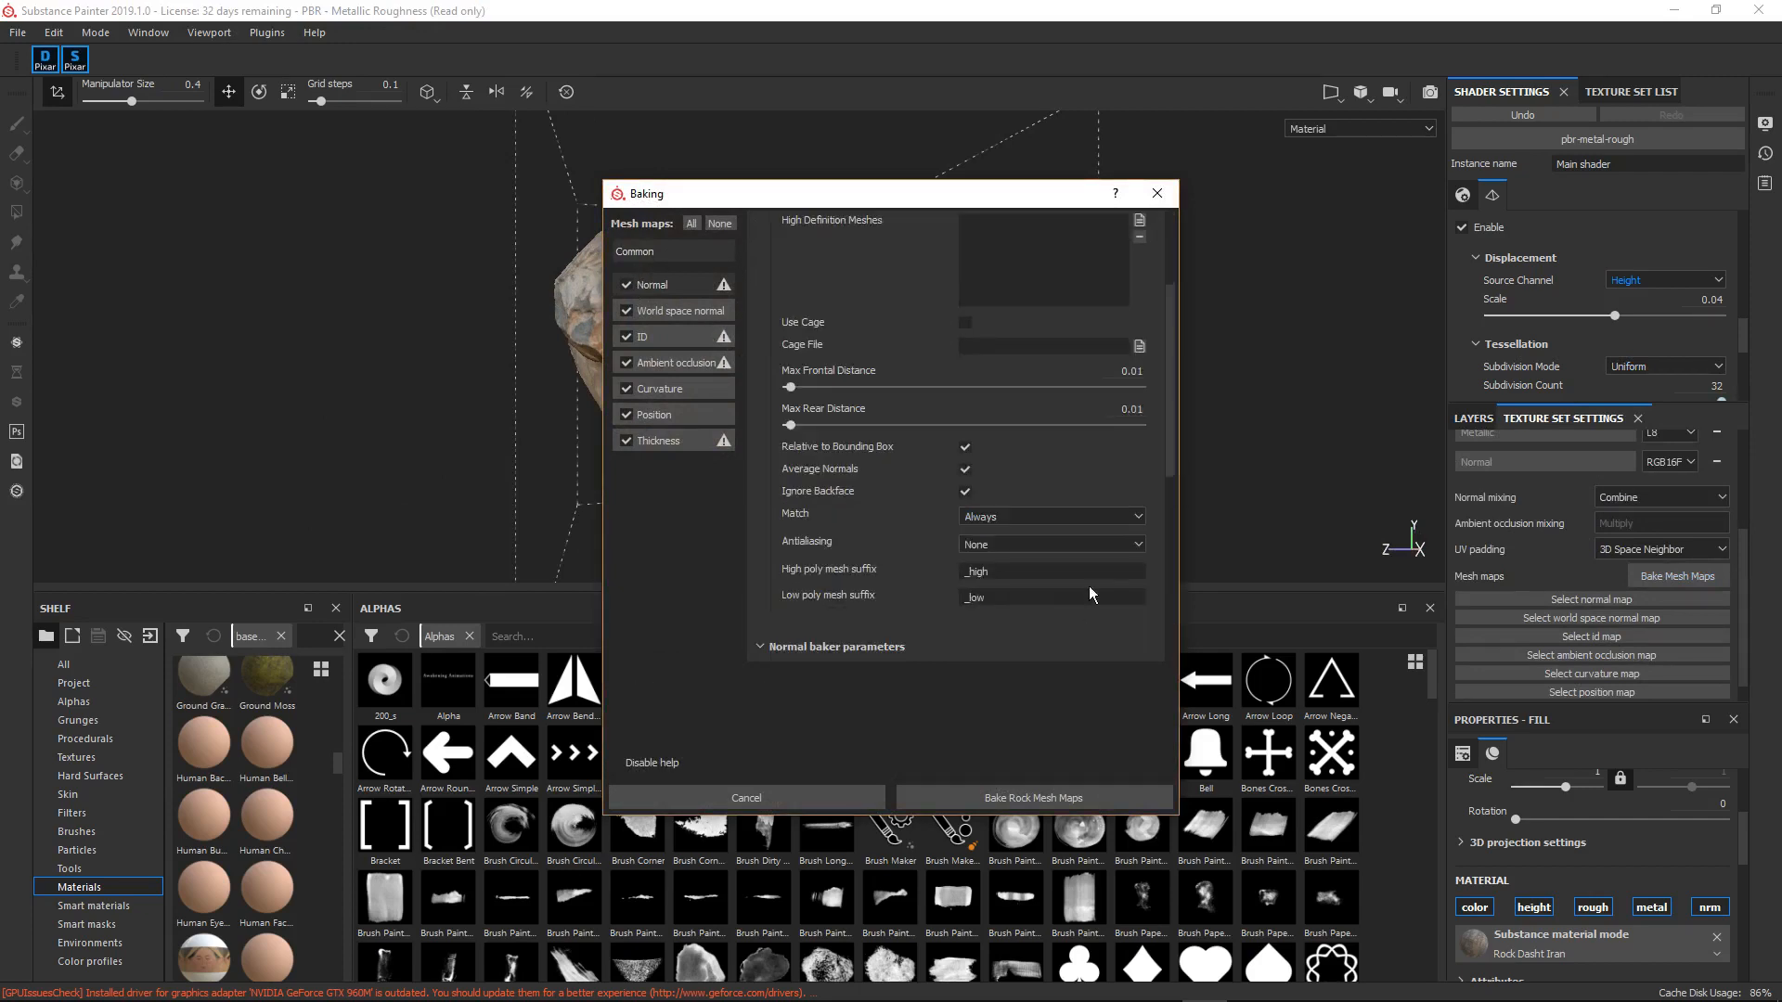
pyautogui.click(1051, 544)
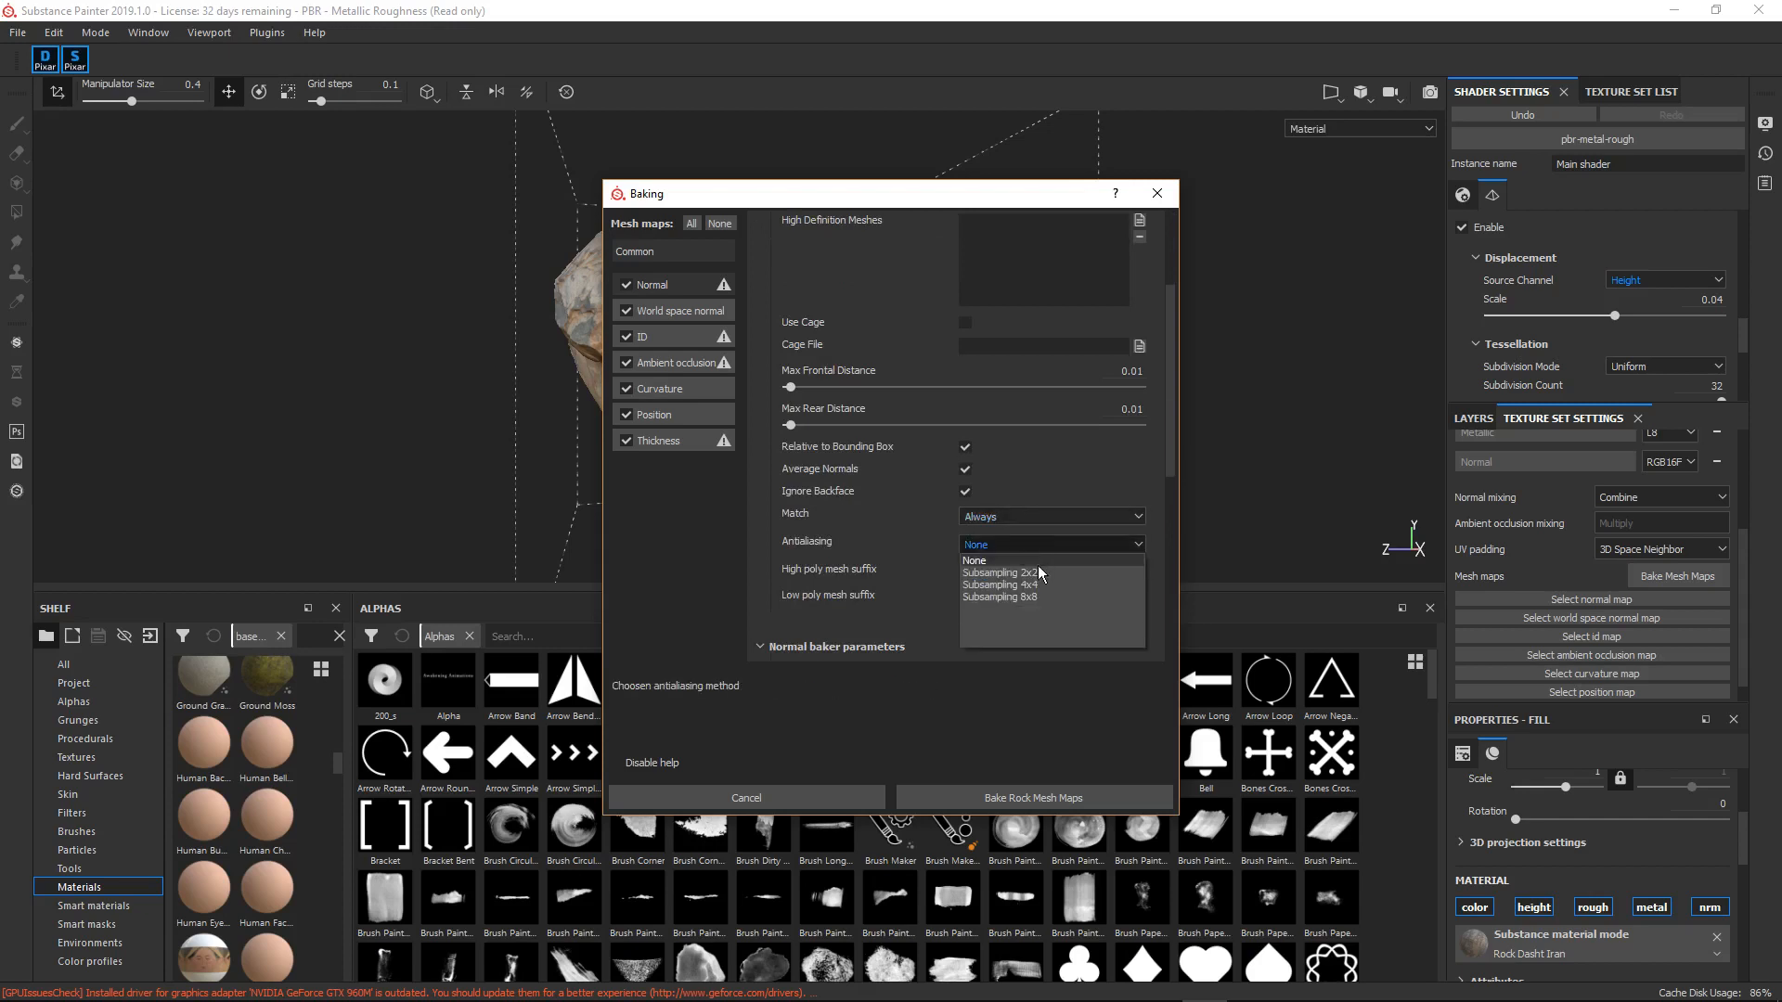
pyautogui.click(1032, 798)
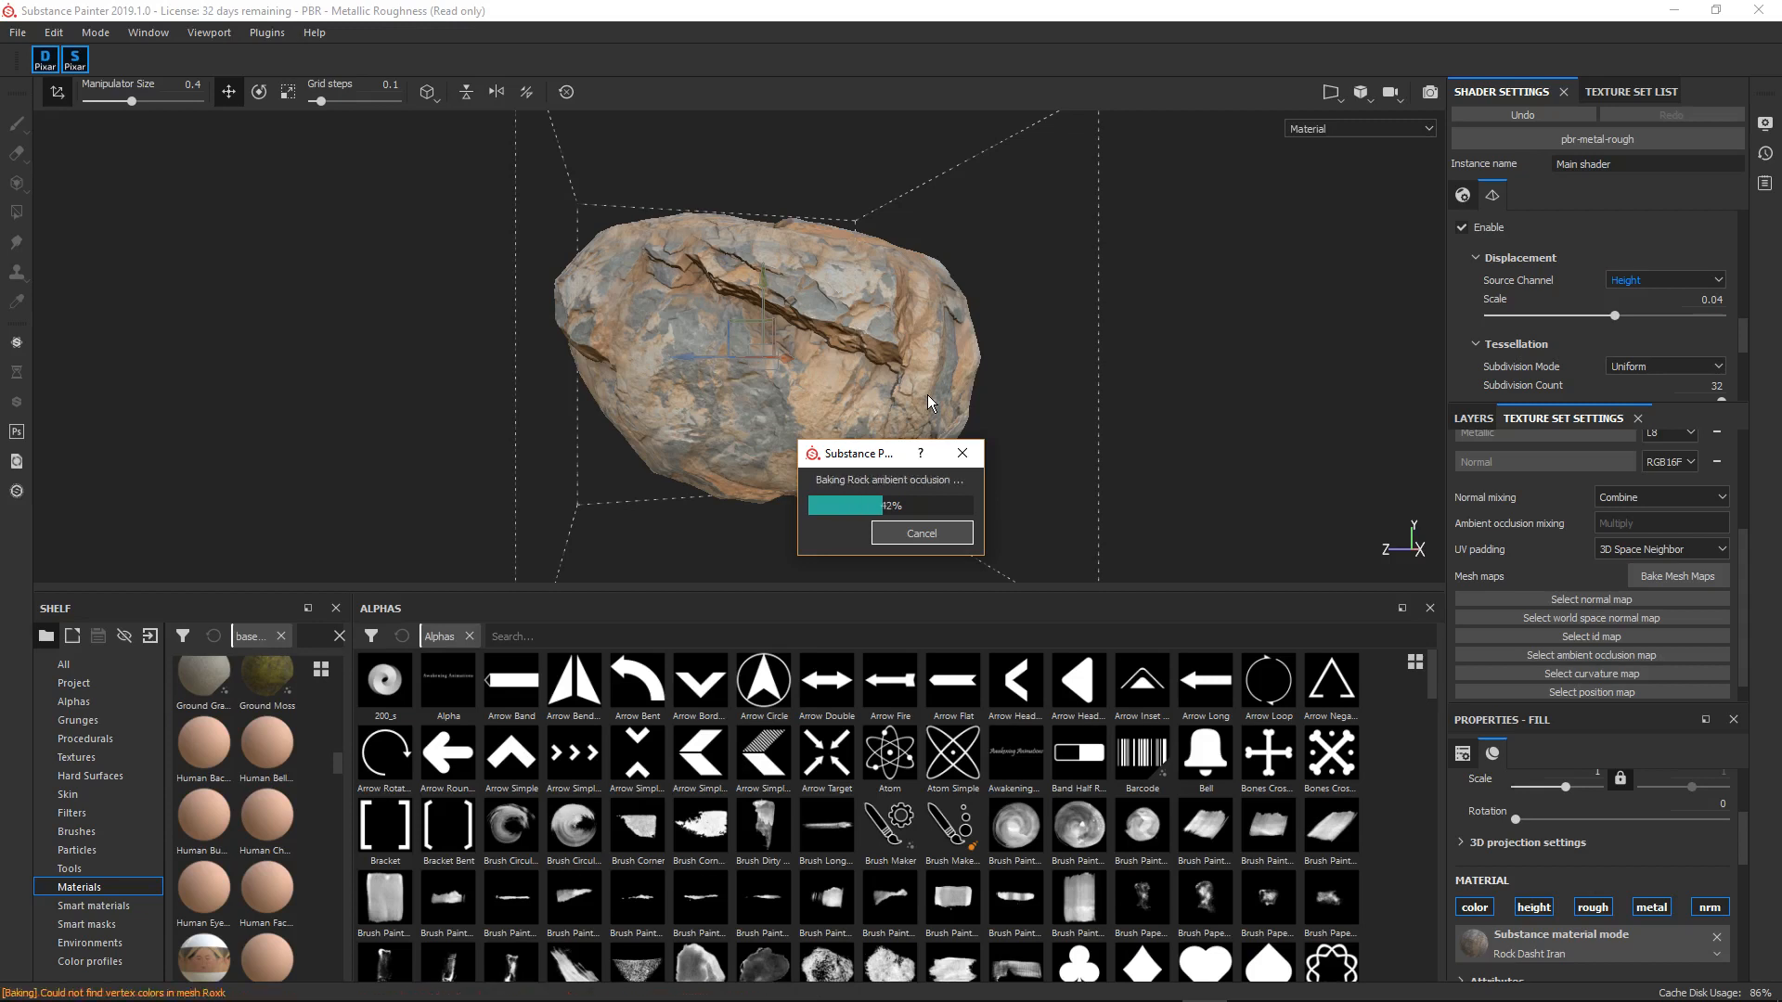
pyautogui.moveTo(930, 461)
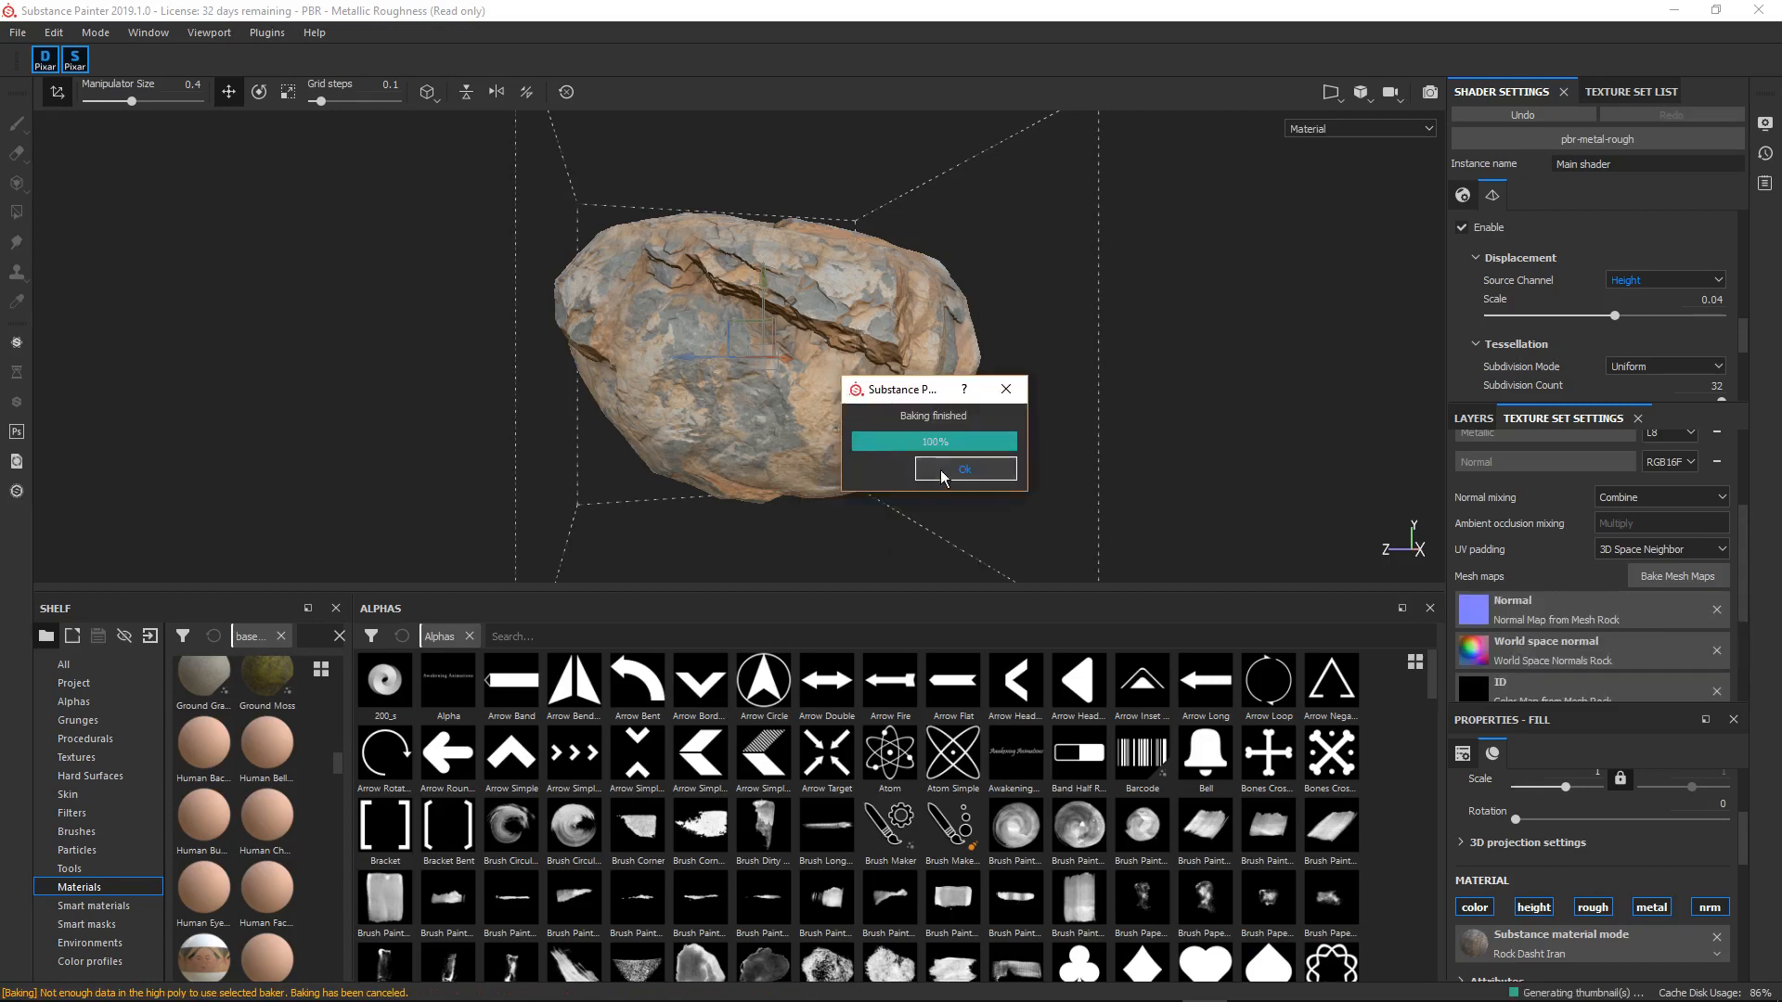
# - Finish baking the rock mesh maps, dismiss the notice and return to the layer stack
pyautogui.click(965, 468)
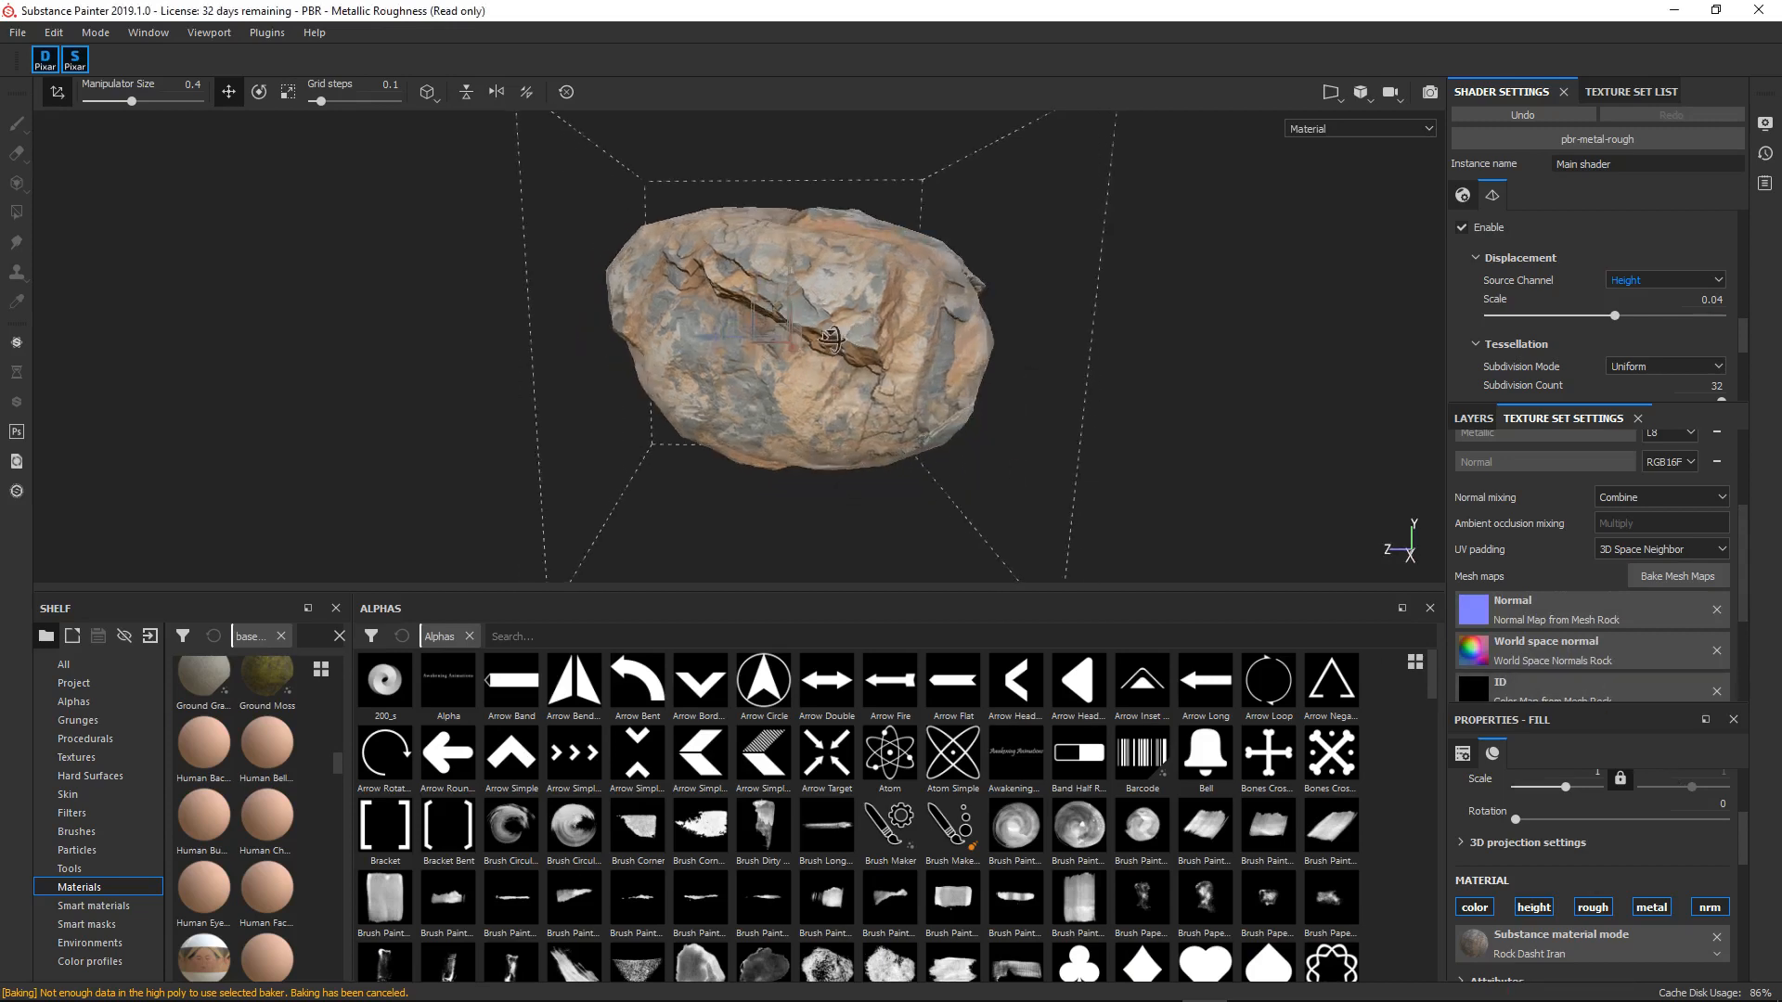
pyautogui.moveTo(829, 336); pyautogui.dragTo(874, 421)
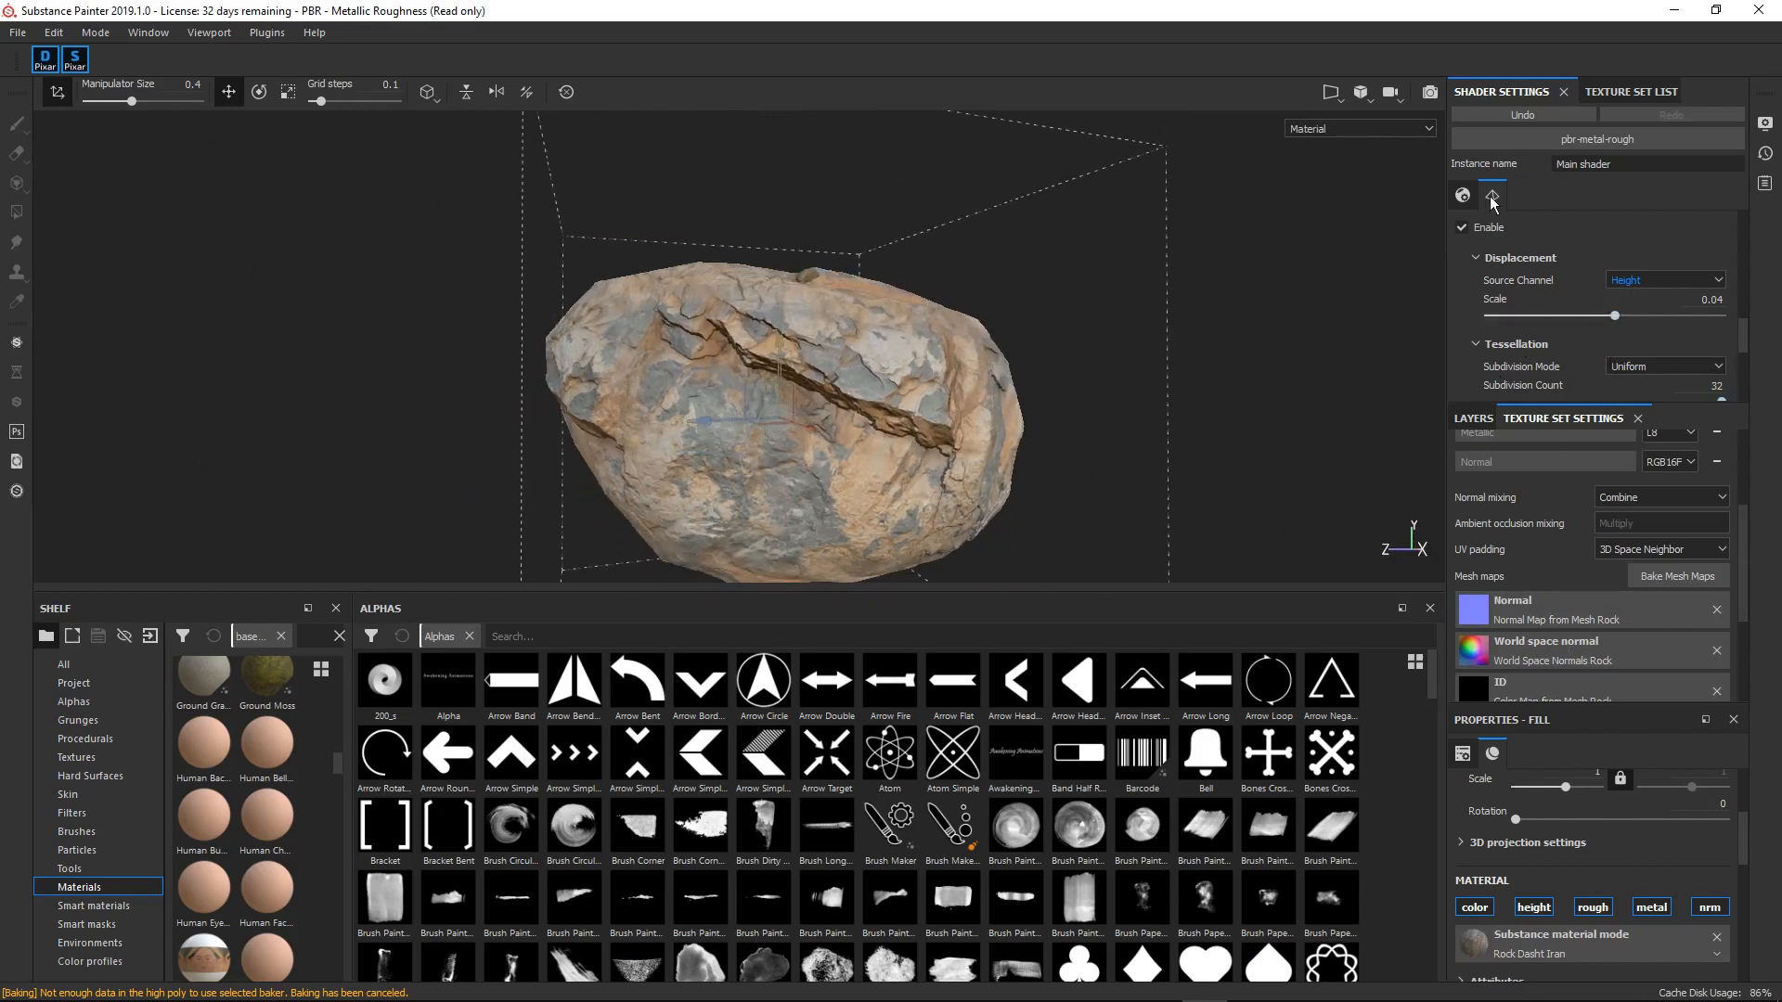
pyautogui.click(1474, 418)
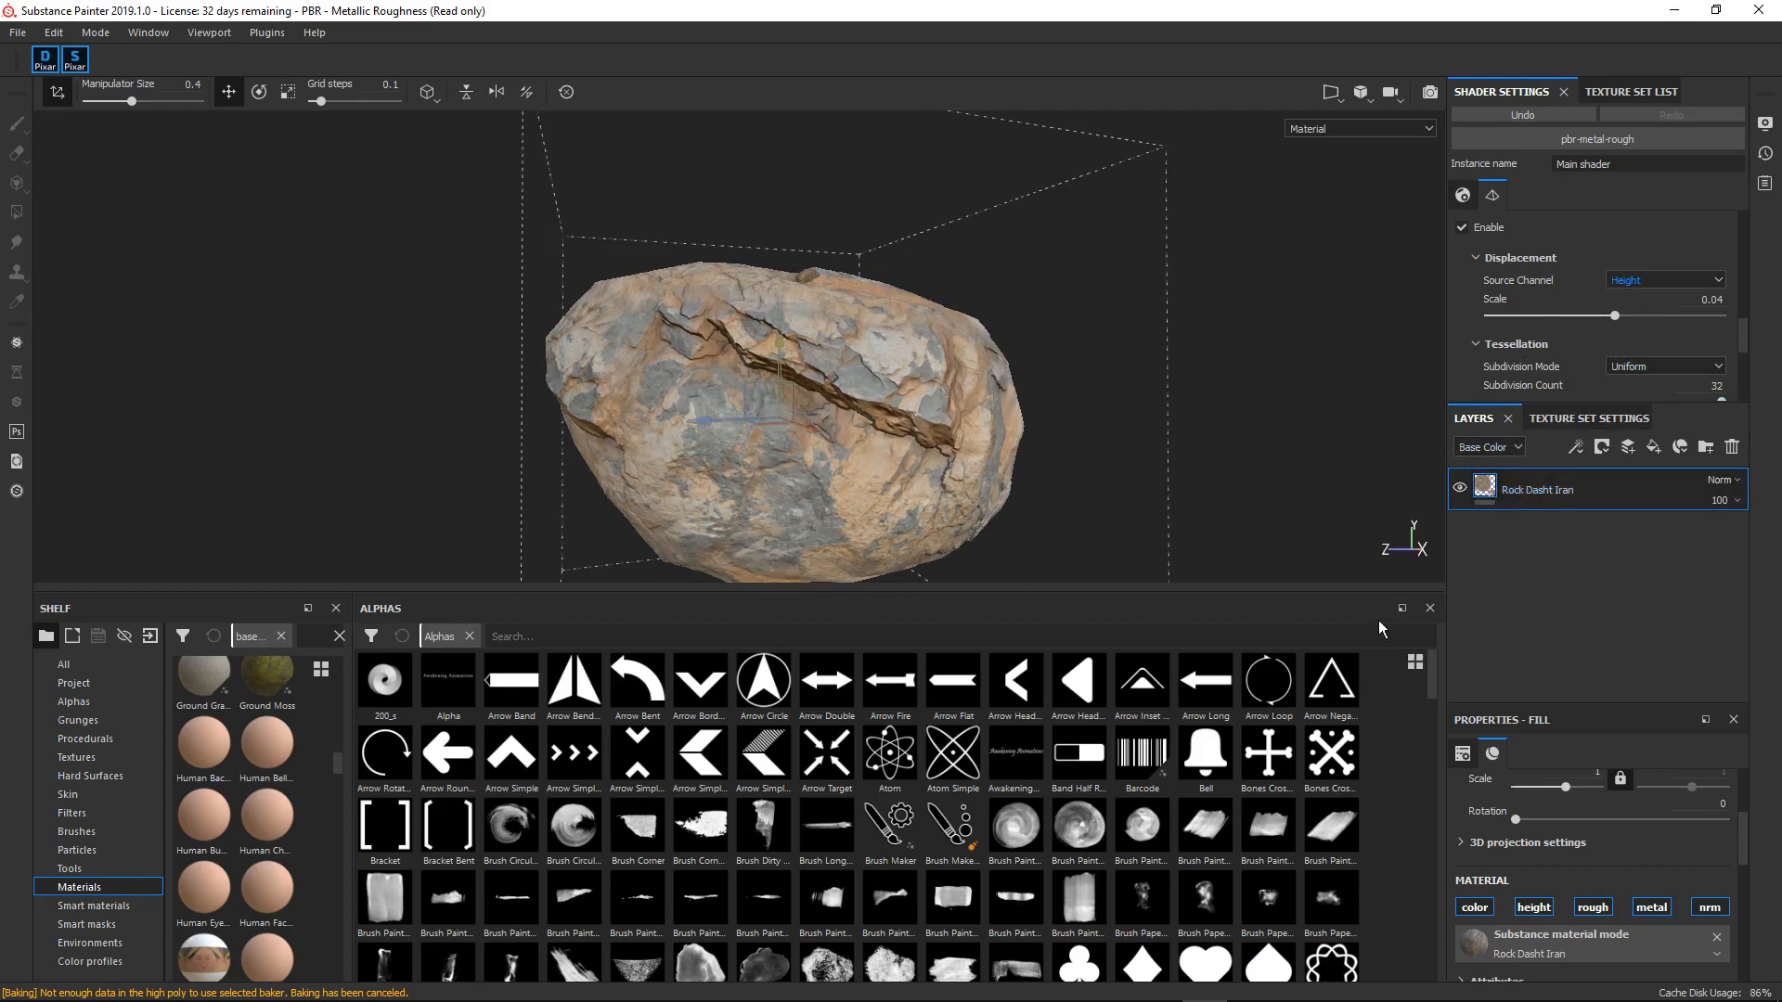
# - Raise the Iceland Mossy Meadow fill's Moss Coverage to 1 over the rock
pyautogui.scroll(-3)
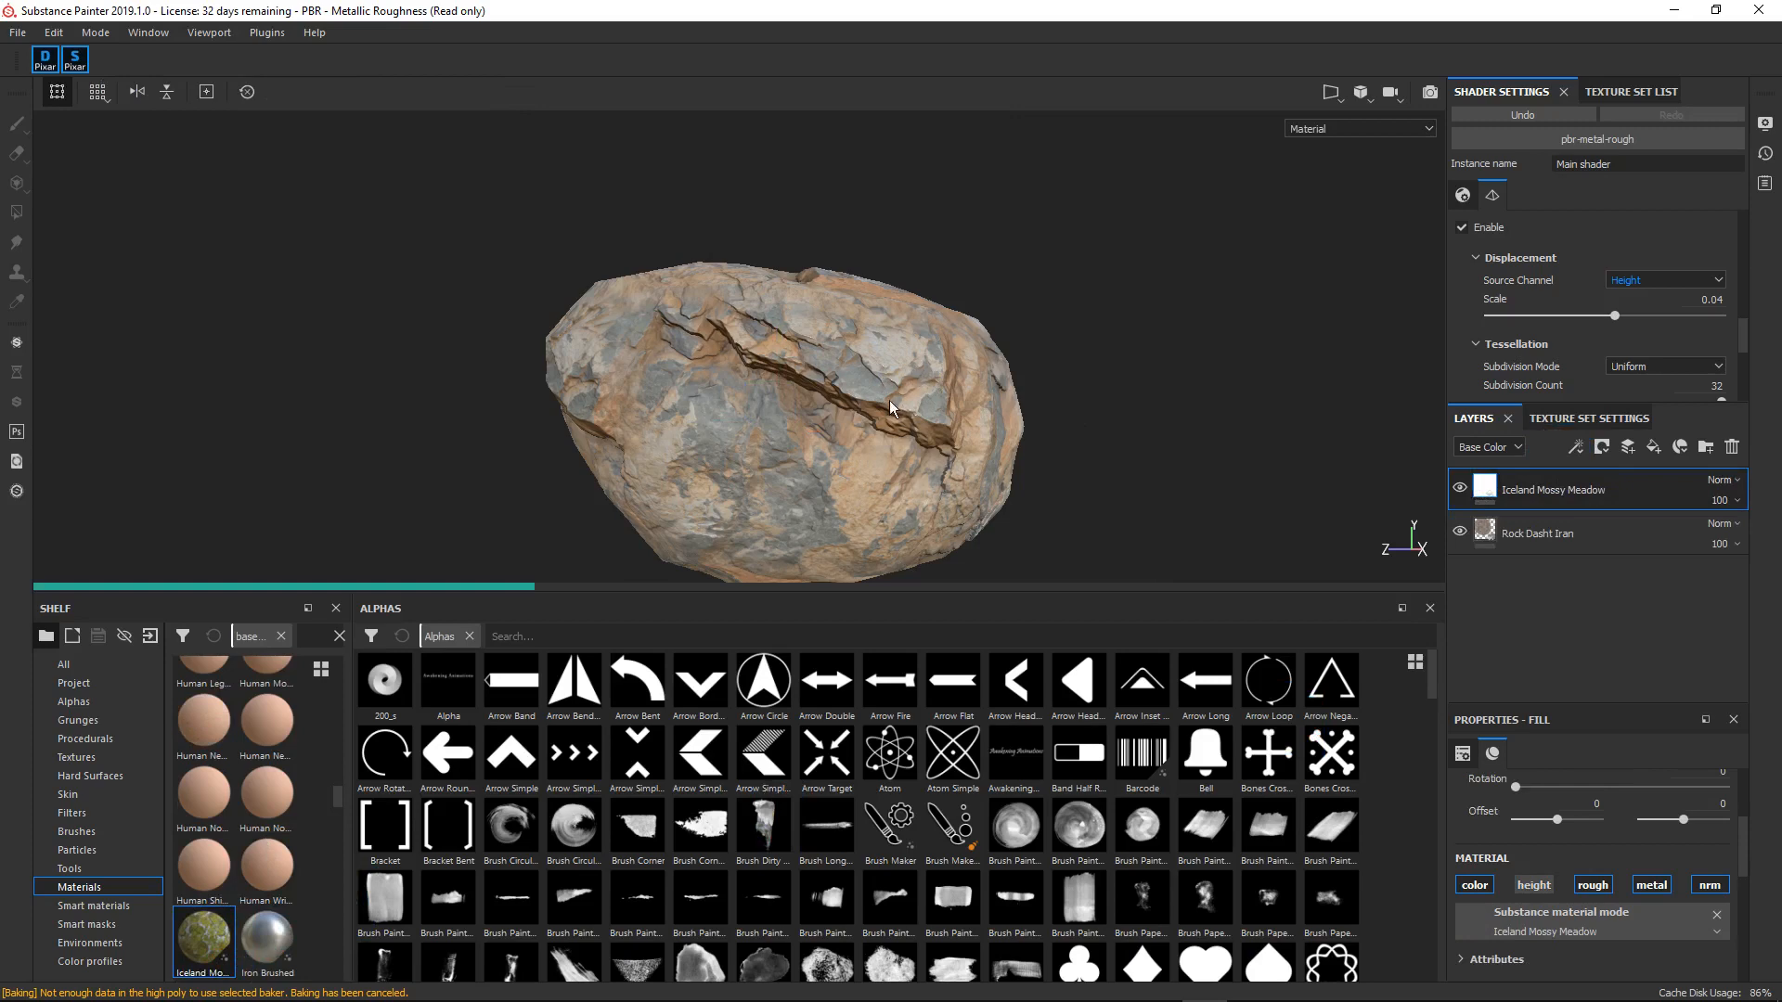
pyautogui.moveTo(831, 375)
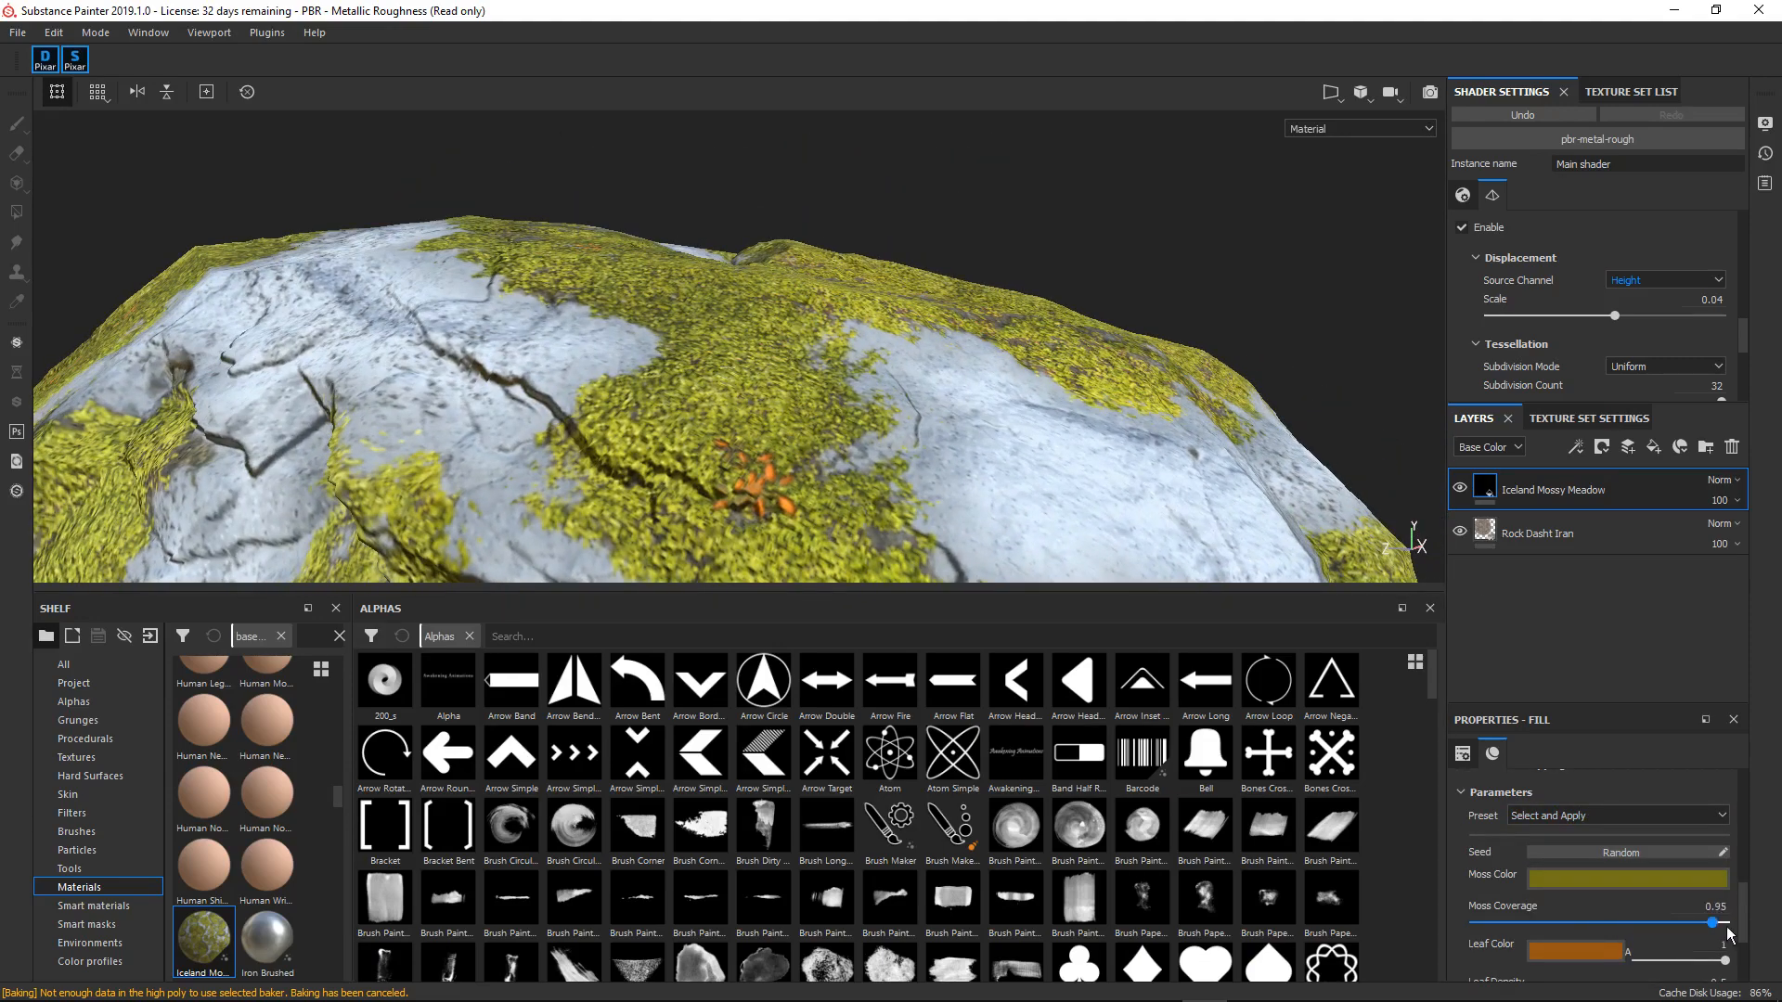
pyautogui.moveTo(1713, 922); pyautogui.dragTo(1734, 922)
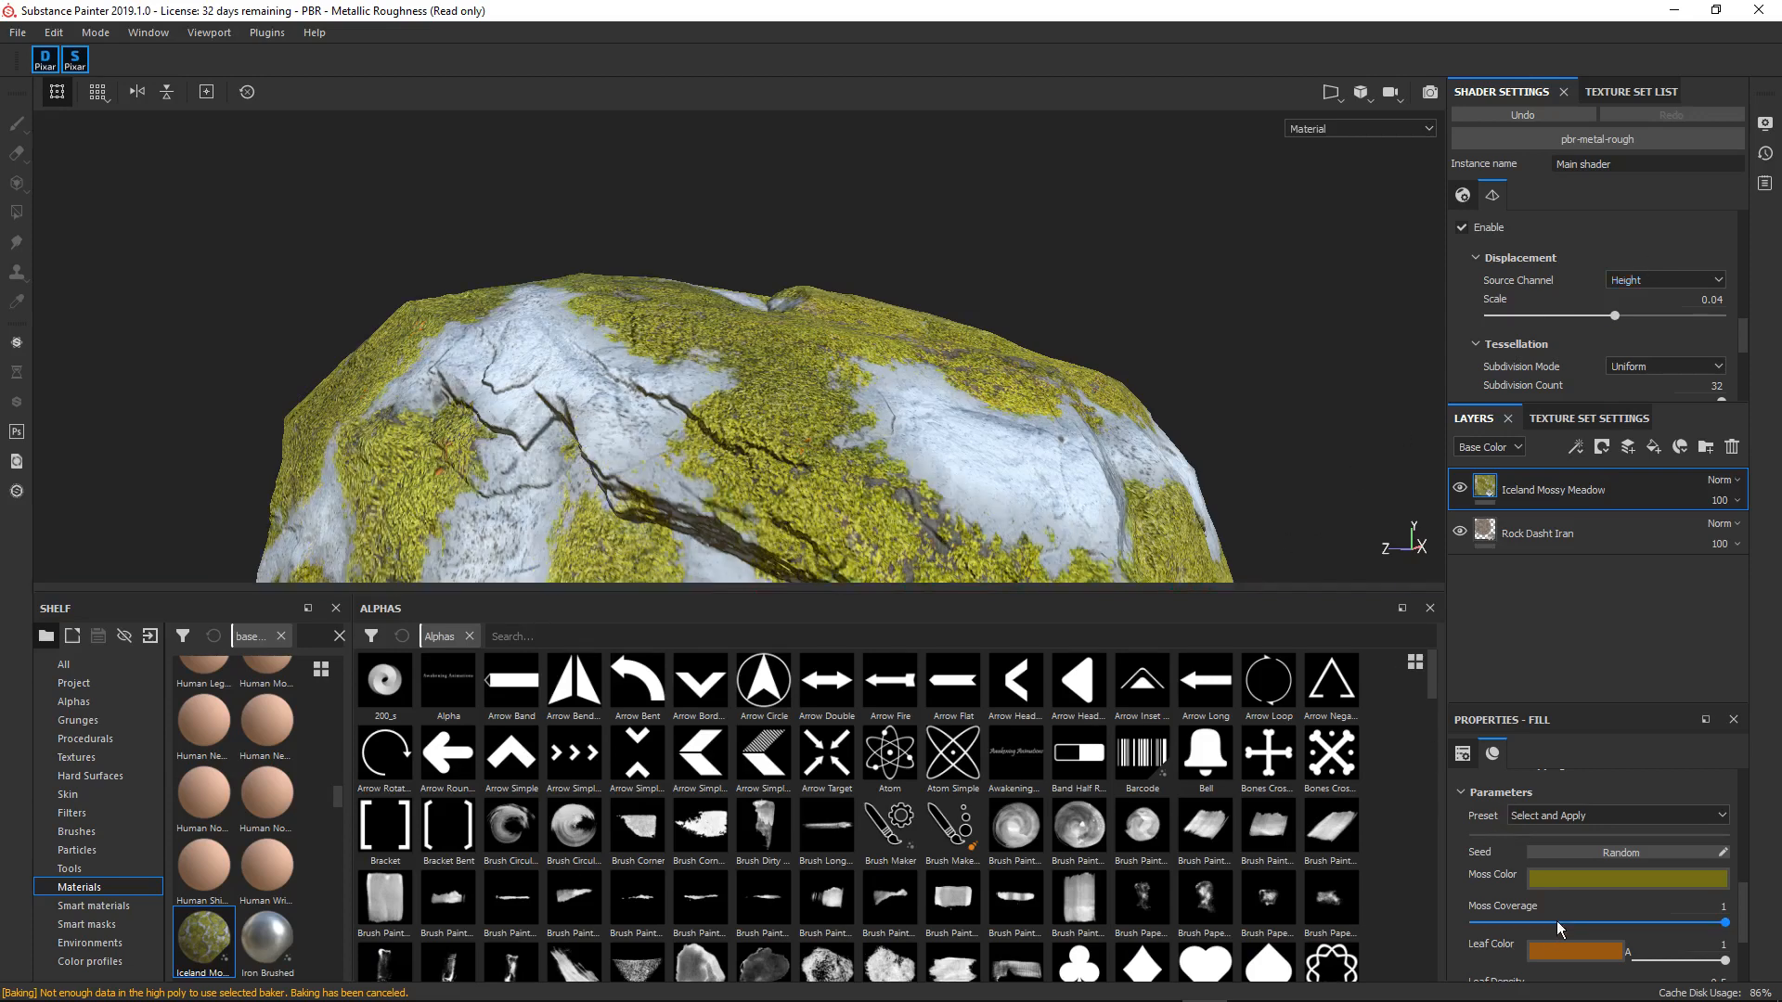
pyautogui.scroll(-3)
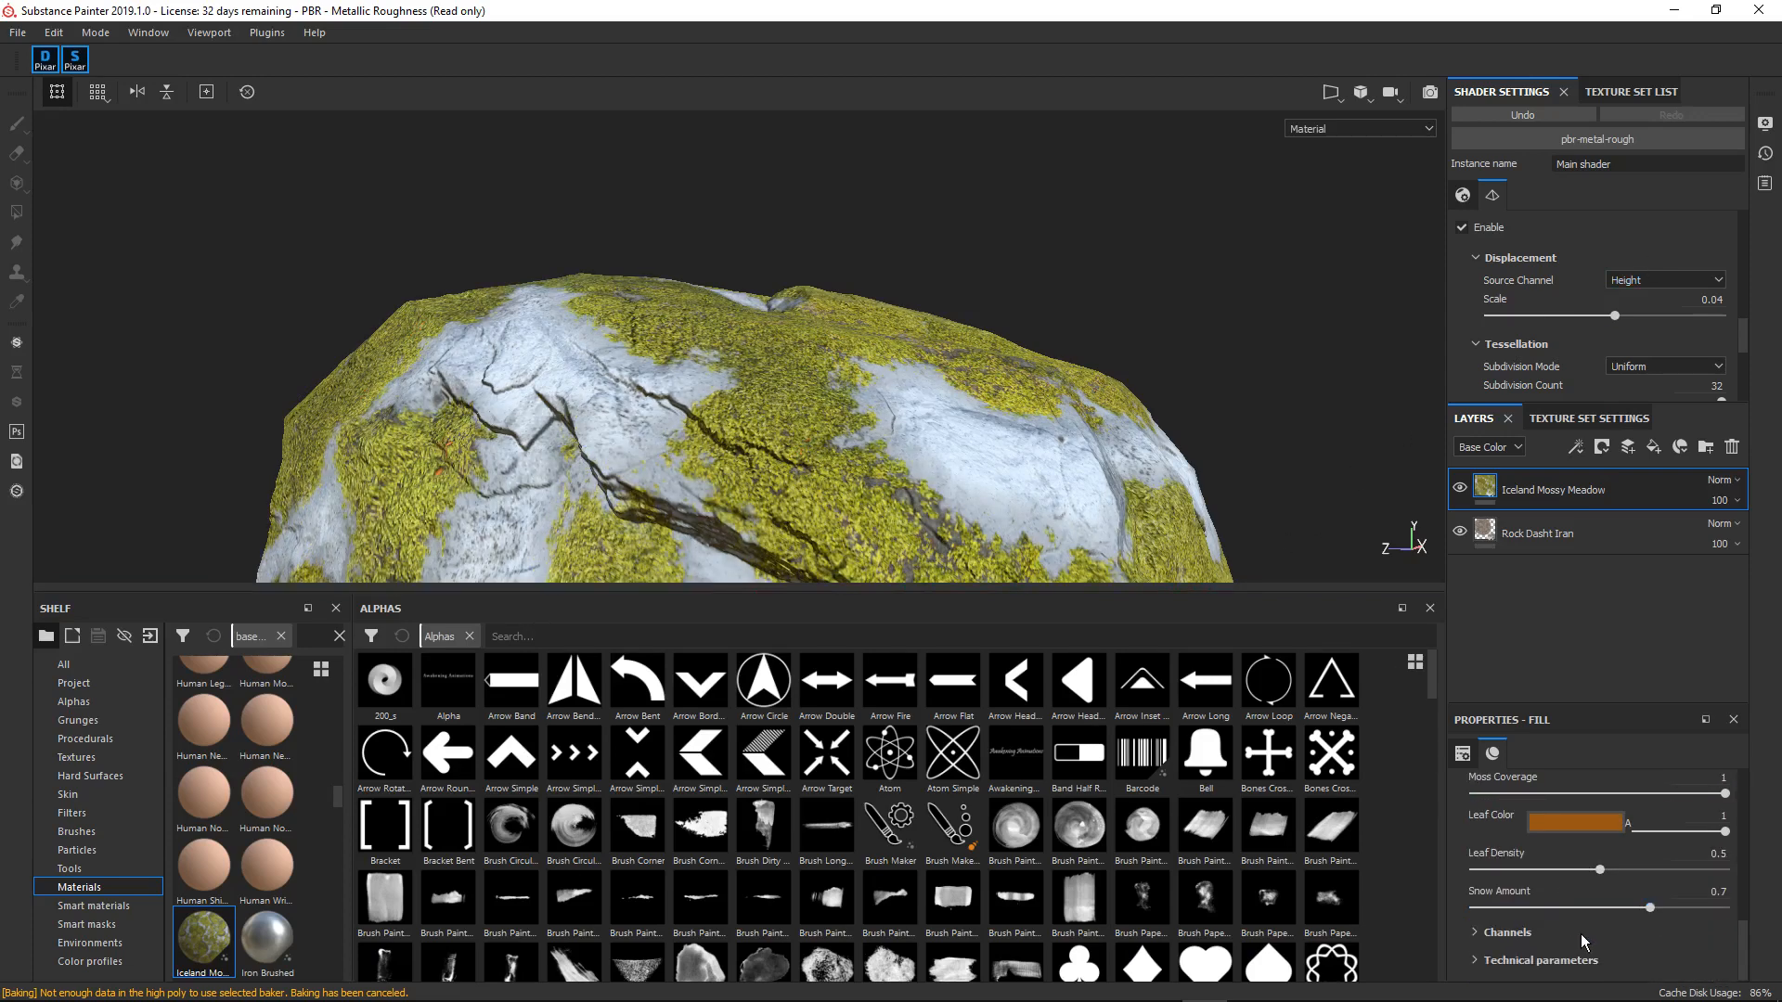
pyautogui.click(1541, 962)
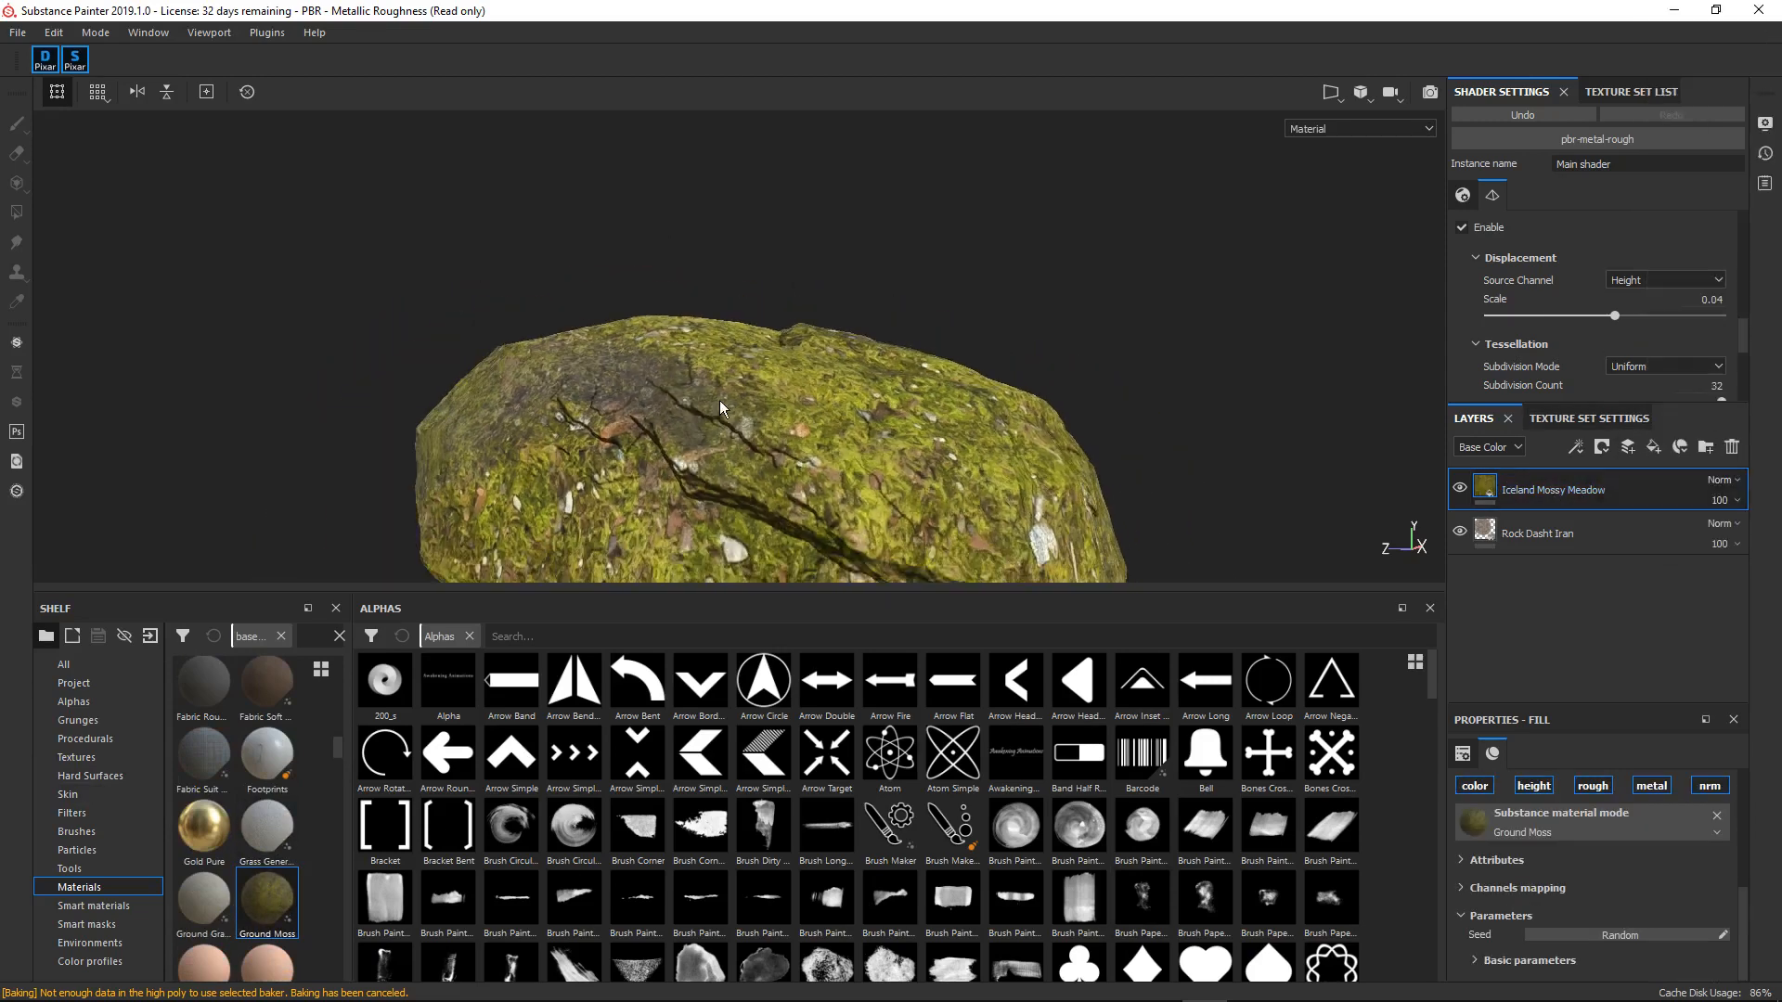
# - Inspect the mossy rock and paint moss into the mask at its centre
pyautogui.moveTo(722, 406); pyautogui.dragTo(887, 477)
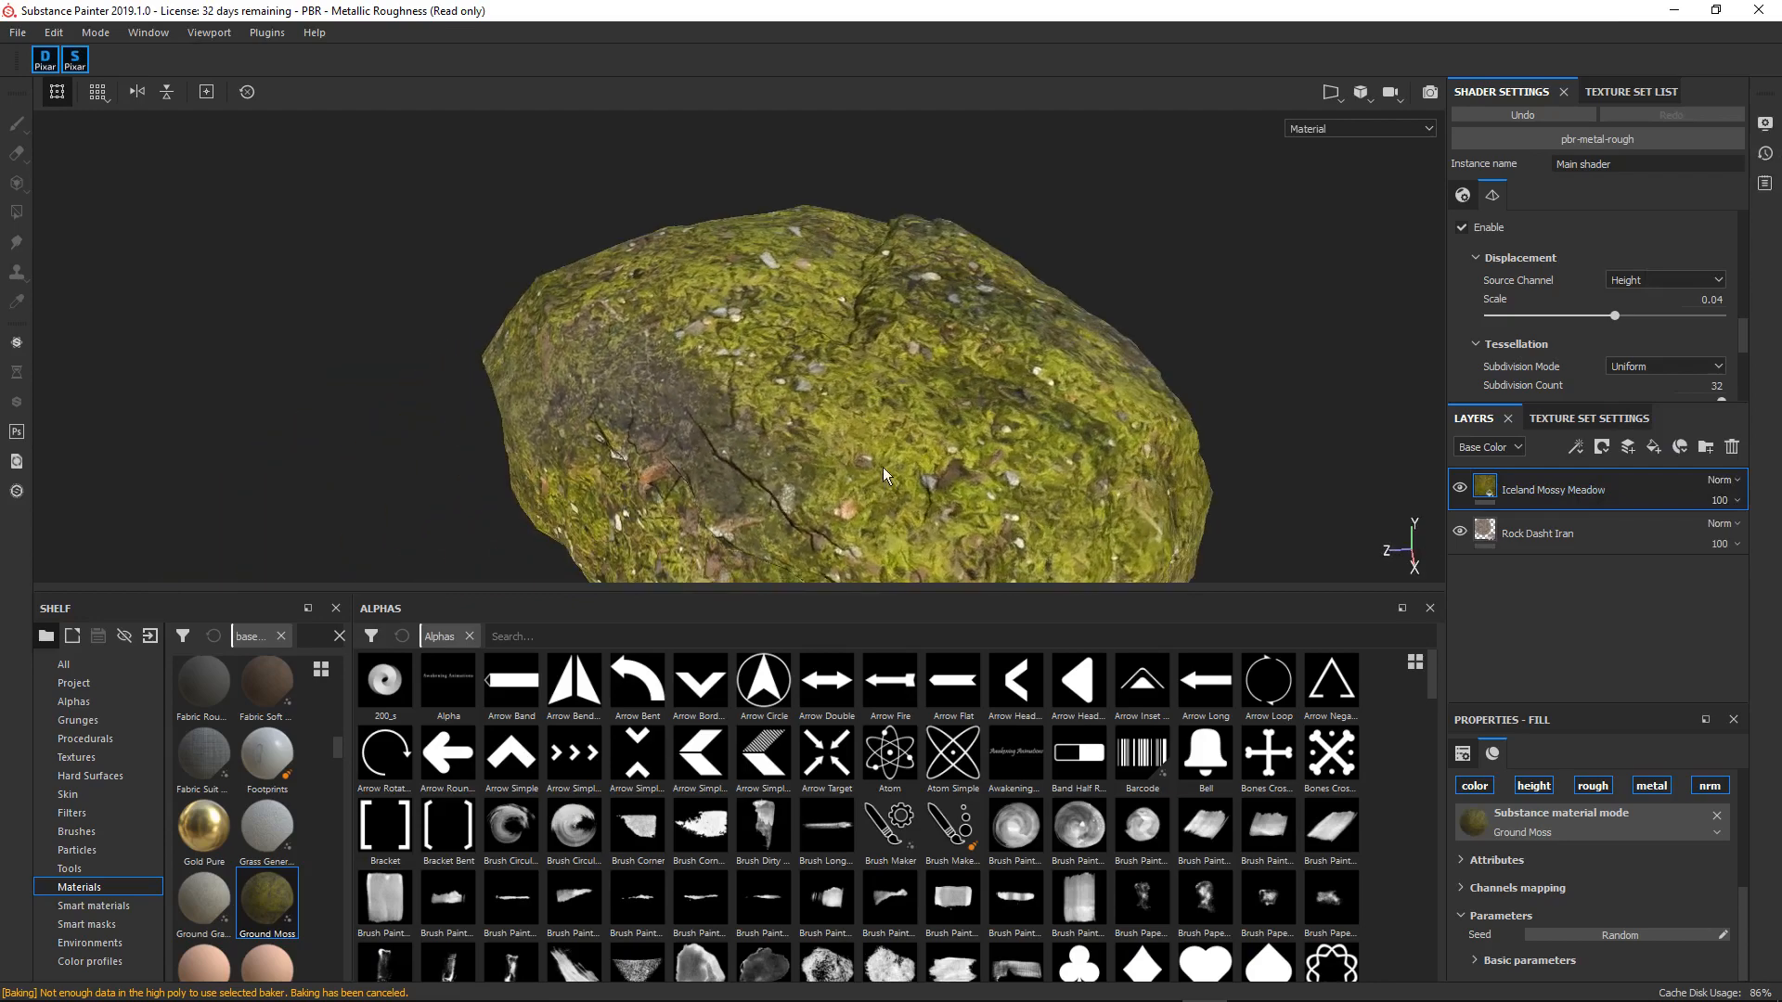
pyautogui.moveTo(887, 475); pyautogui.dragTo(869, 392)
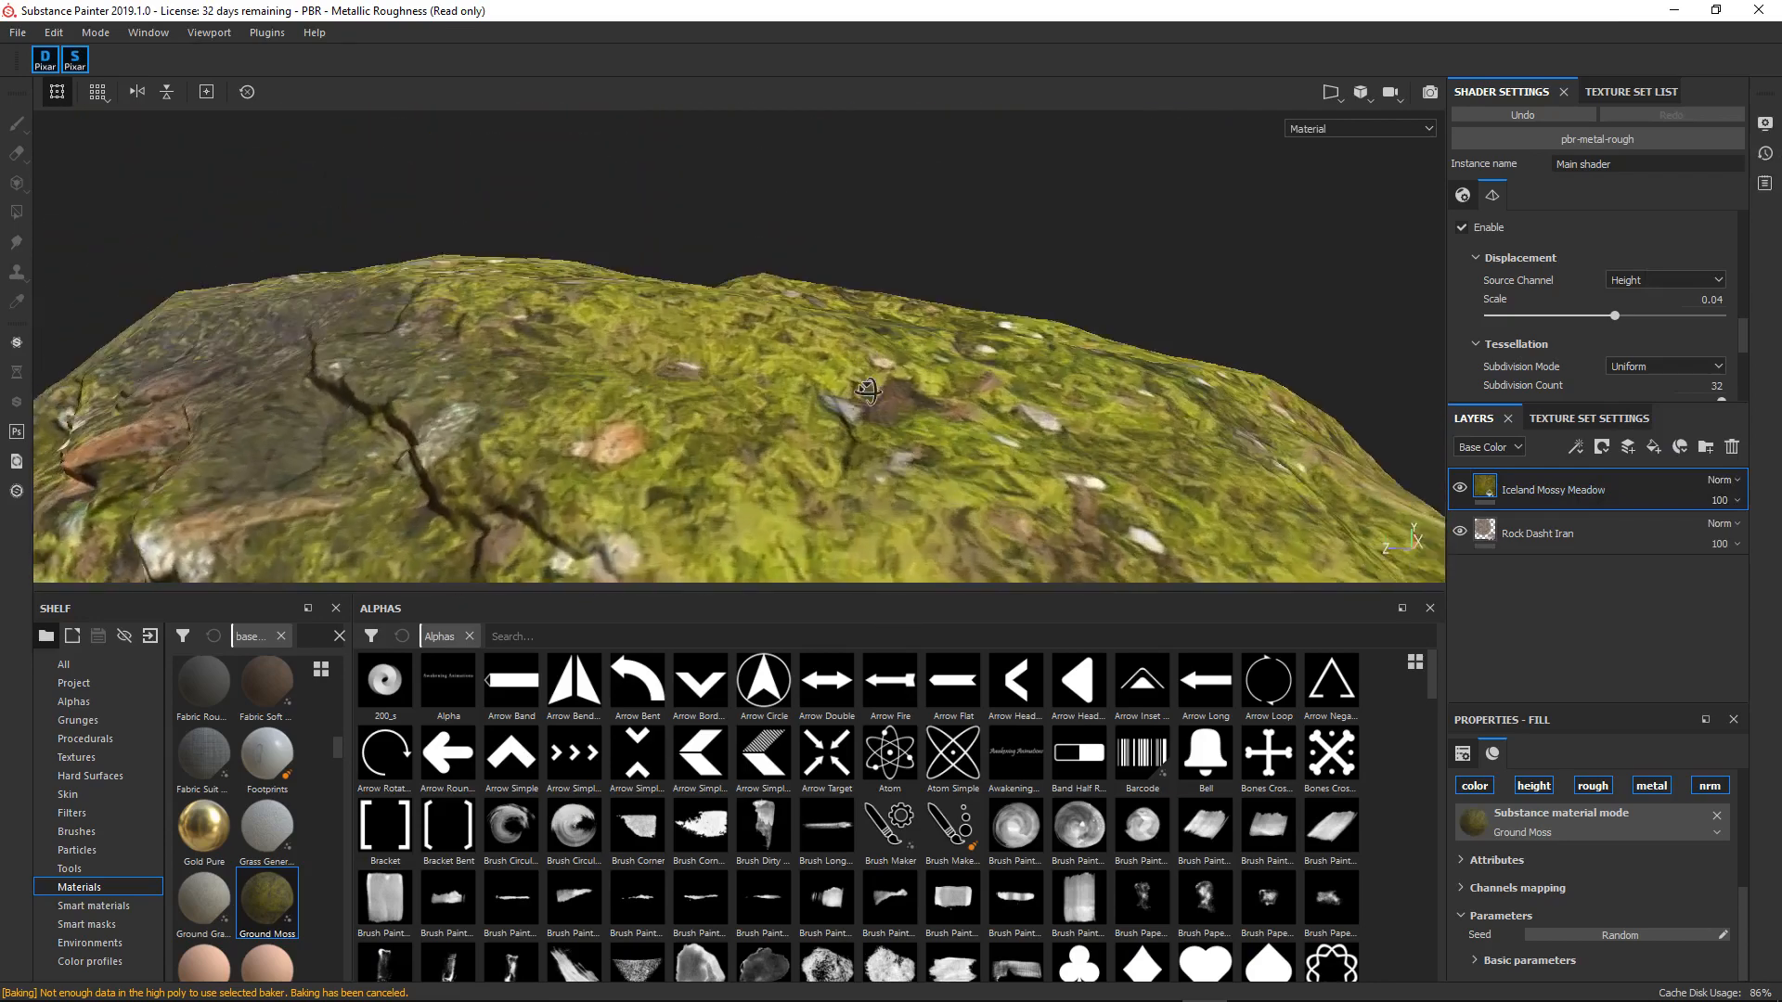
pyautogui.rightClick(1551, 490)
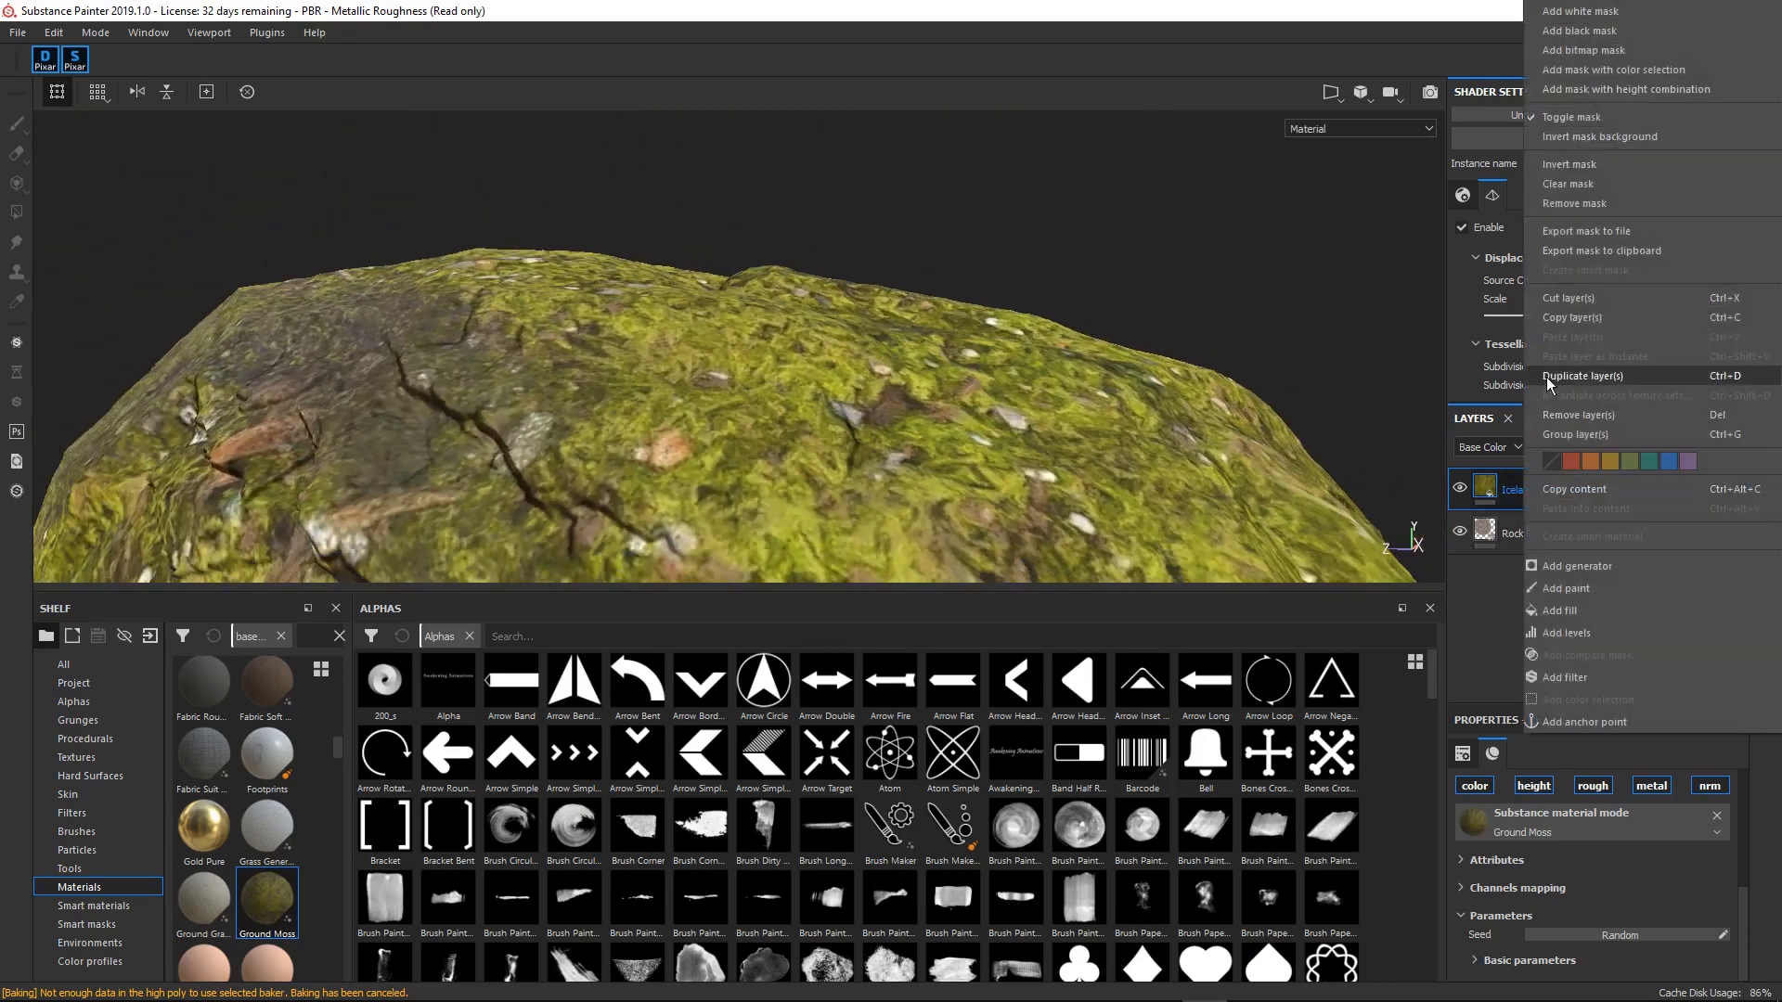
pyautogui.moveTo(1619, 34)
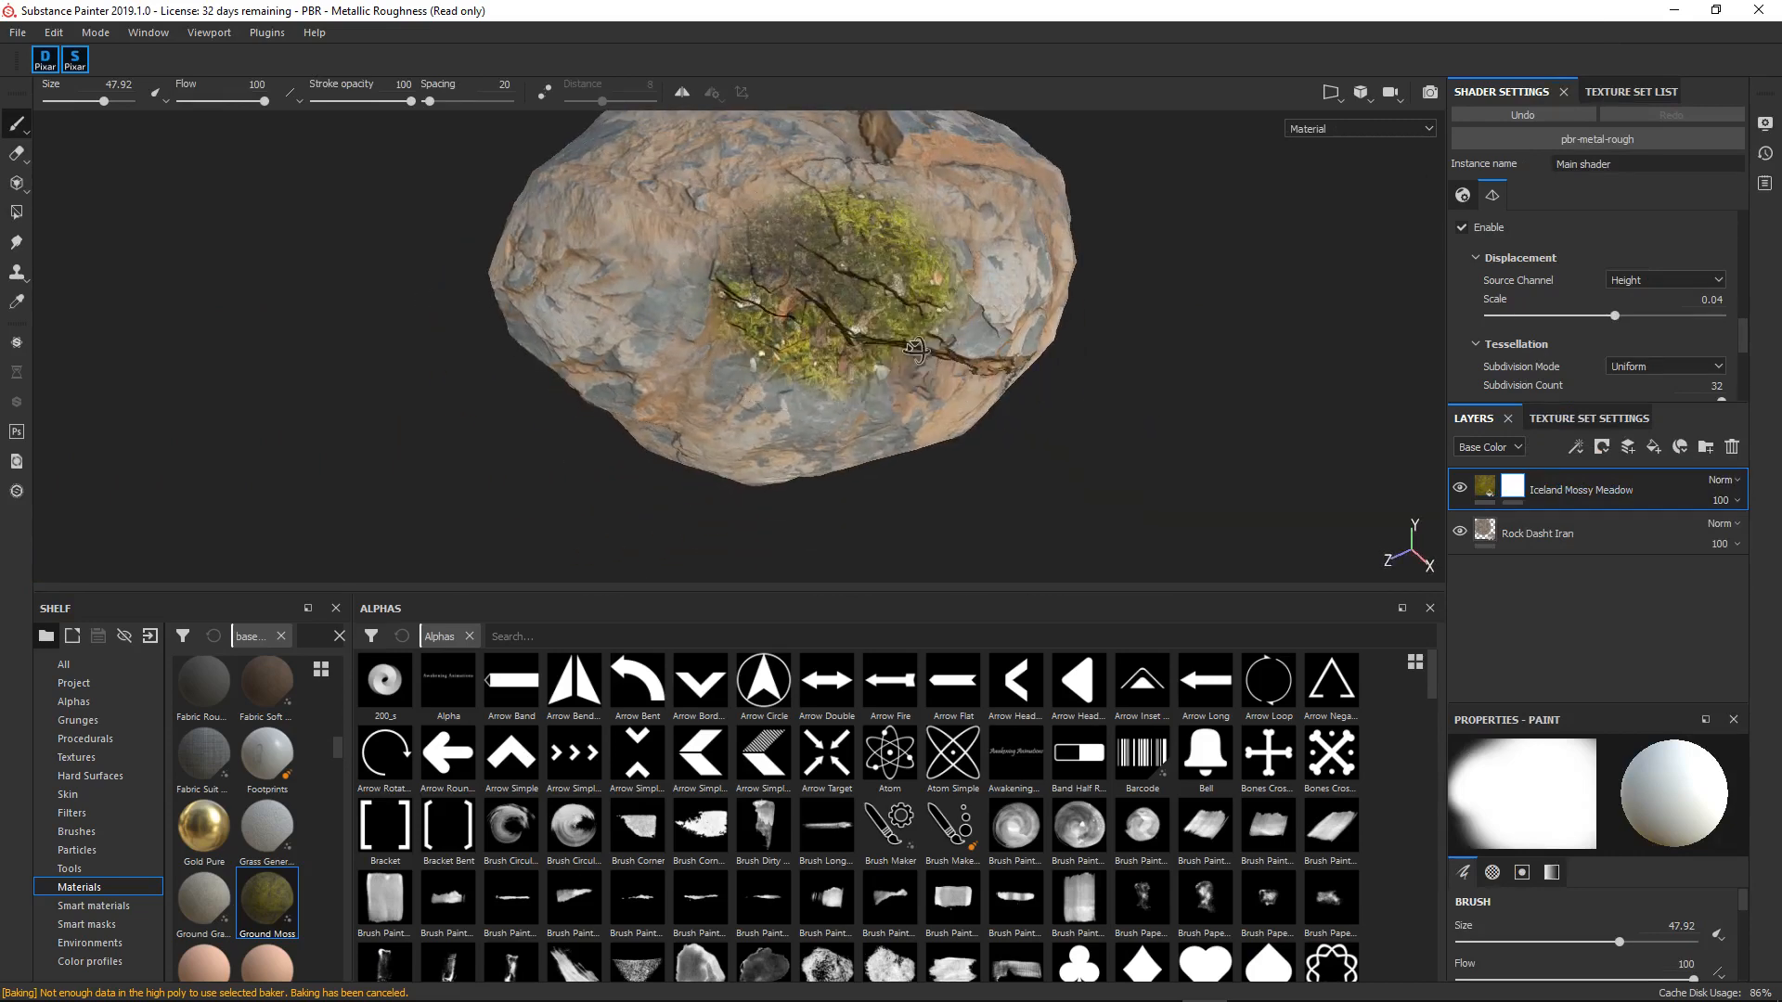
pyautogui.moveTo(915, 347); pyautogui.dragTo(1069, 331)
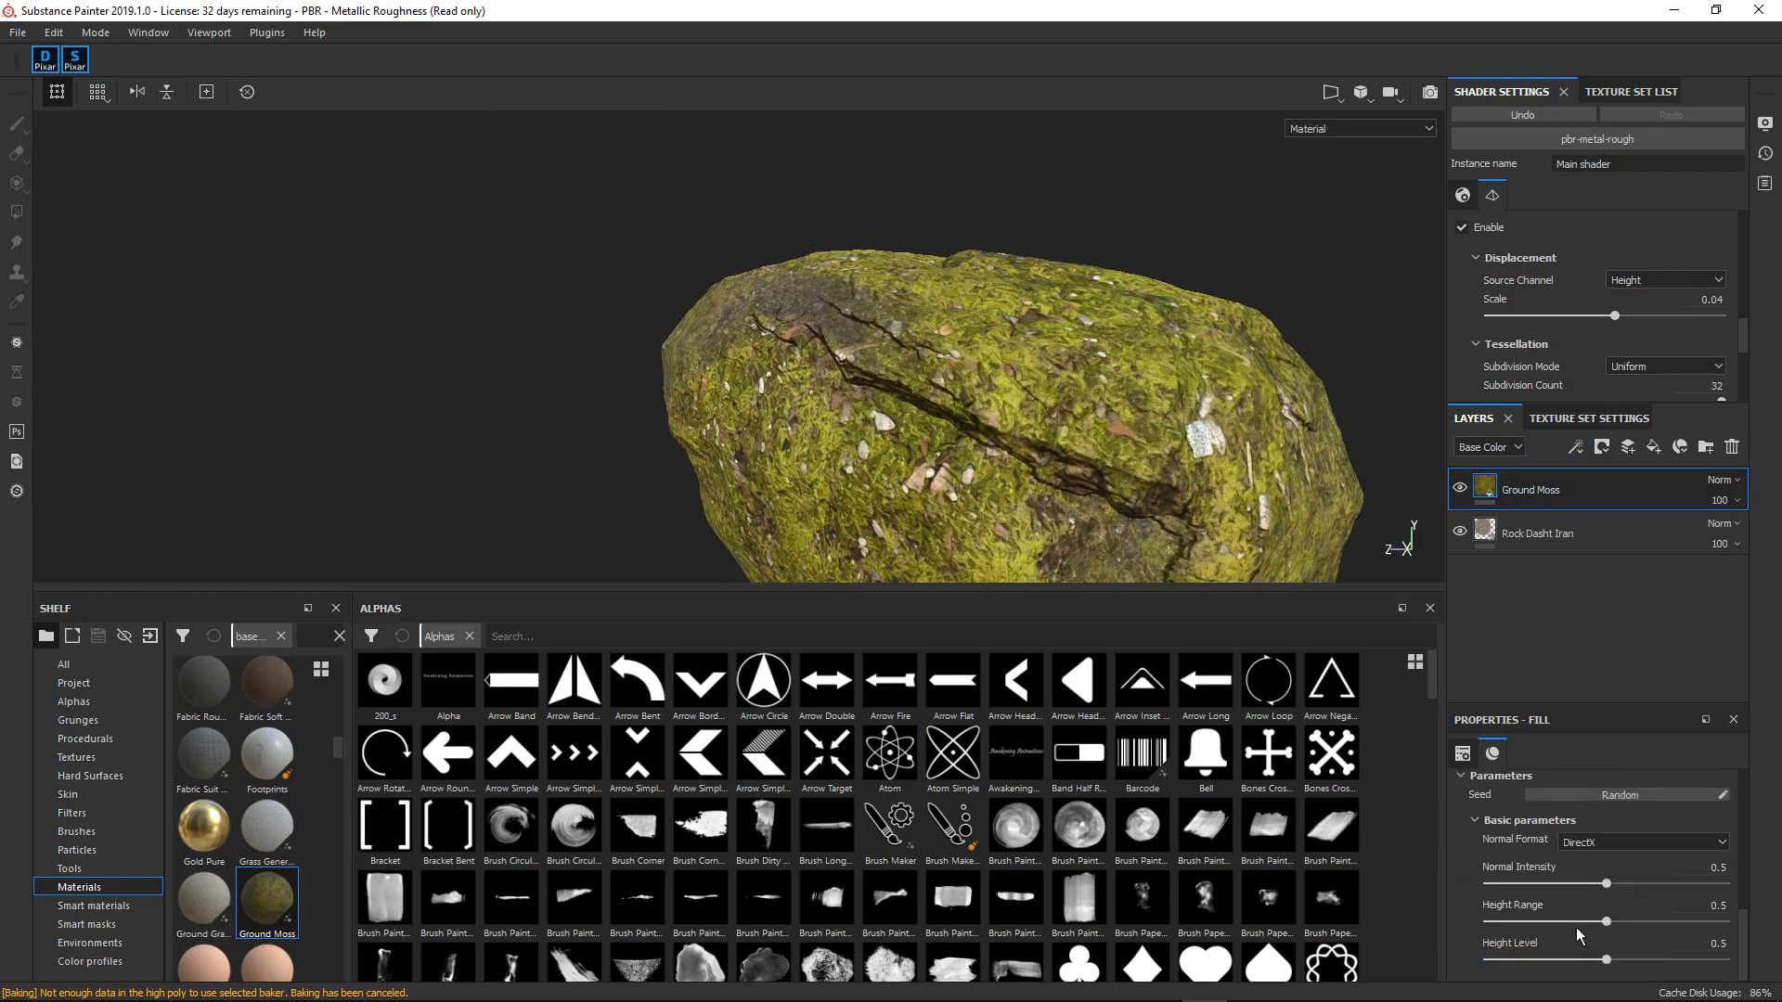
# - Set the Ground Moss Height Level to about 0.51 and Height Range to 0.78
pyautogui.moveTo(1603, 959); pyautogui.dragTo(1681, 959)
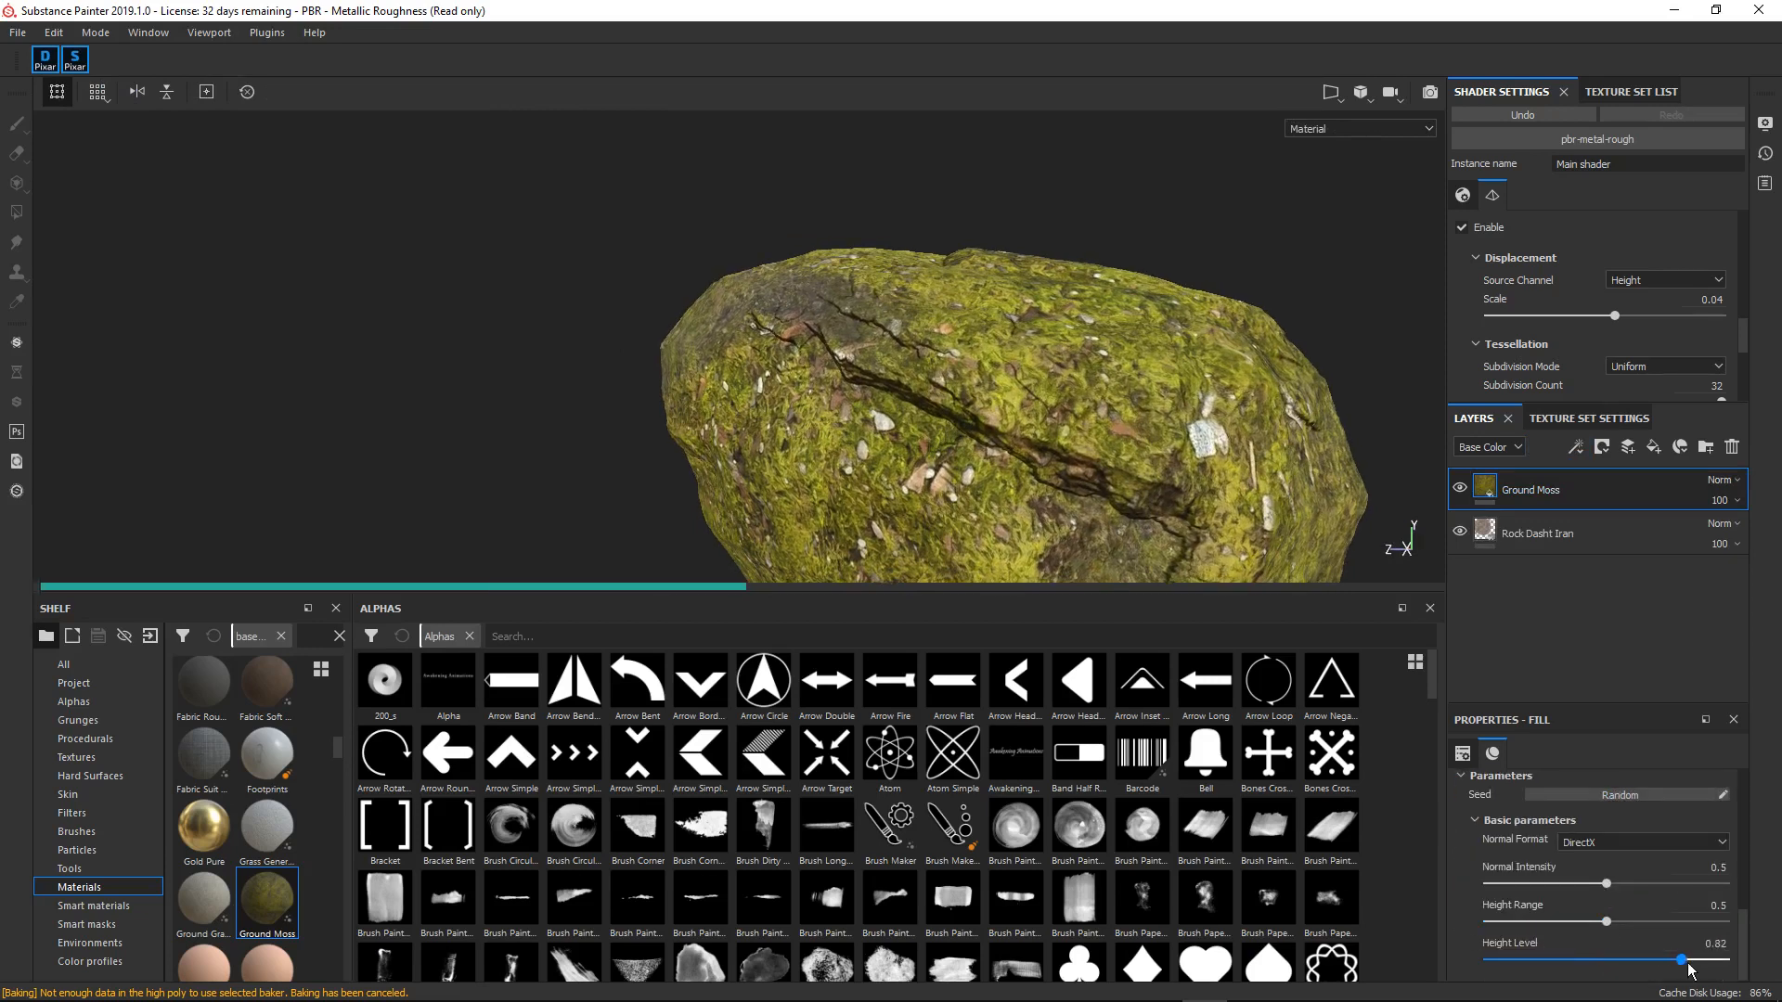
pyautogui.moveTo(1683, 959); pyautogui.dragTo(1611, 959)
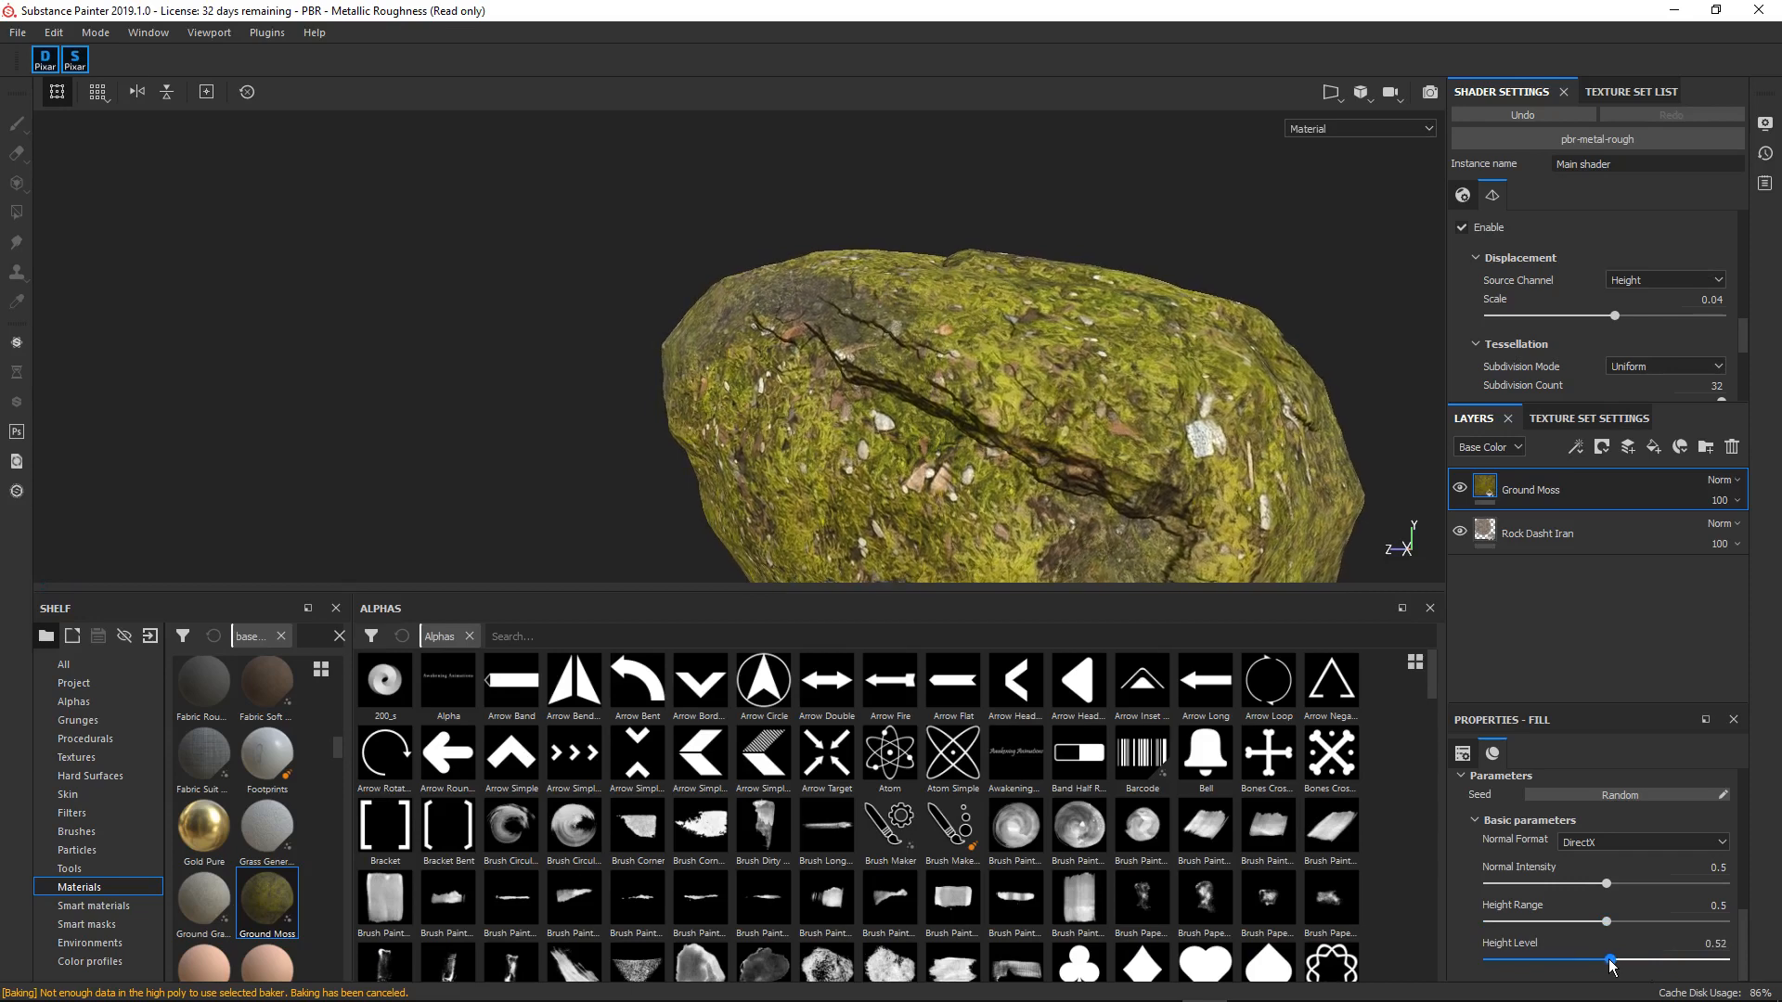
pyautogui.moveTo(1605, 922); pyautogui.dragTo(1663, 923)
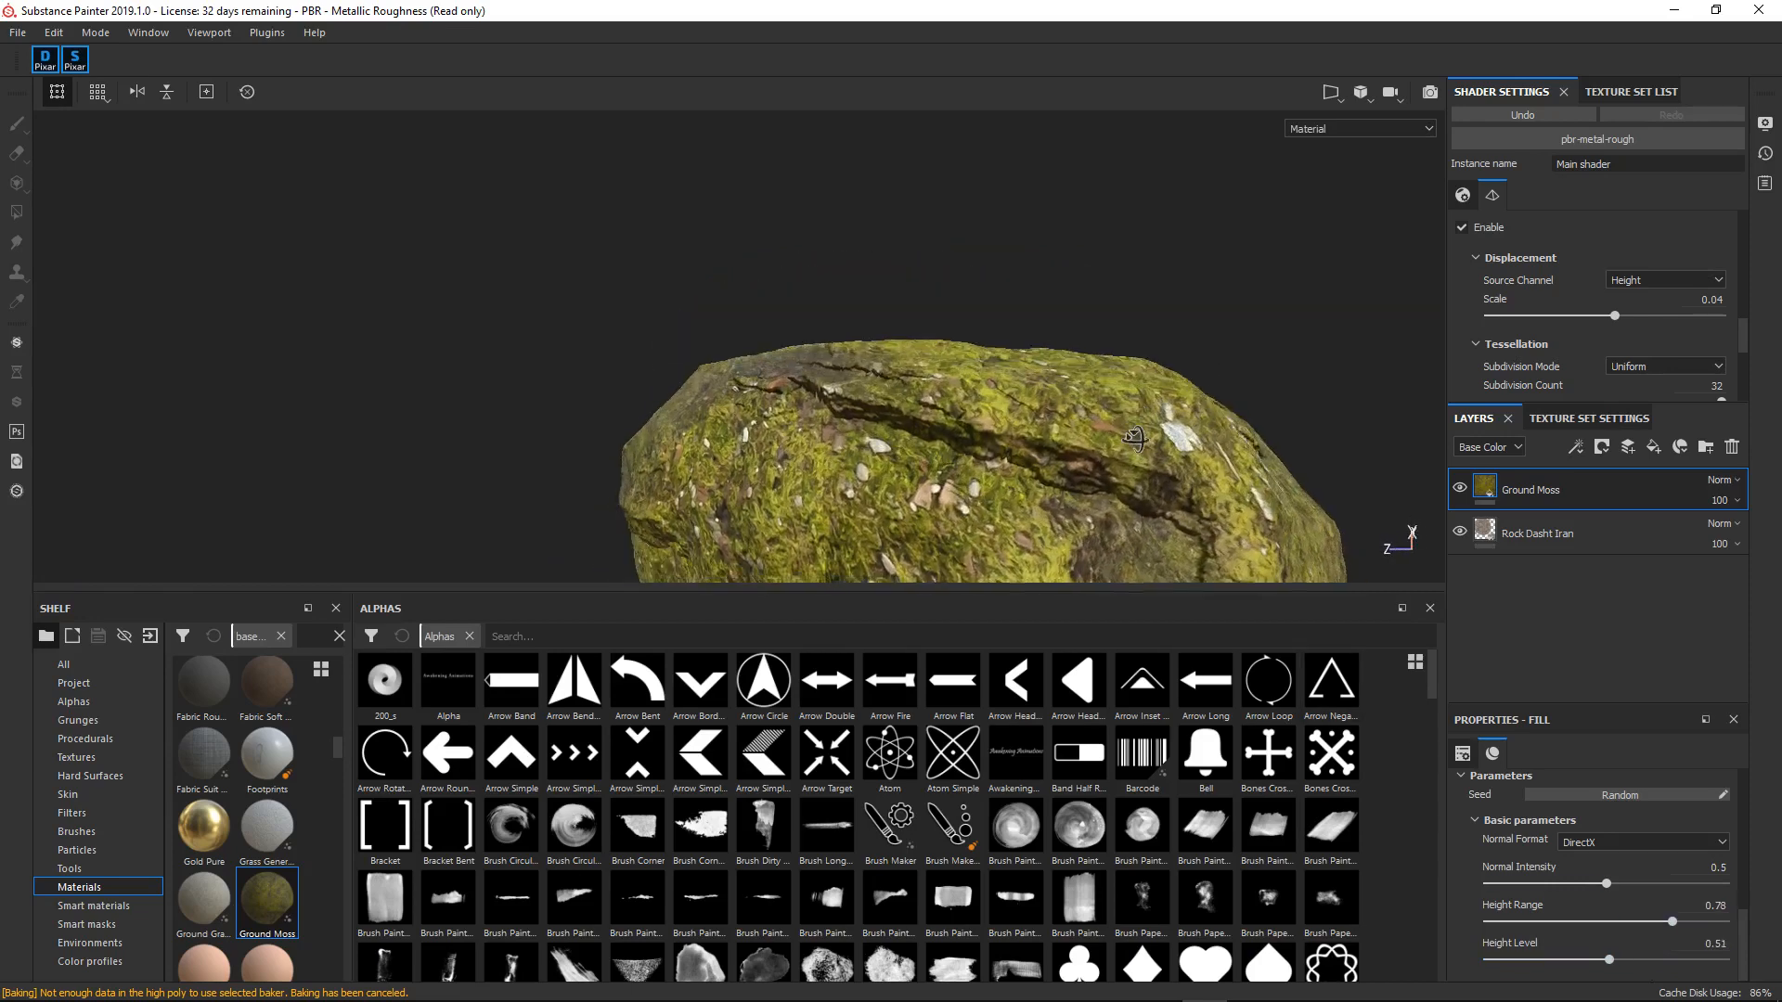
pyautogui.rightClick(1529, 490)
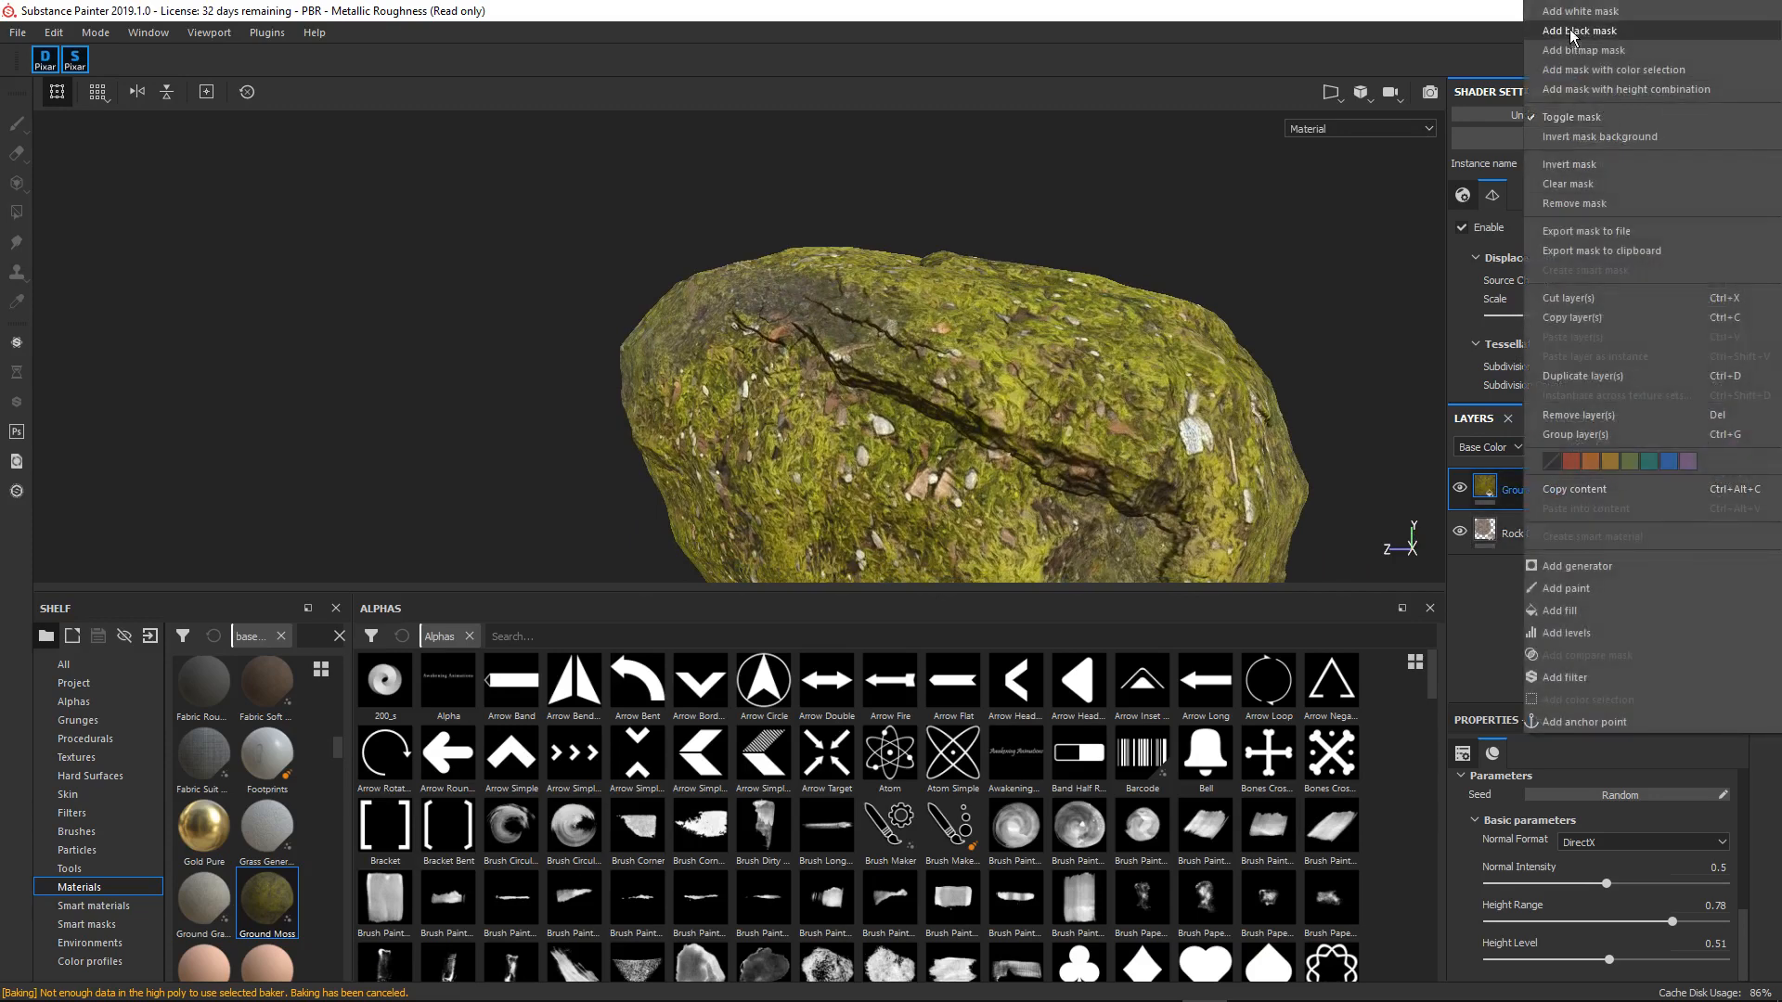
# - Add a black mask to Ground Moss and choose the Dirt Cloudy alpha
pyautogui.click(1577, 31)
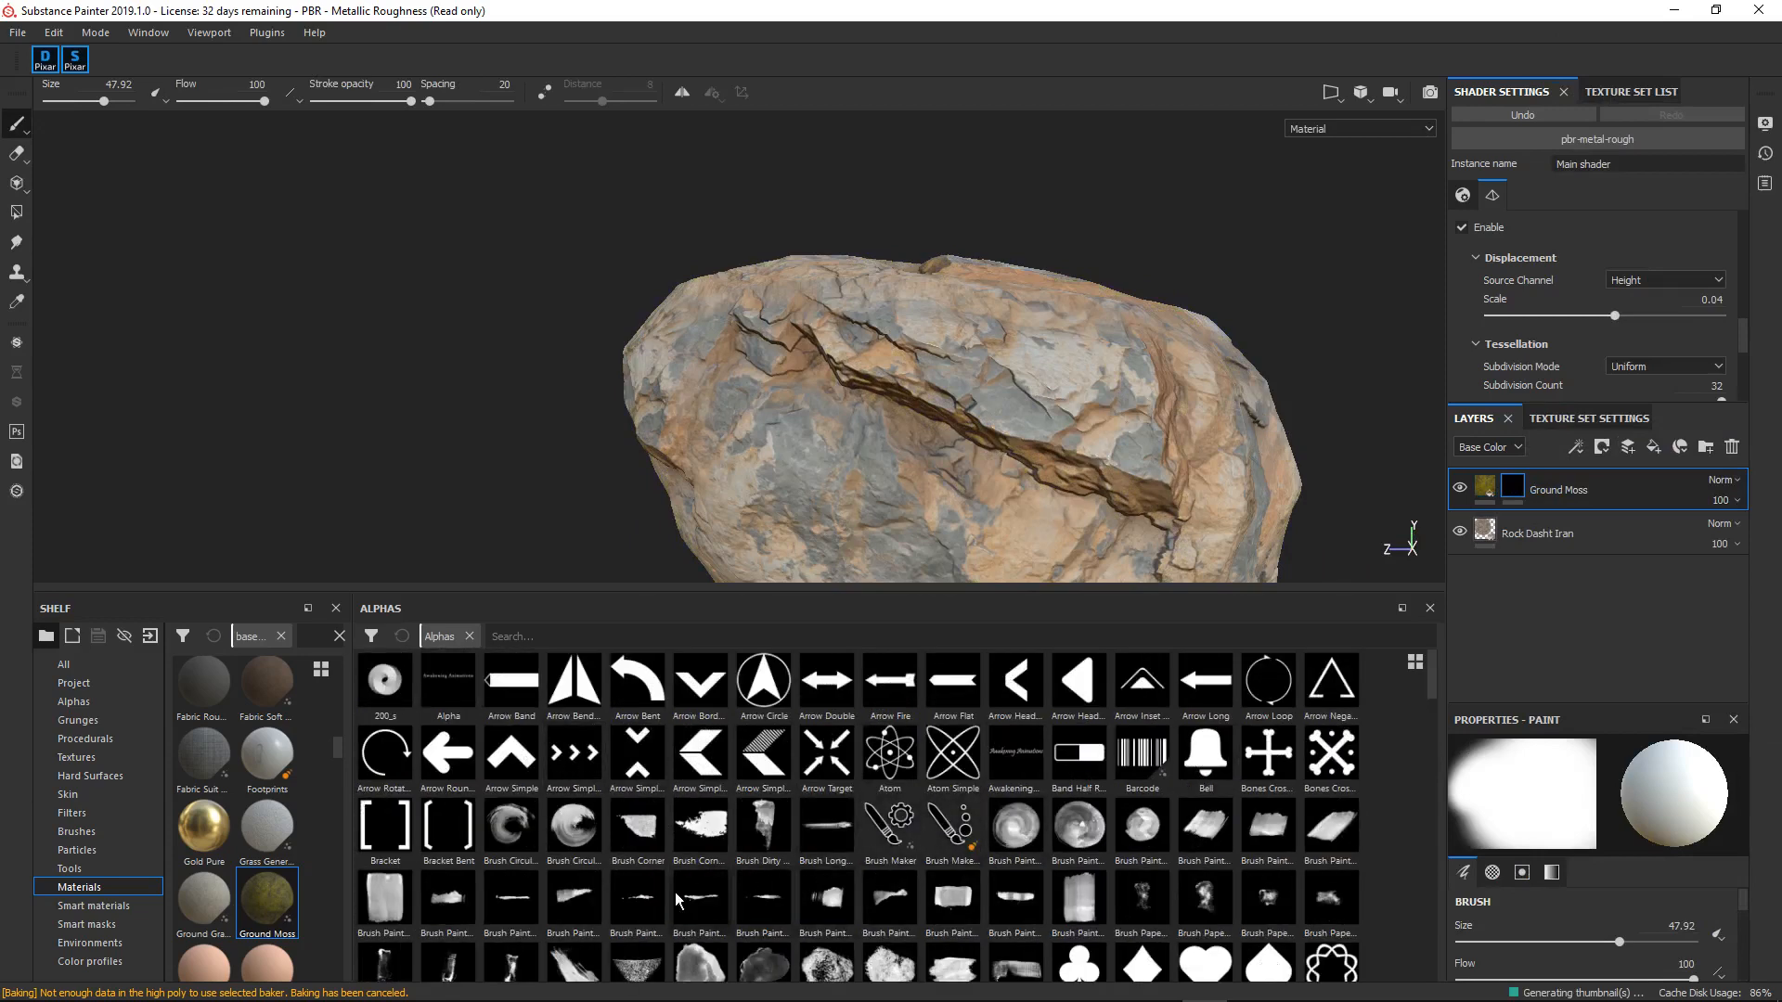
pyautogui.scroll(-3)
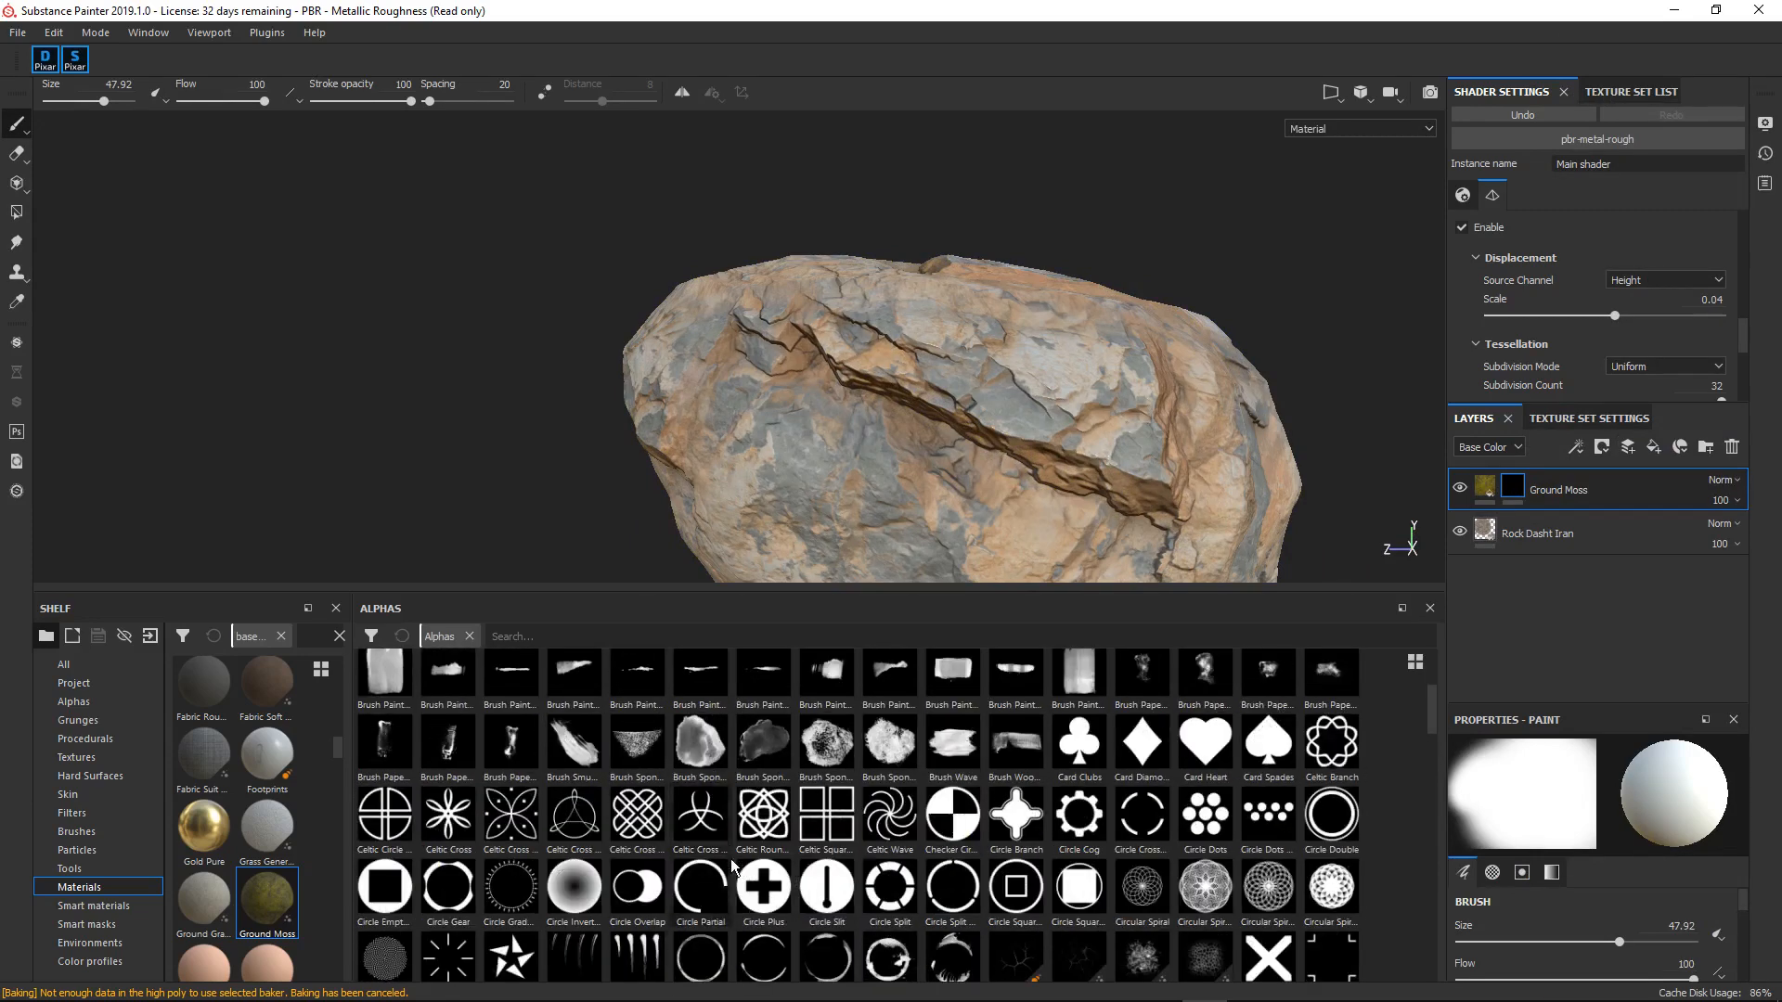
pyautogui.scroll(-3)
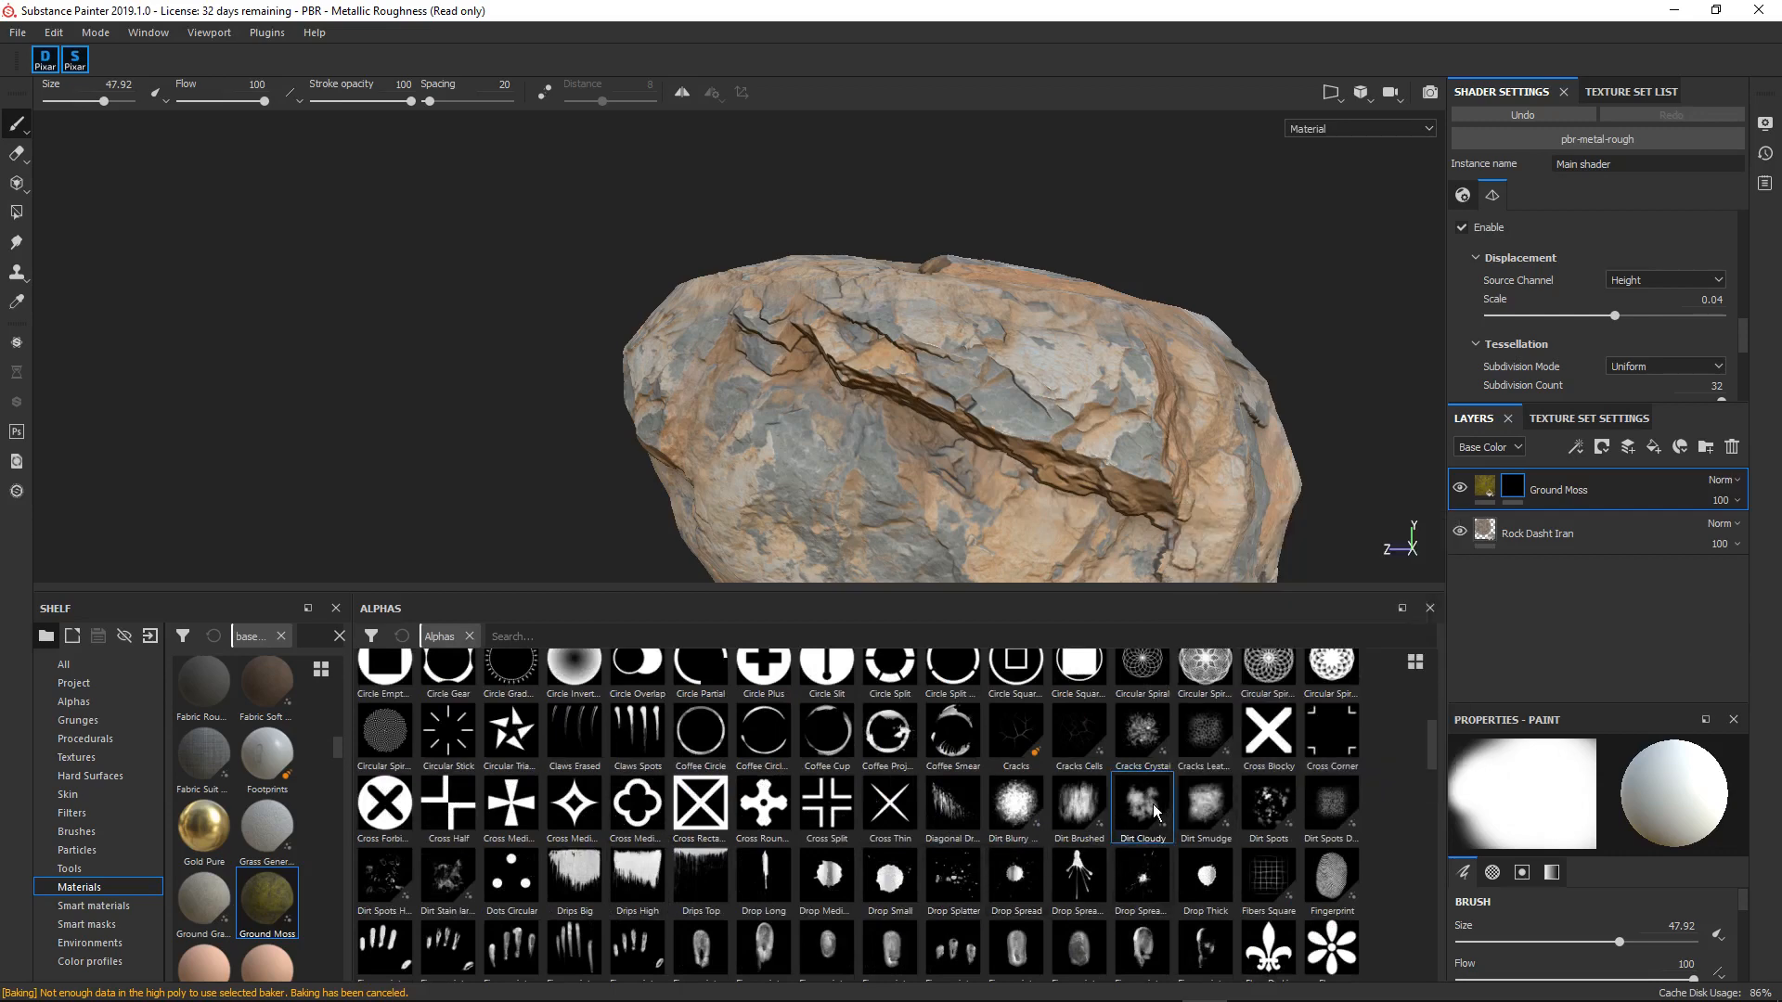
pyautogui.click(1142, 806)
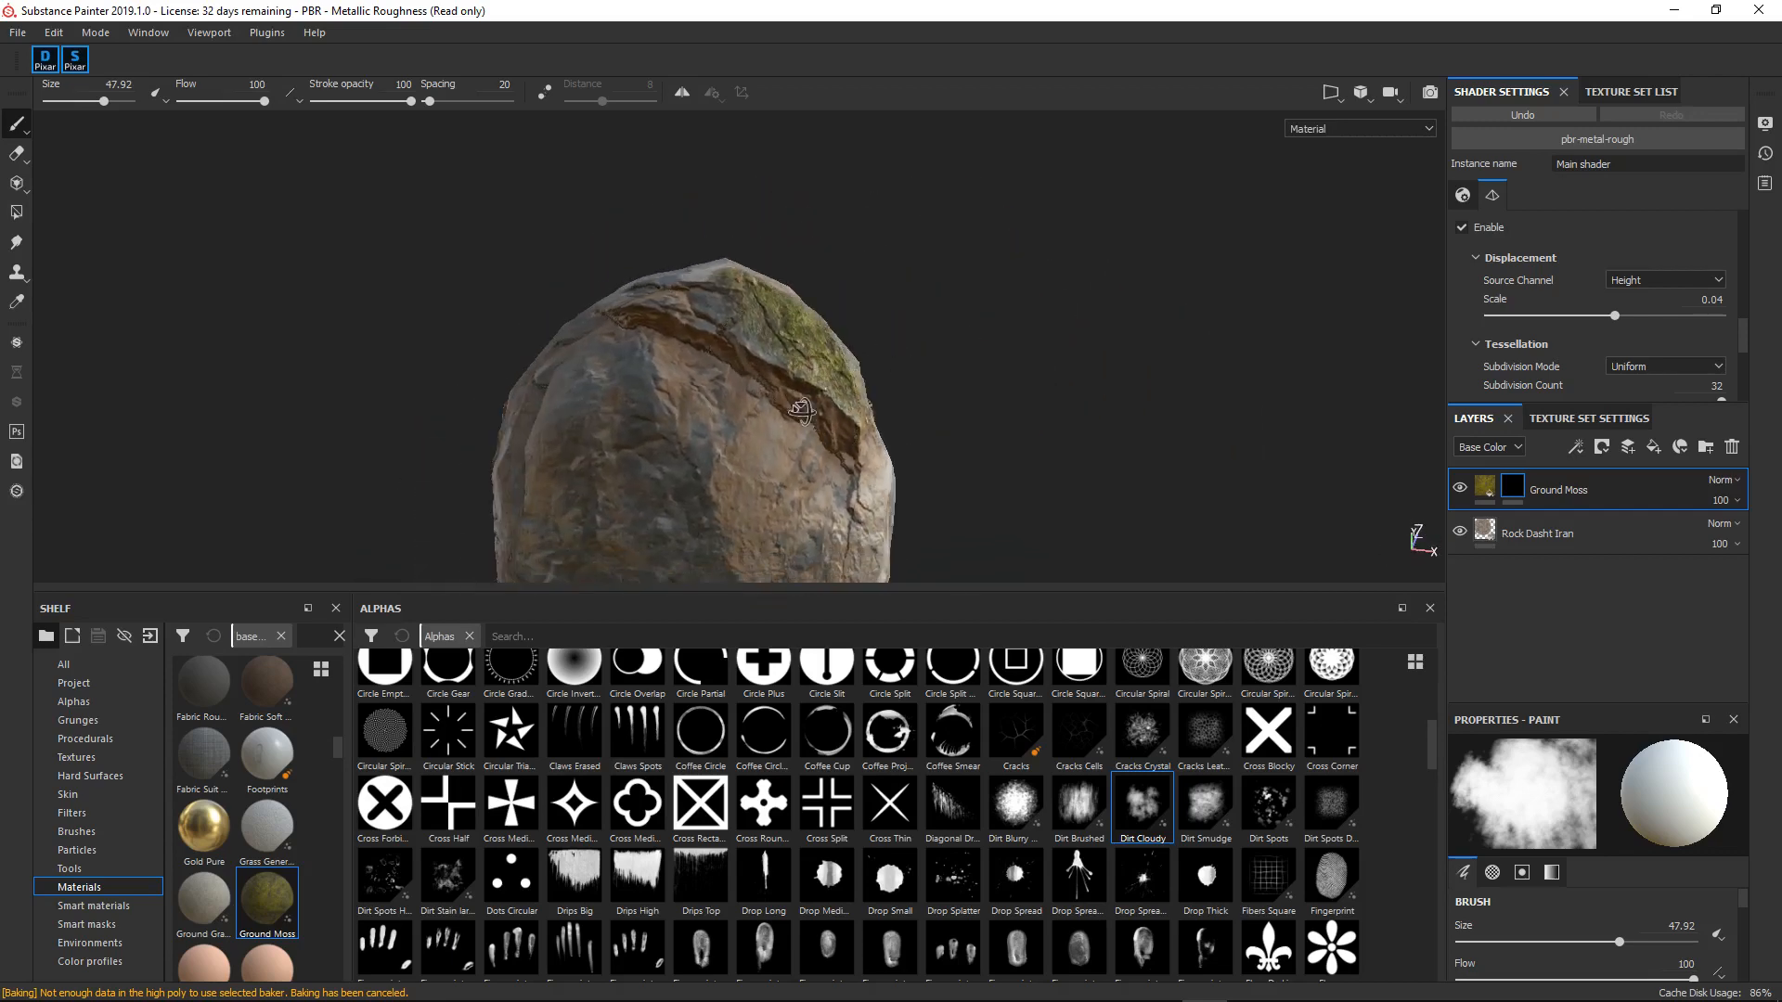
# - Paint cloudy moss patches back onto the rock's top and check them from other sides
pyautogui.moveTo(796, 408); pyautogui.dragTo(739, 477)
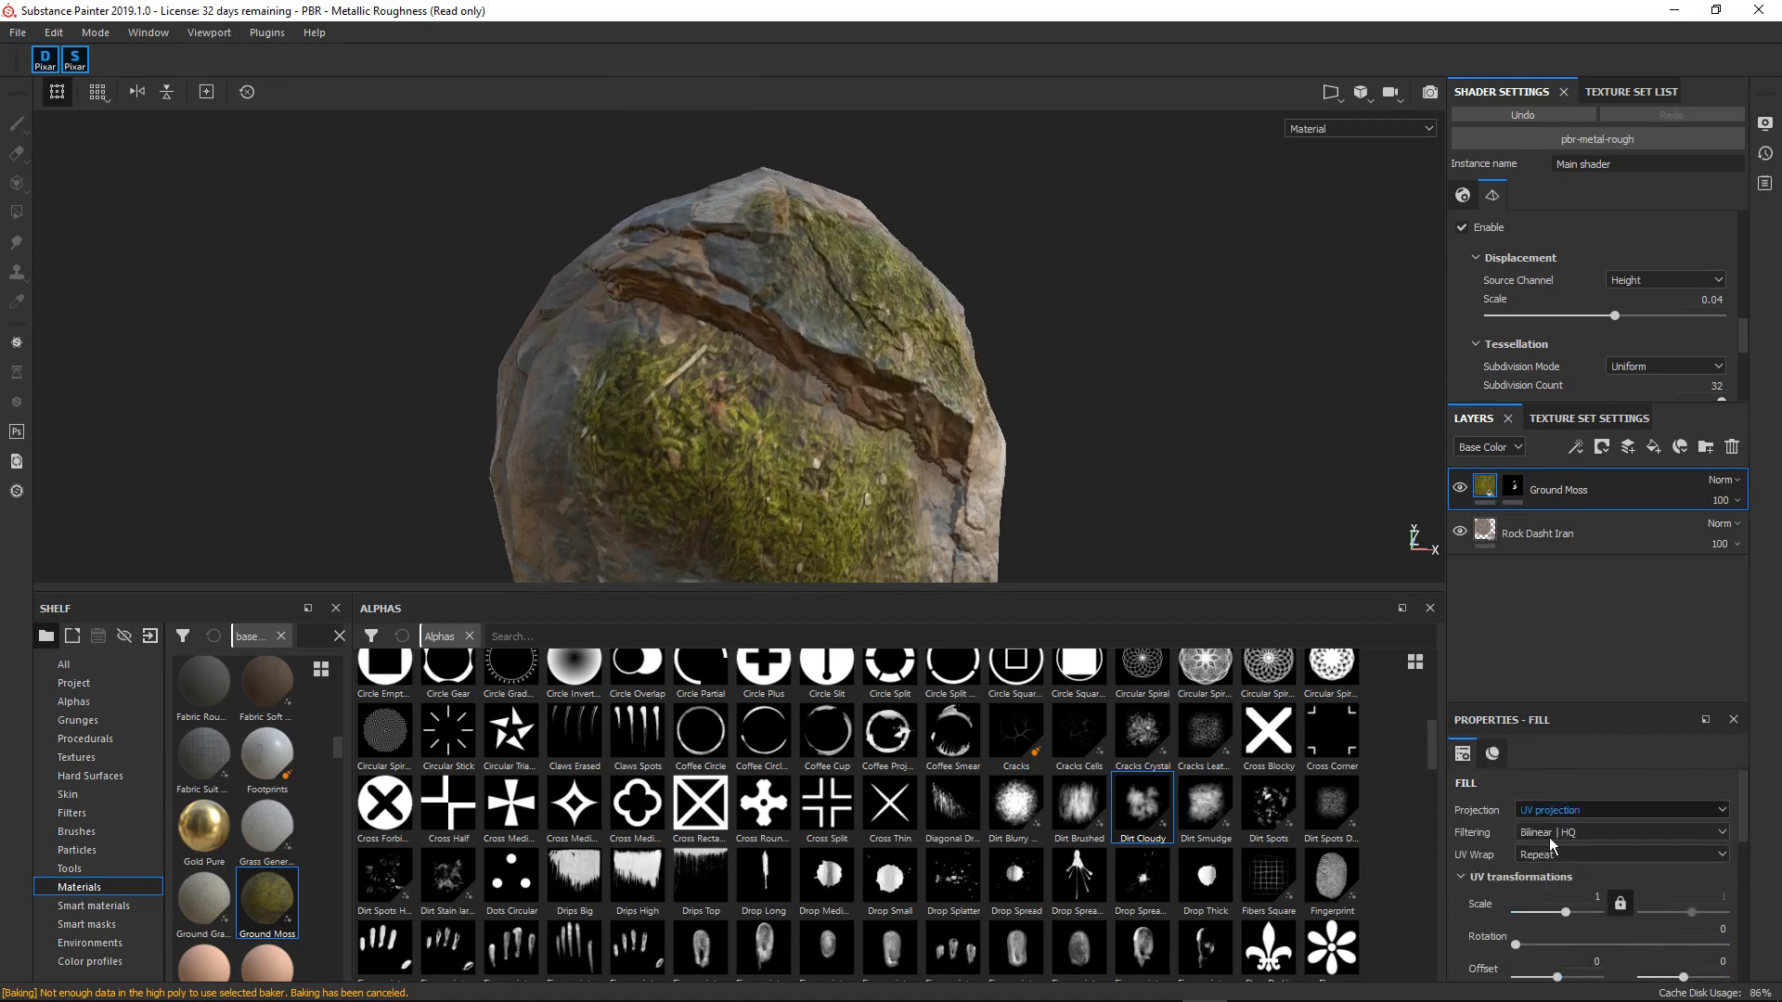
pyautogui.click(1620, 809)
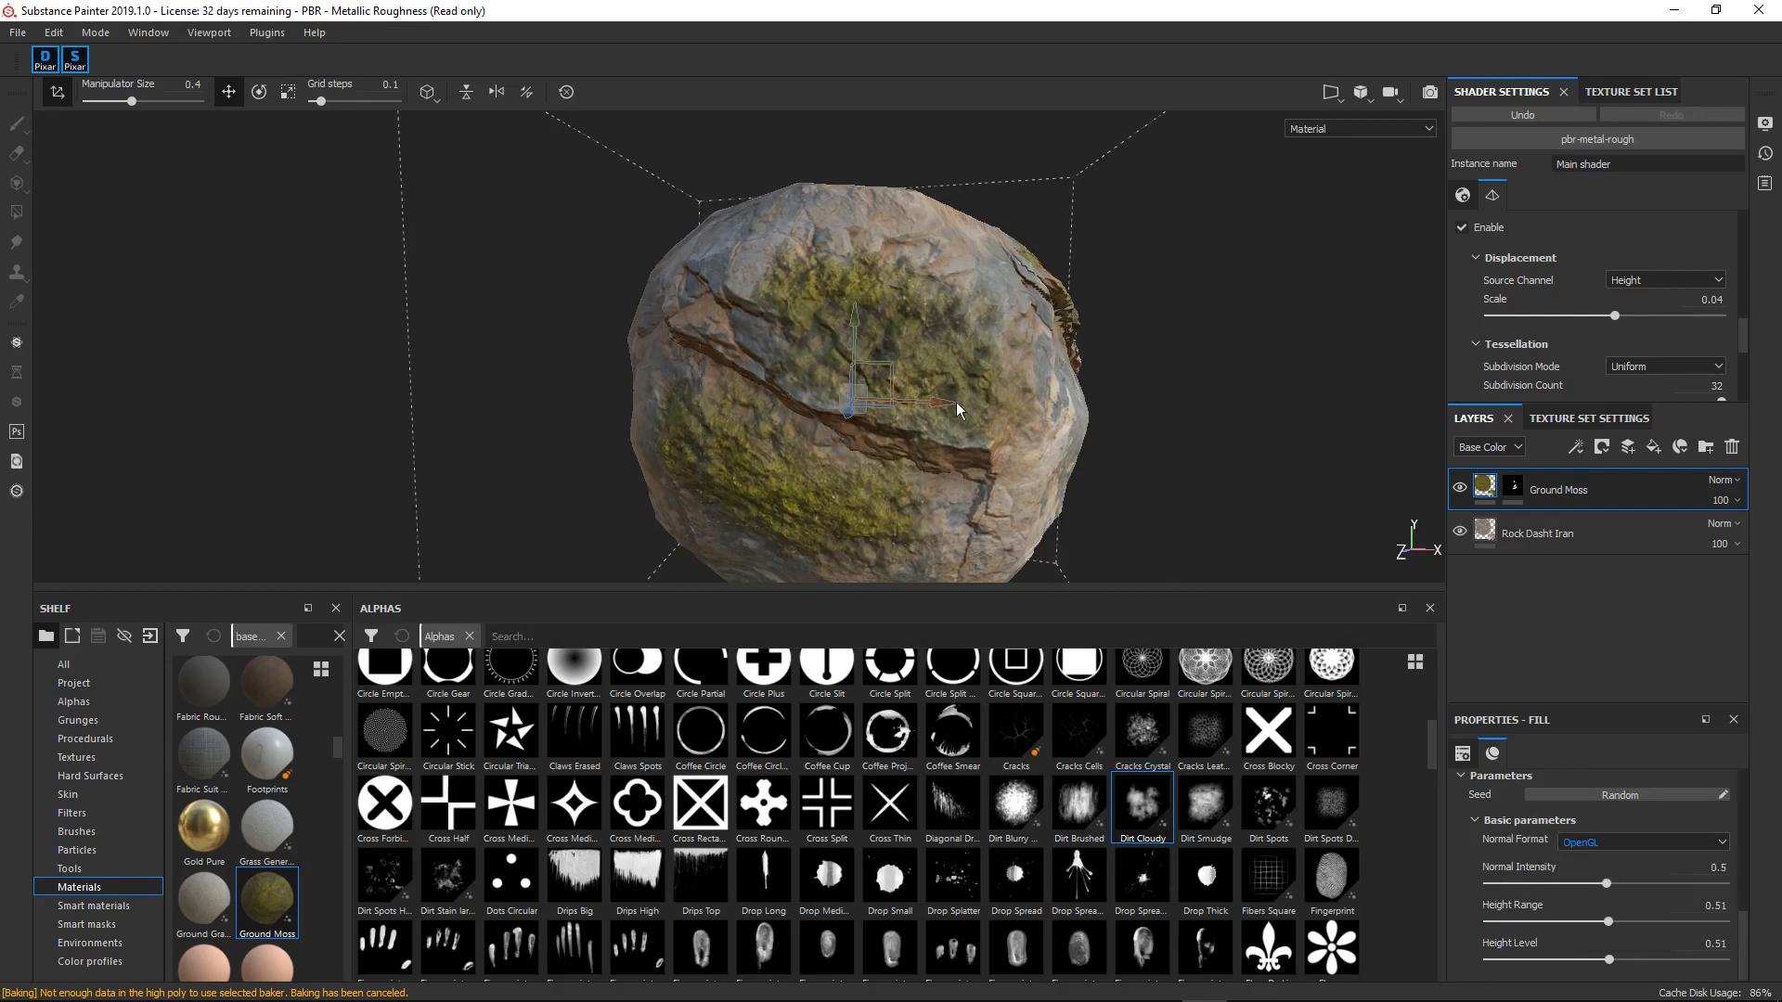
pyautogui.moveTo(960, 408); pyautogui.dragTo(904, 400)
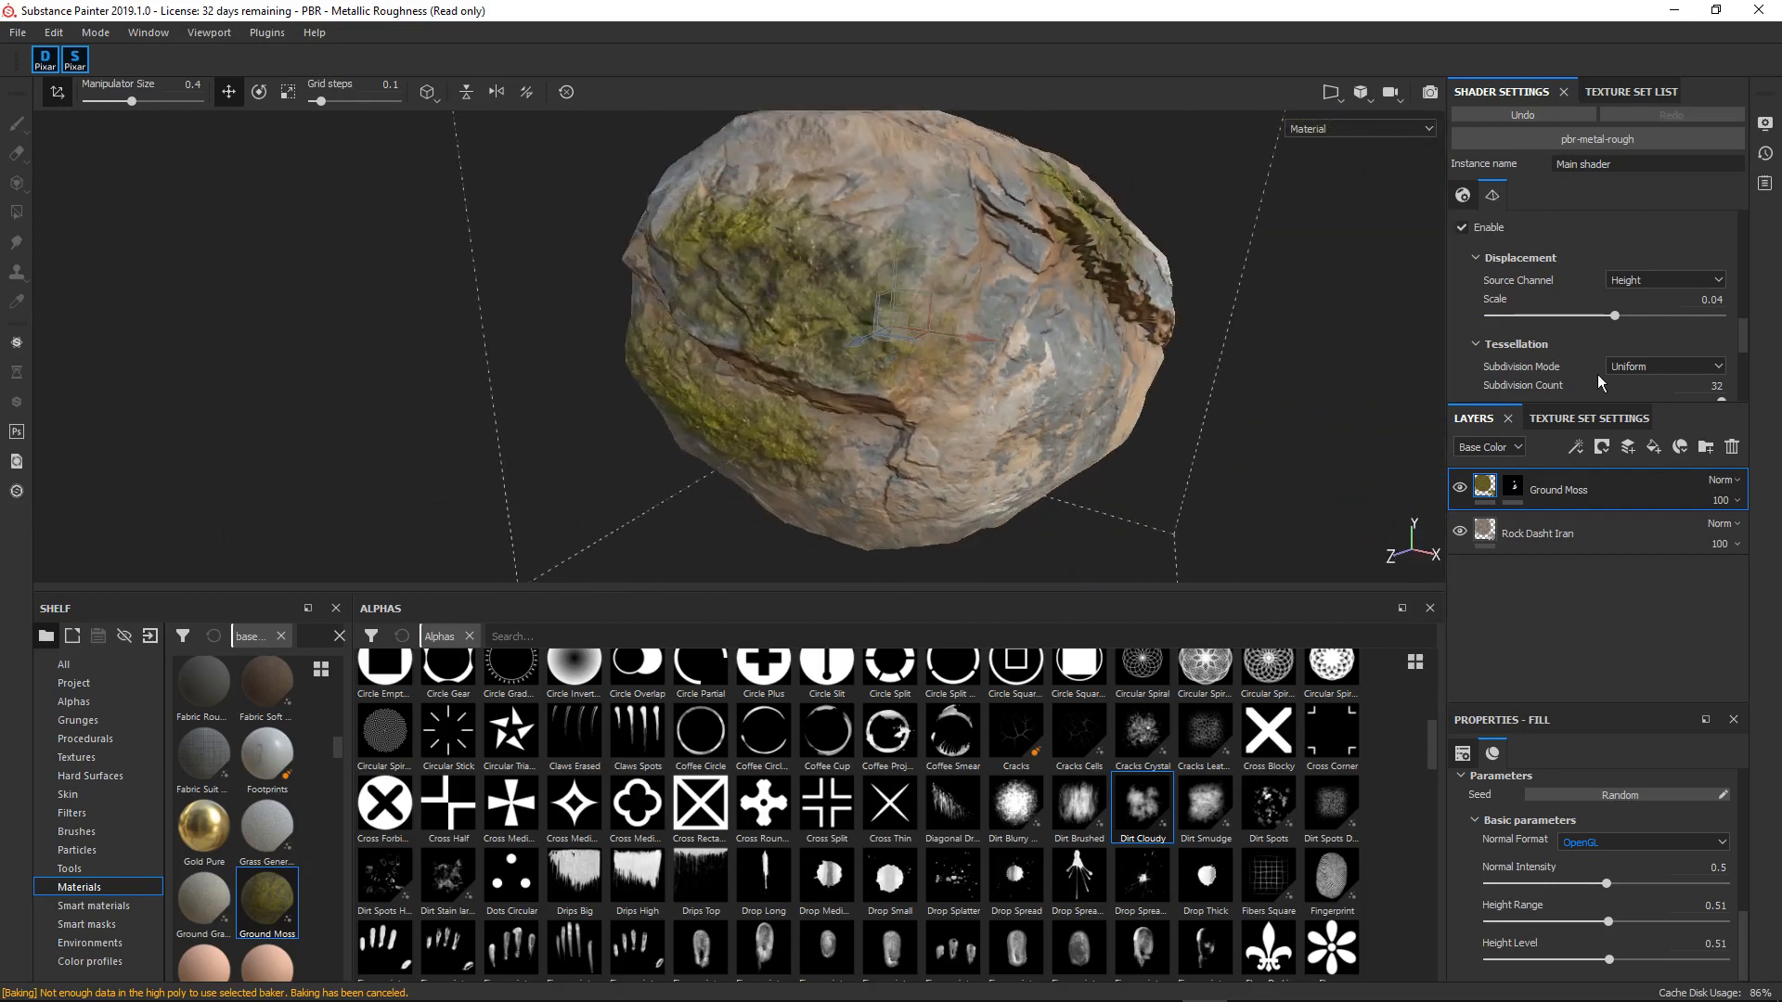
pyautogui.click(1589, 417)
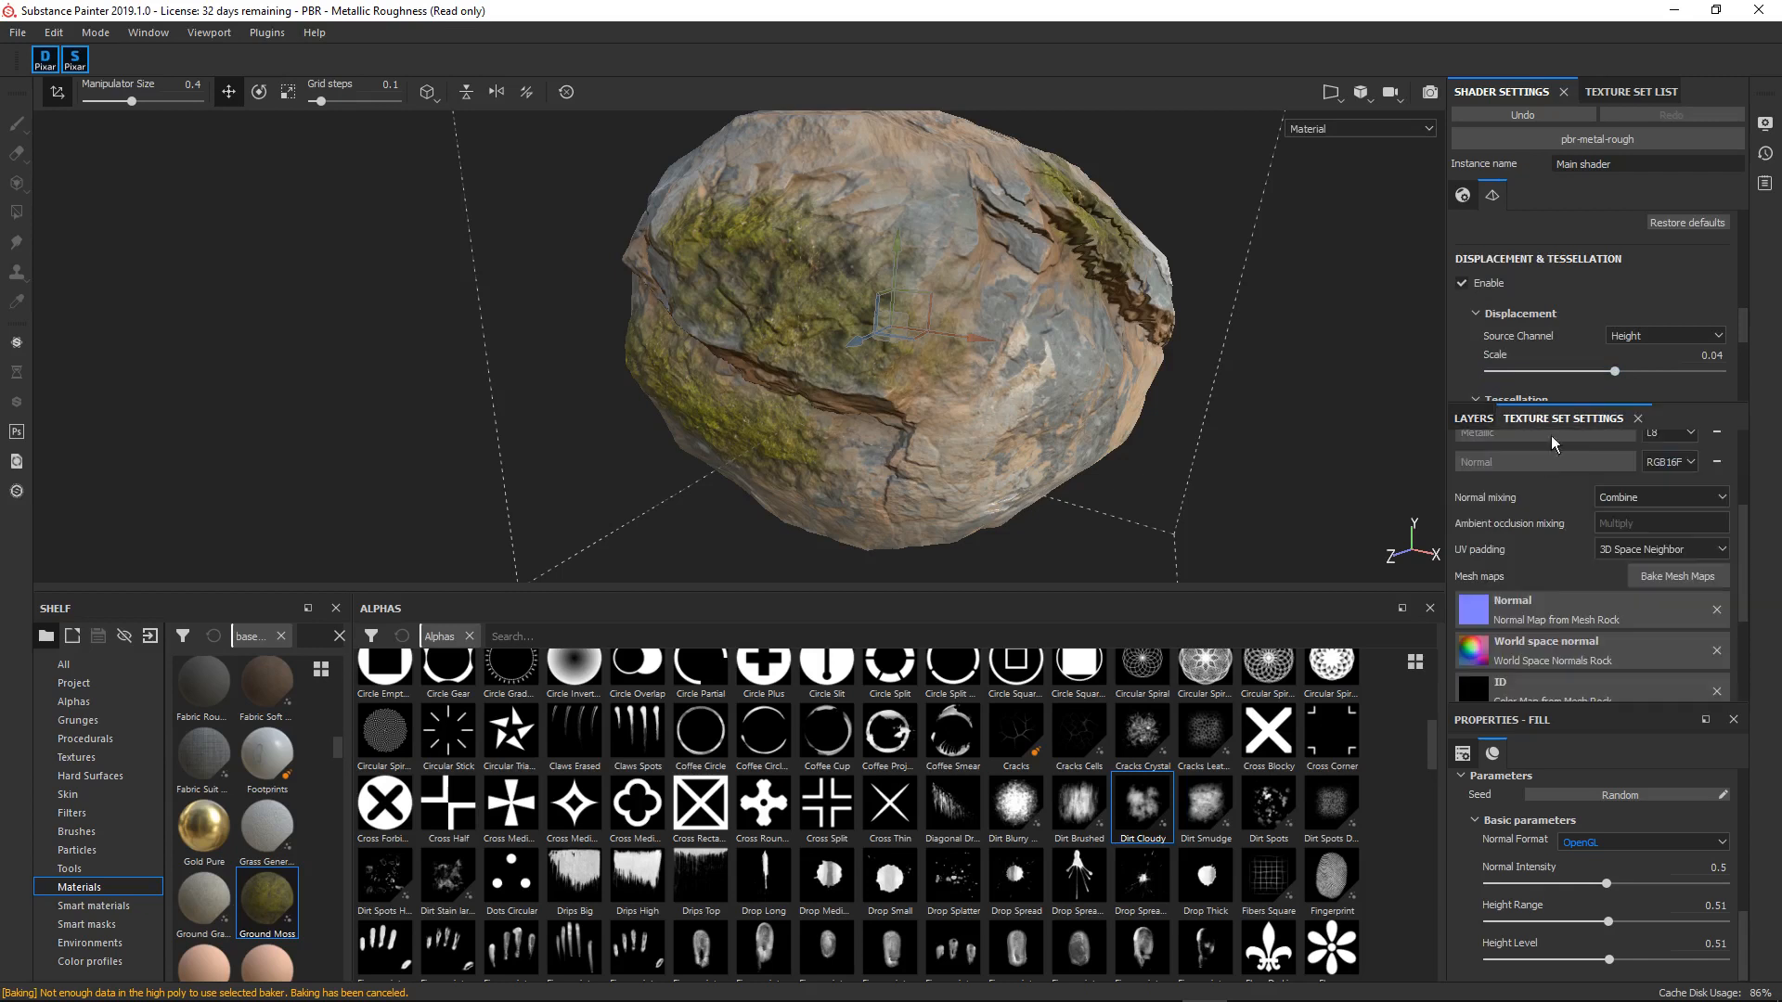
# - Set the texture set Size to 4096 and lower the Displacement Scale to 0.03
pyautogui.click(1529, 449)
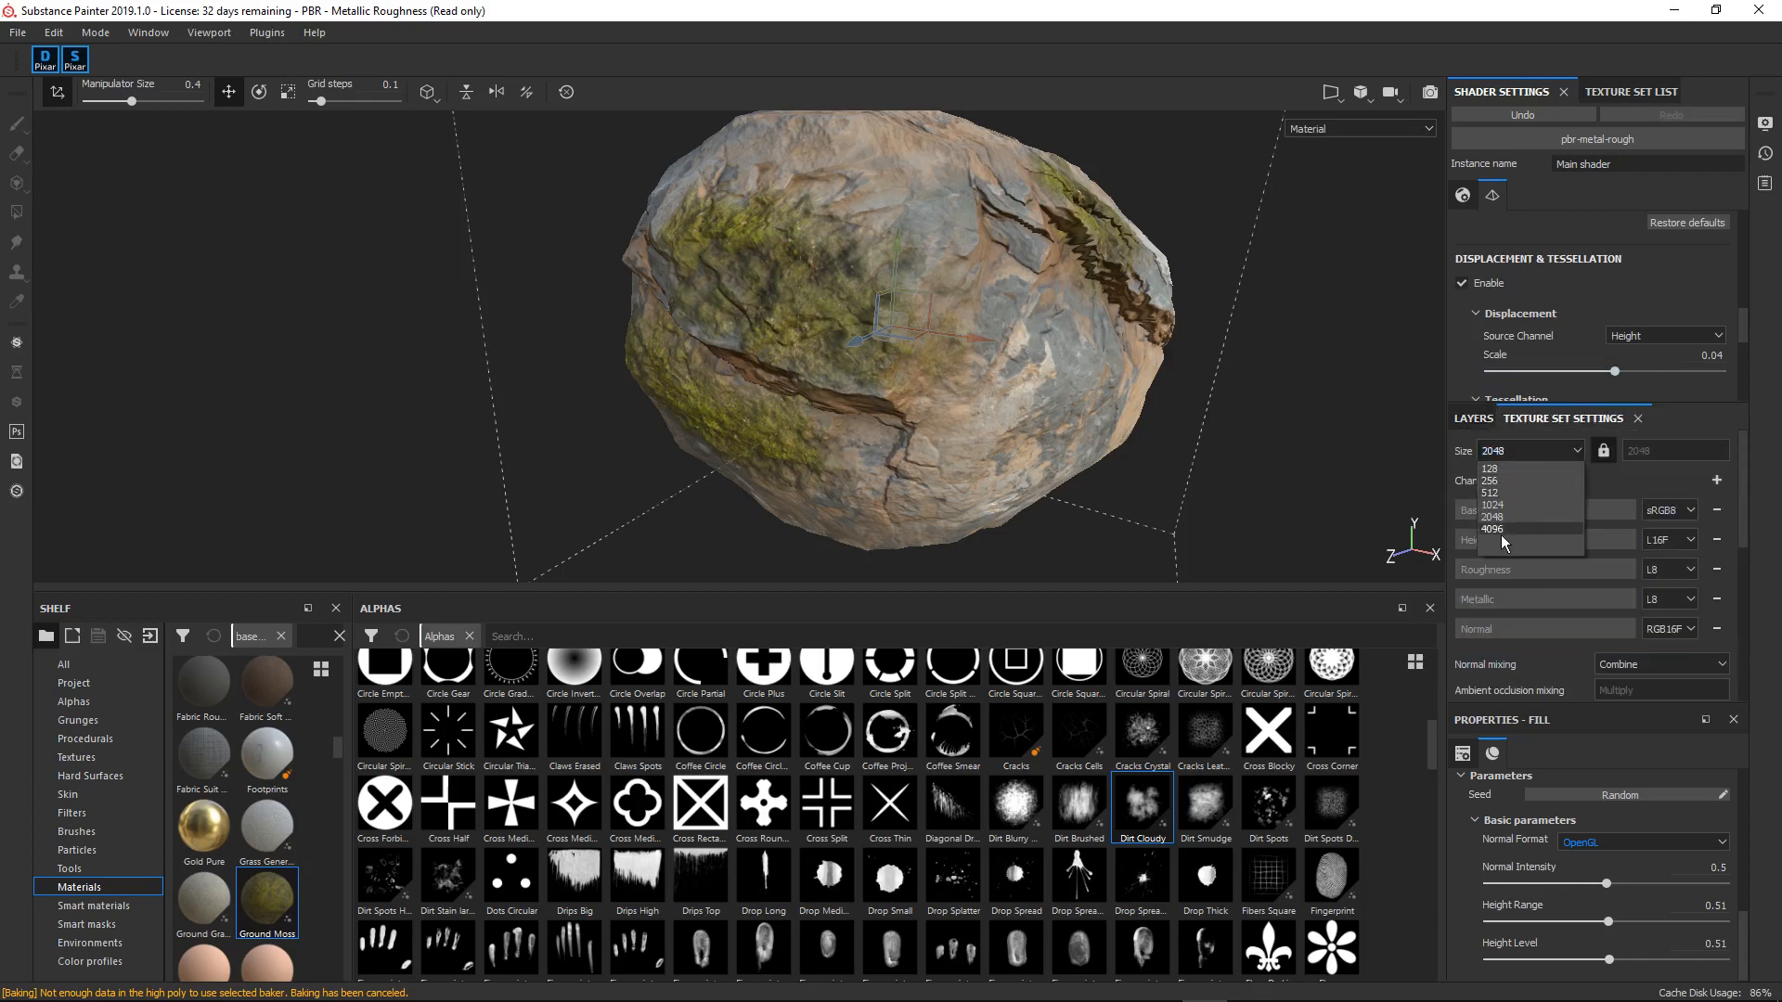
pyautogui.click(1492, 527)
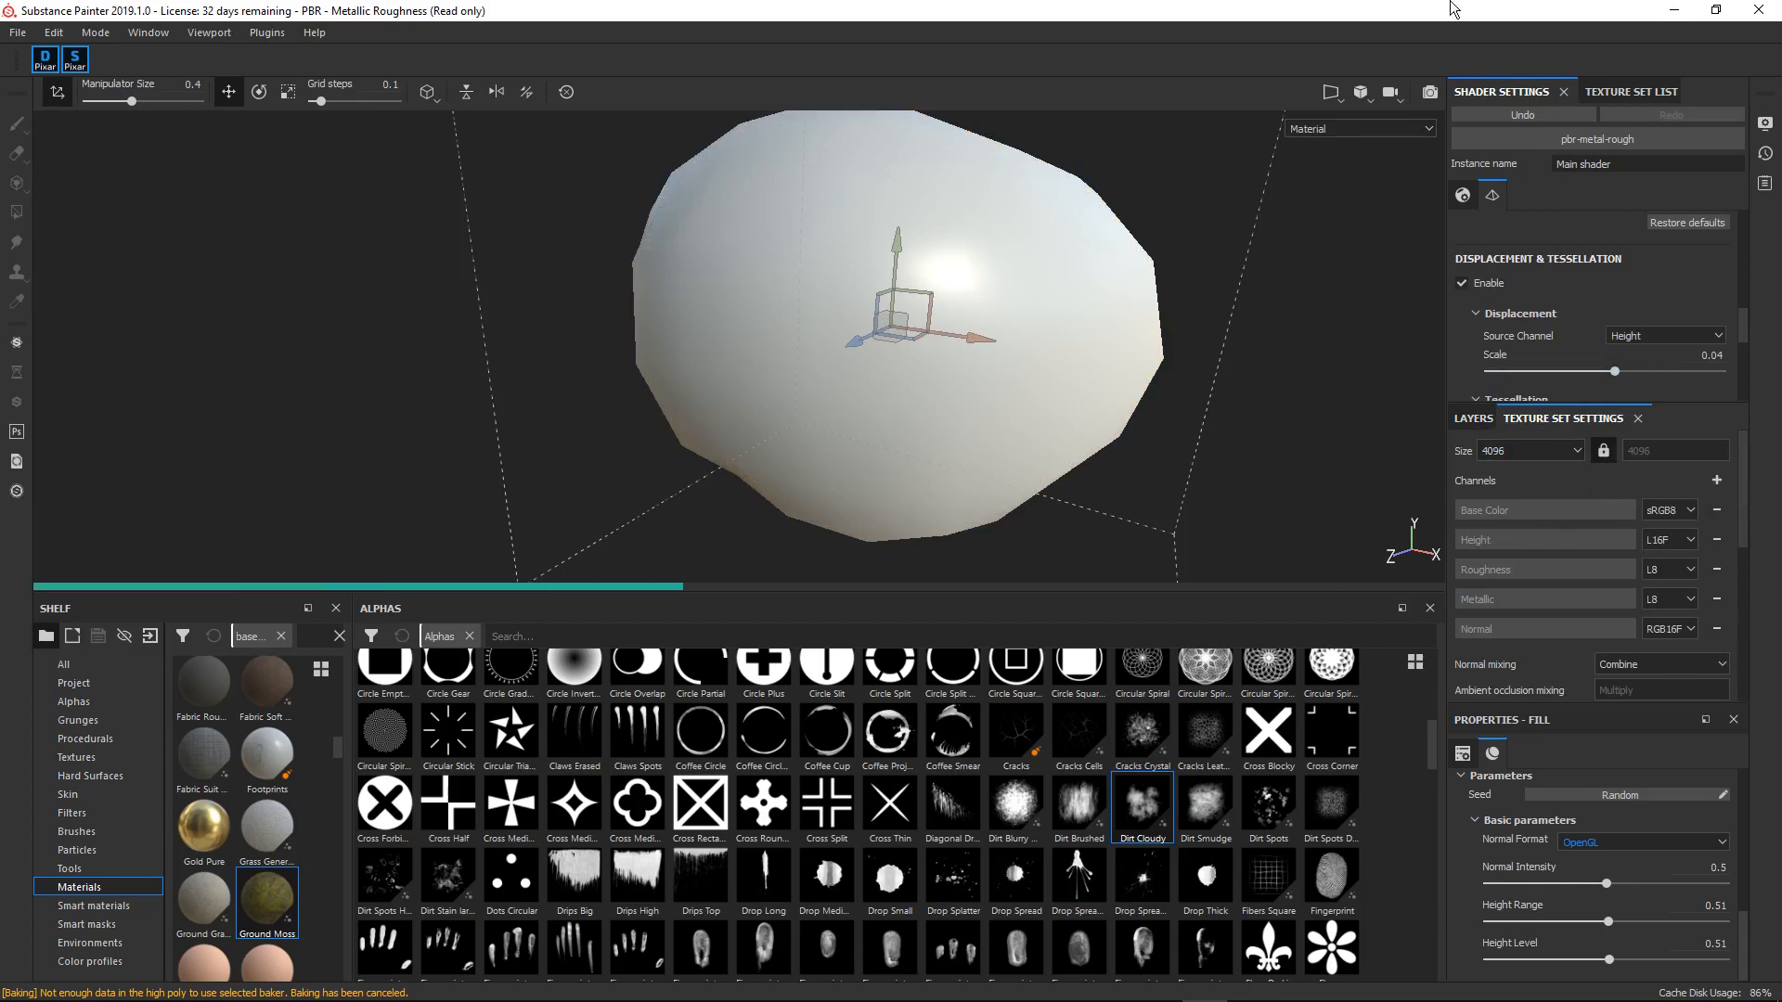
pyautogui.moveTo(1043, 338)
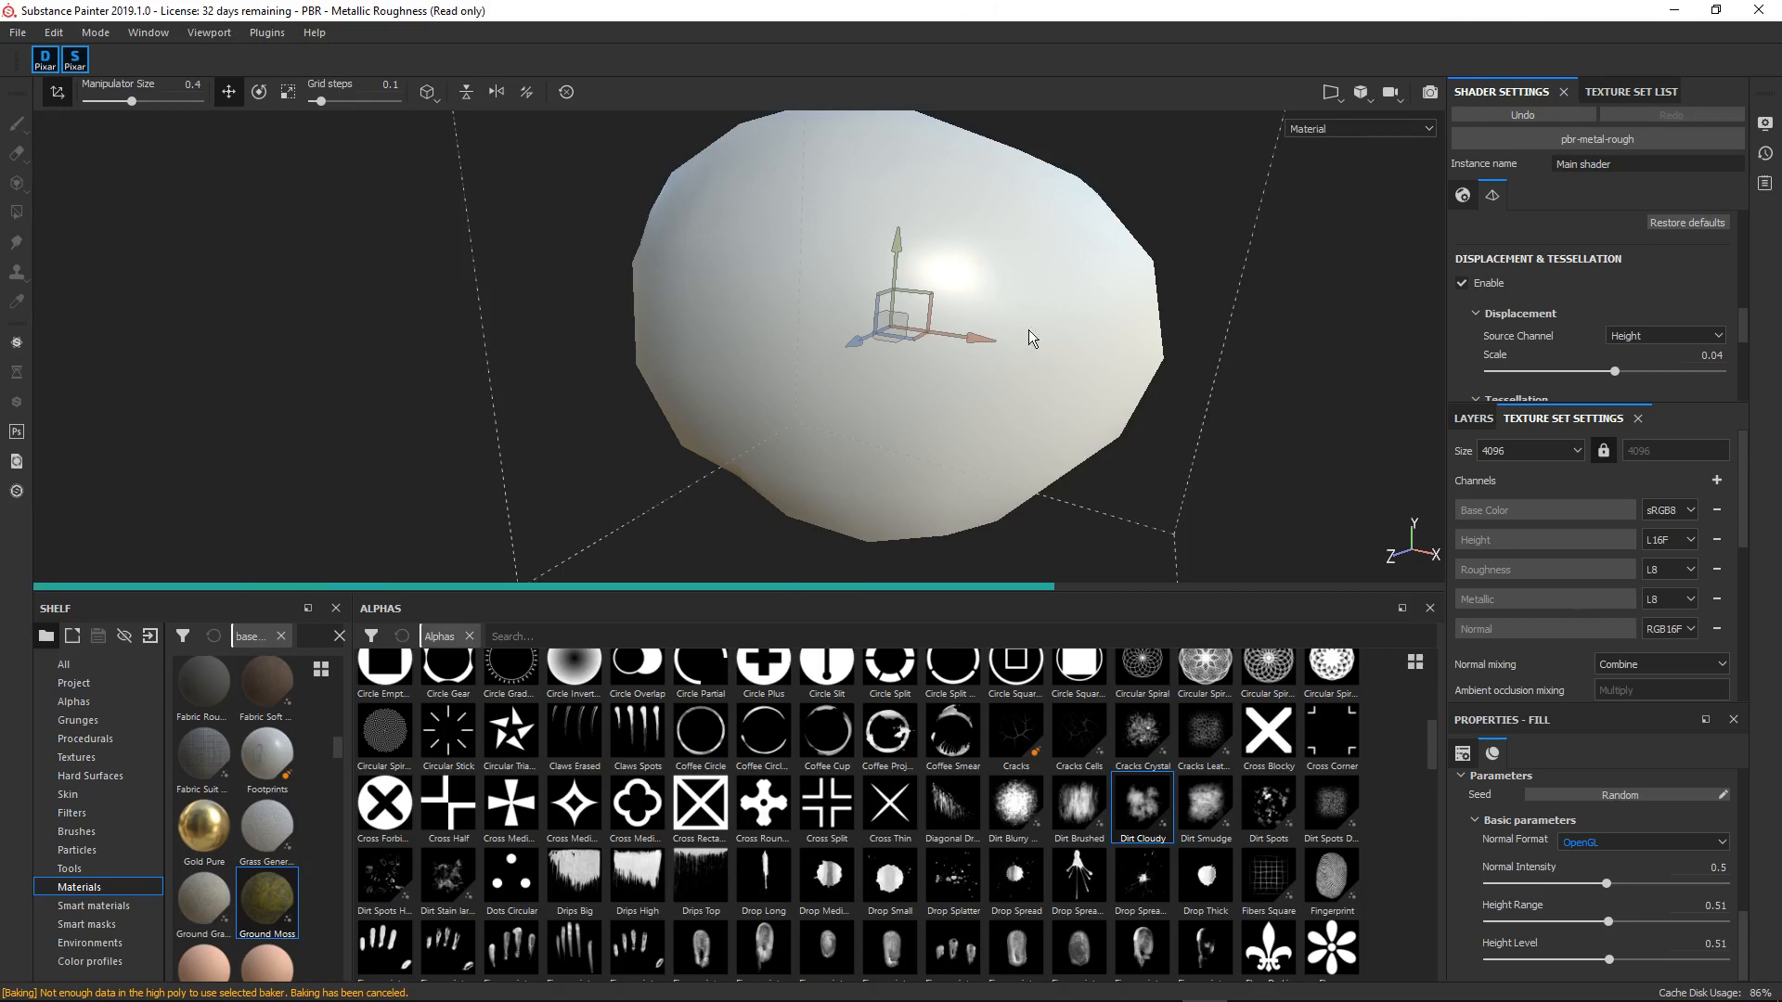
pyautogui.moveTo(969, 320)
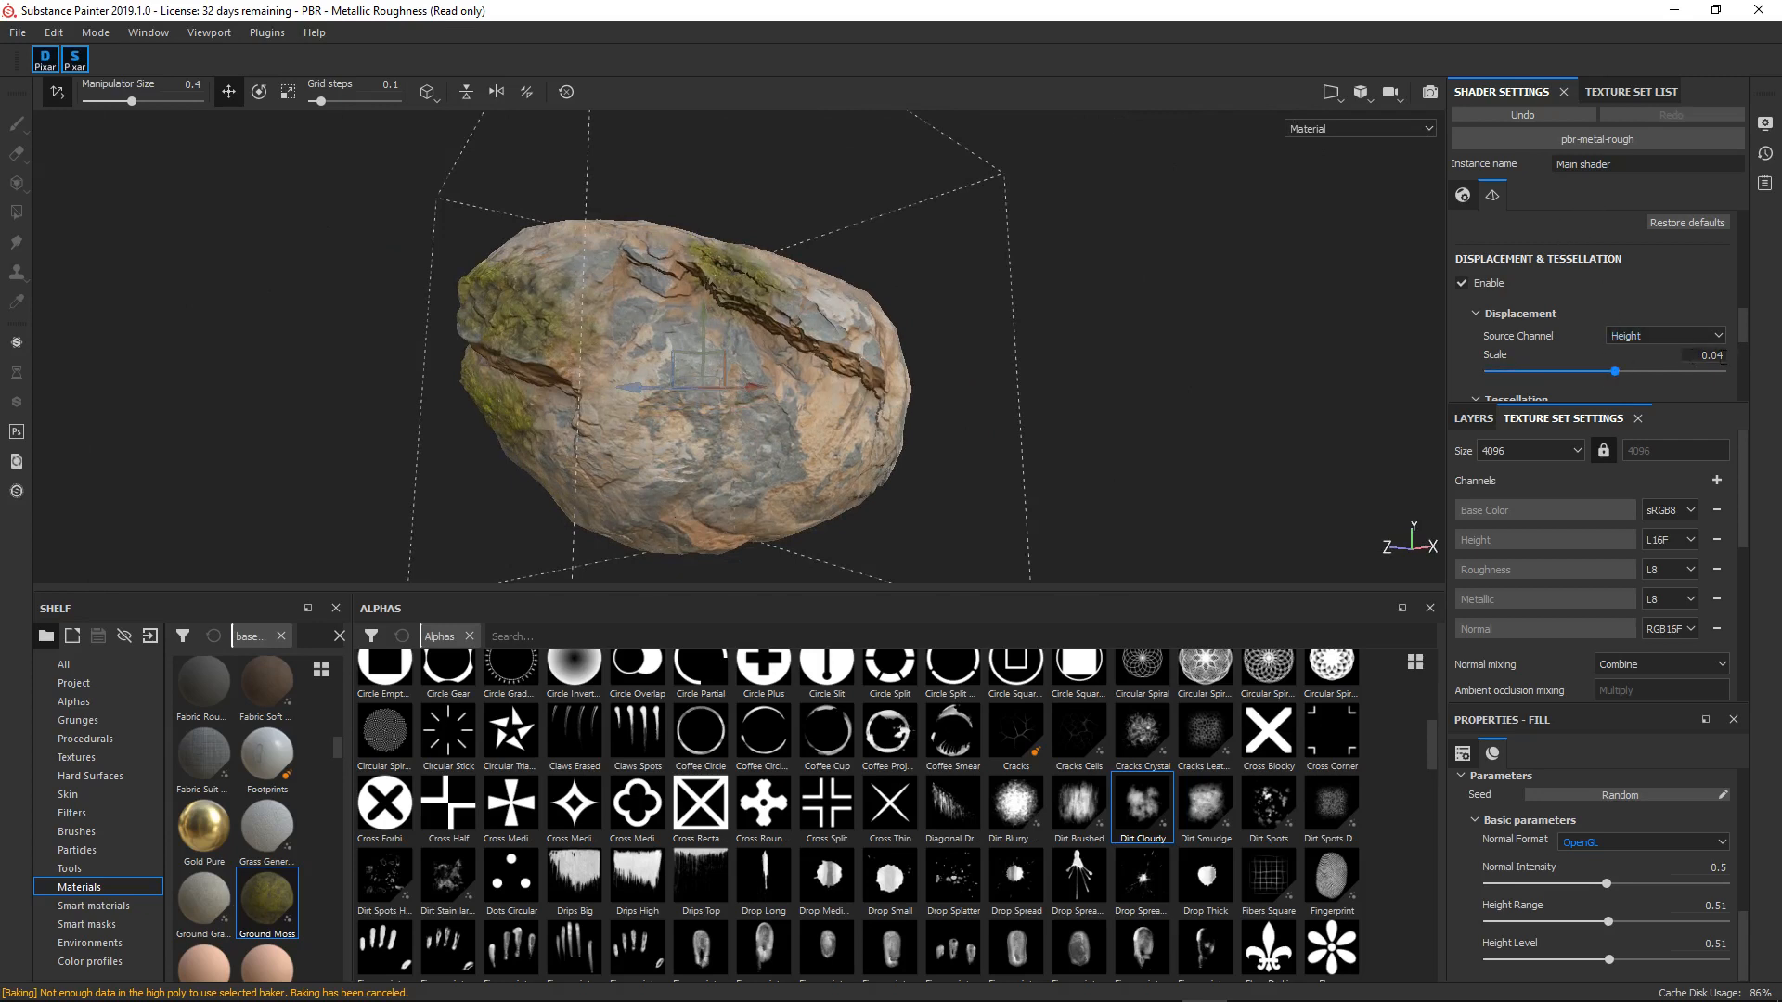
pyautogui.moveTo(1641, 371); pyautogui.dragTo(1637, 371)
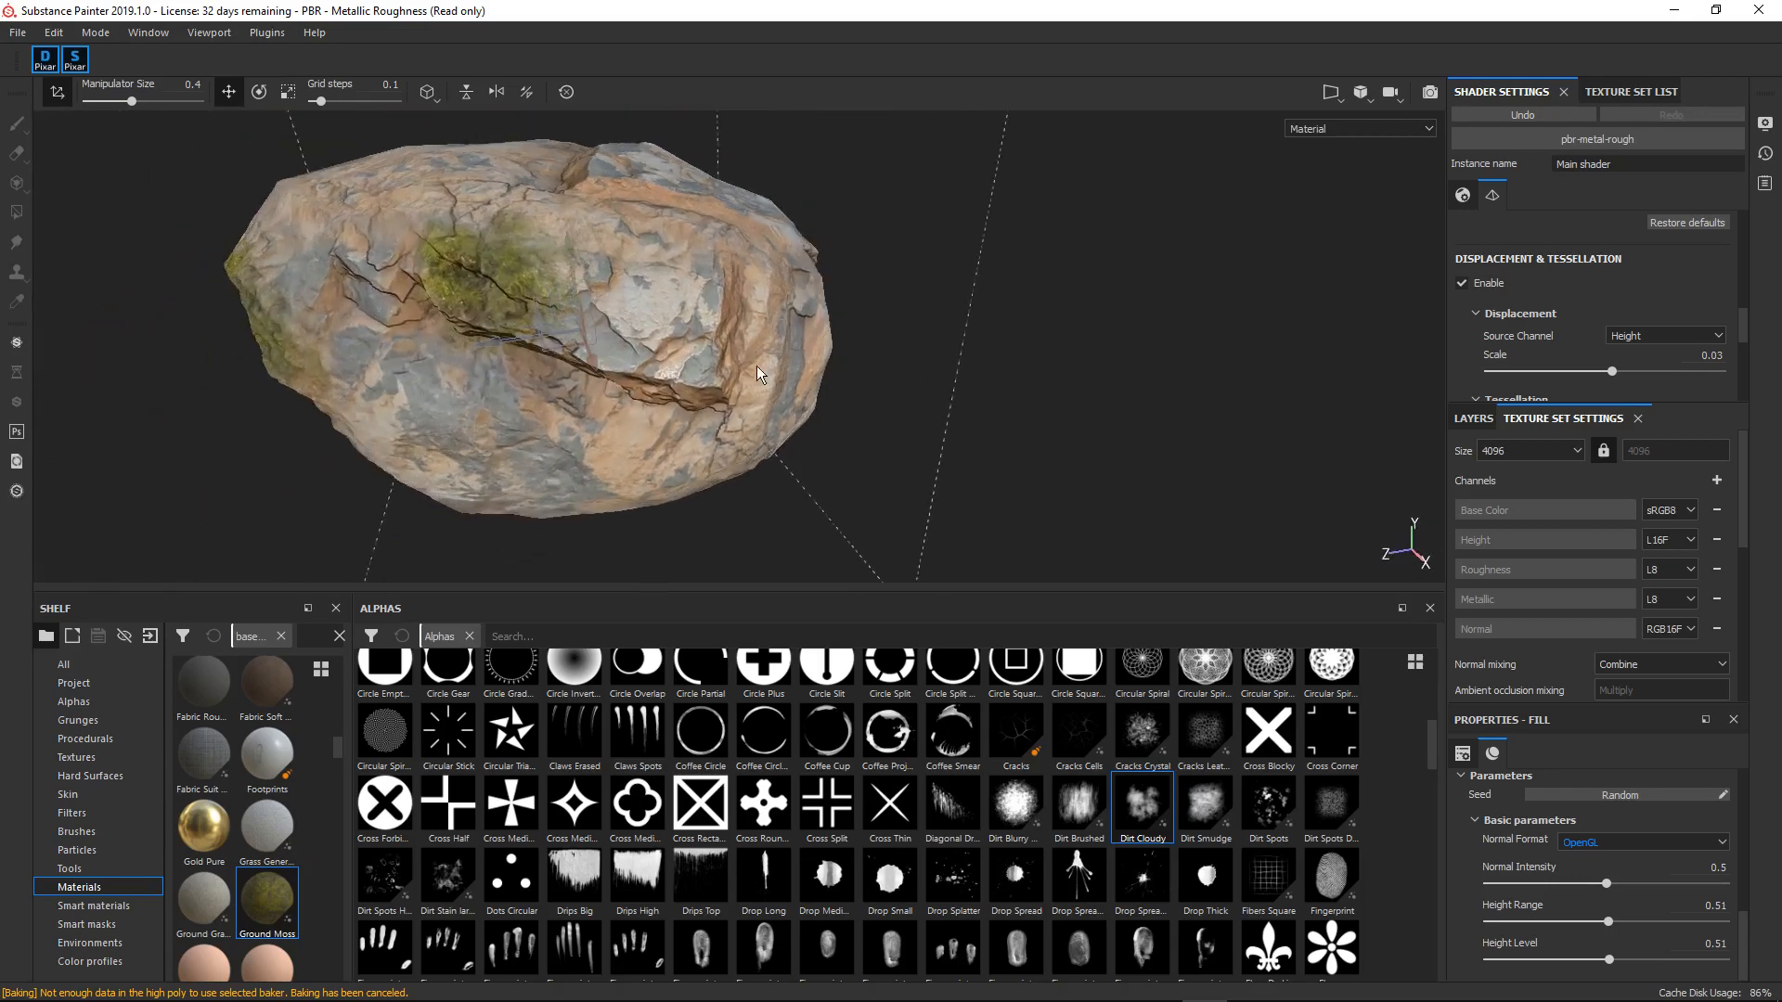
pyautogui.moveTo(759, 373); pyautogui.dragTo(687, 321)
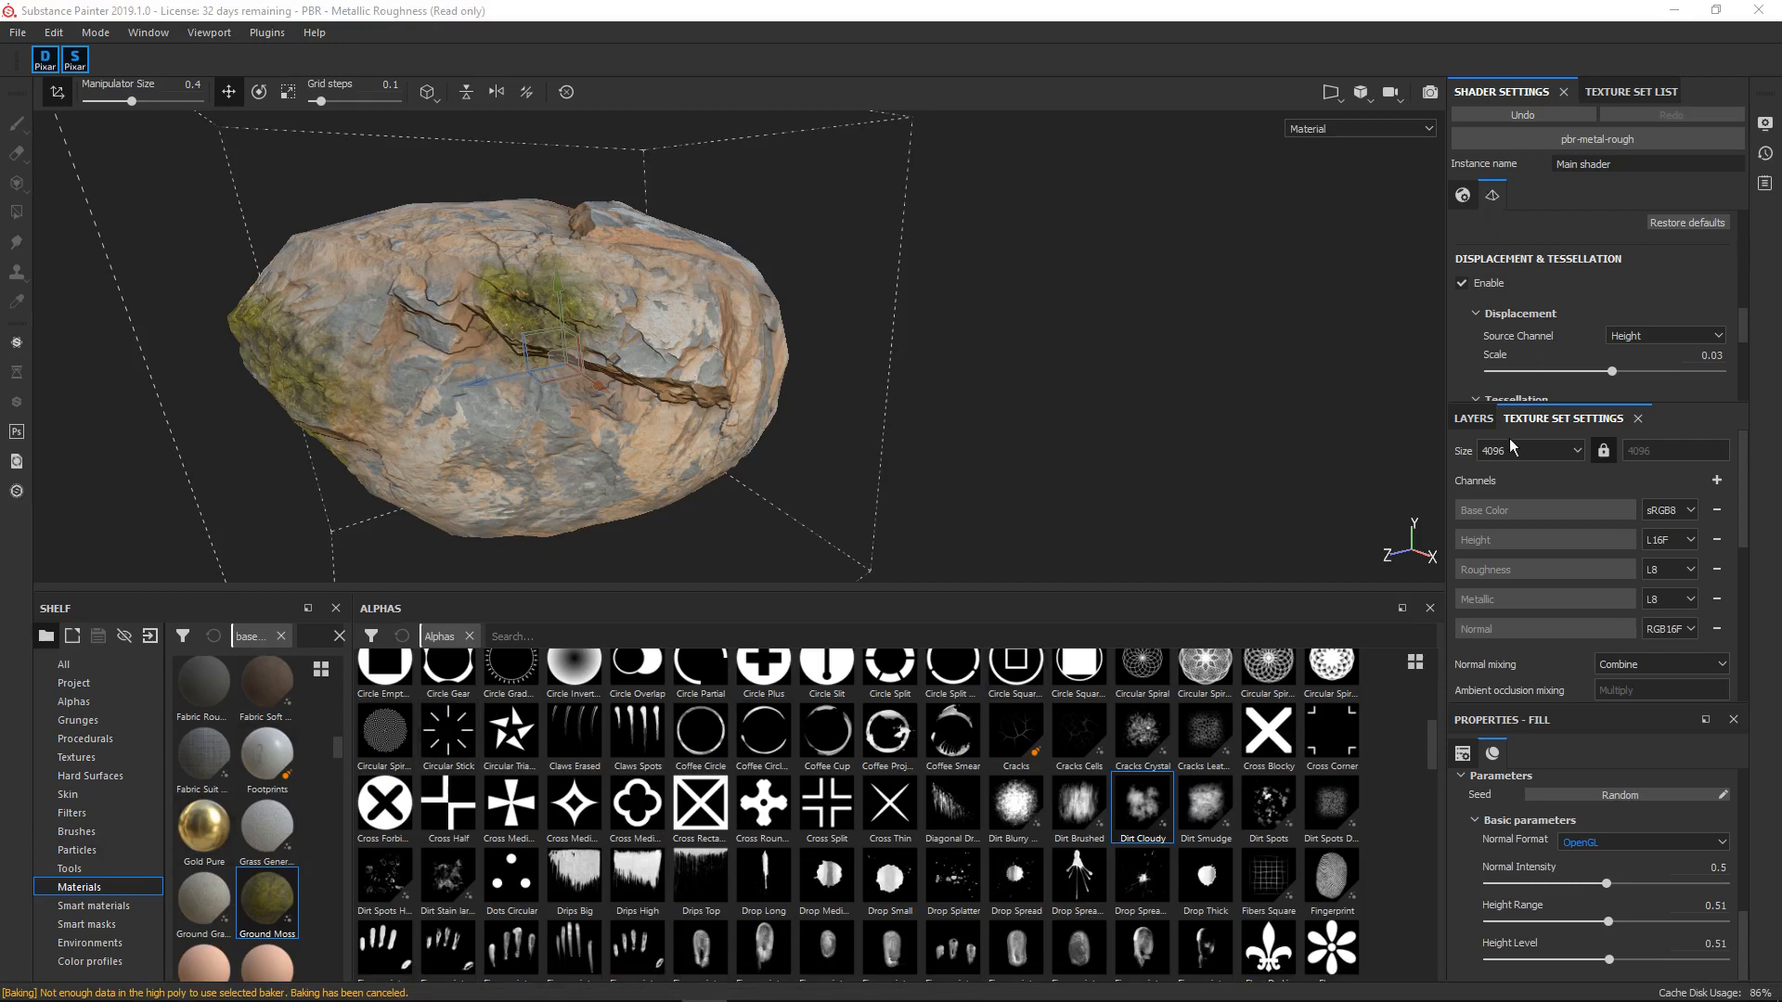
# - Add a paint layer above Ground Moss and search the shelf for 'stroke' brushes
pyautogui.click(1474, 419)
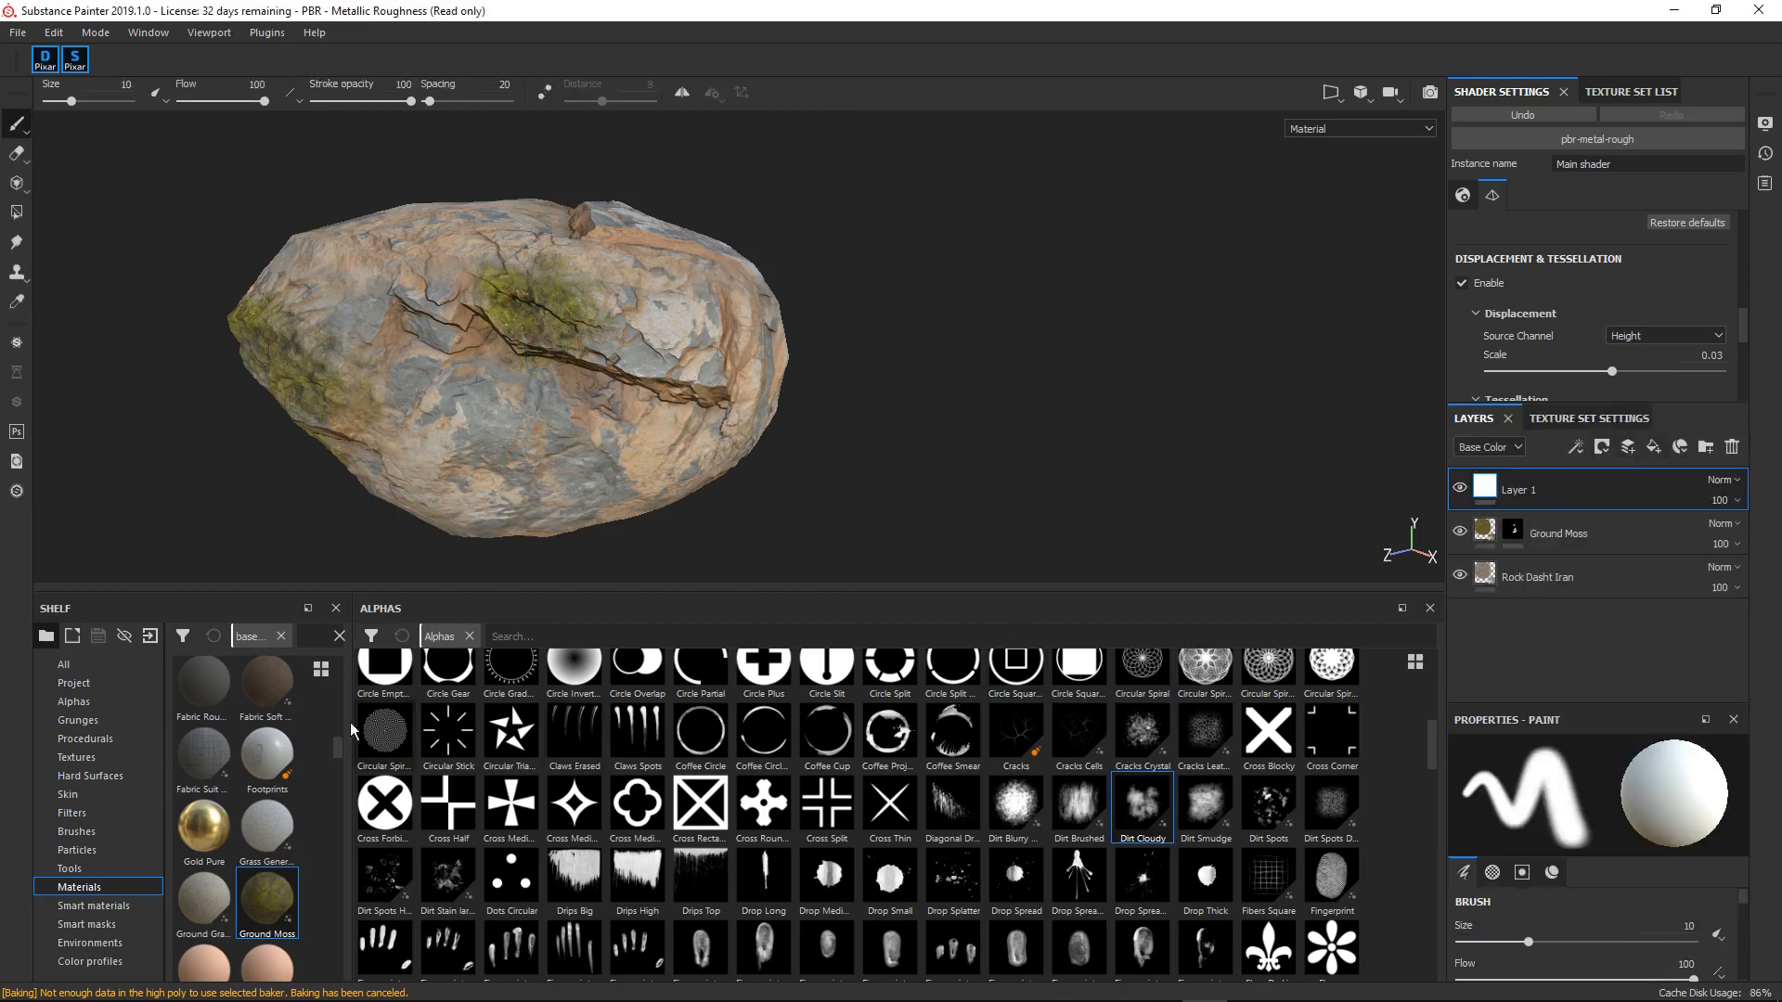
pyautogui.click(63, 663)
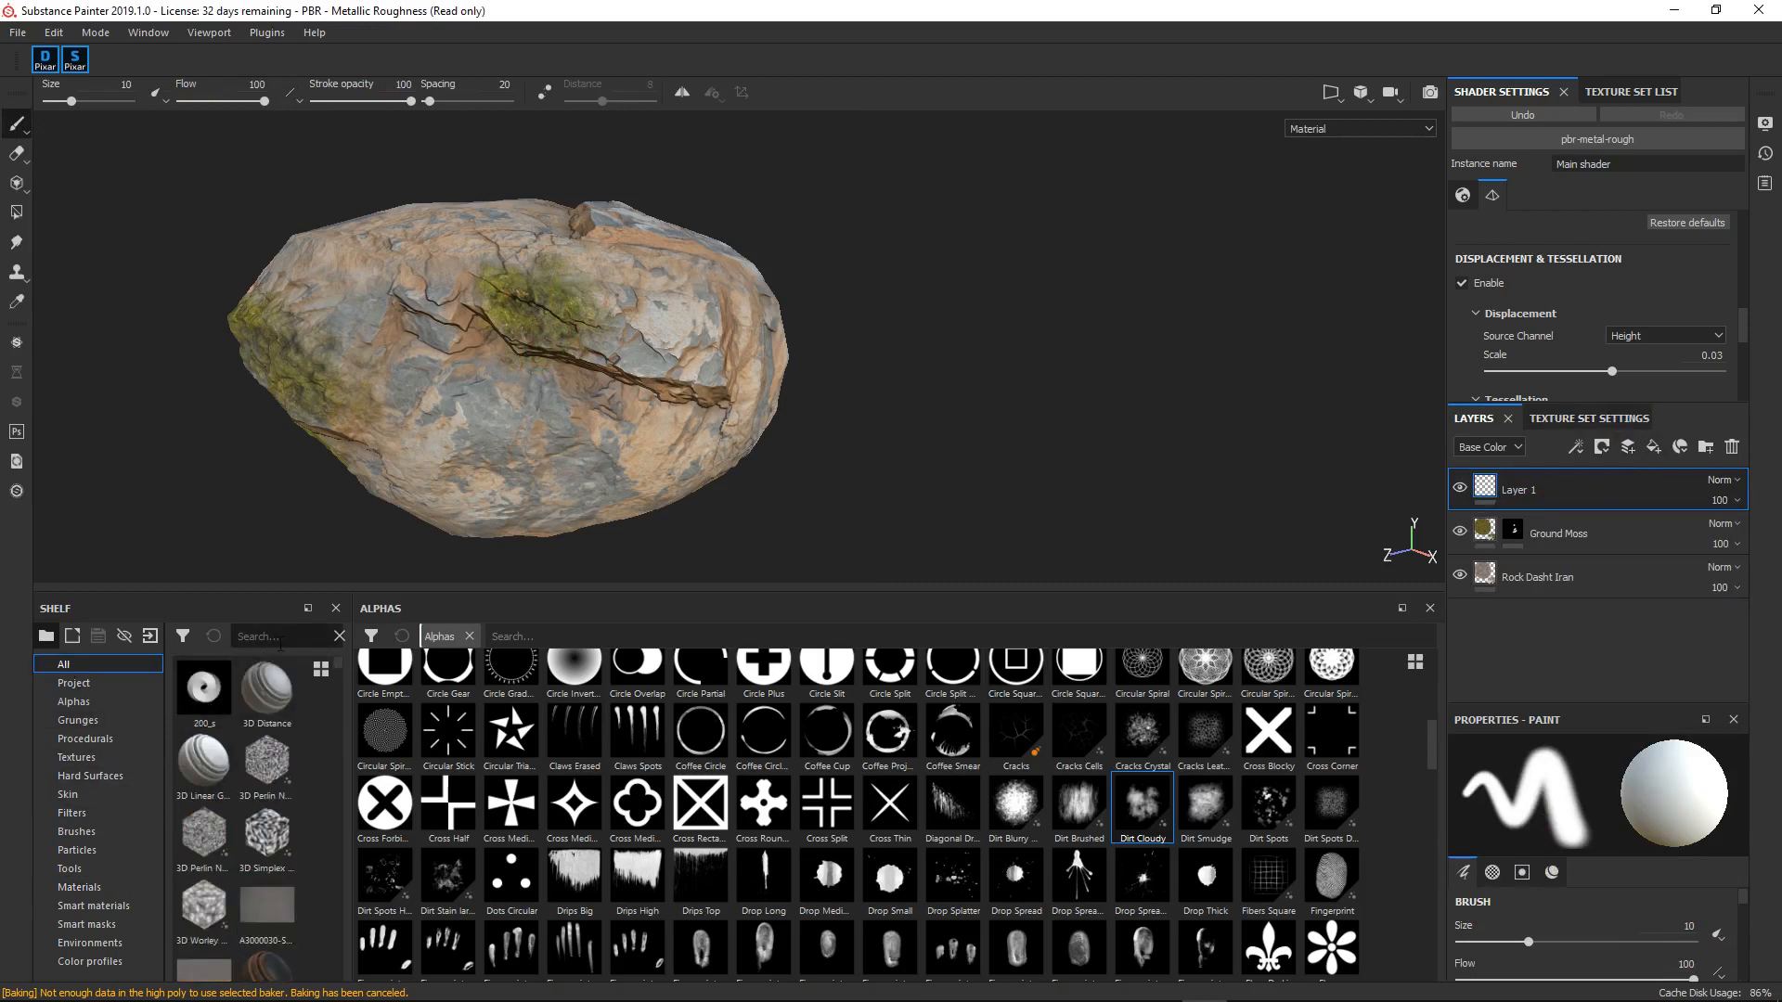
pyautogui.write('stroke')
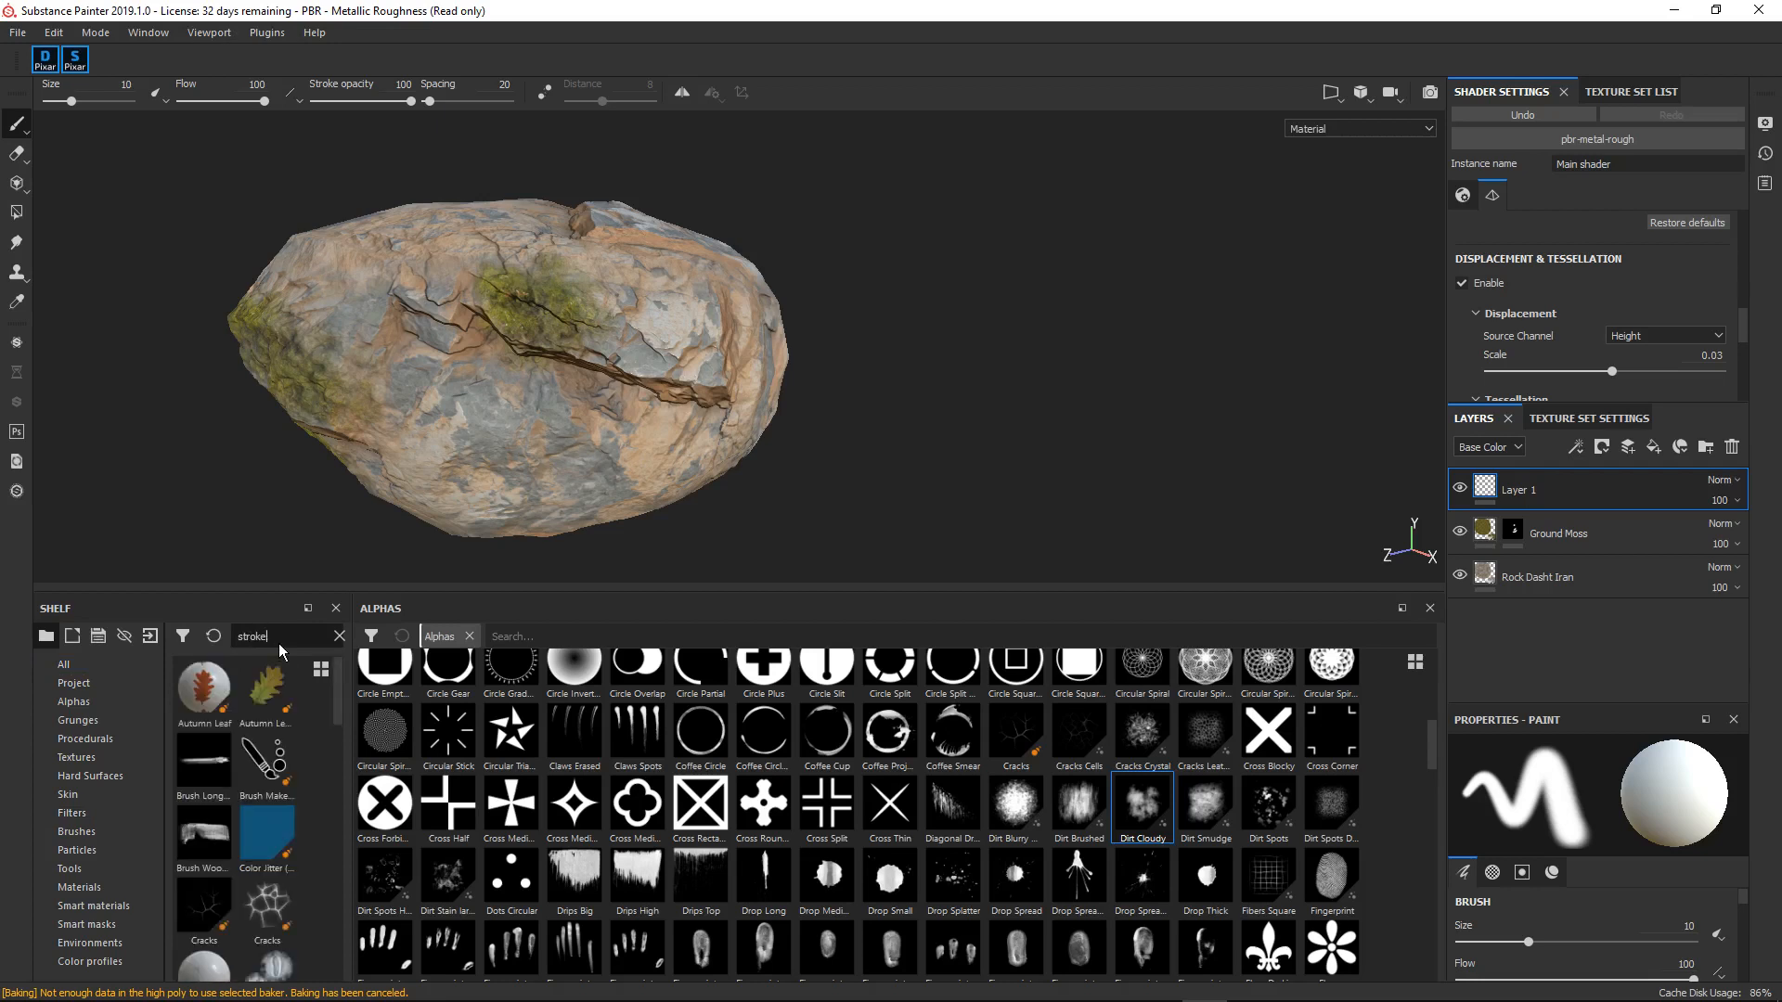
pyautogui.moveTo(278, 714)
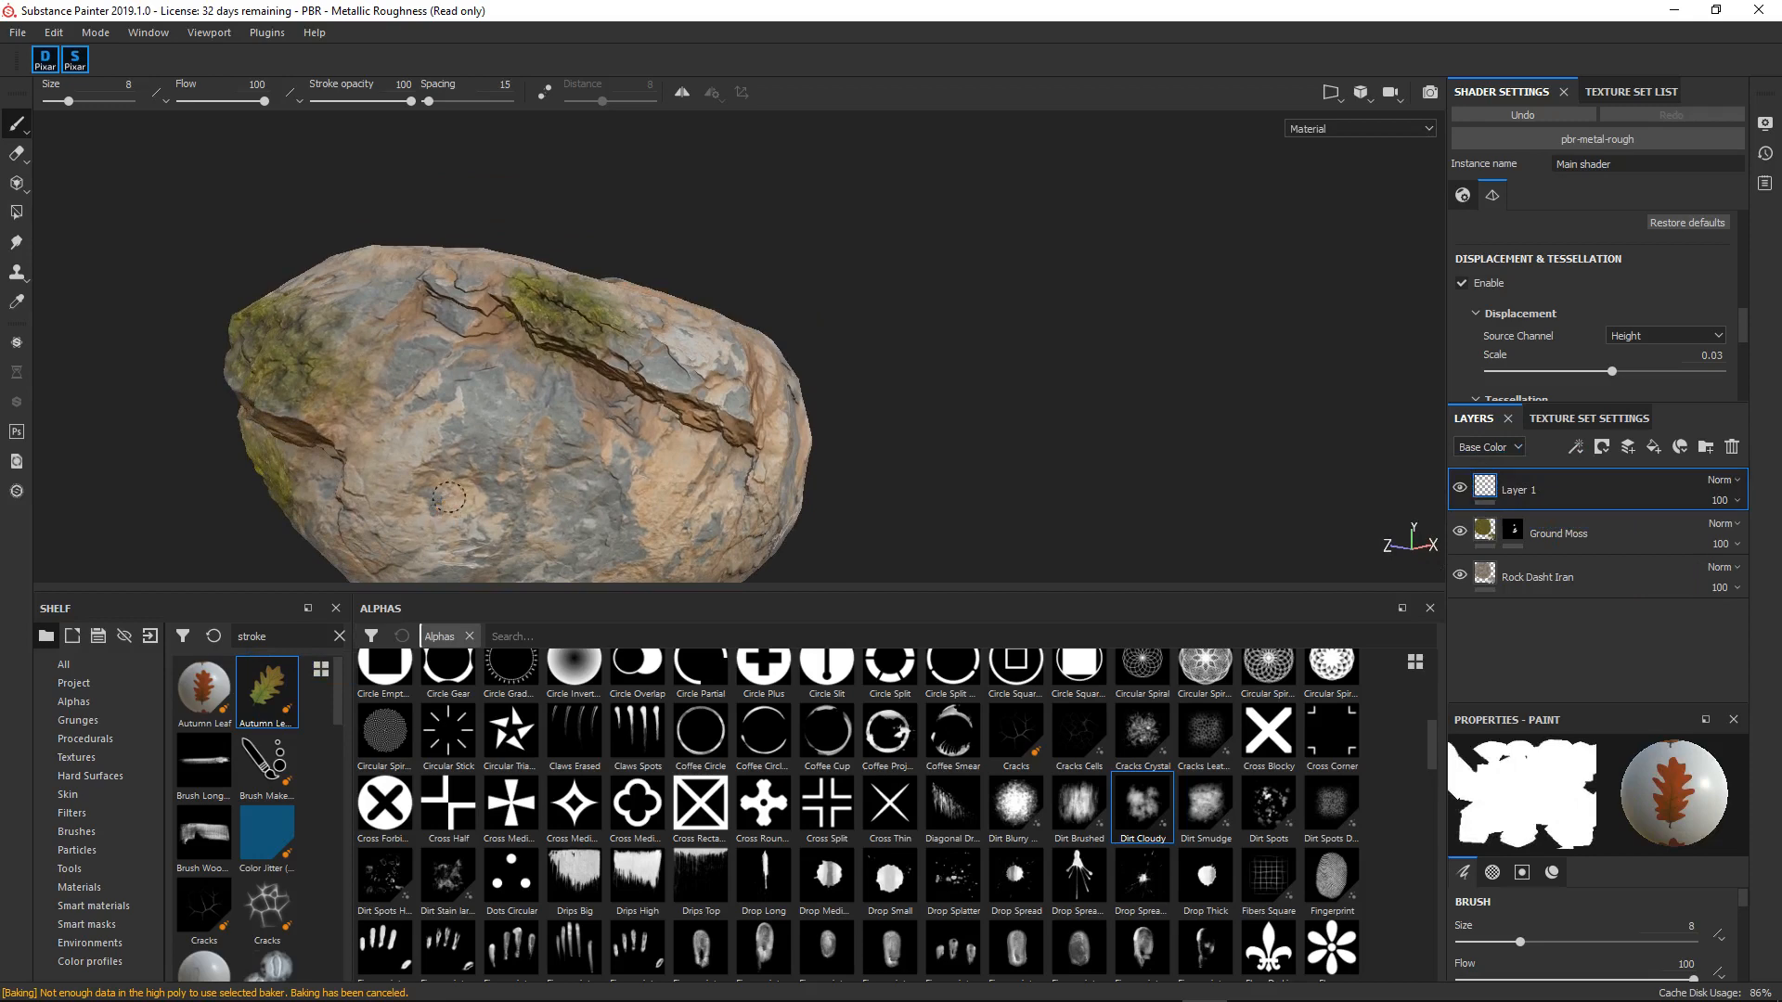
# - Paint Autumn Leaf strokes across the rock and view the result from another side
pyautogui.moveTo(408, 523); pyautogui.dragTo(563, 449)
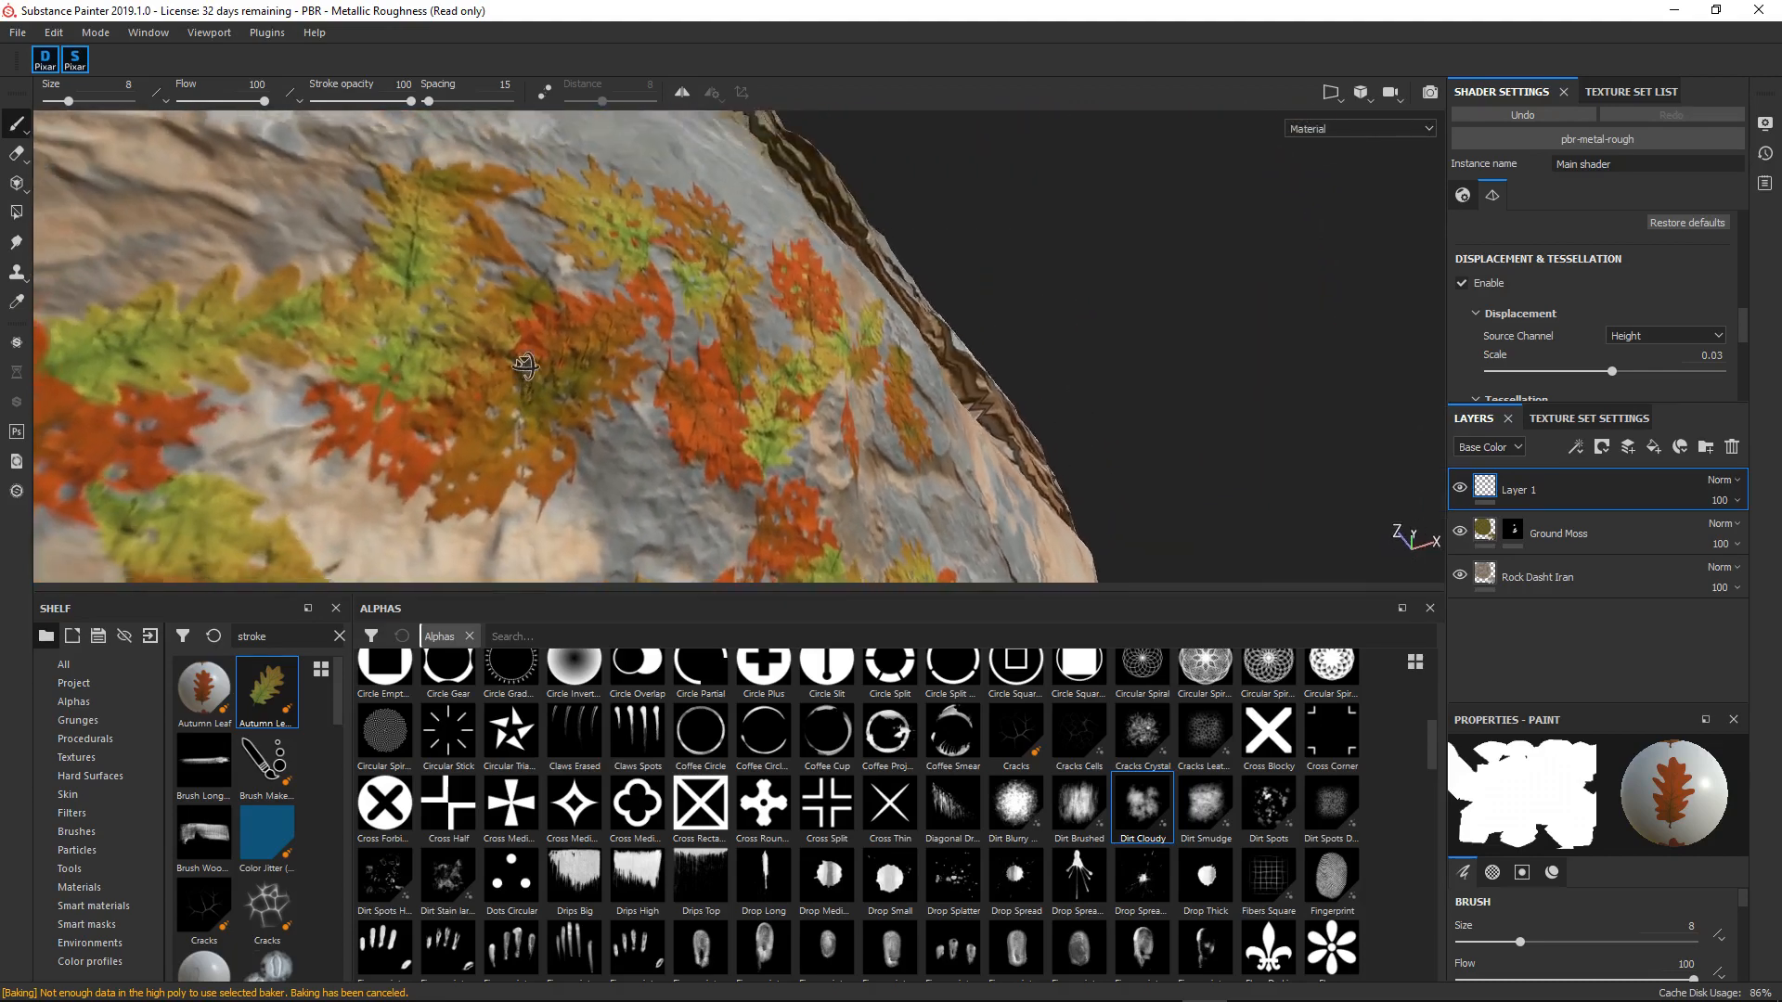
pyautogui.moveTo(523, 363); pyautogui.dragTo(523, 342)
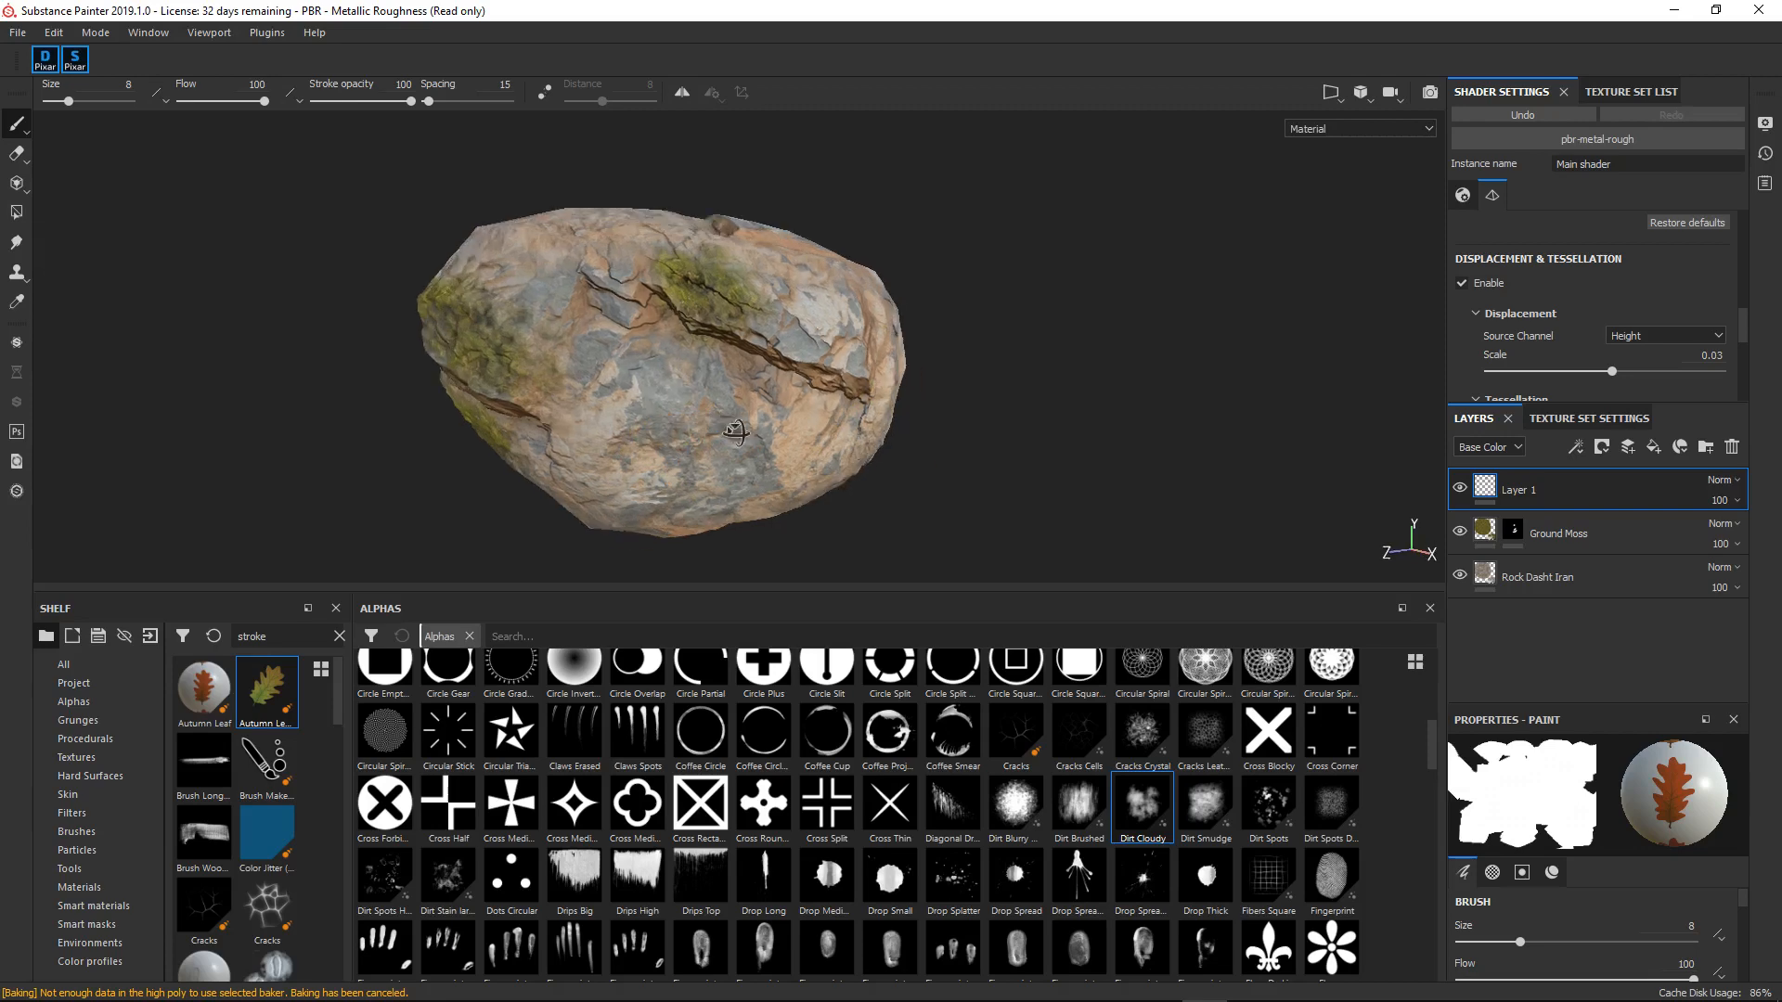
pyautogui.moveTo(737, 429); pyautogui.dragTo(941, 326)
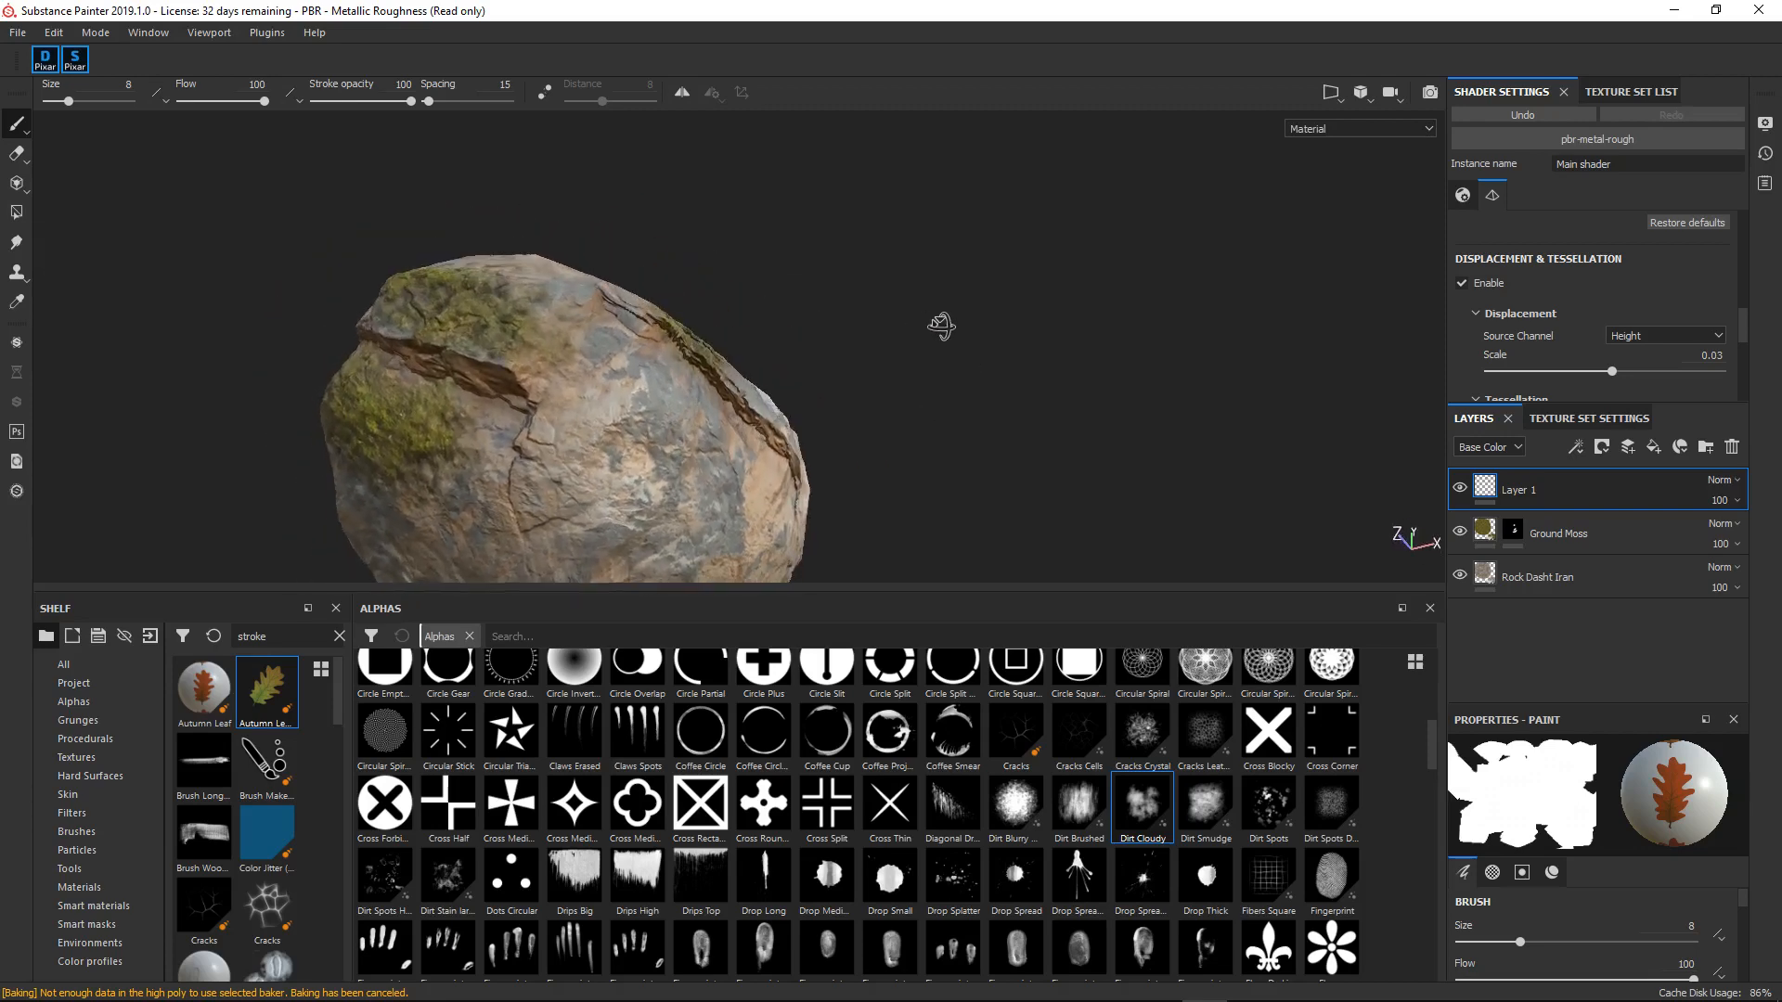